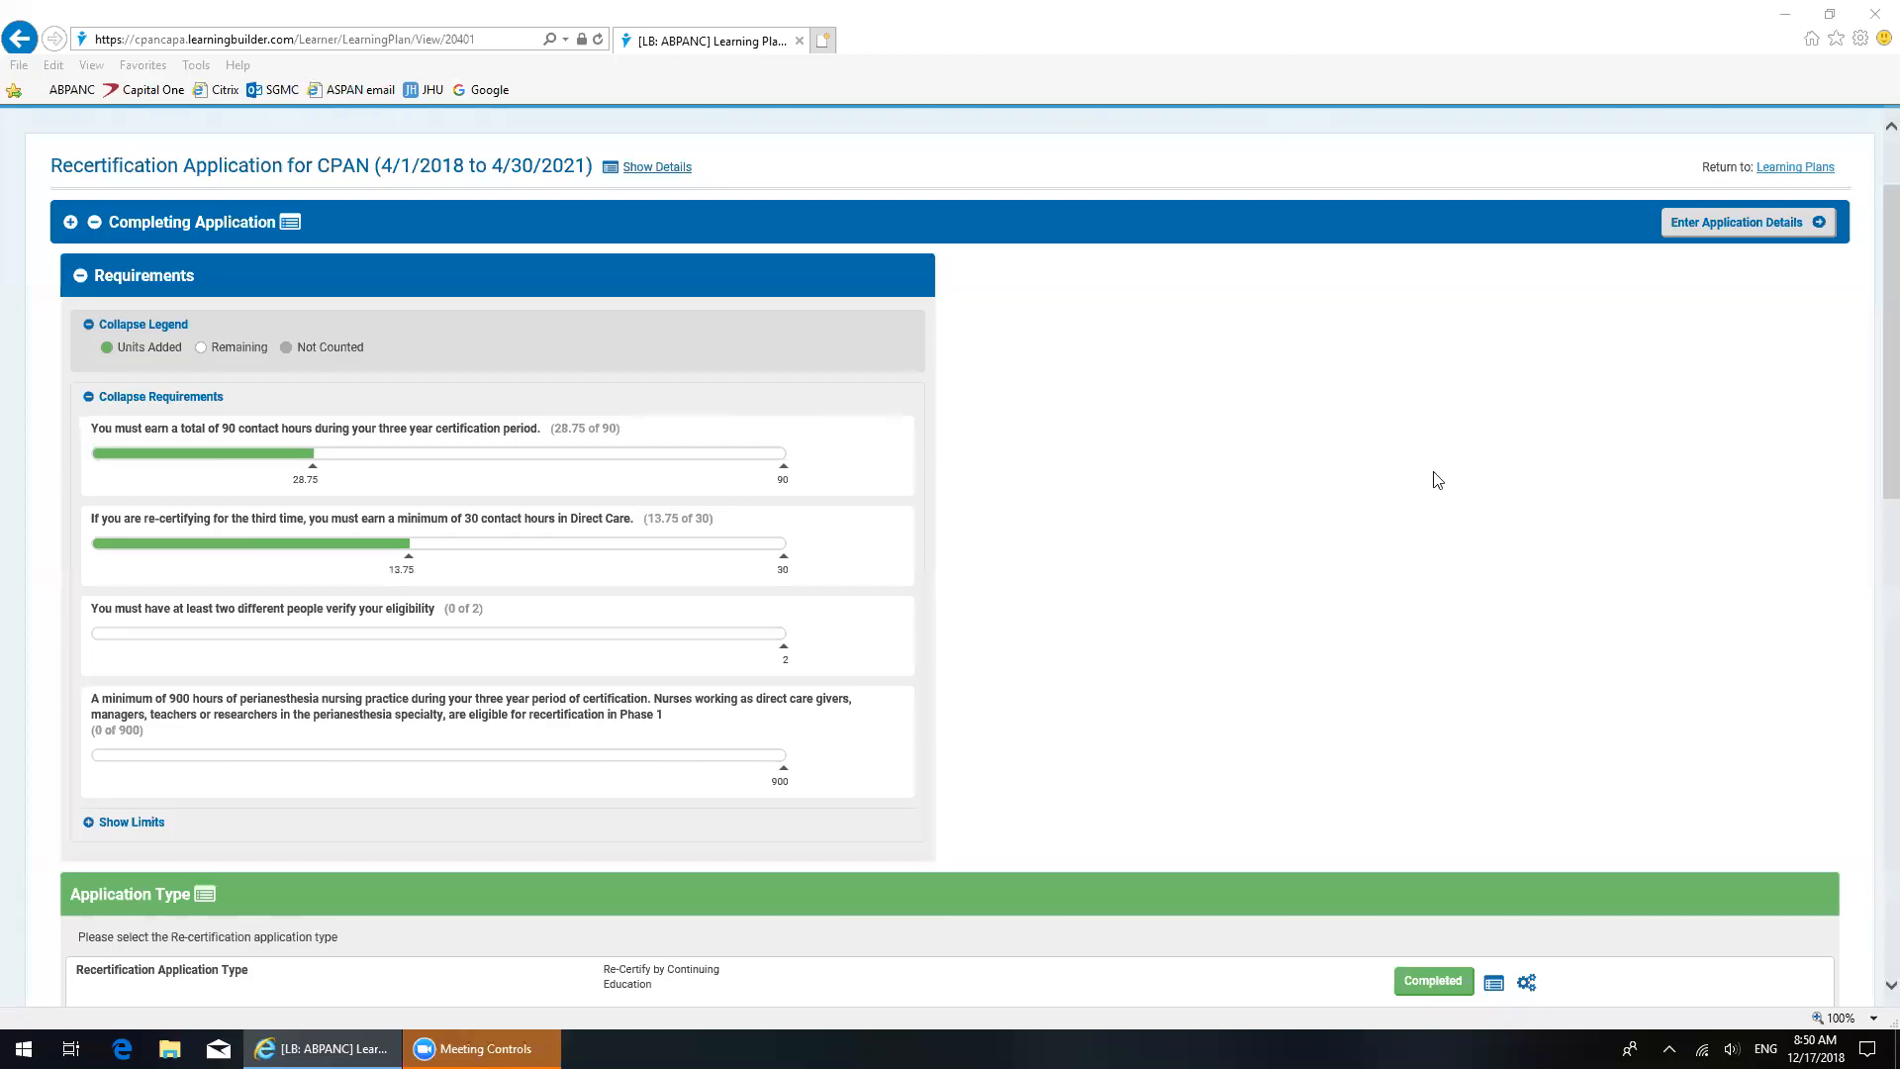
mouse_move(1277, 498)
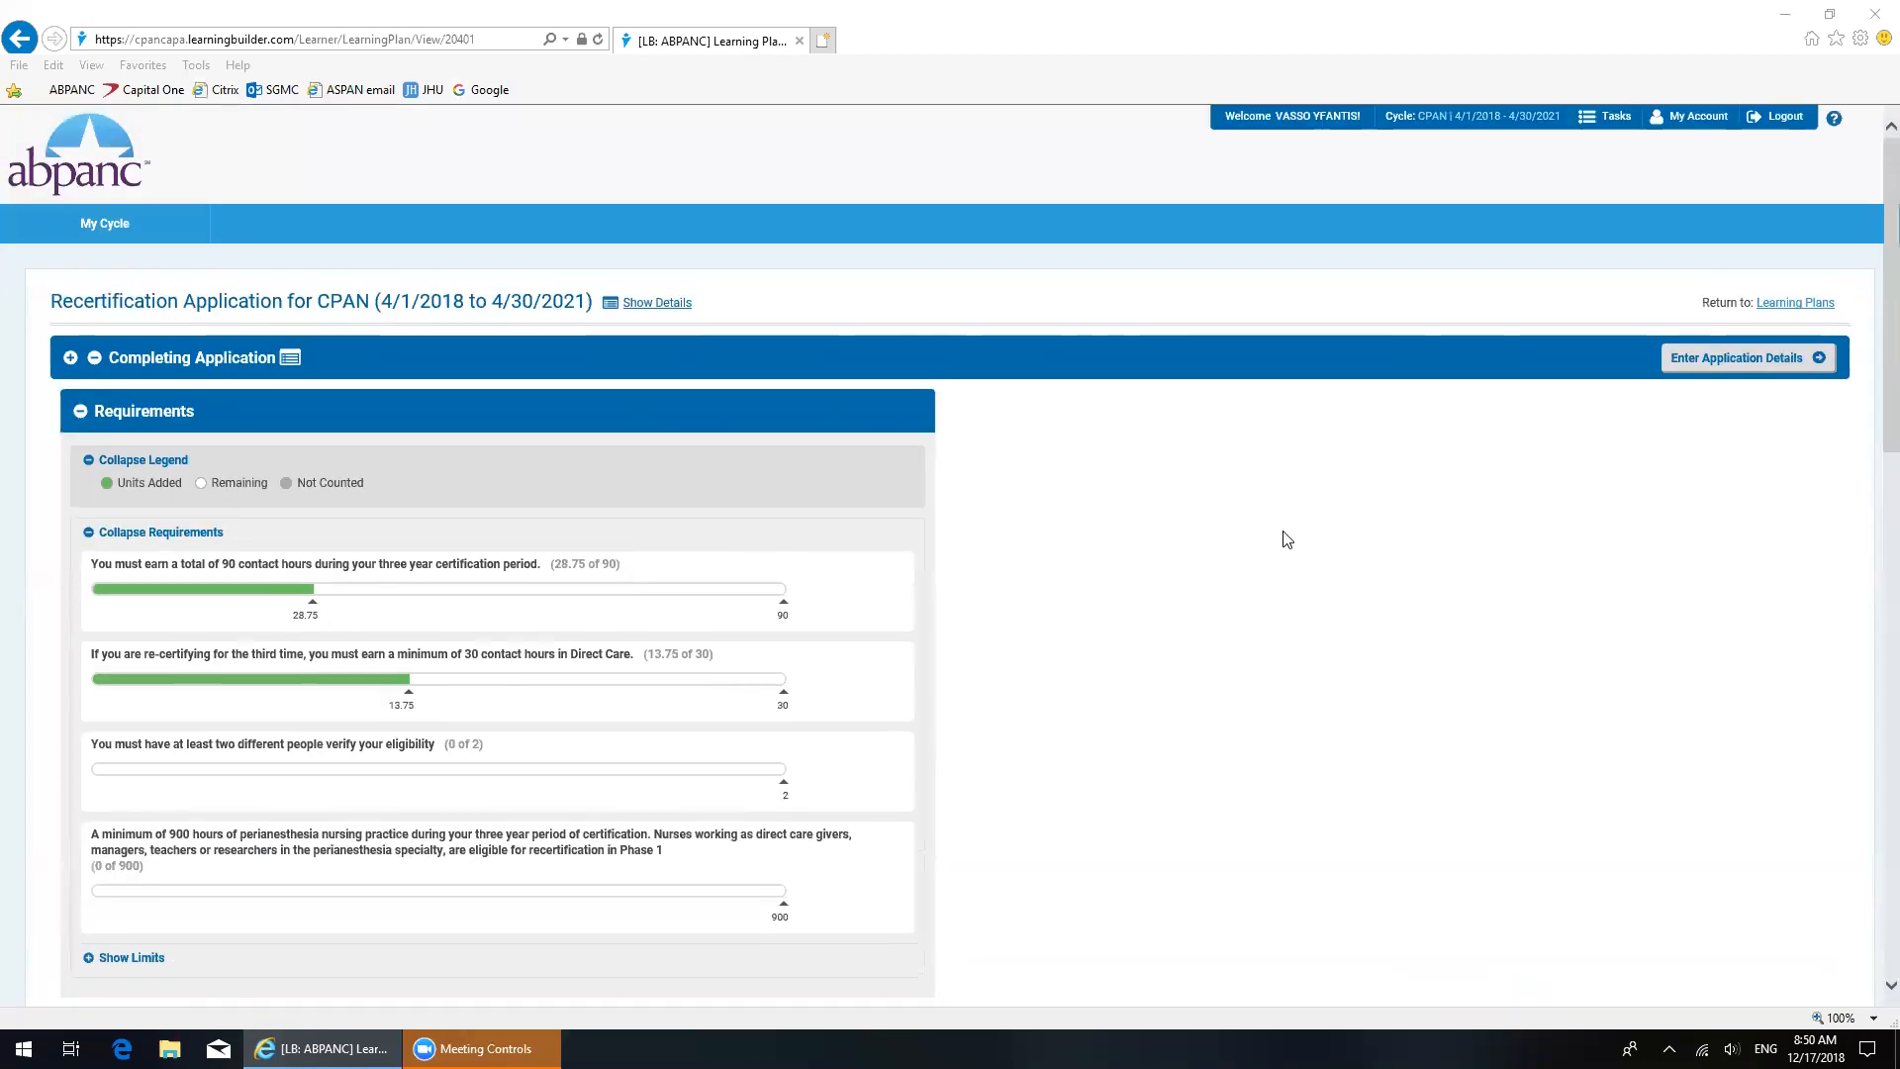
mouse_move(1273, 546)
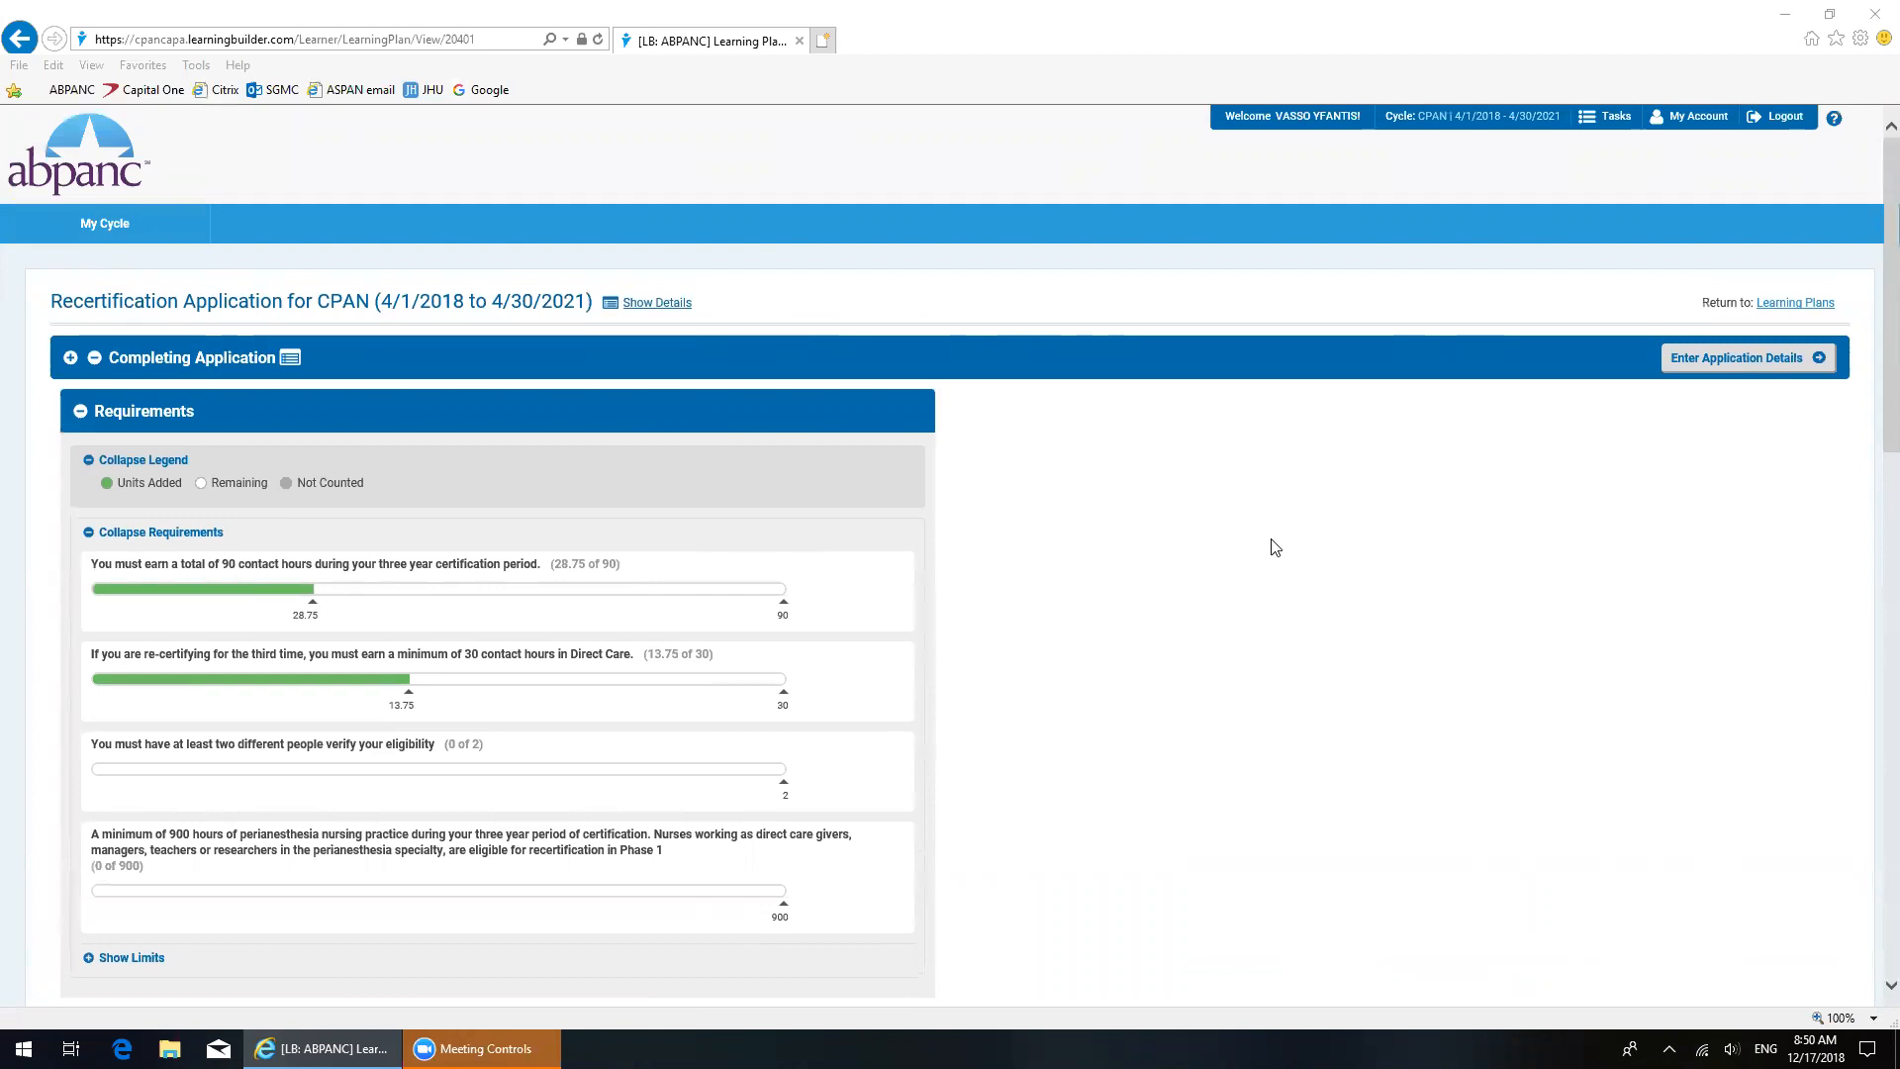
Step: Scroll the Learning Plan down to the Continuing Education Activities section with its four class entries
scroll(down, 3)
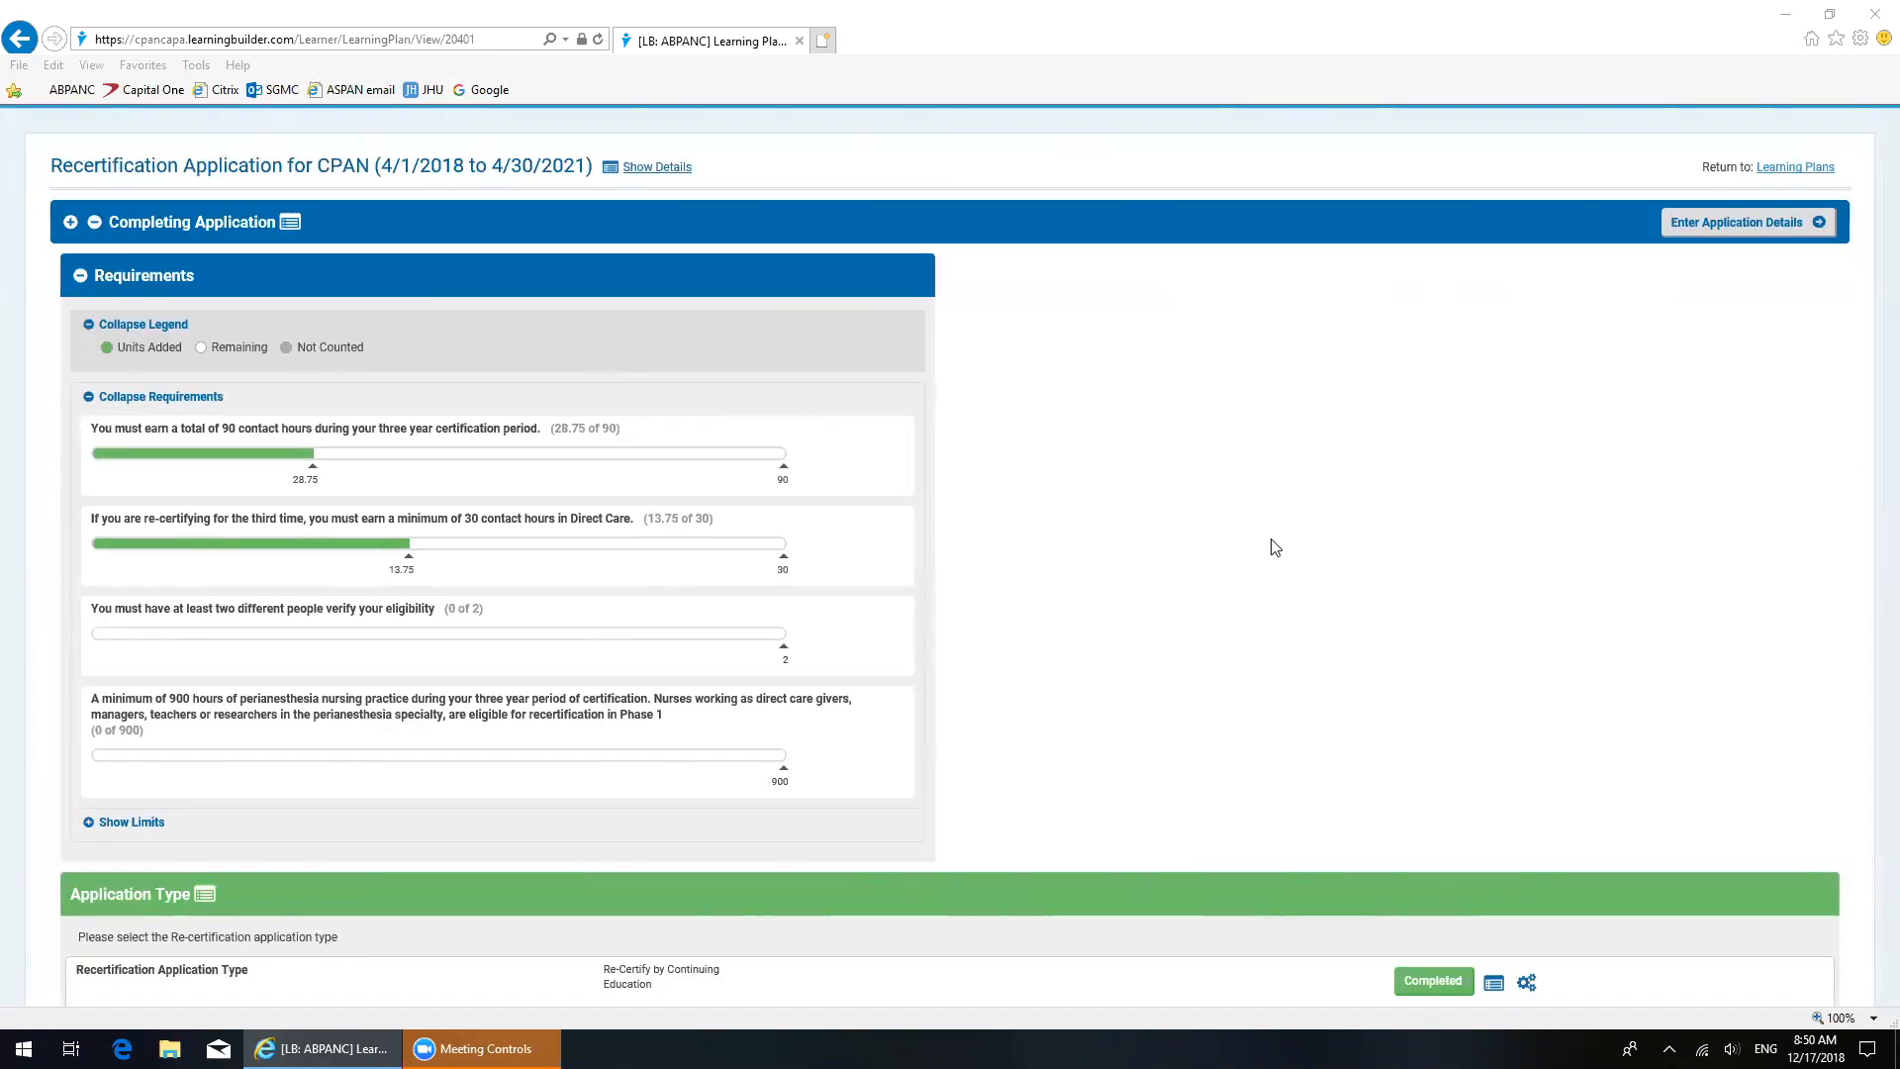
mouse_move(1214, 536)
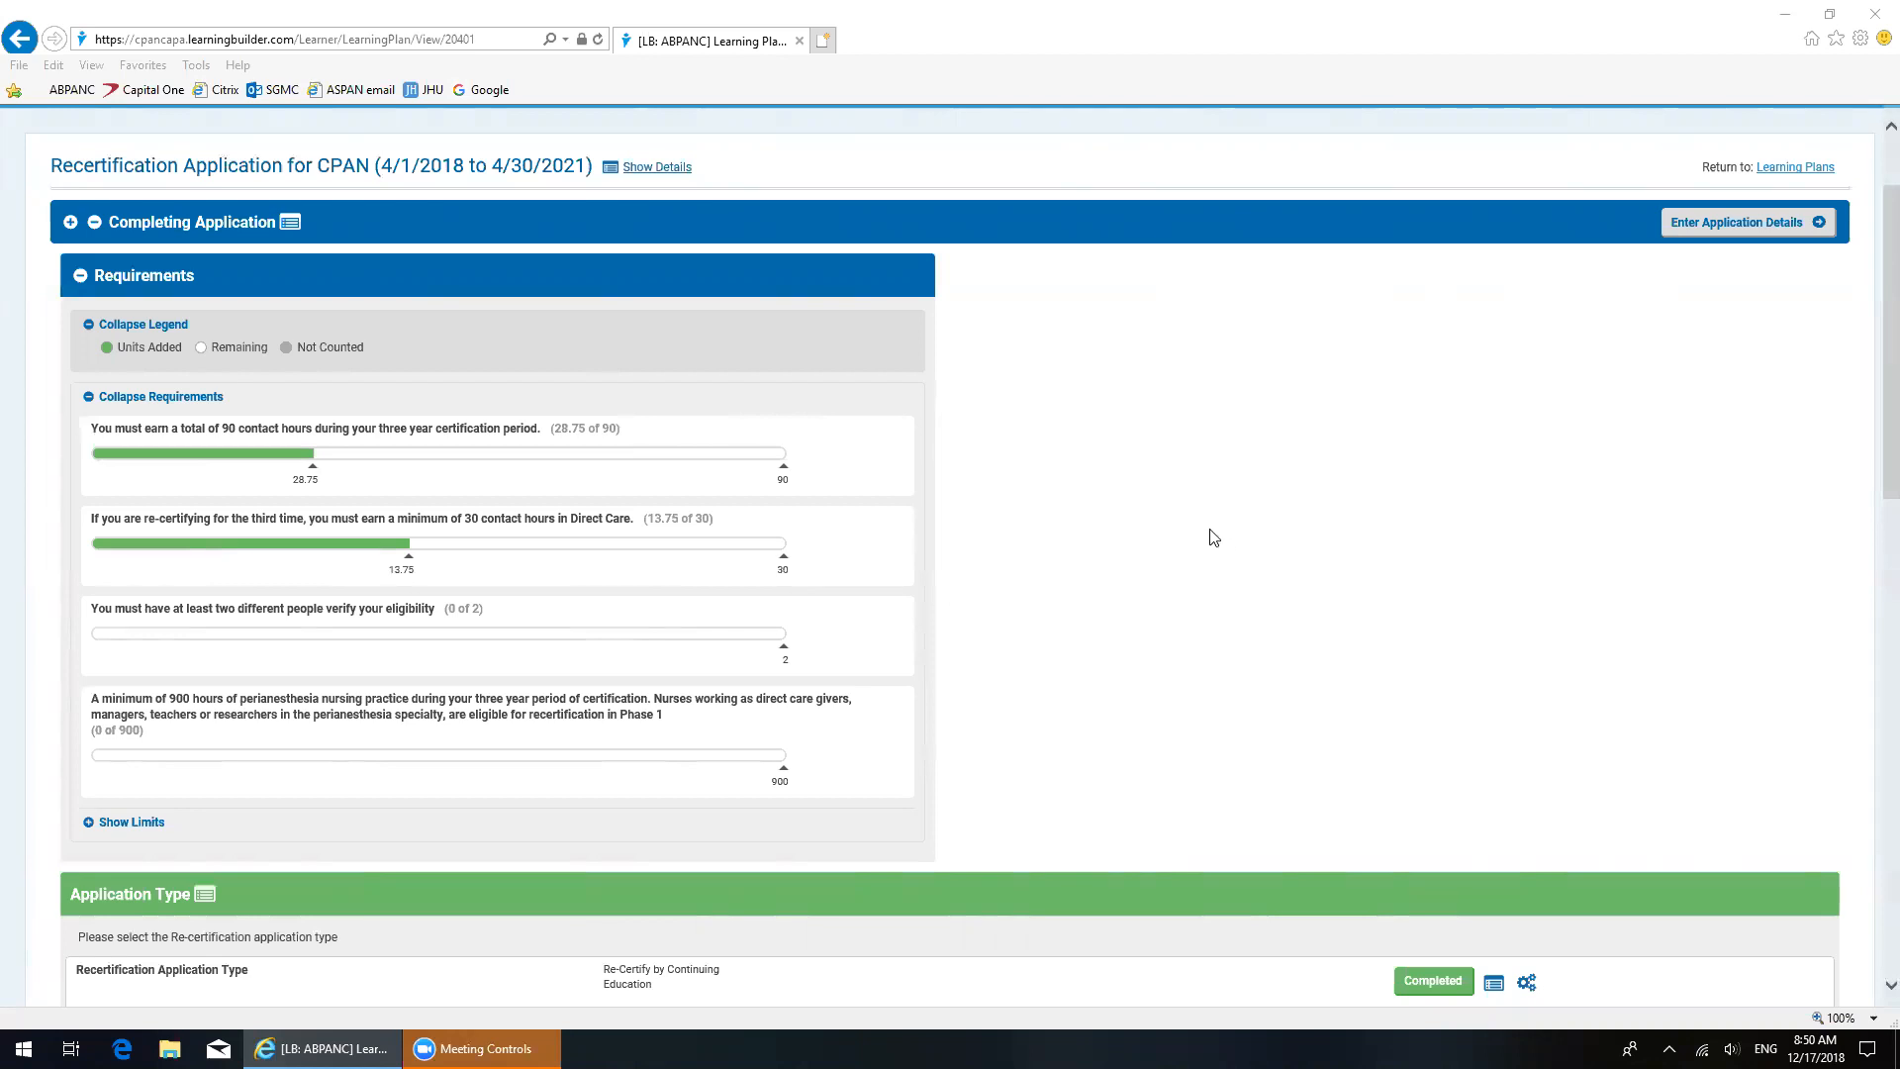
mouse_move(1158, 489)
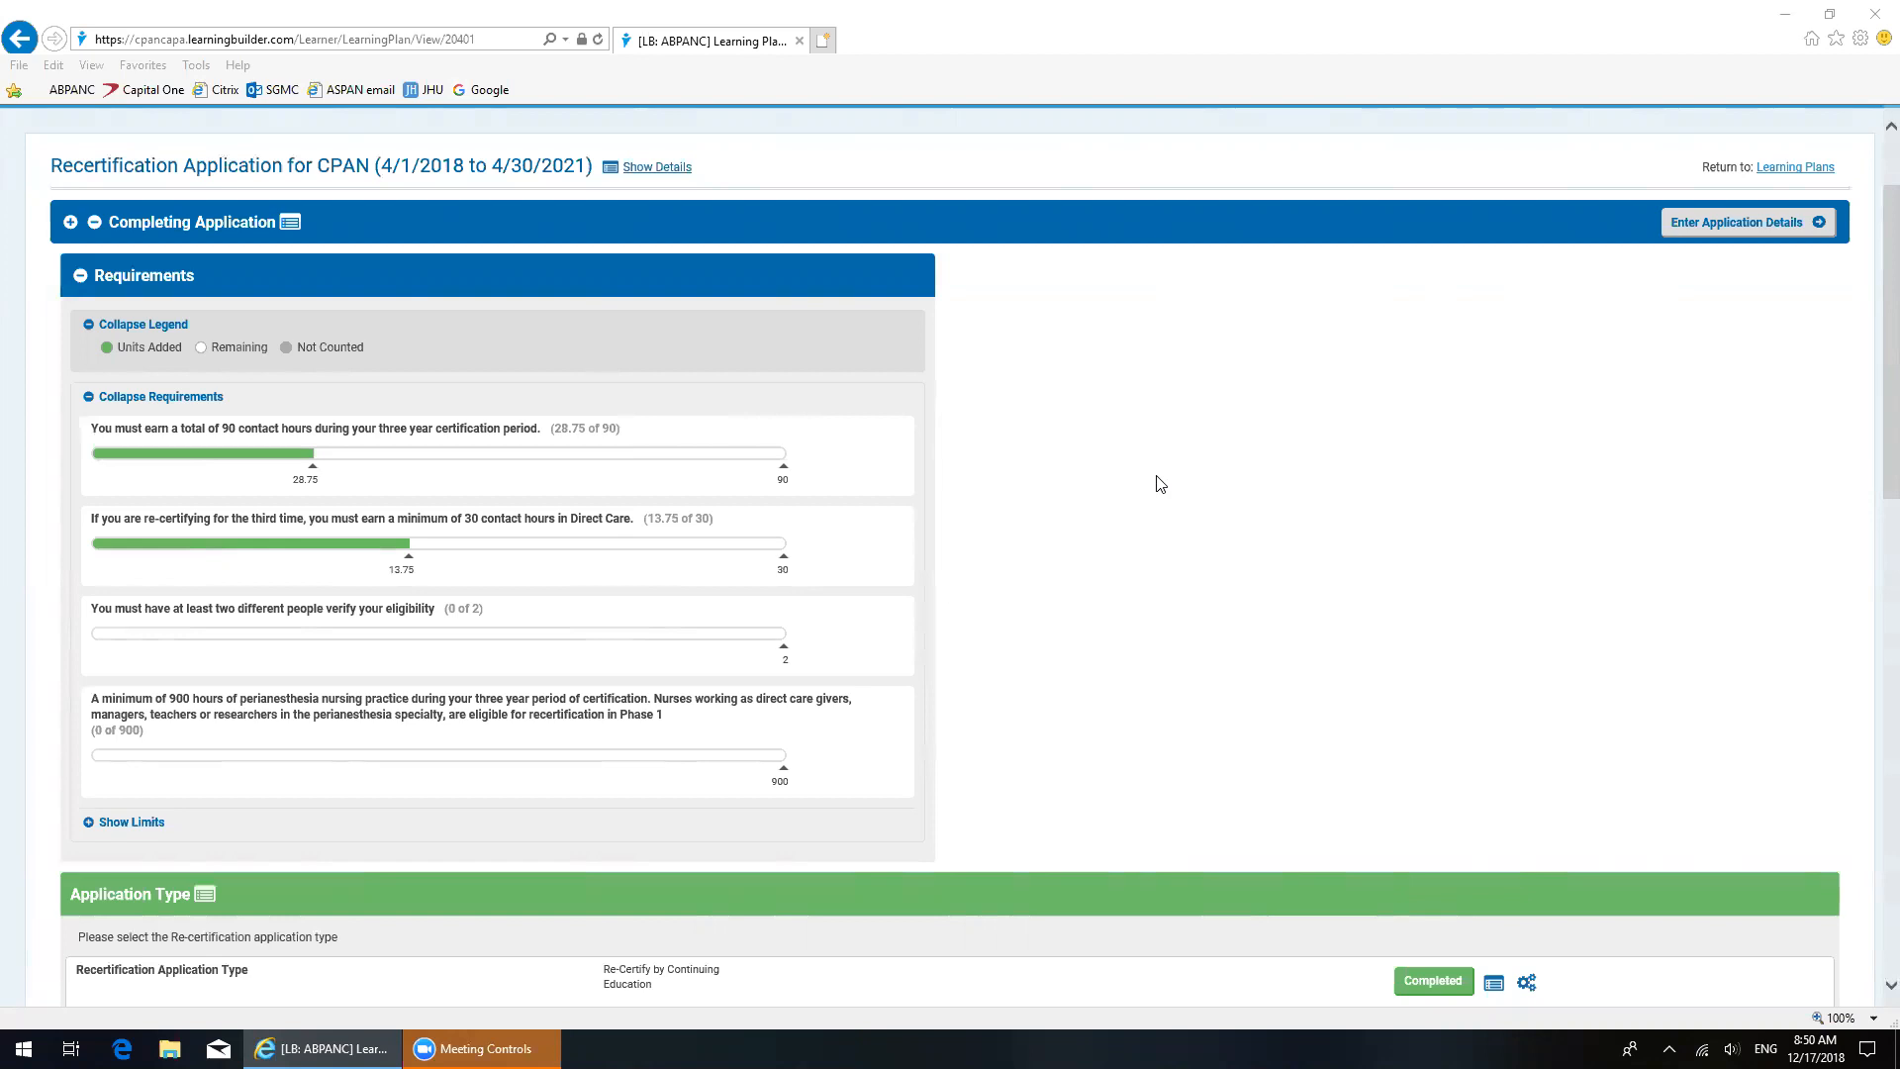
scroll(down, 3)
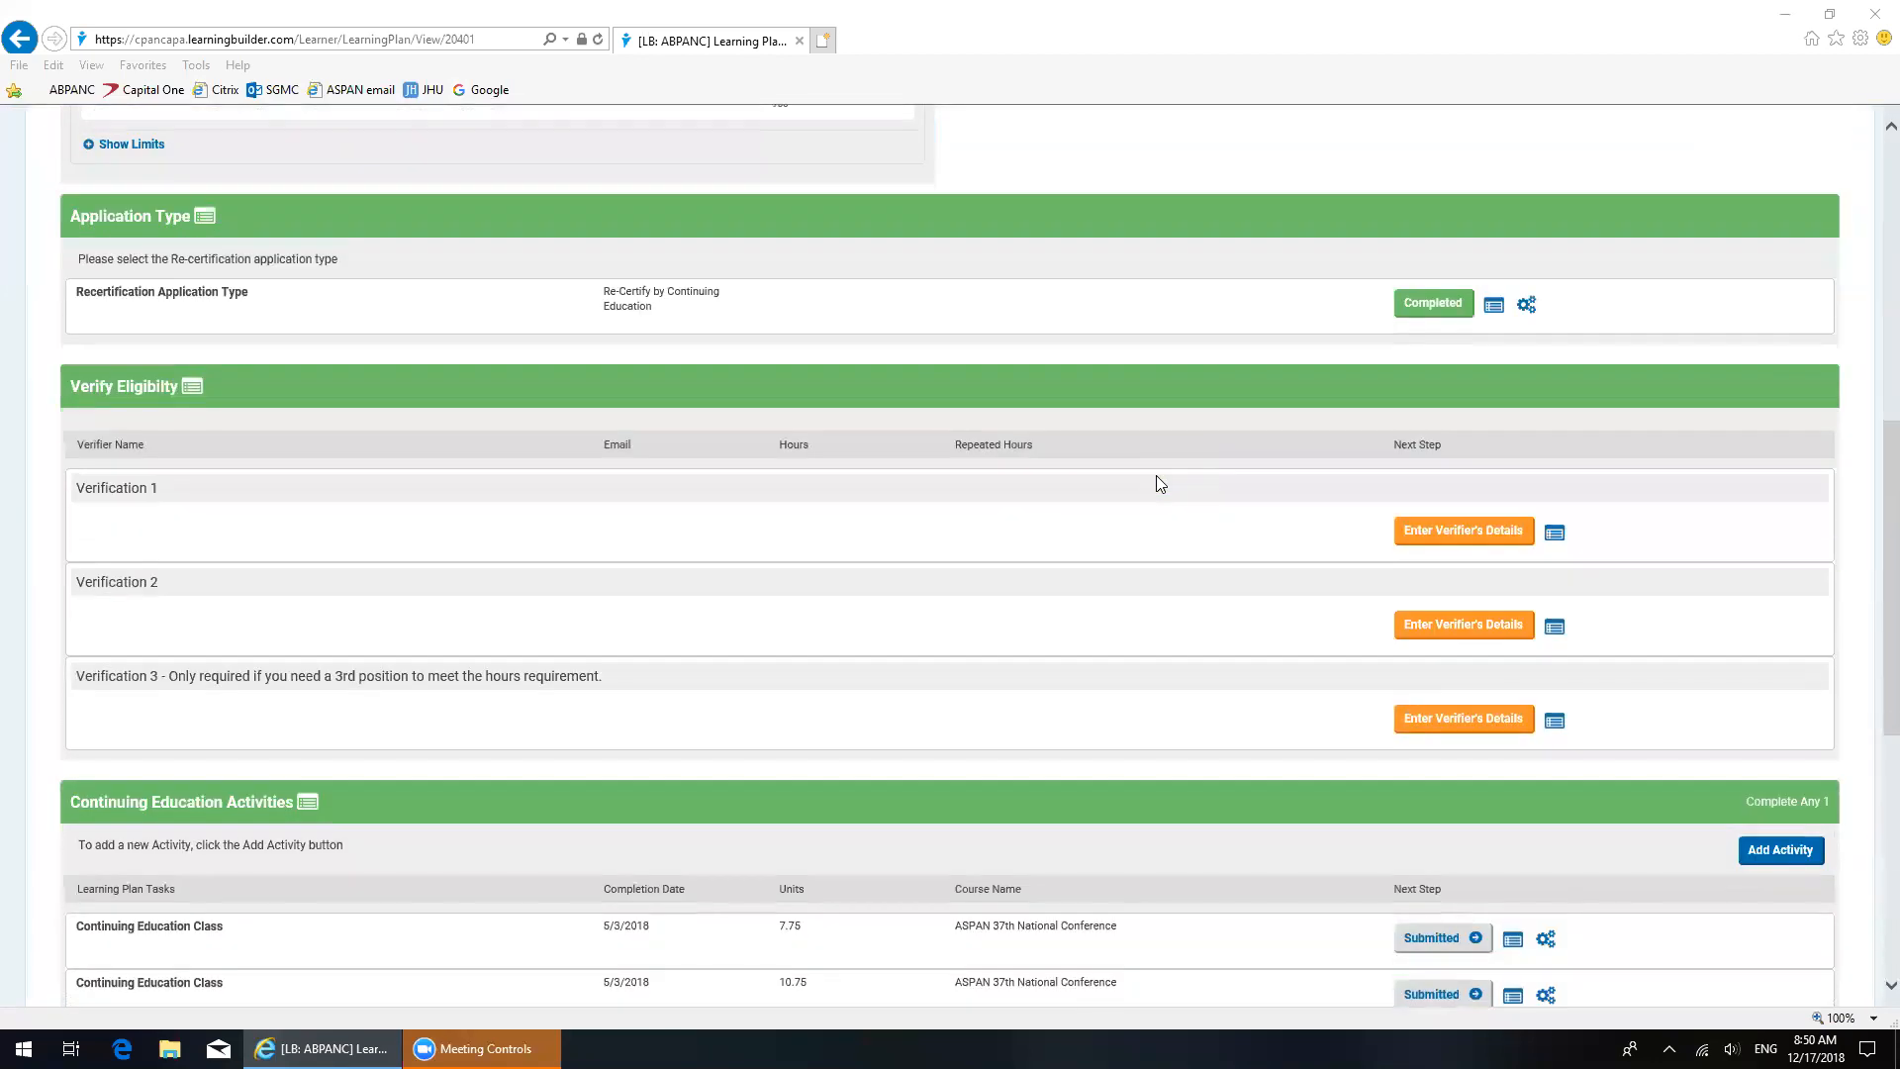
scroll(down, 3)
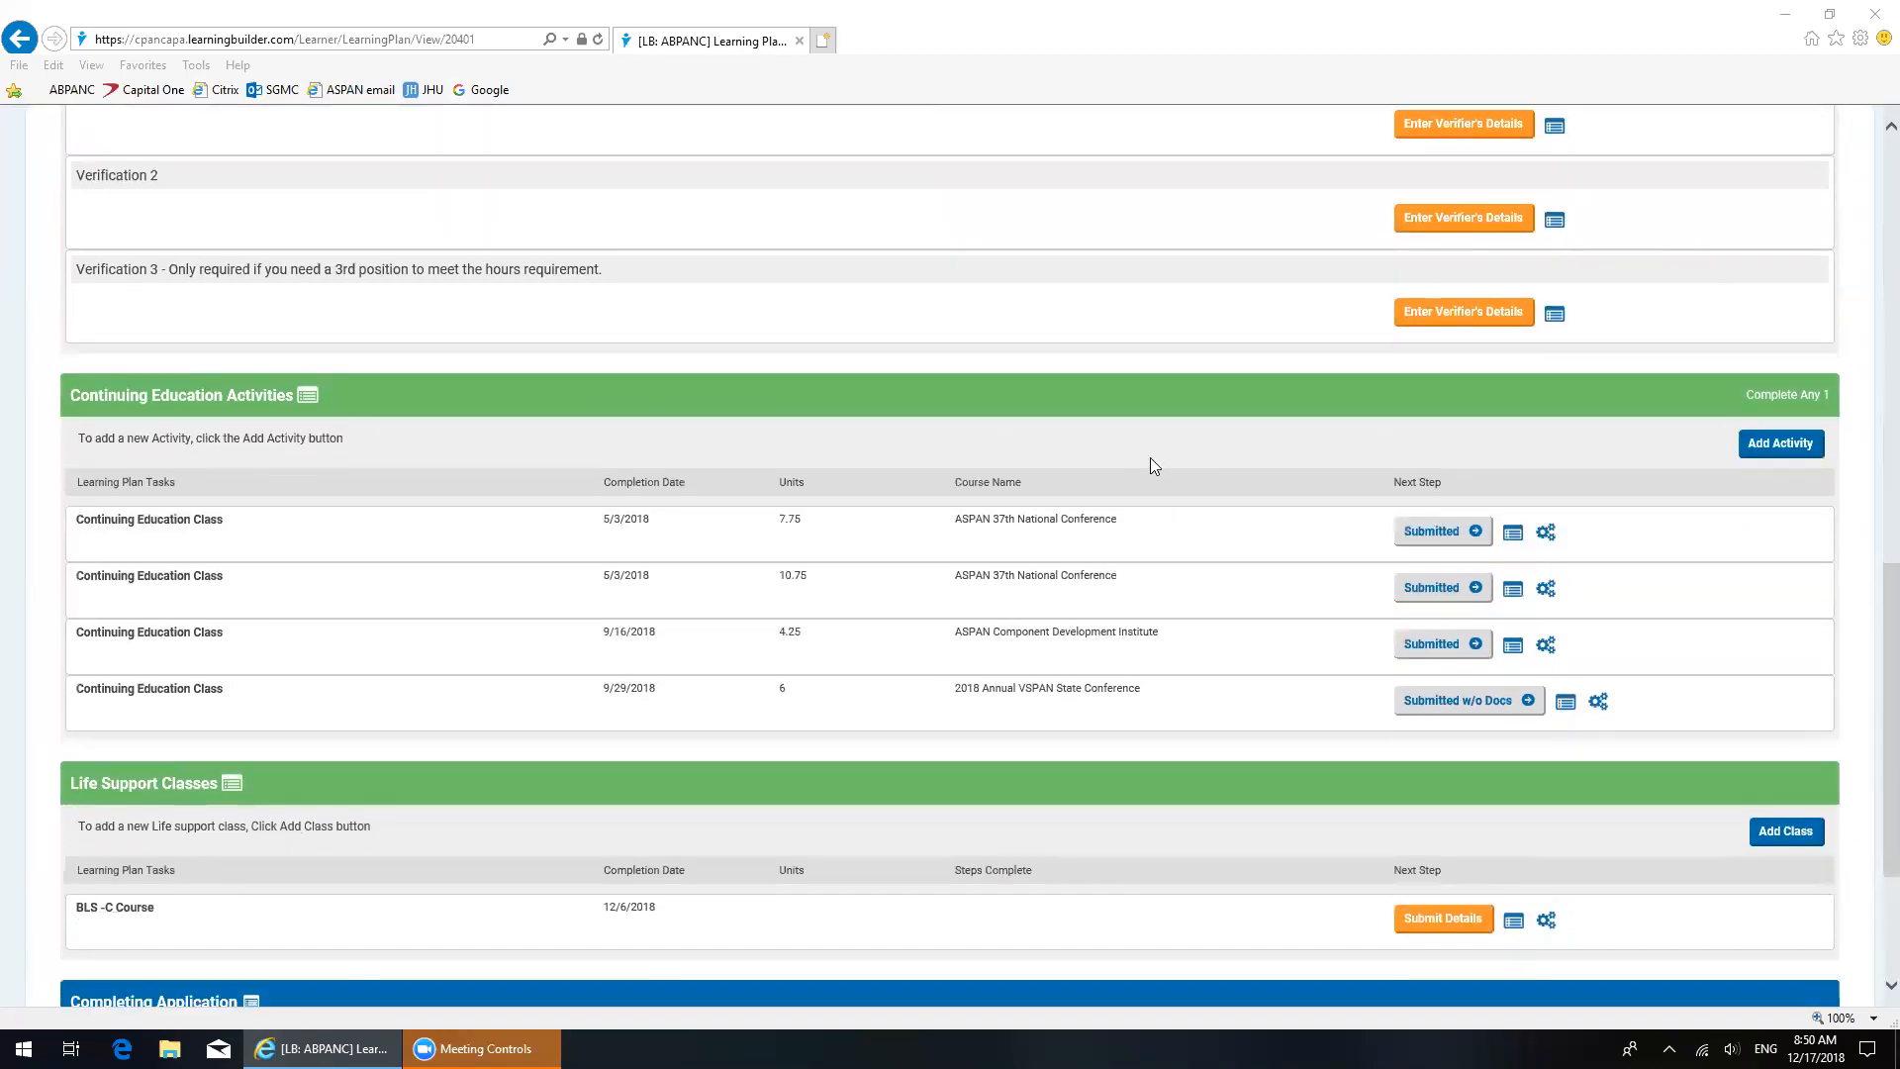
mouse_move(1235, 471)
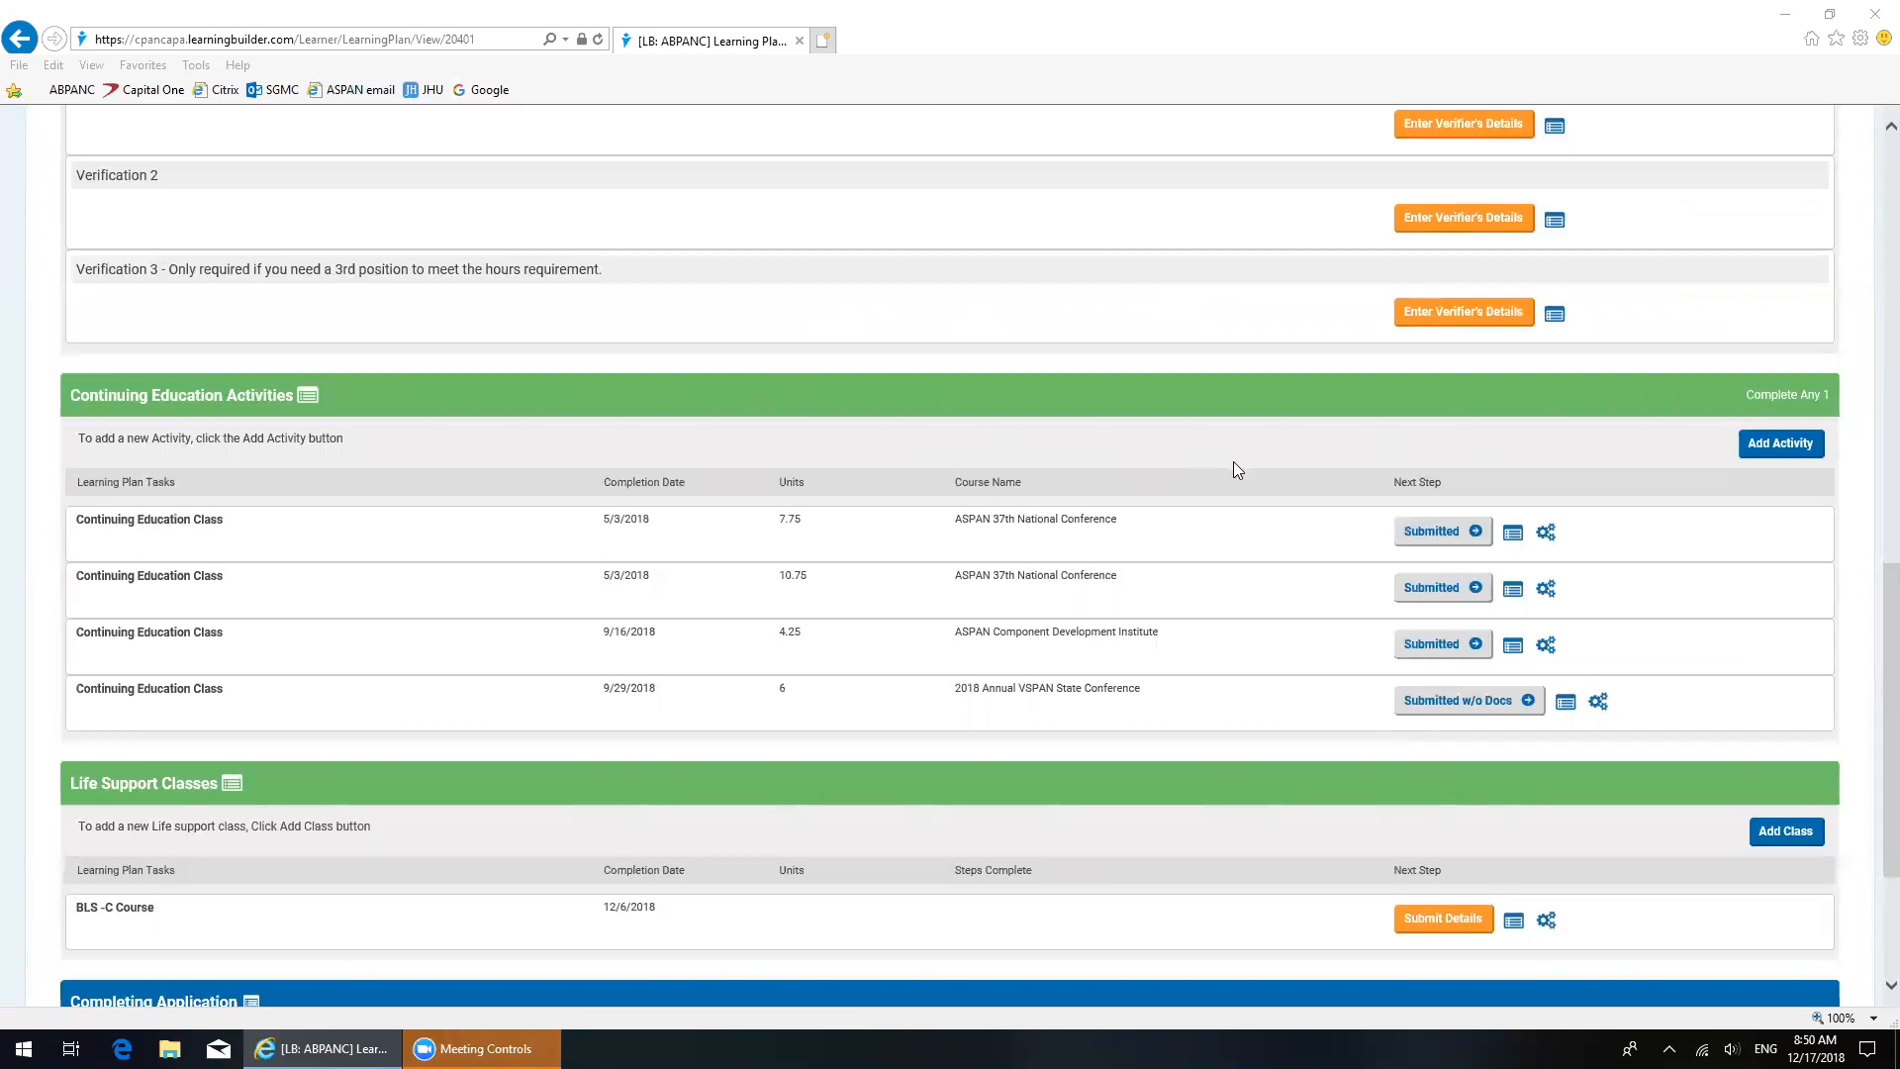
mouse_move(1267, 473)
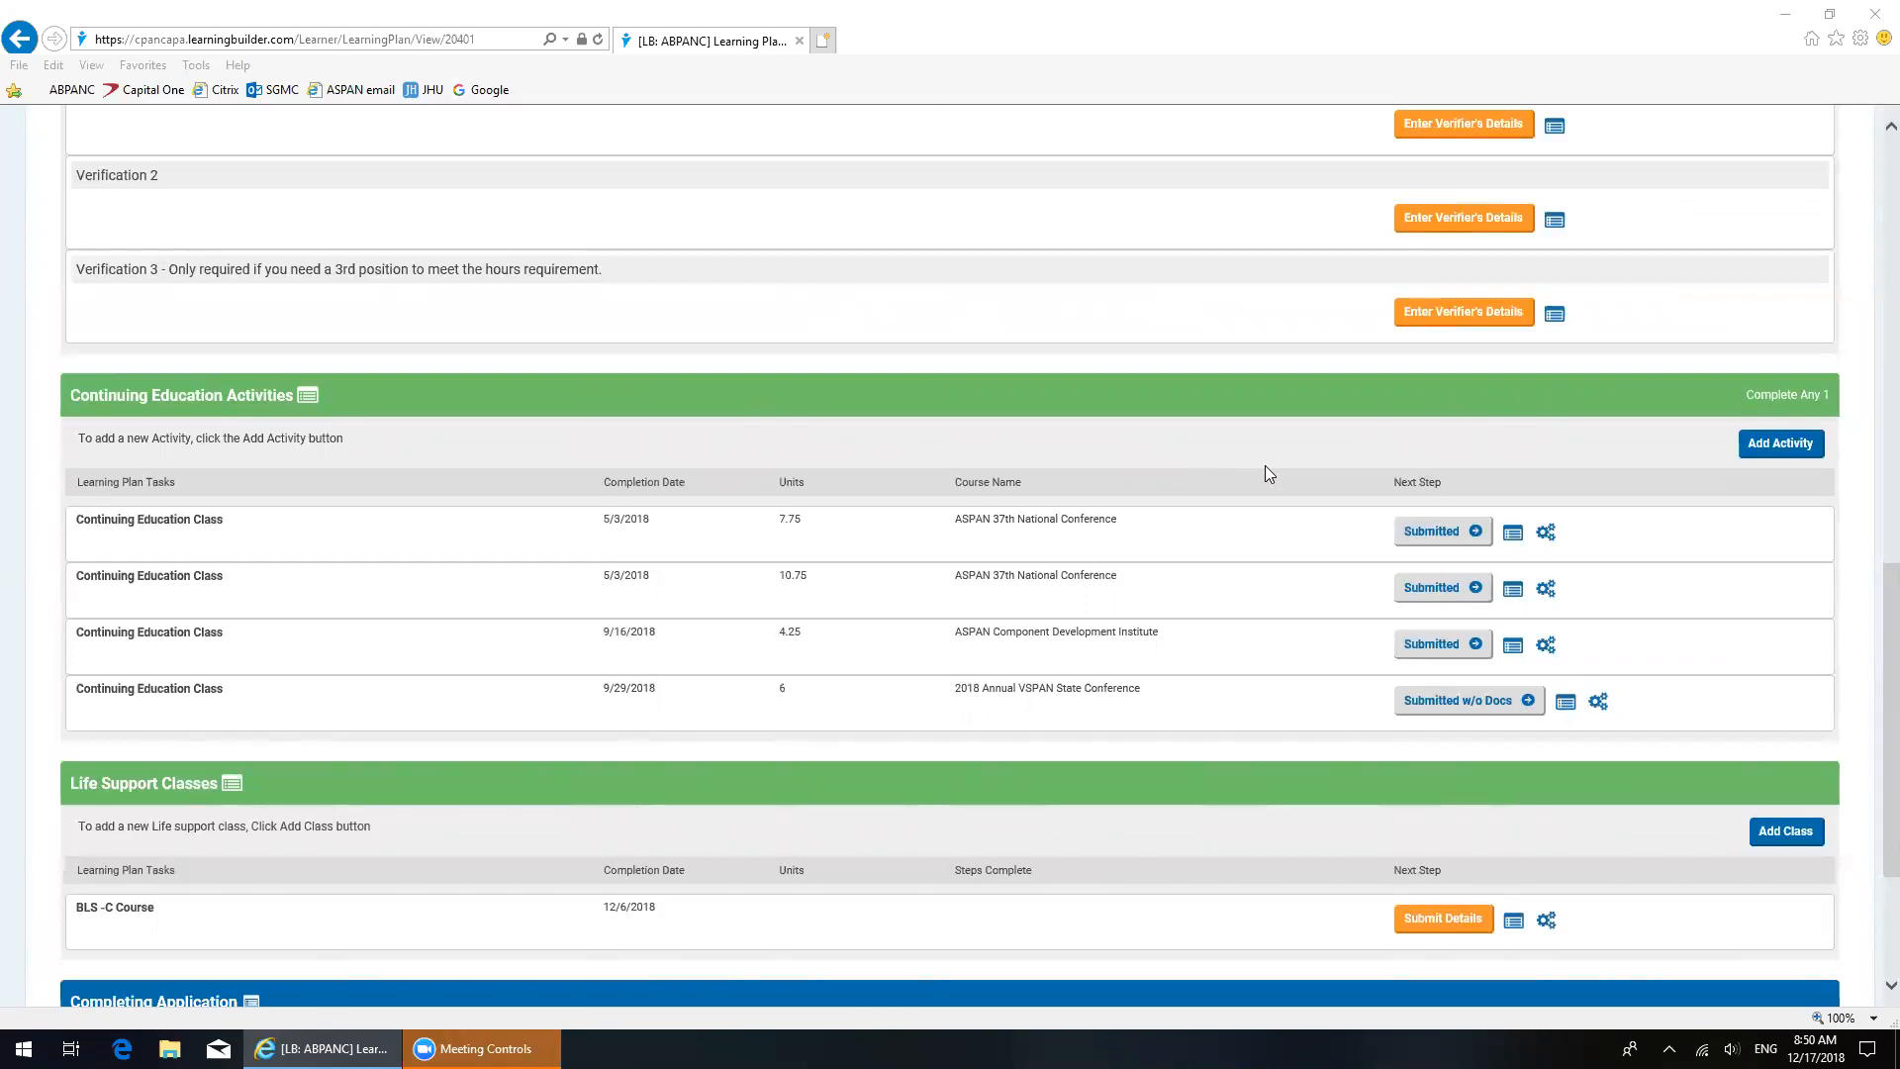
mouse_move(643, 744)
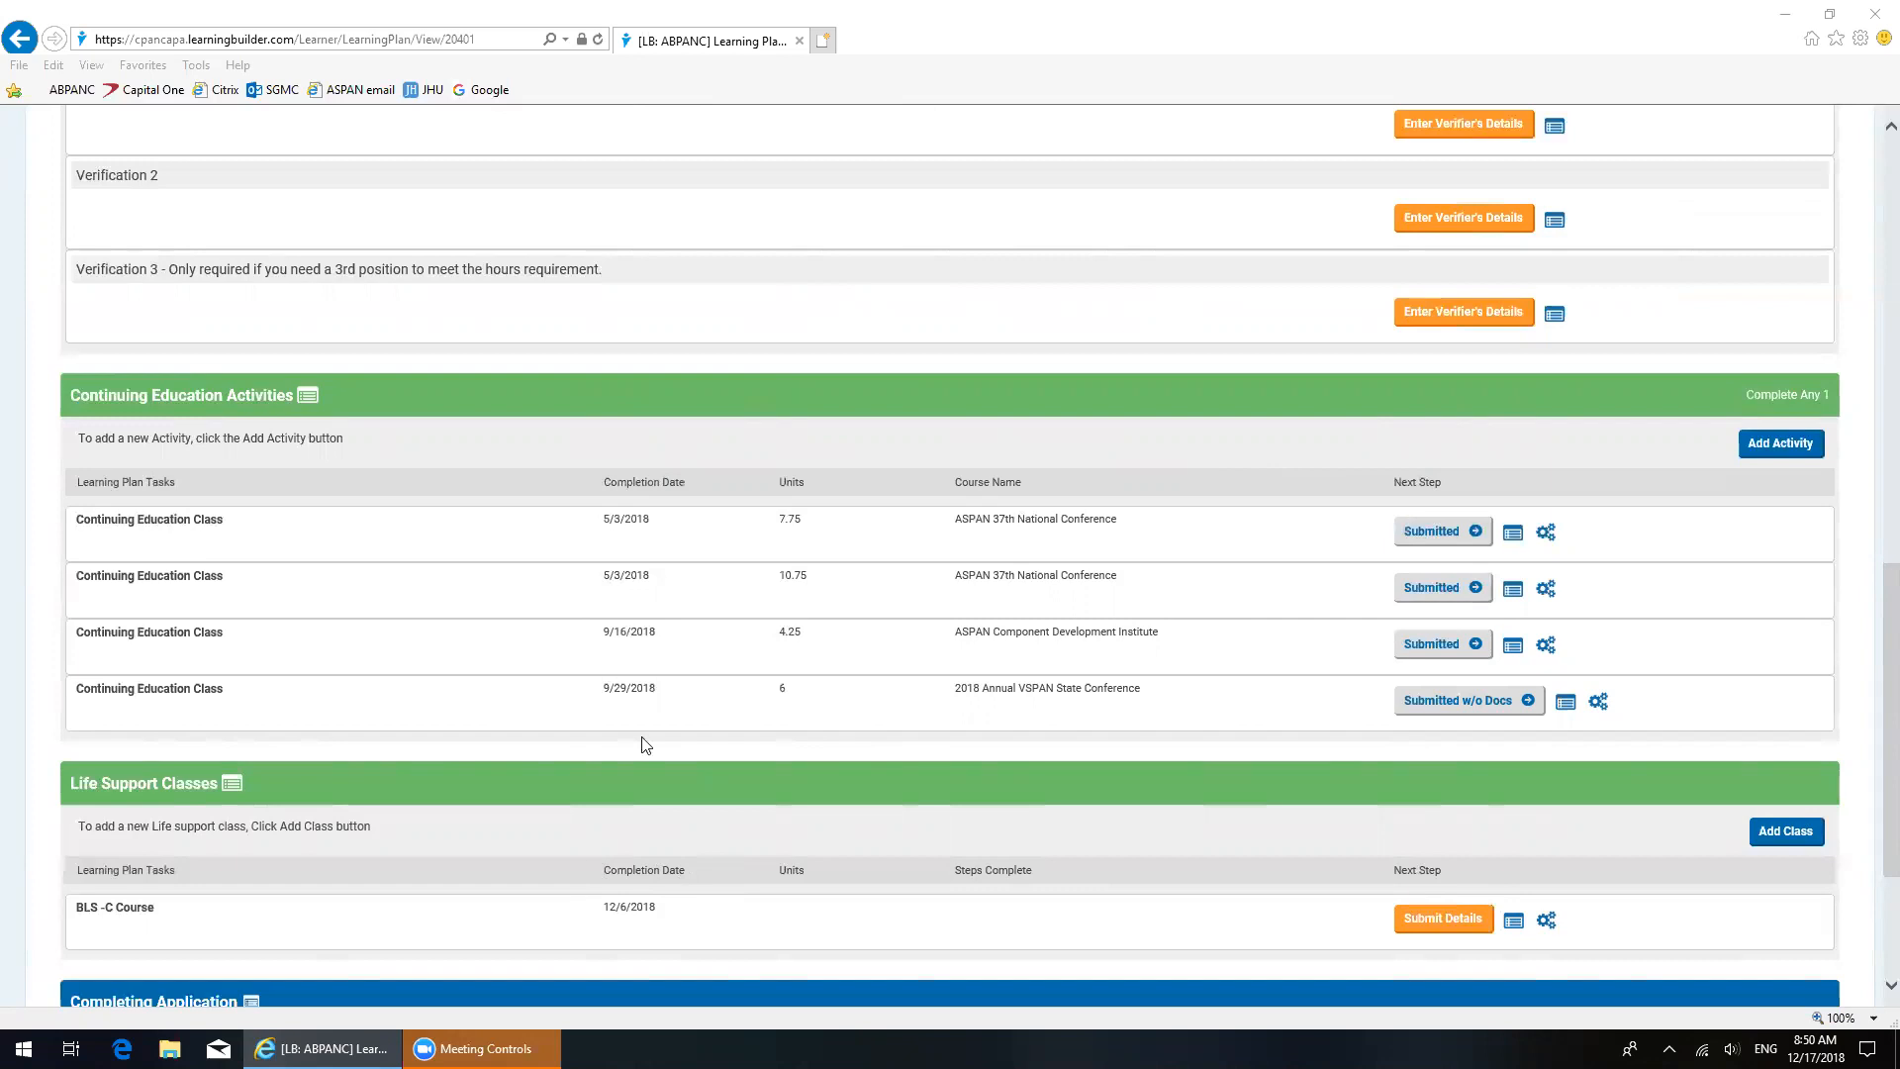
mouse_move(1184, 602)
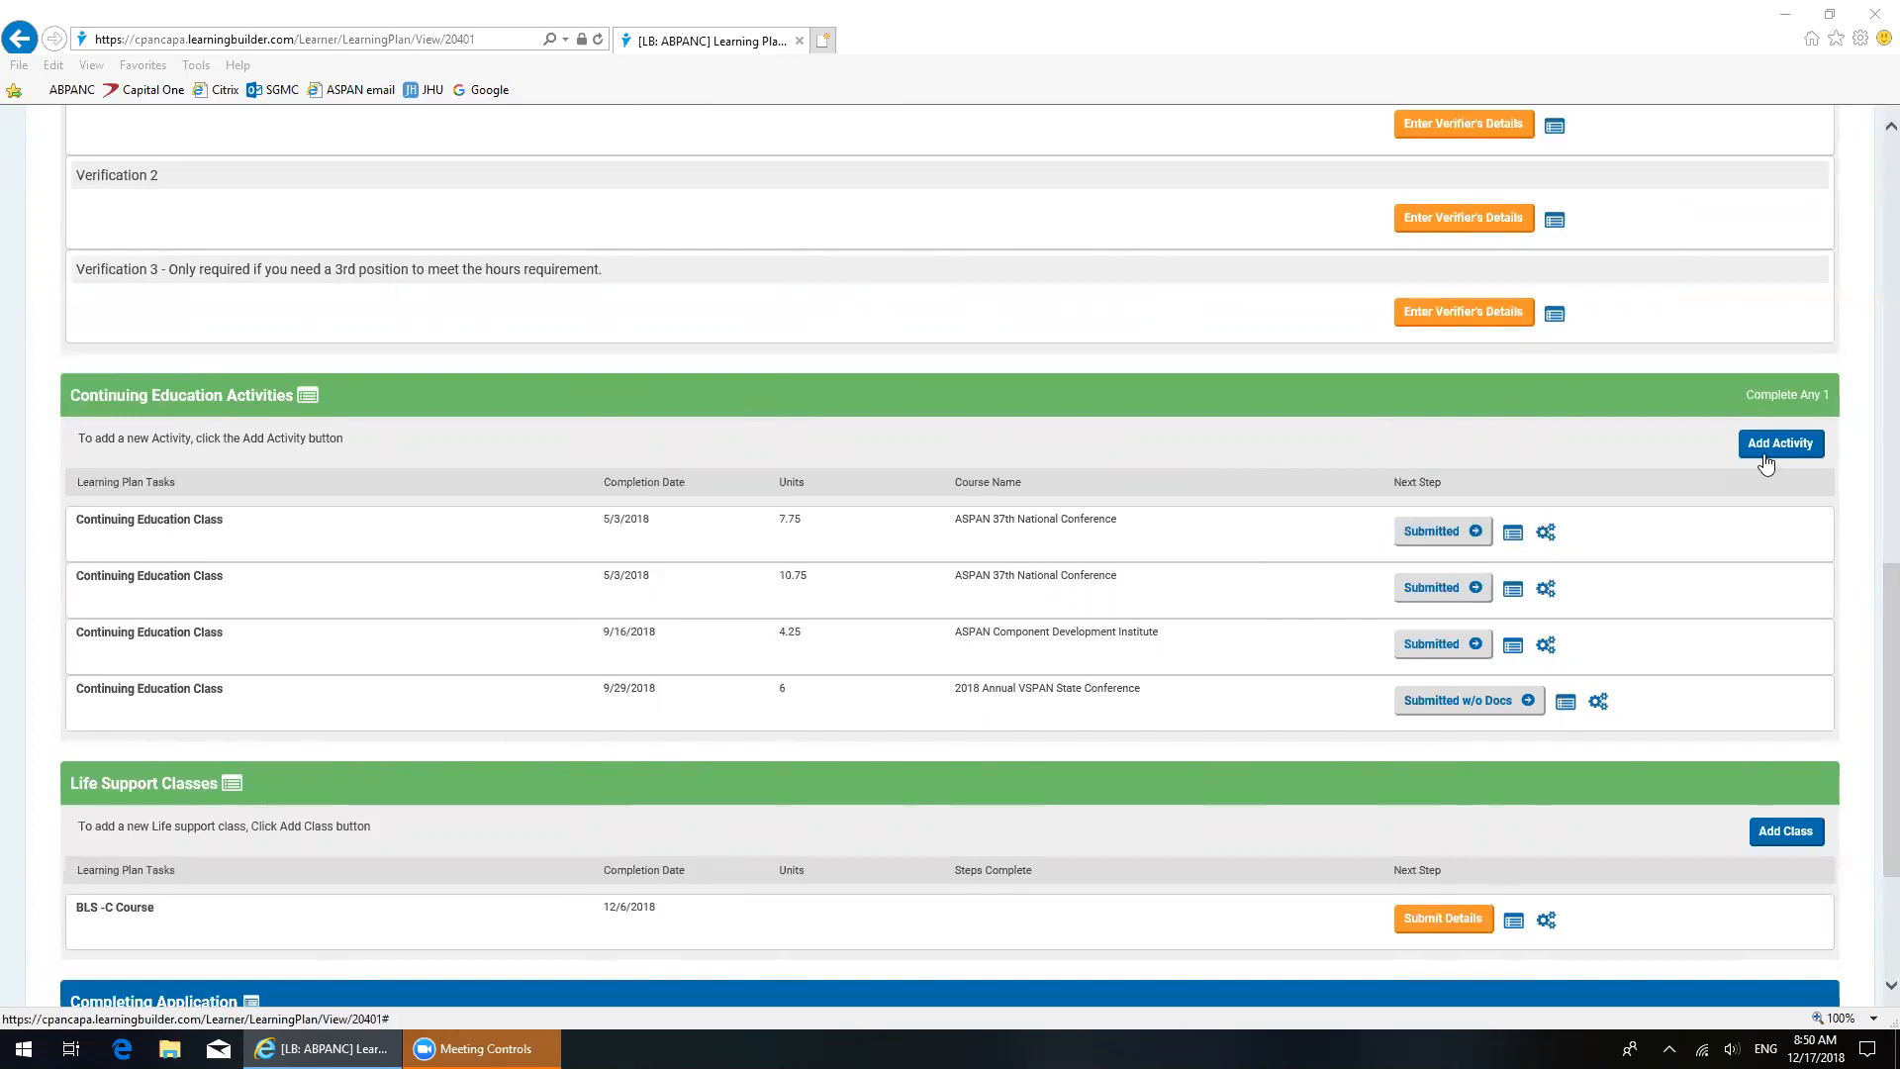
mouse_move(1790, 457)
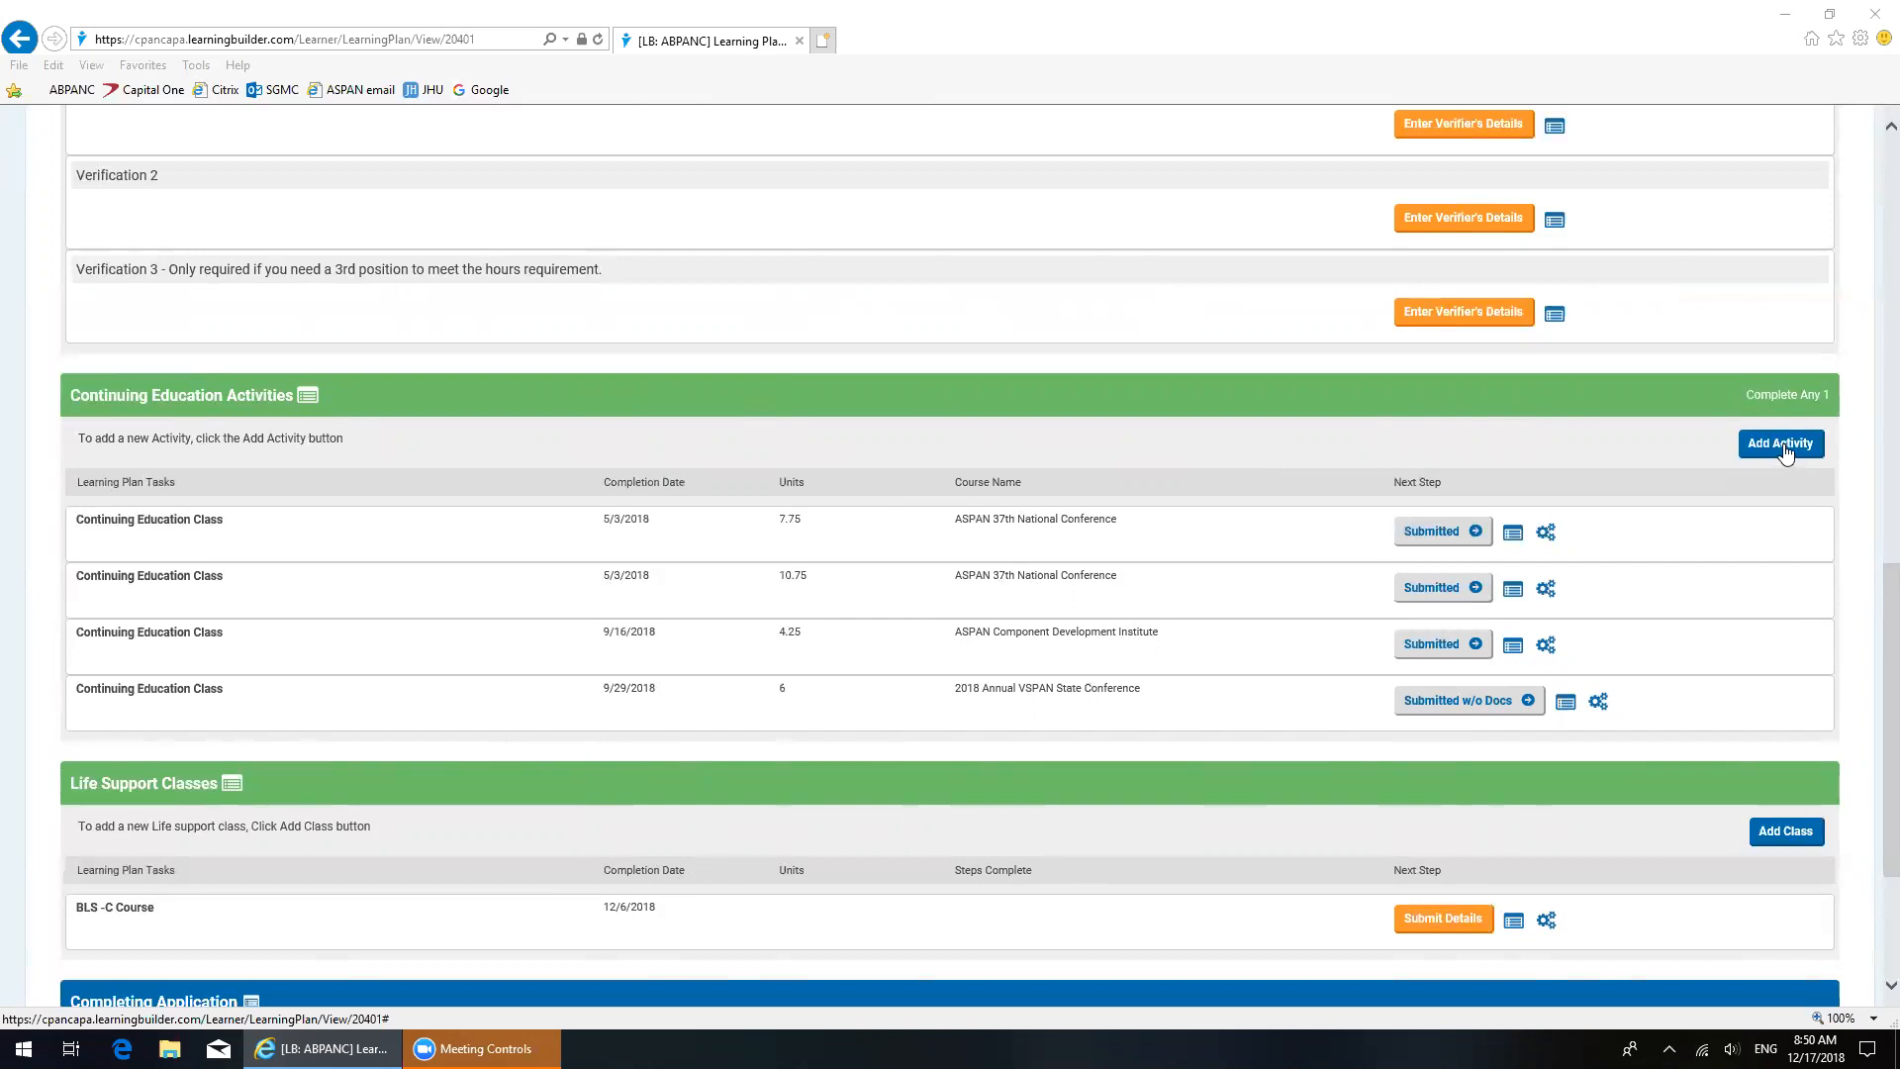
Step: Start adding an activity and search with Activity Type limited to Continuing Education Class
click(1780, 444)
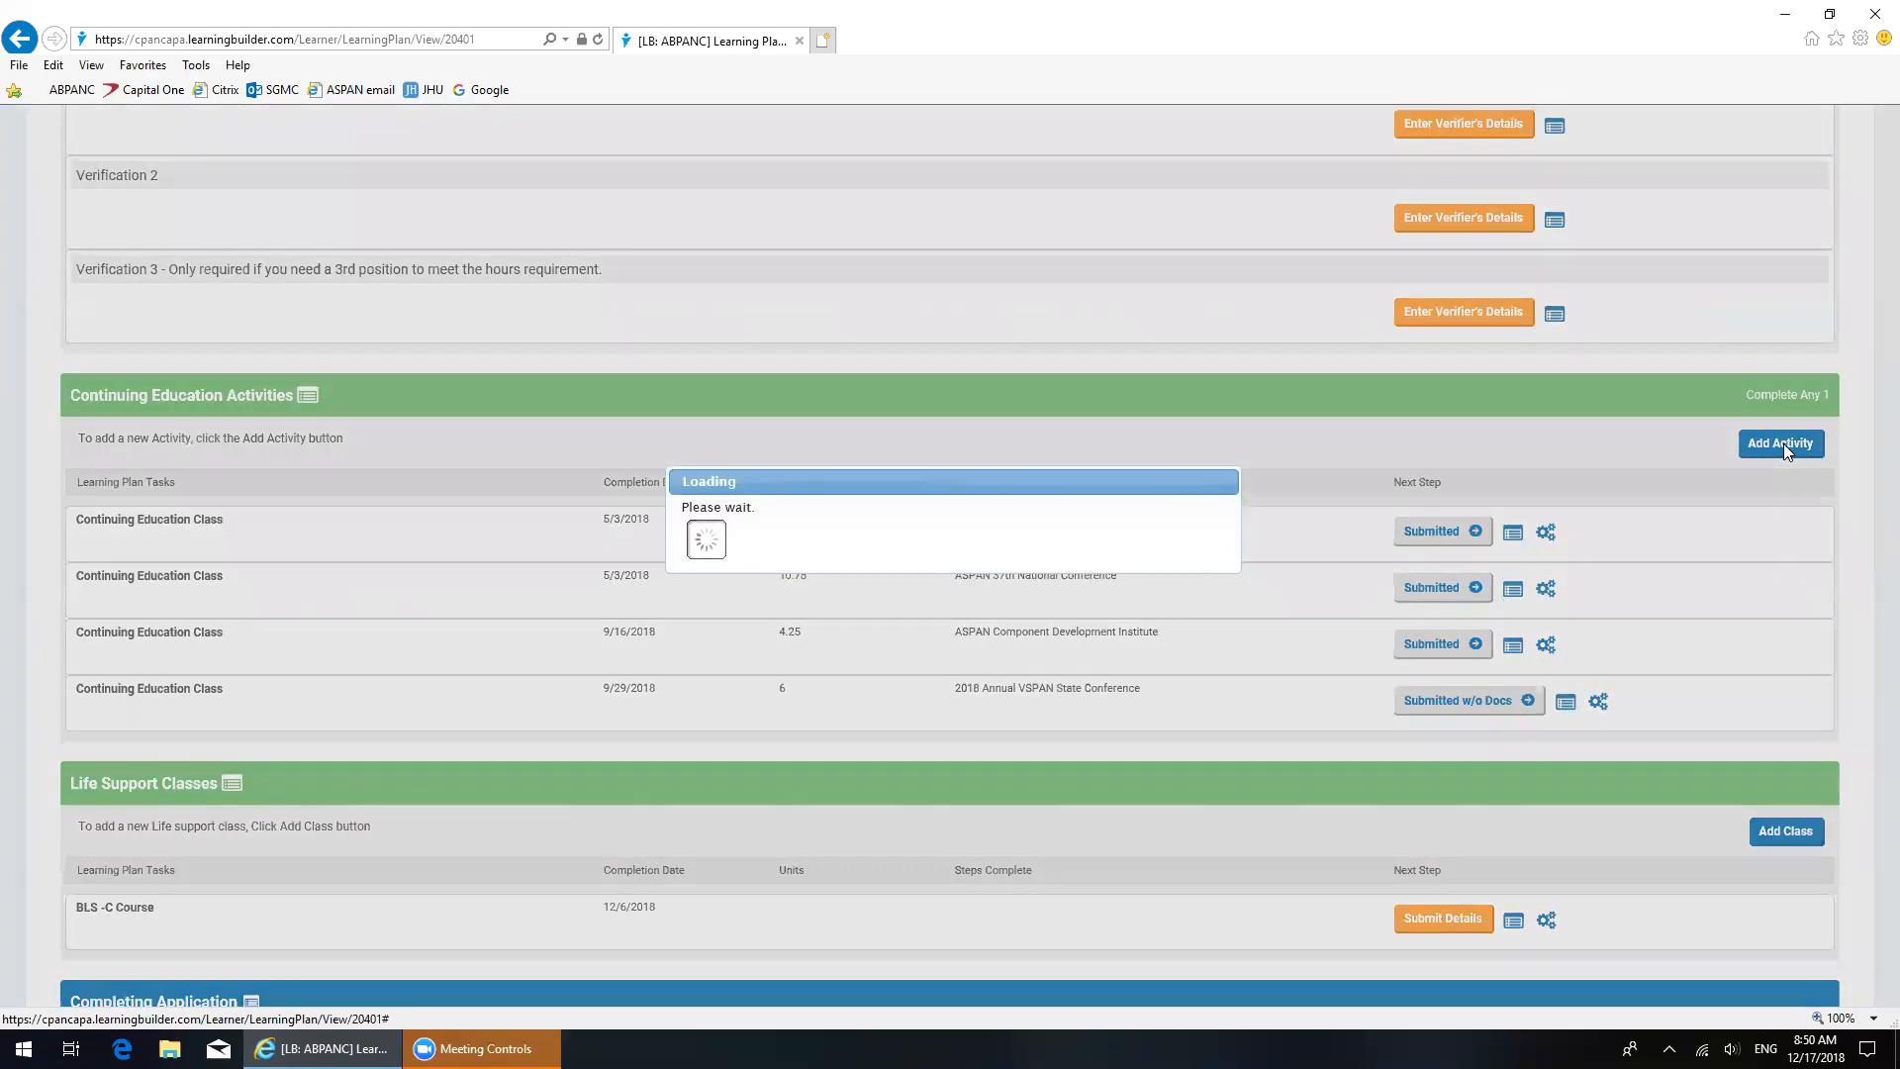
click(1780, 441)
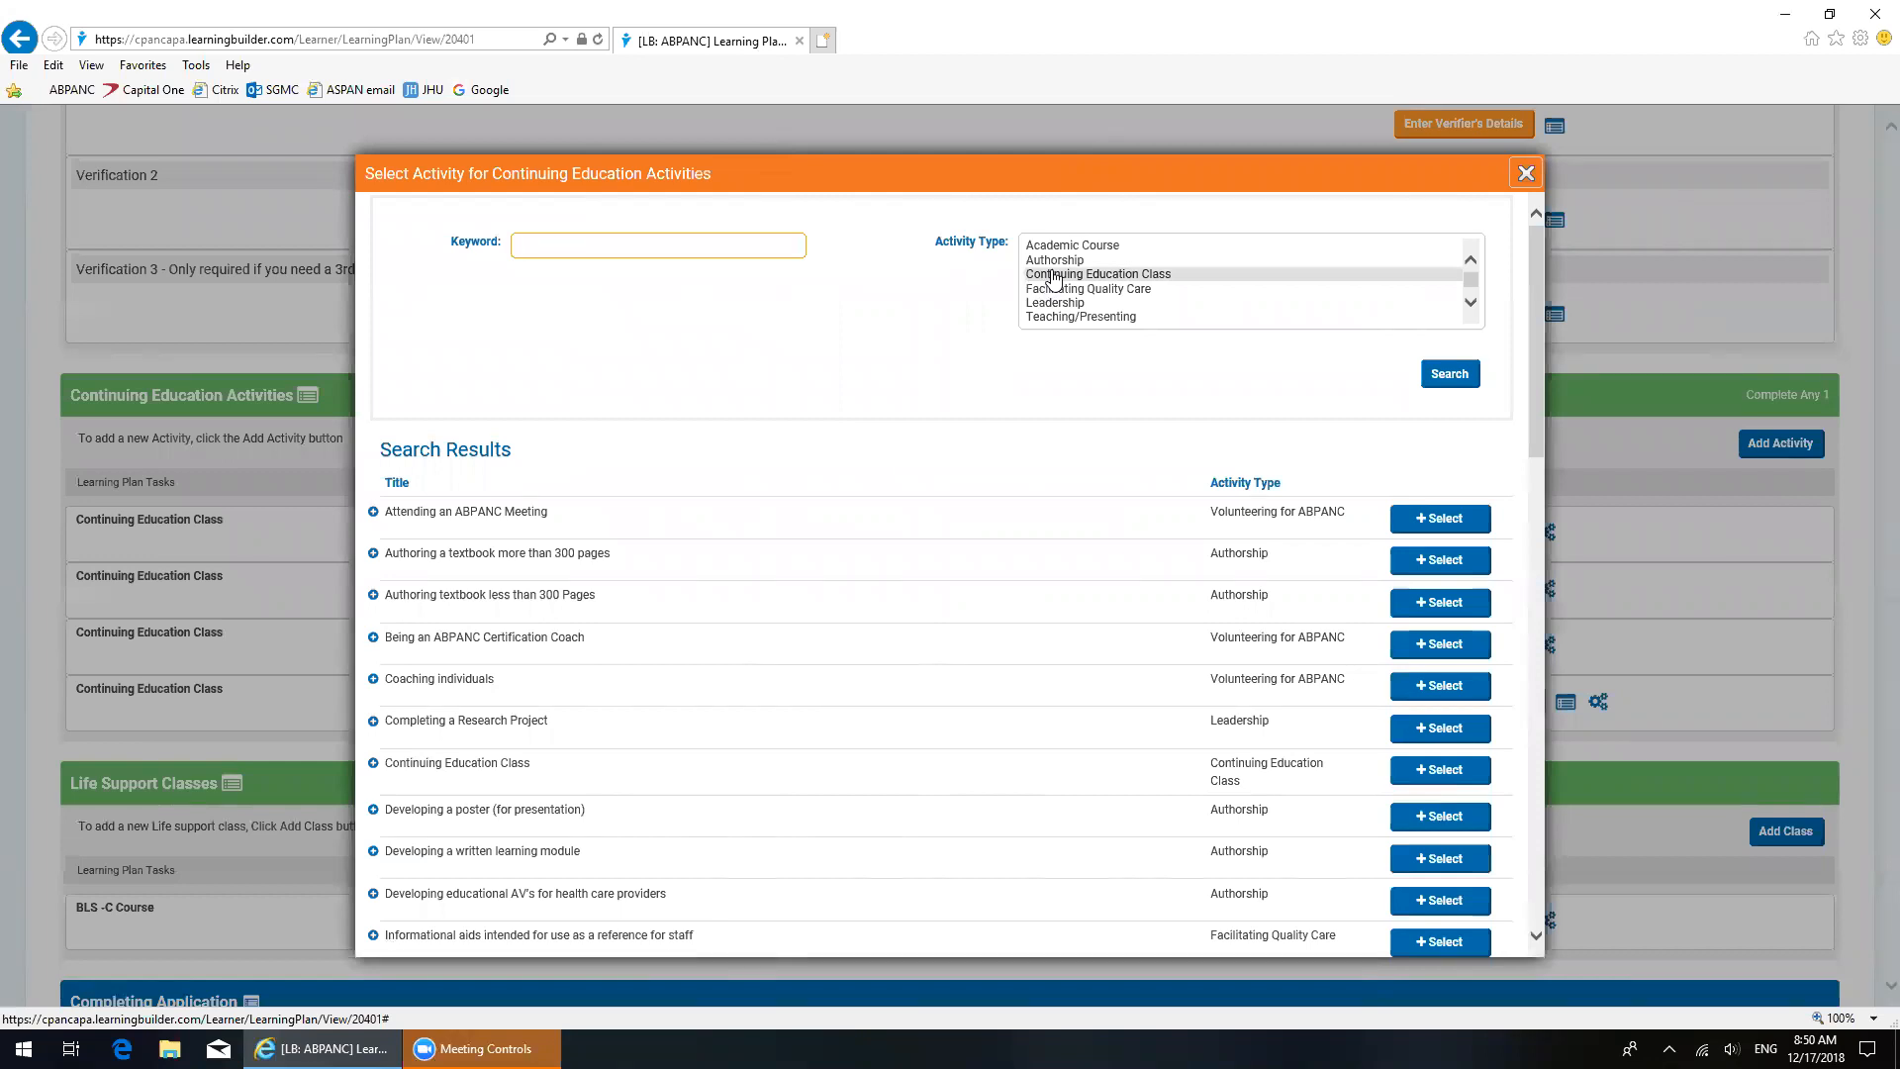
click(658, 244)
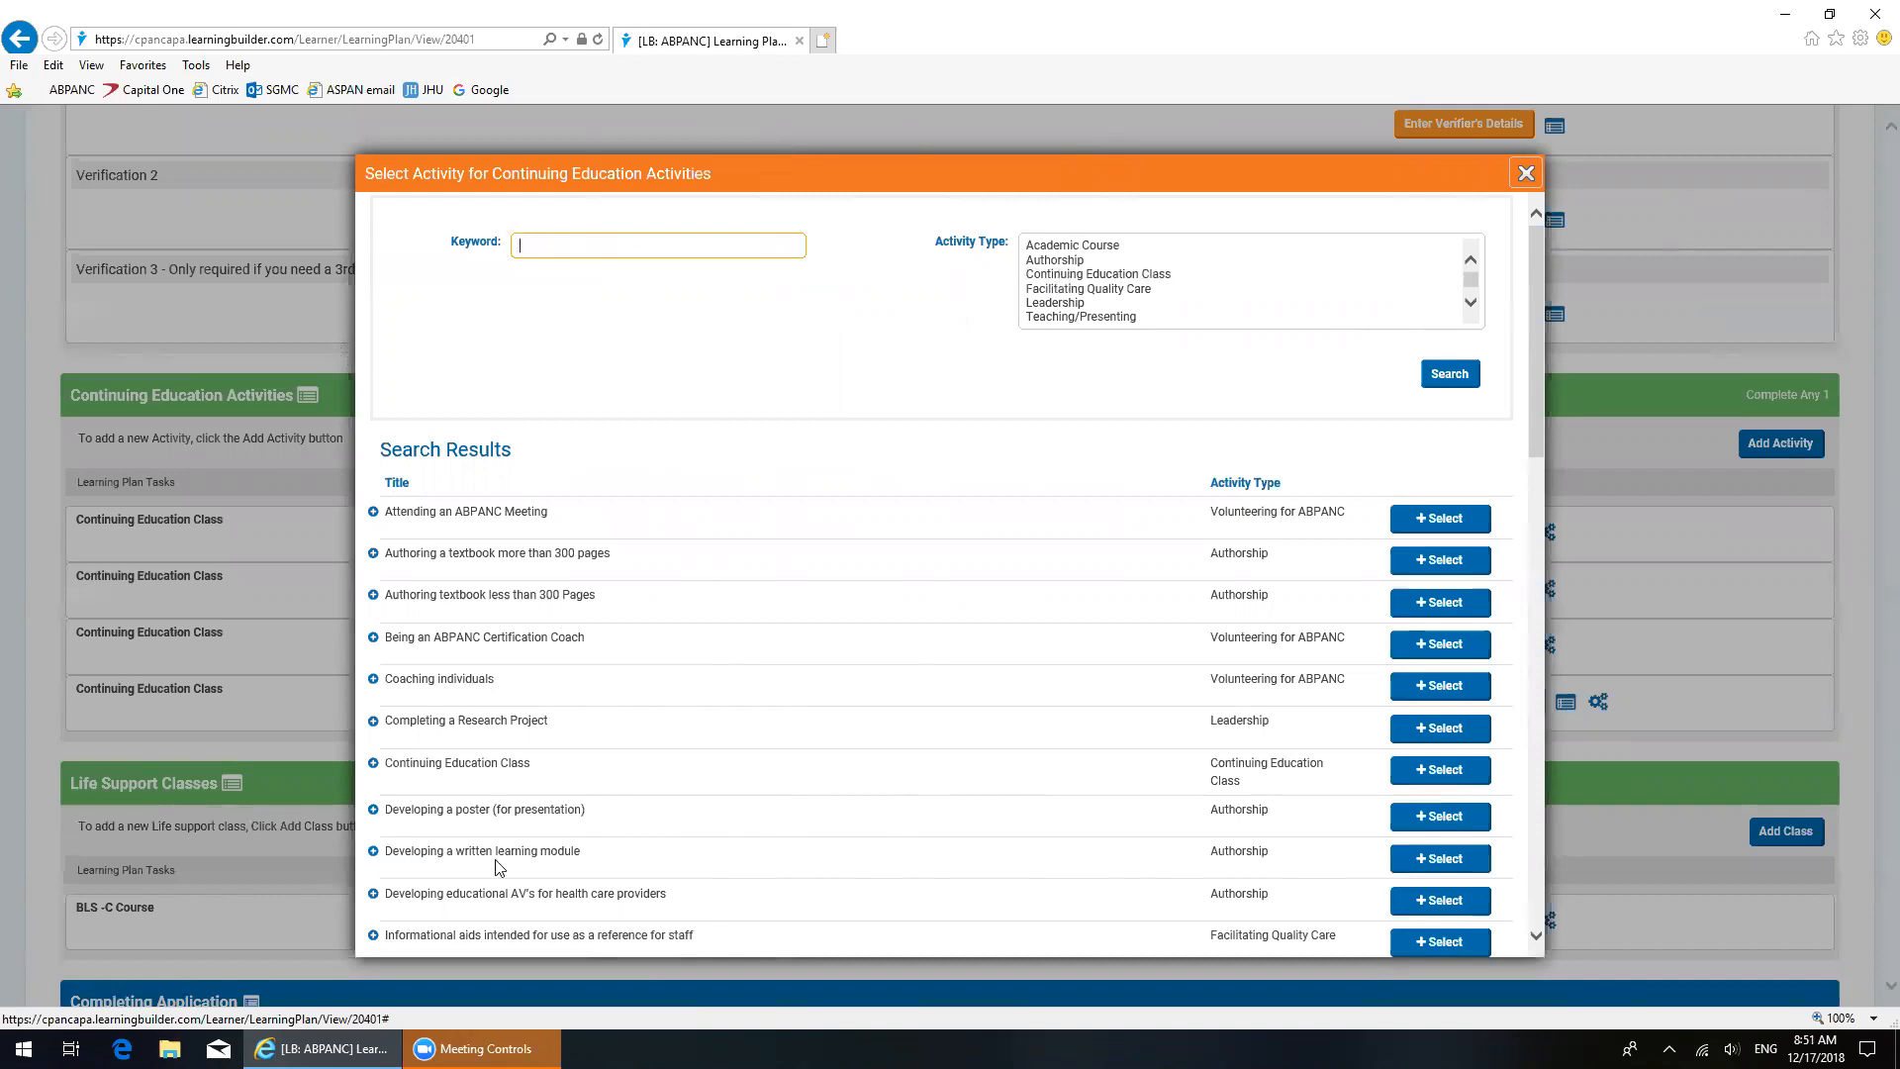
mouse_move(1146, 334)
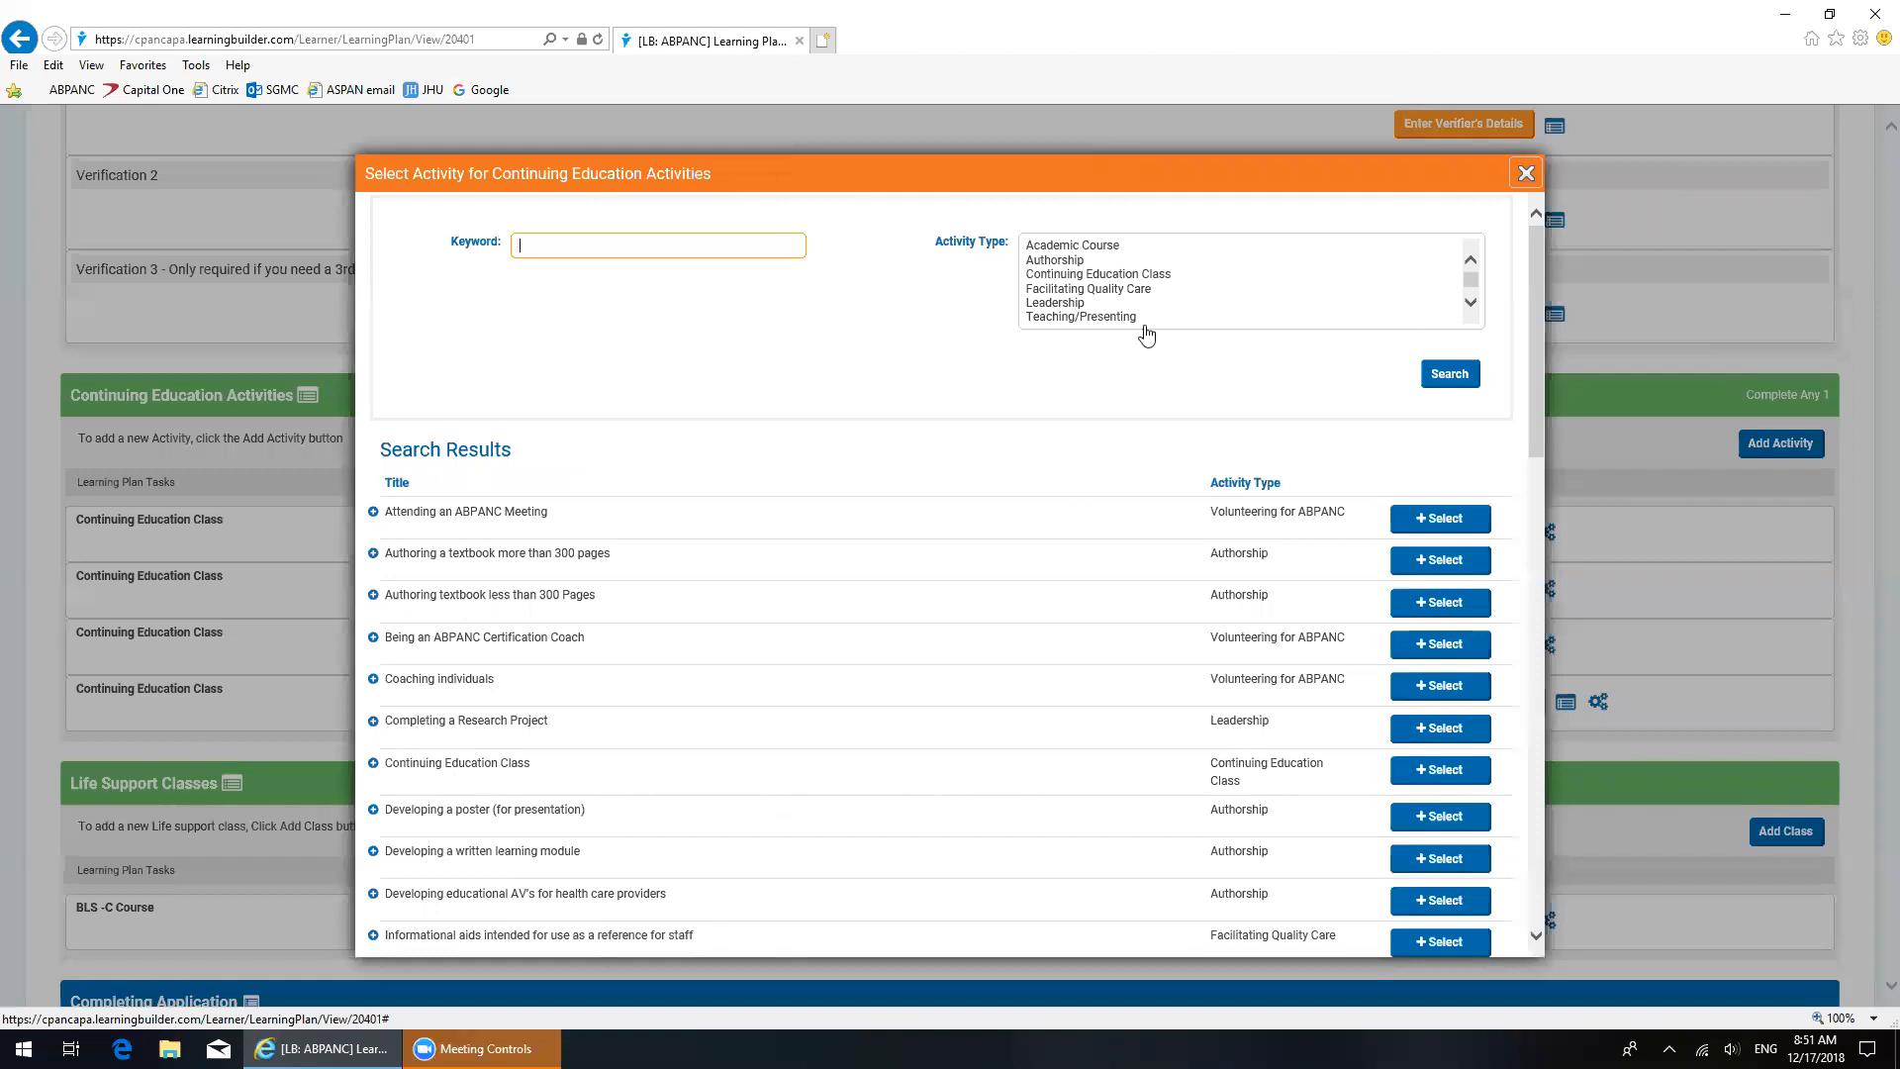
click(1096, 273)
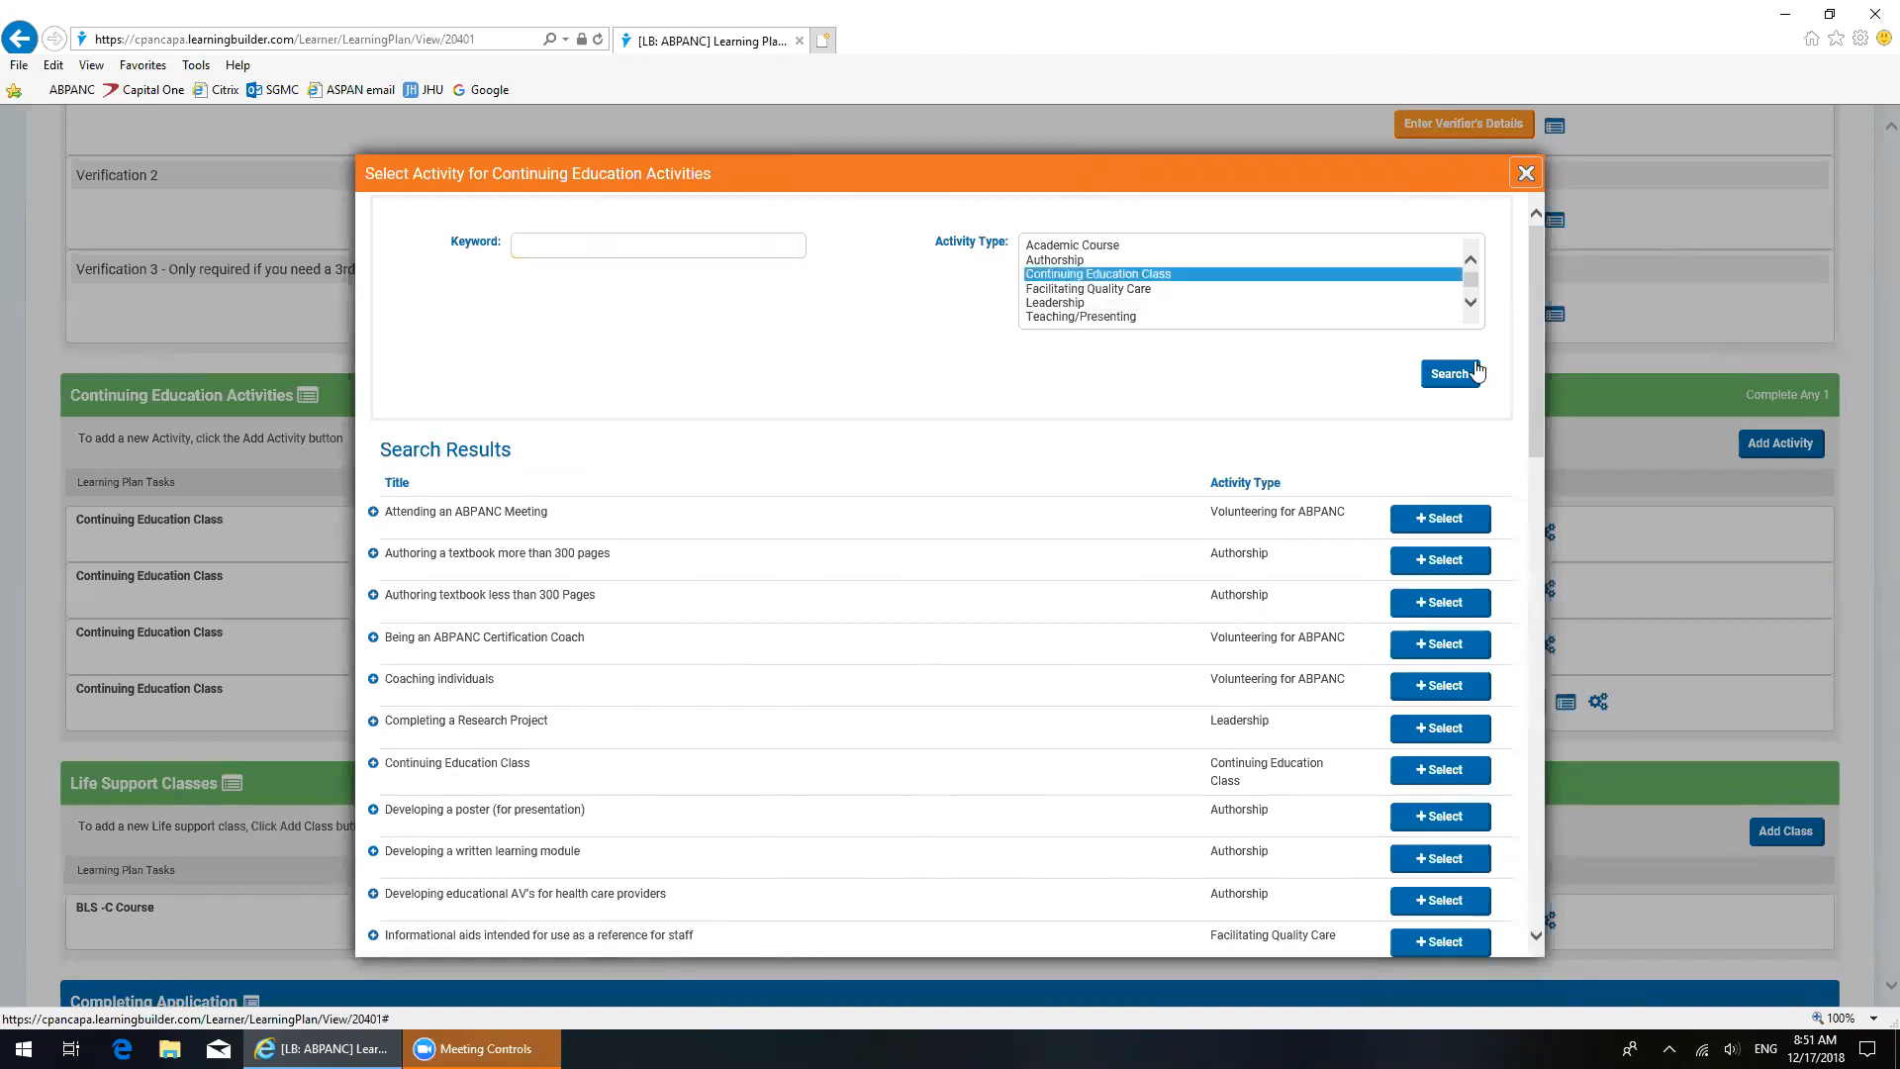
click(1449, 374)
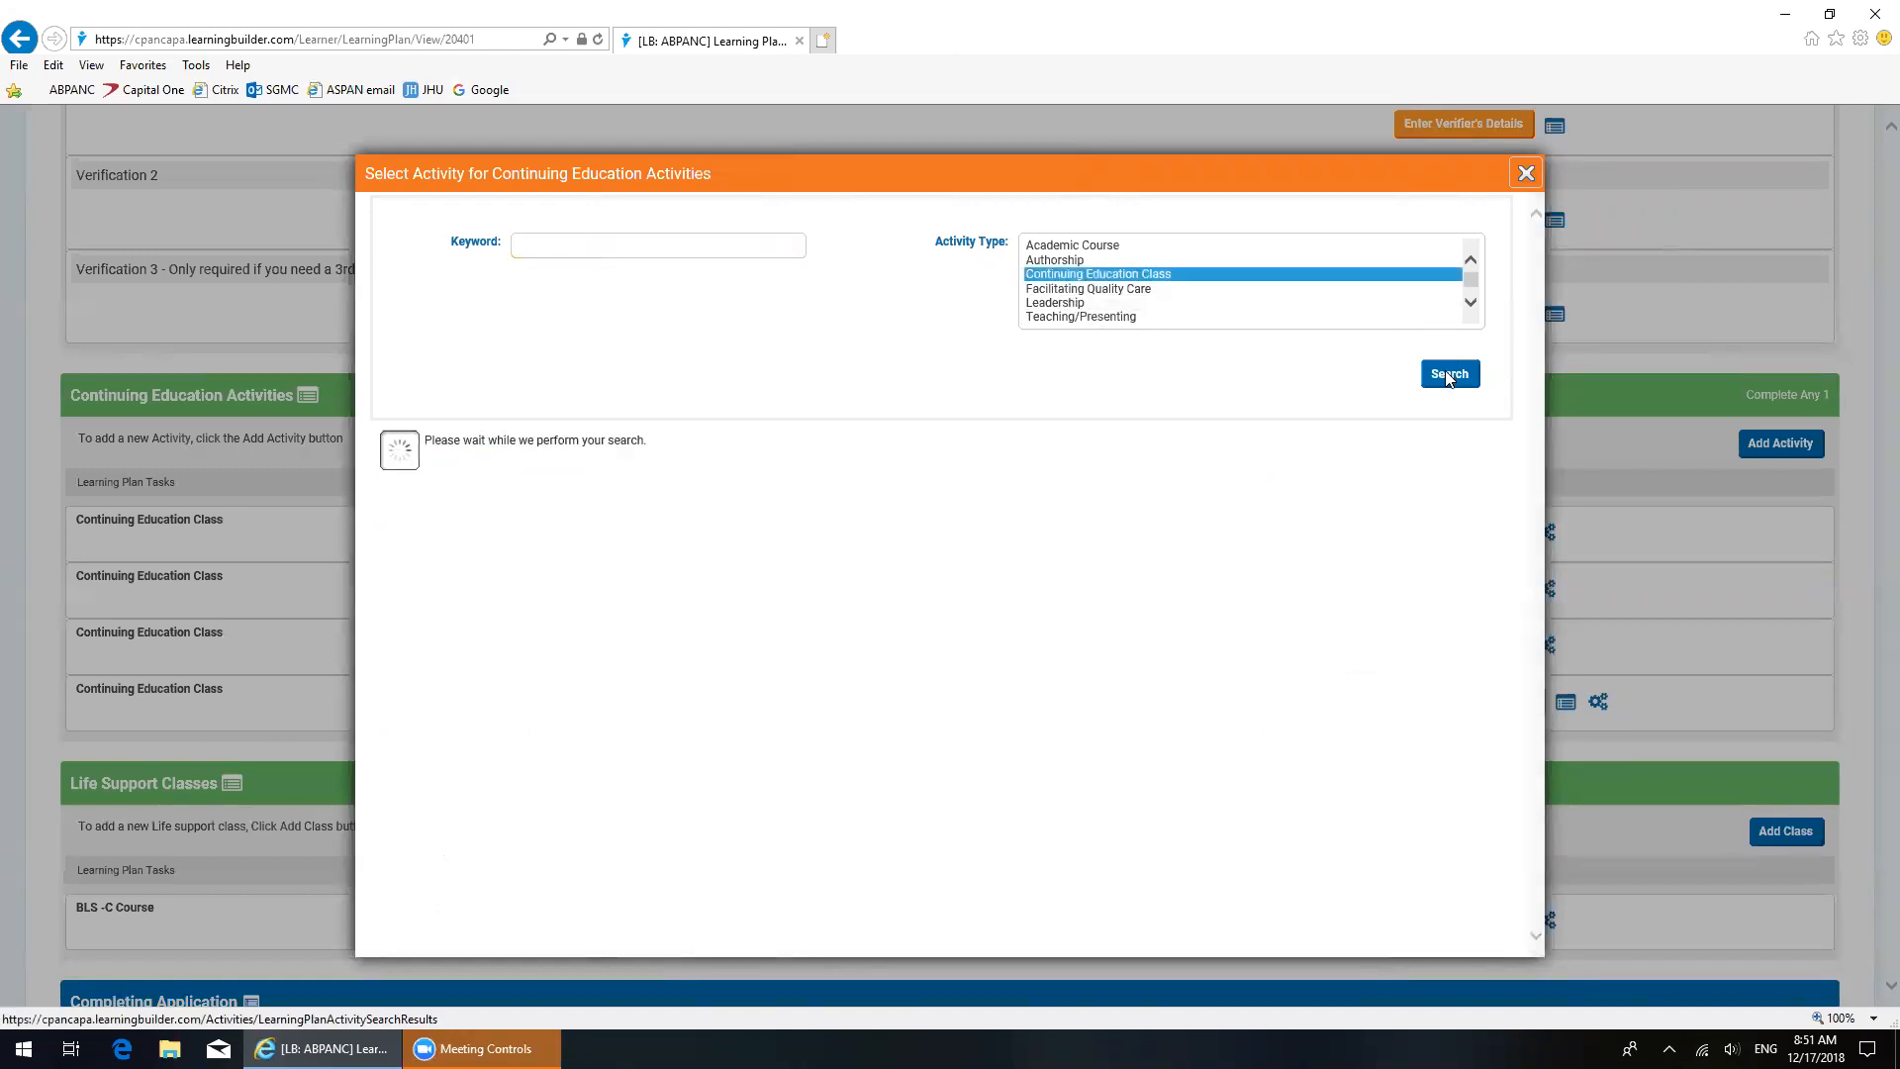
click(1449, 374)
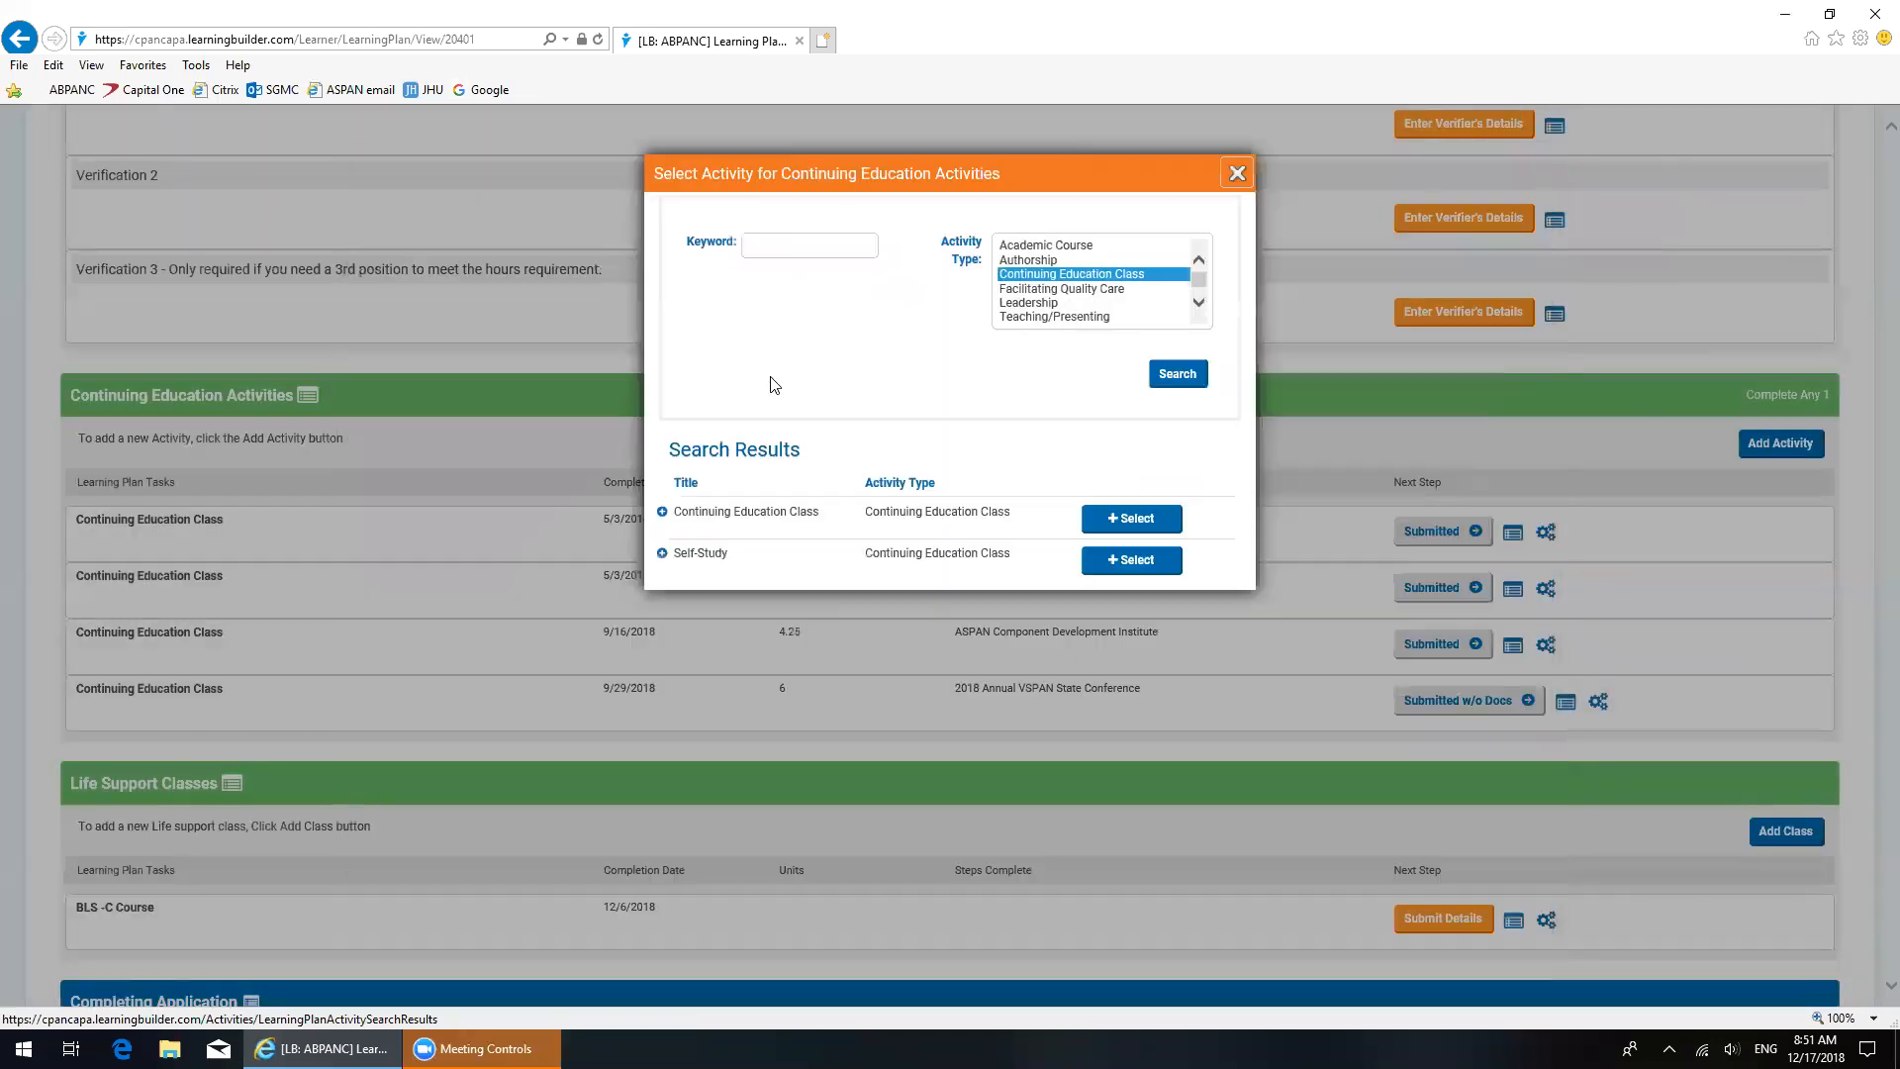
mouse_move(661, 516)
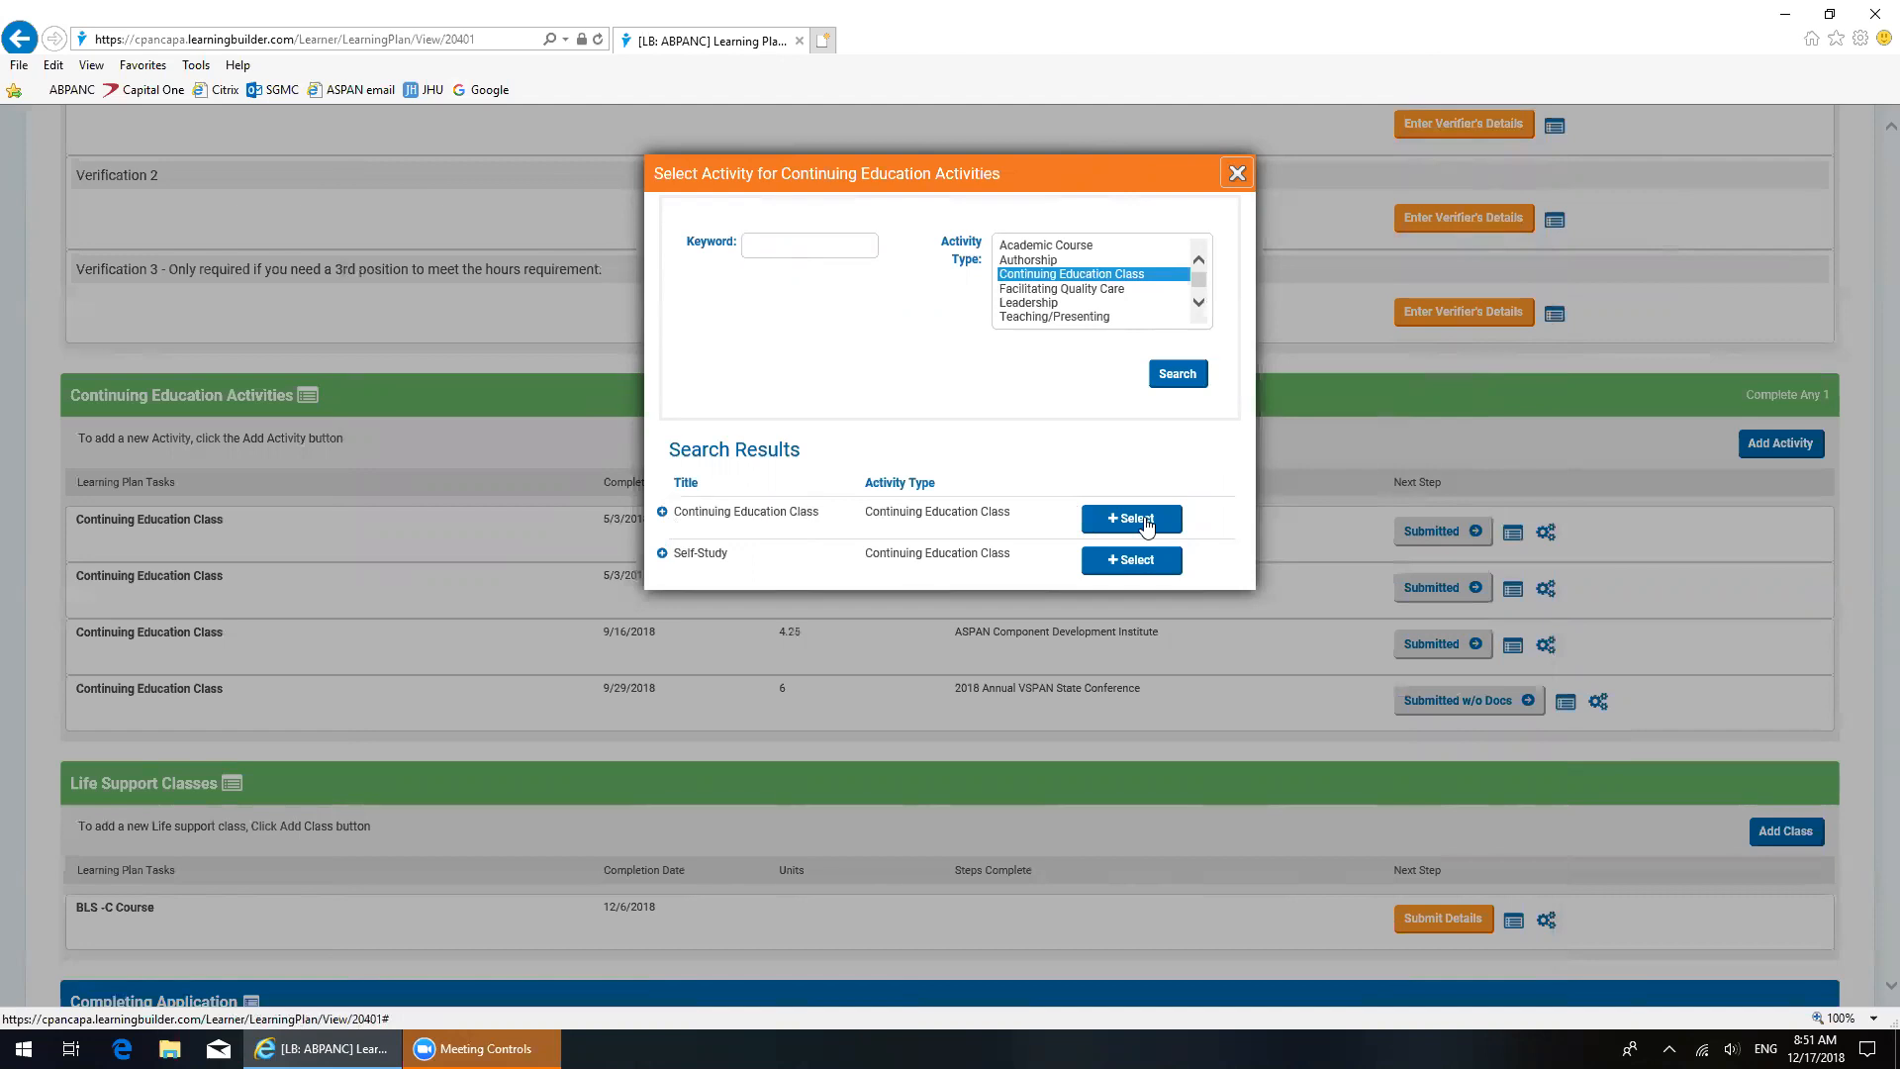
mouse_move(679, 576)
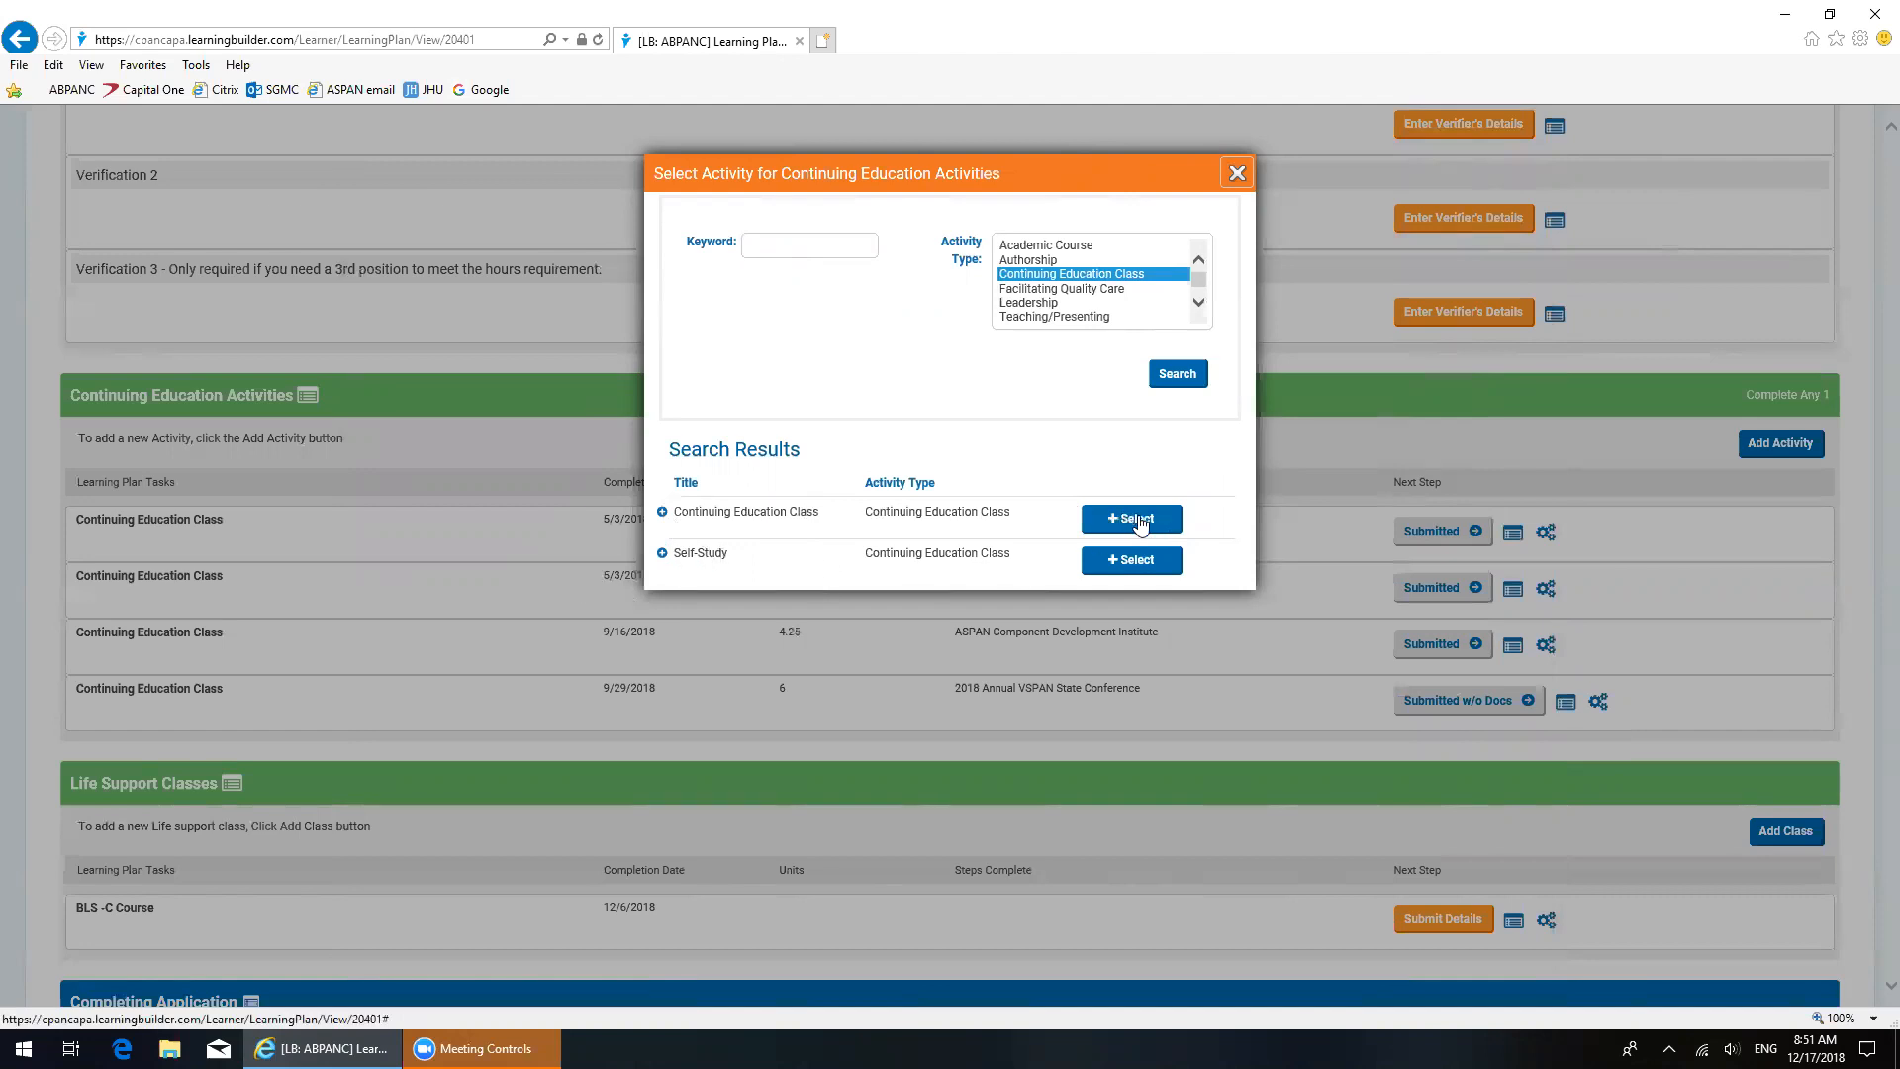
Step: Choose Continuing Education Class to bring up its blank Submit Activity Details form
click(1130, 519)
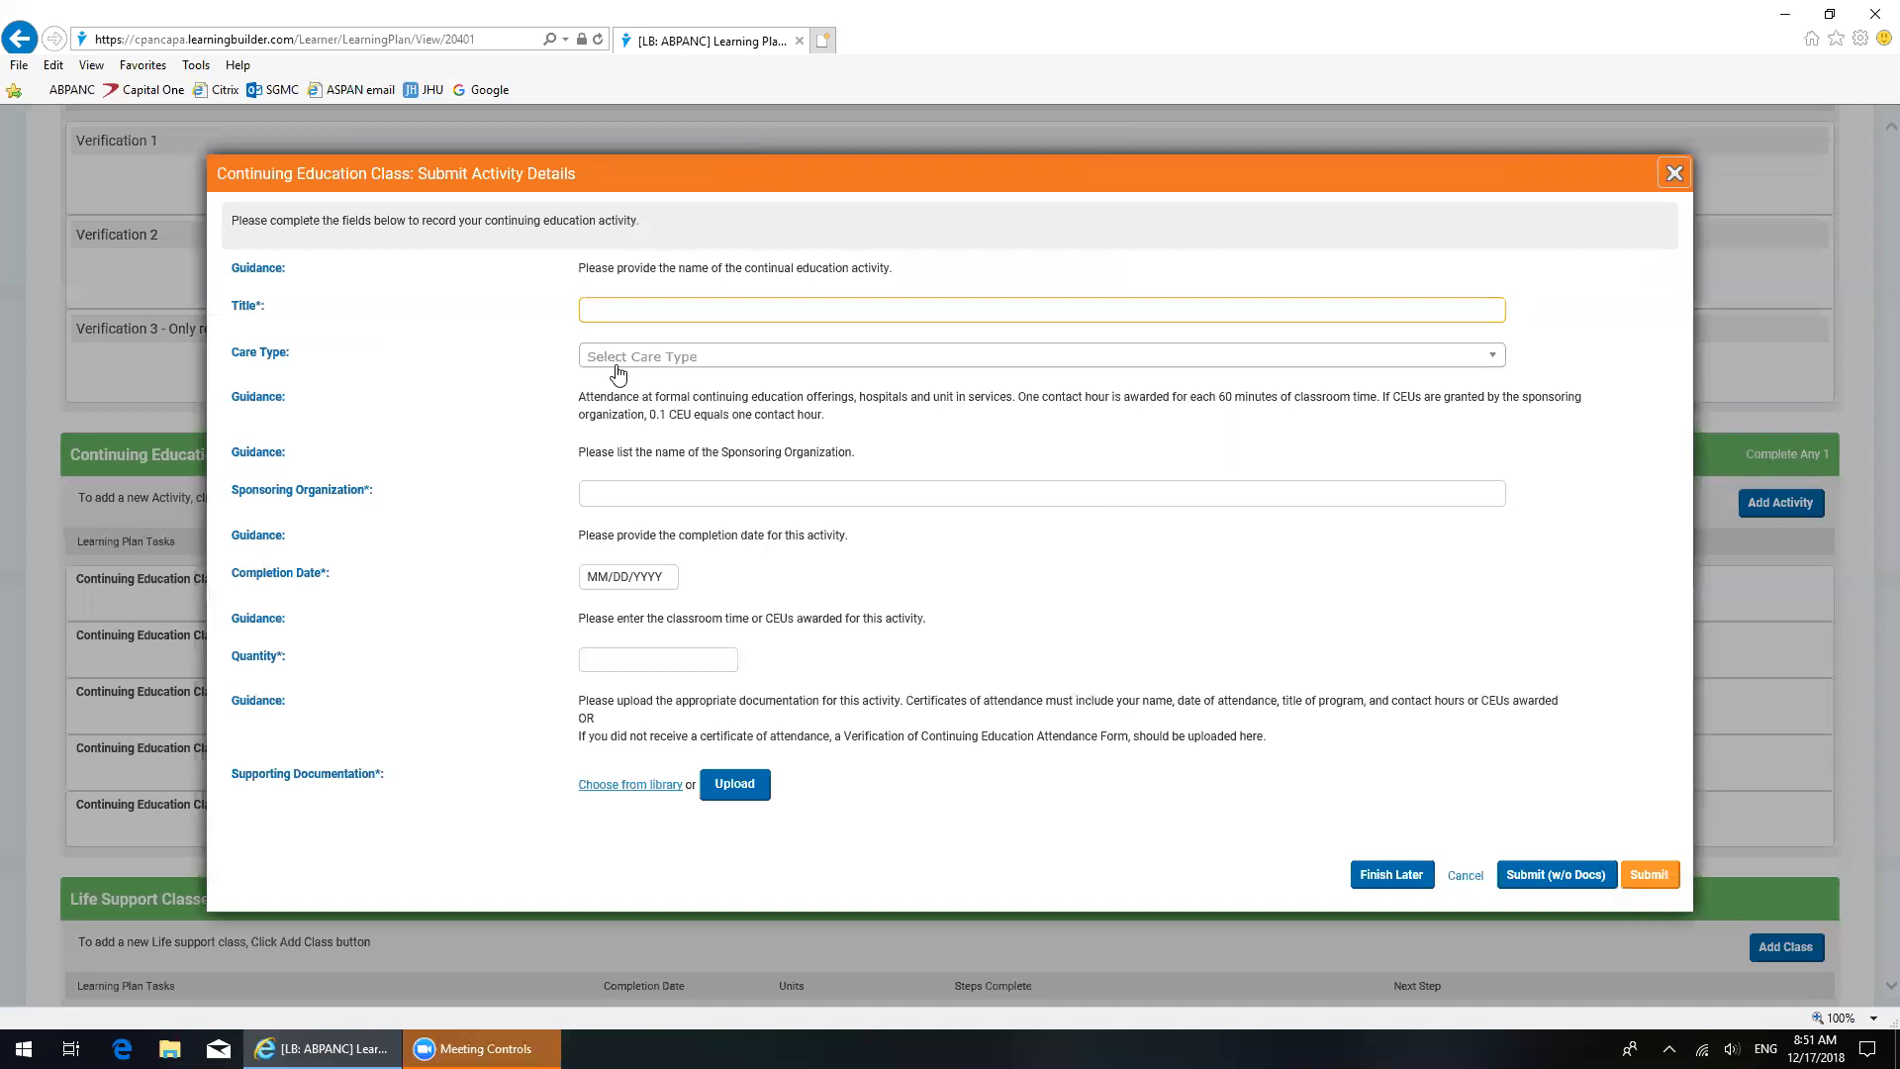
mouse_move(386, 352)
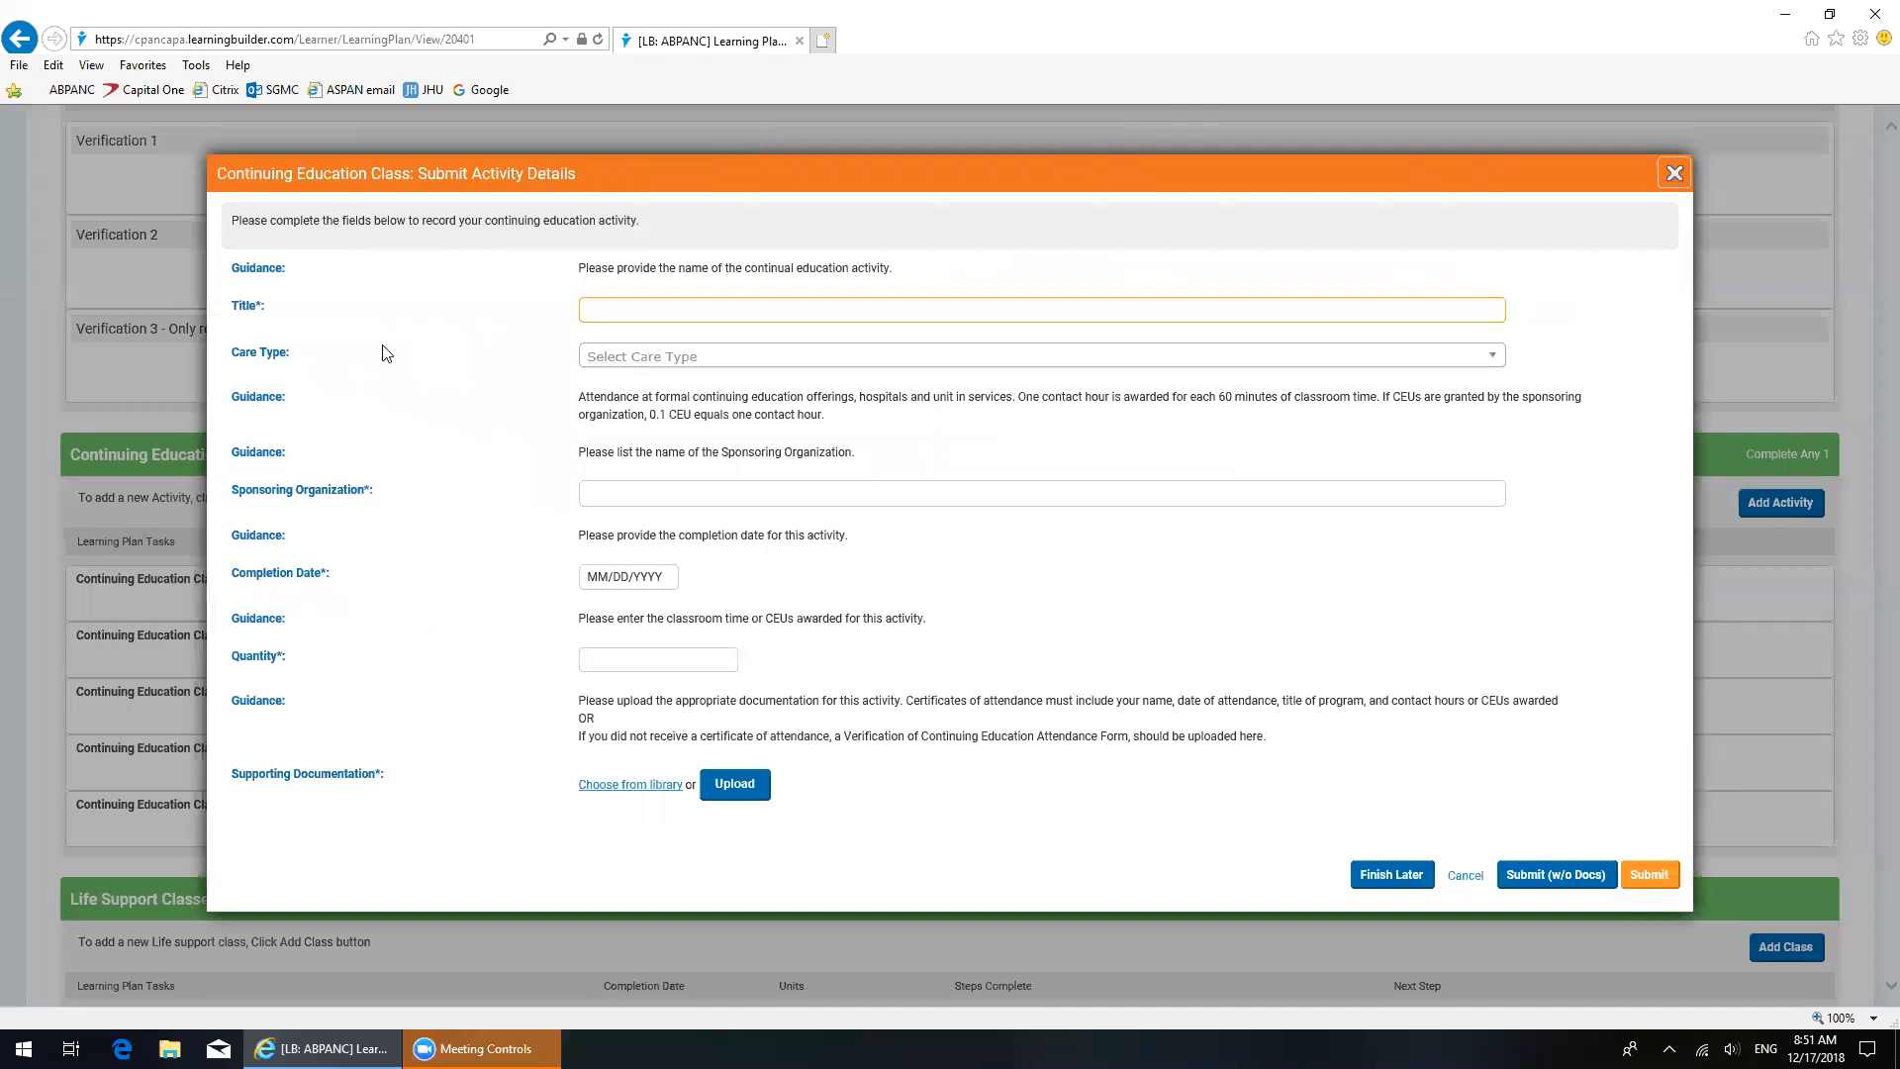
click(1039, 309)
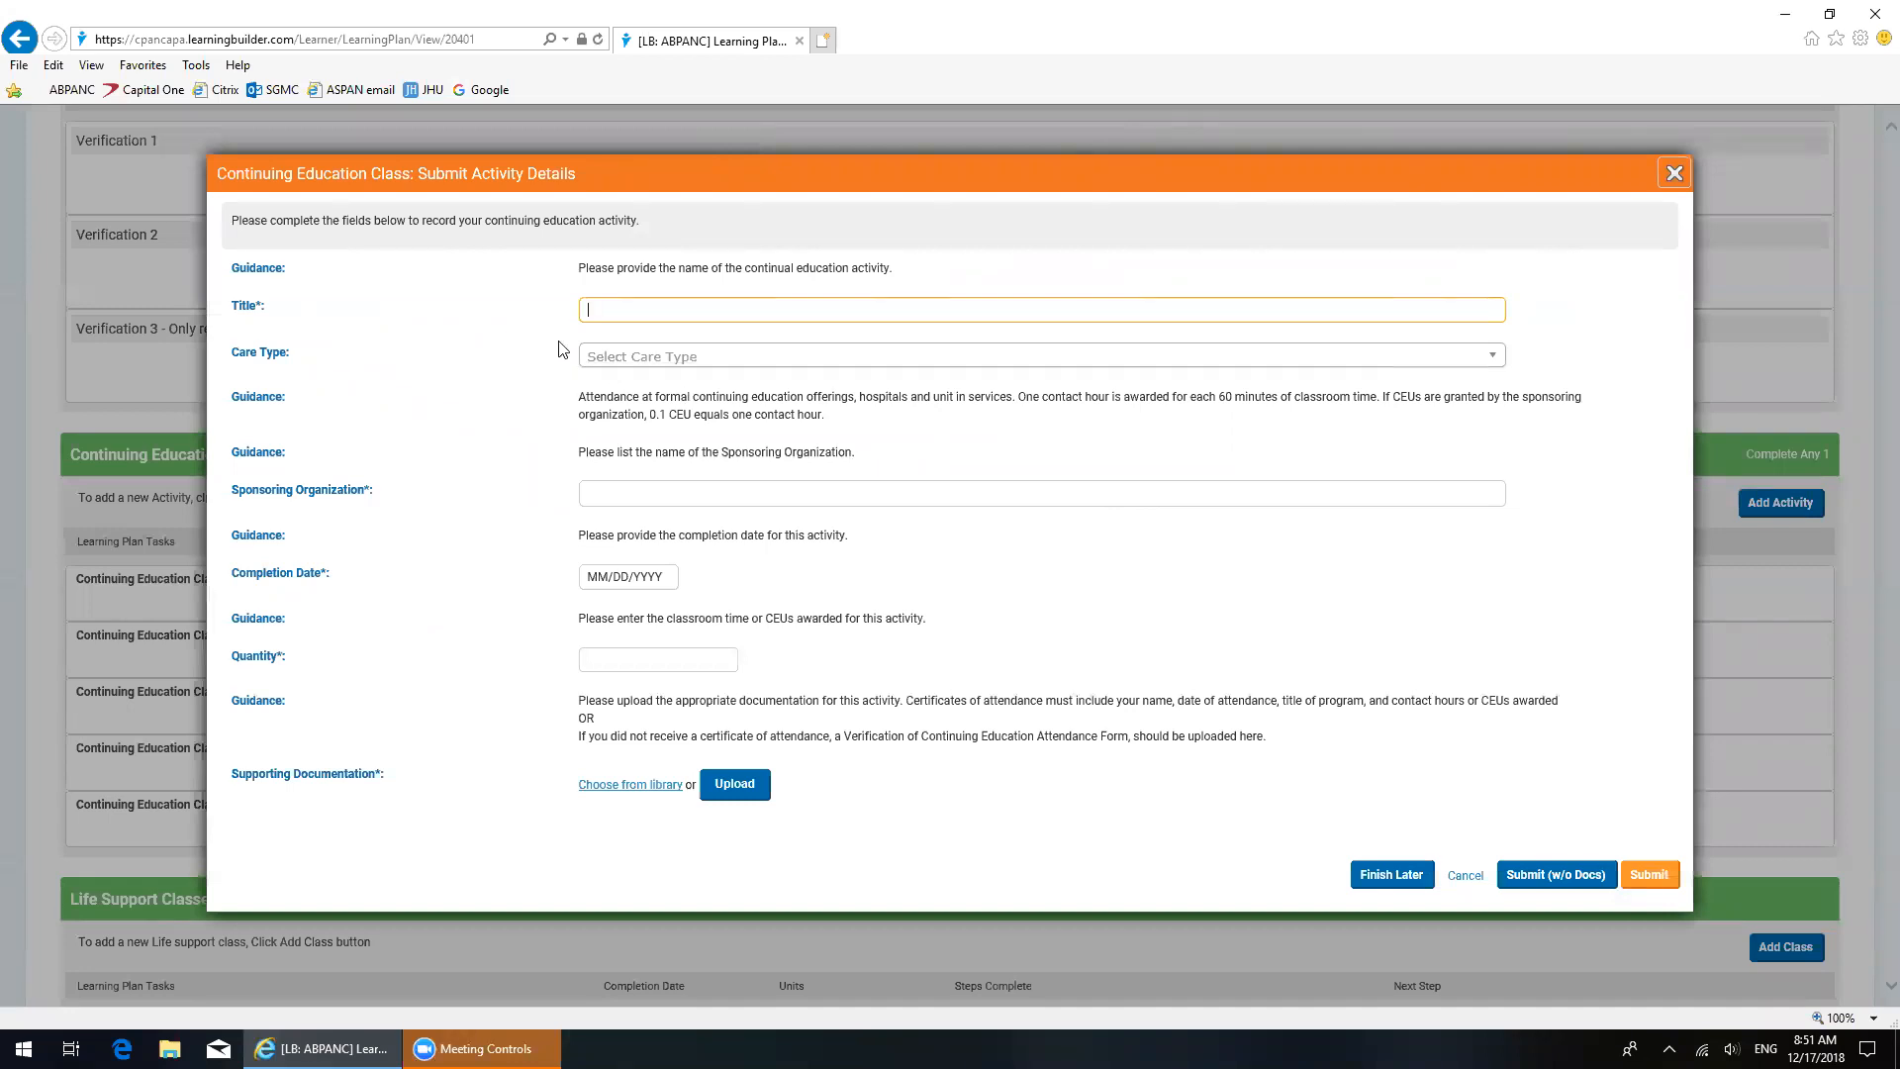
mouse_move(277, 620)
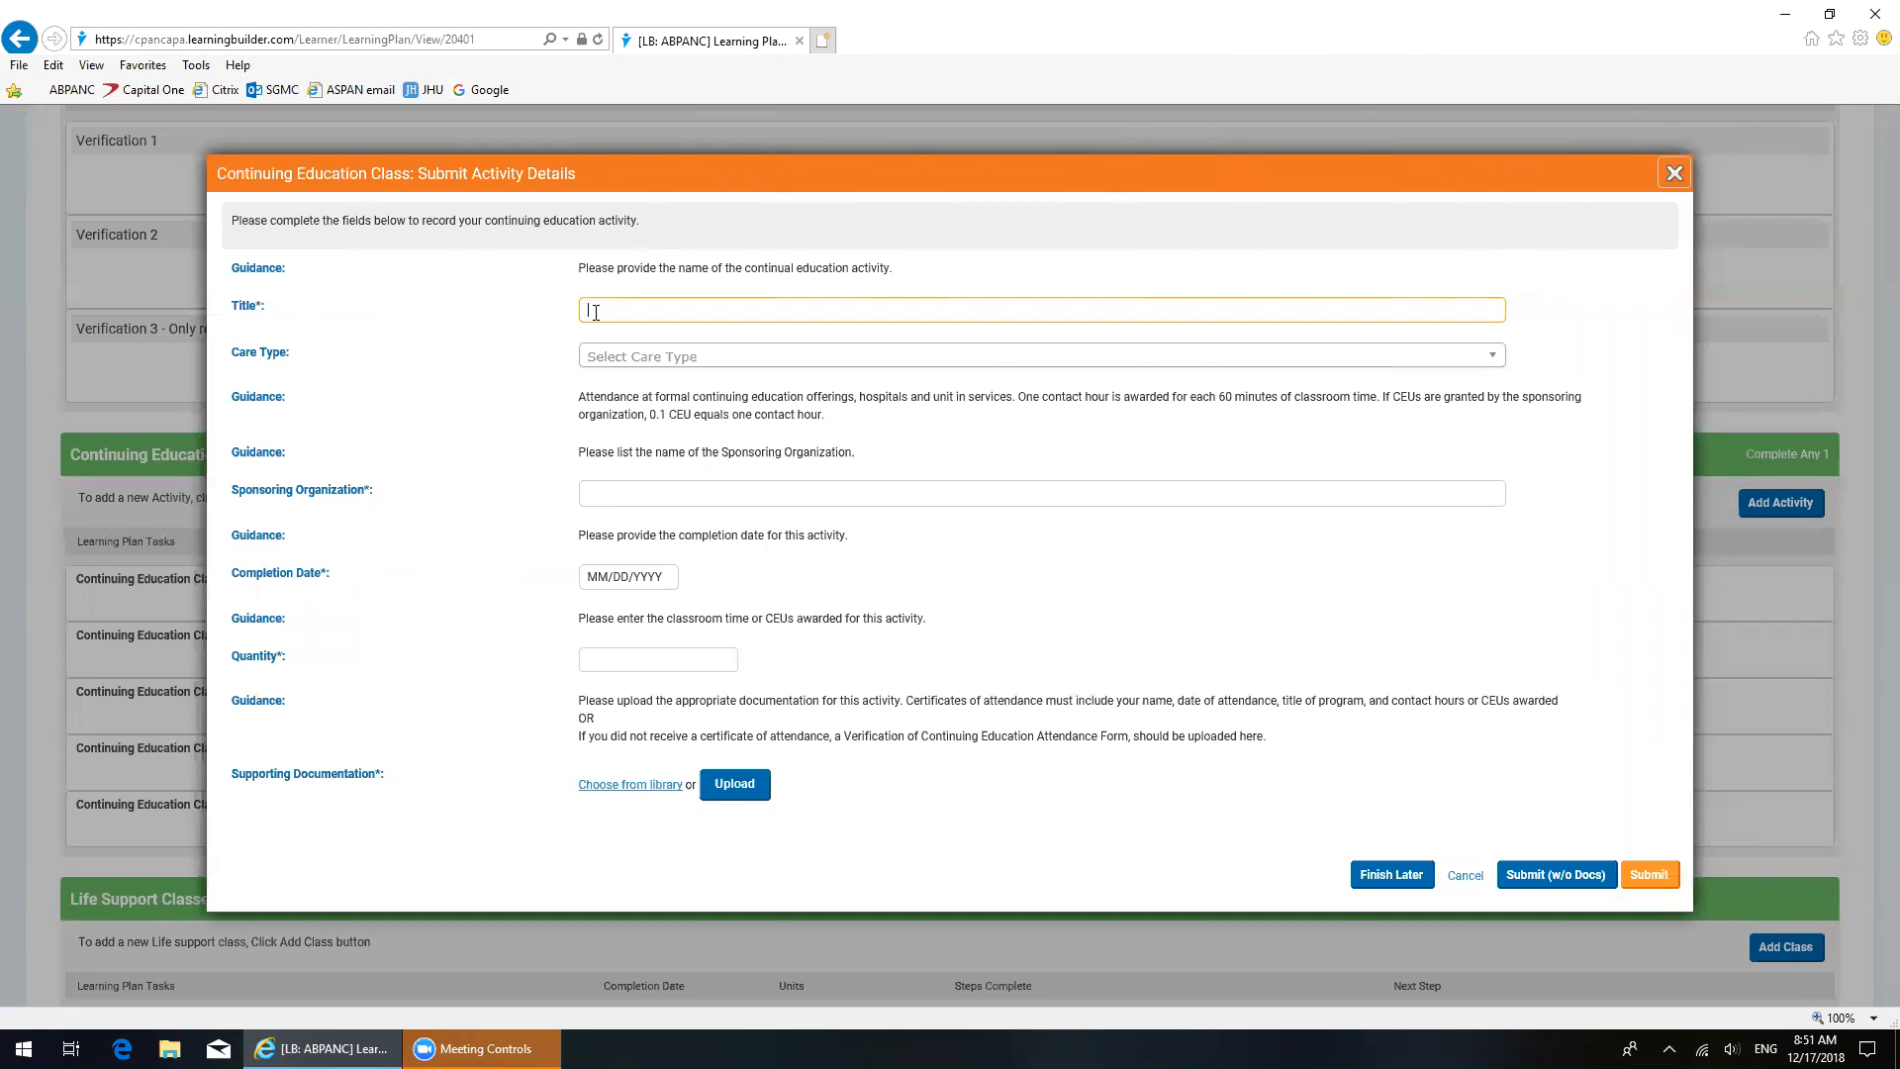
Step: Enter the title '2018 Annual VSPAN State Conference'
text(2018)
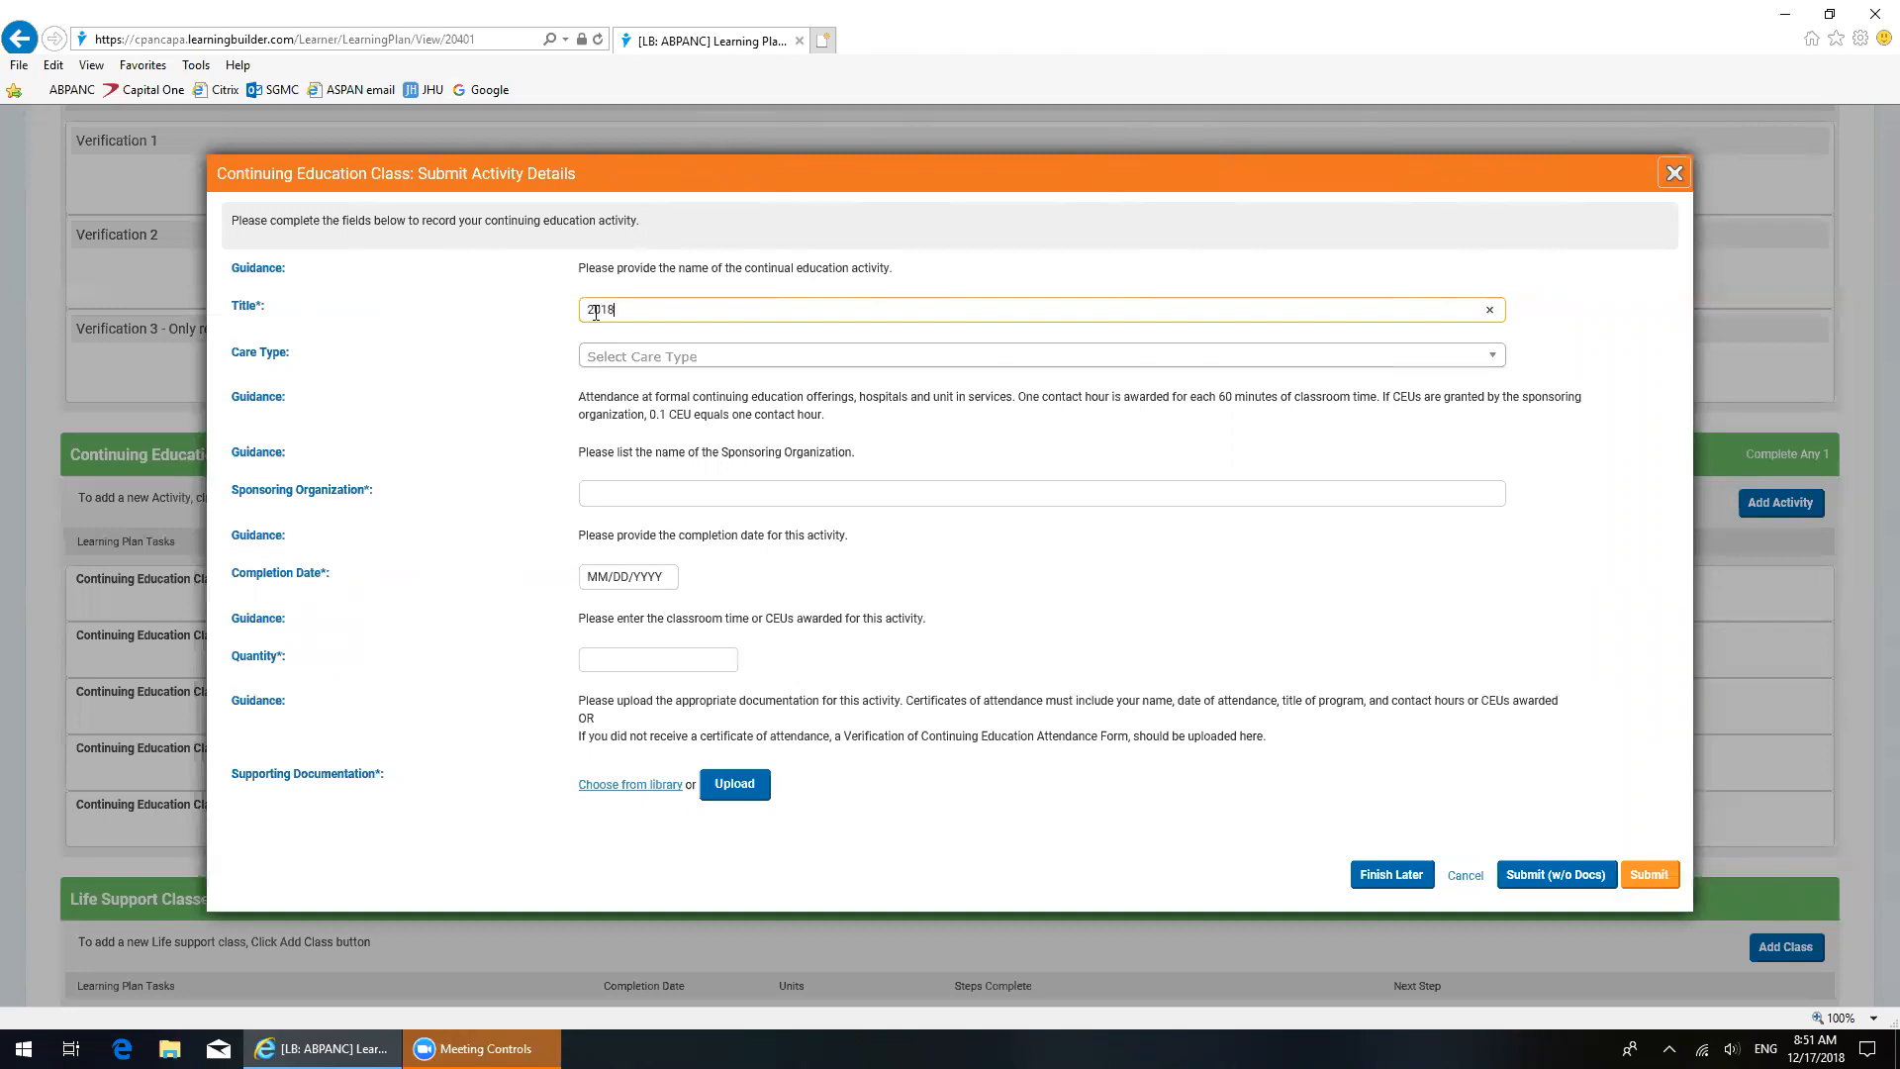
text(Annu)
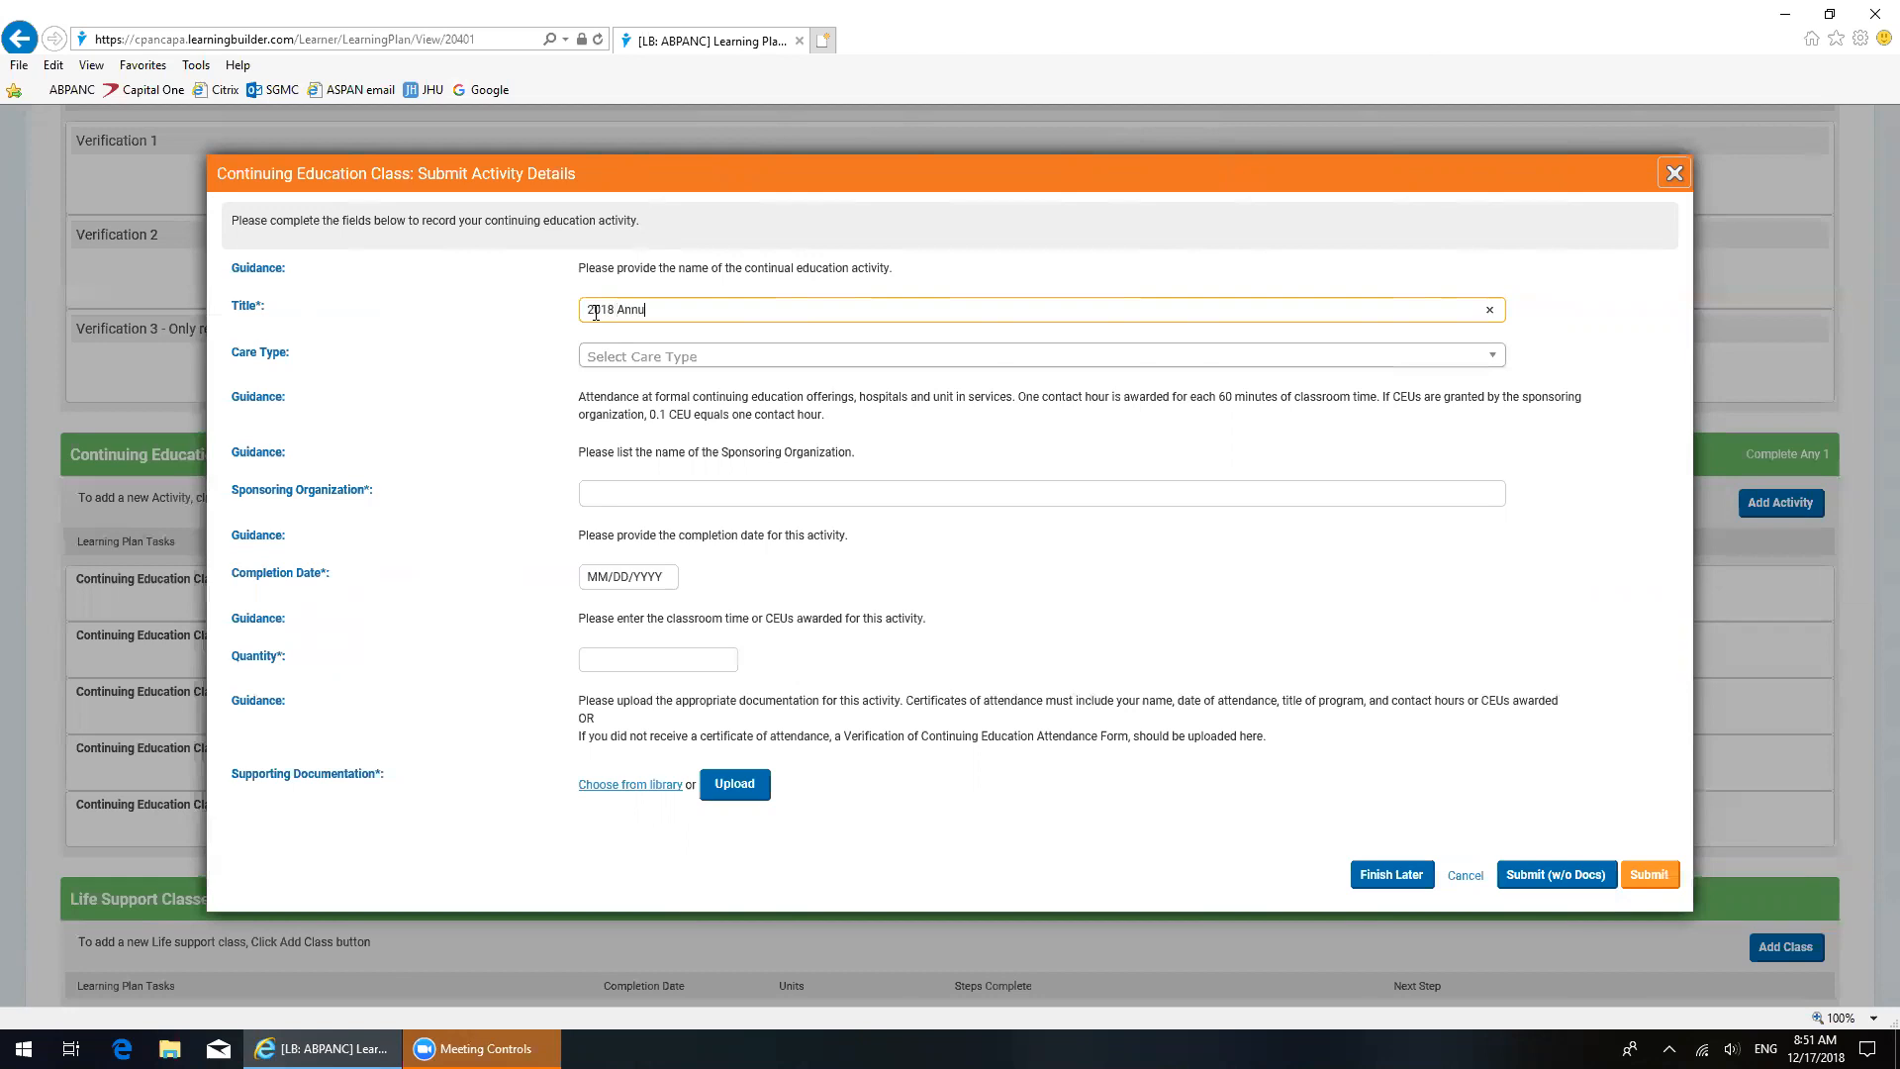
text(al VSP)
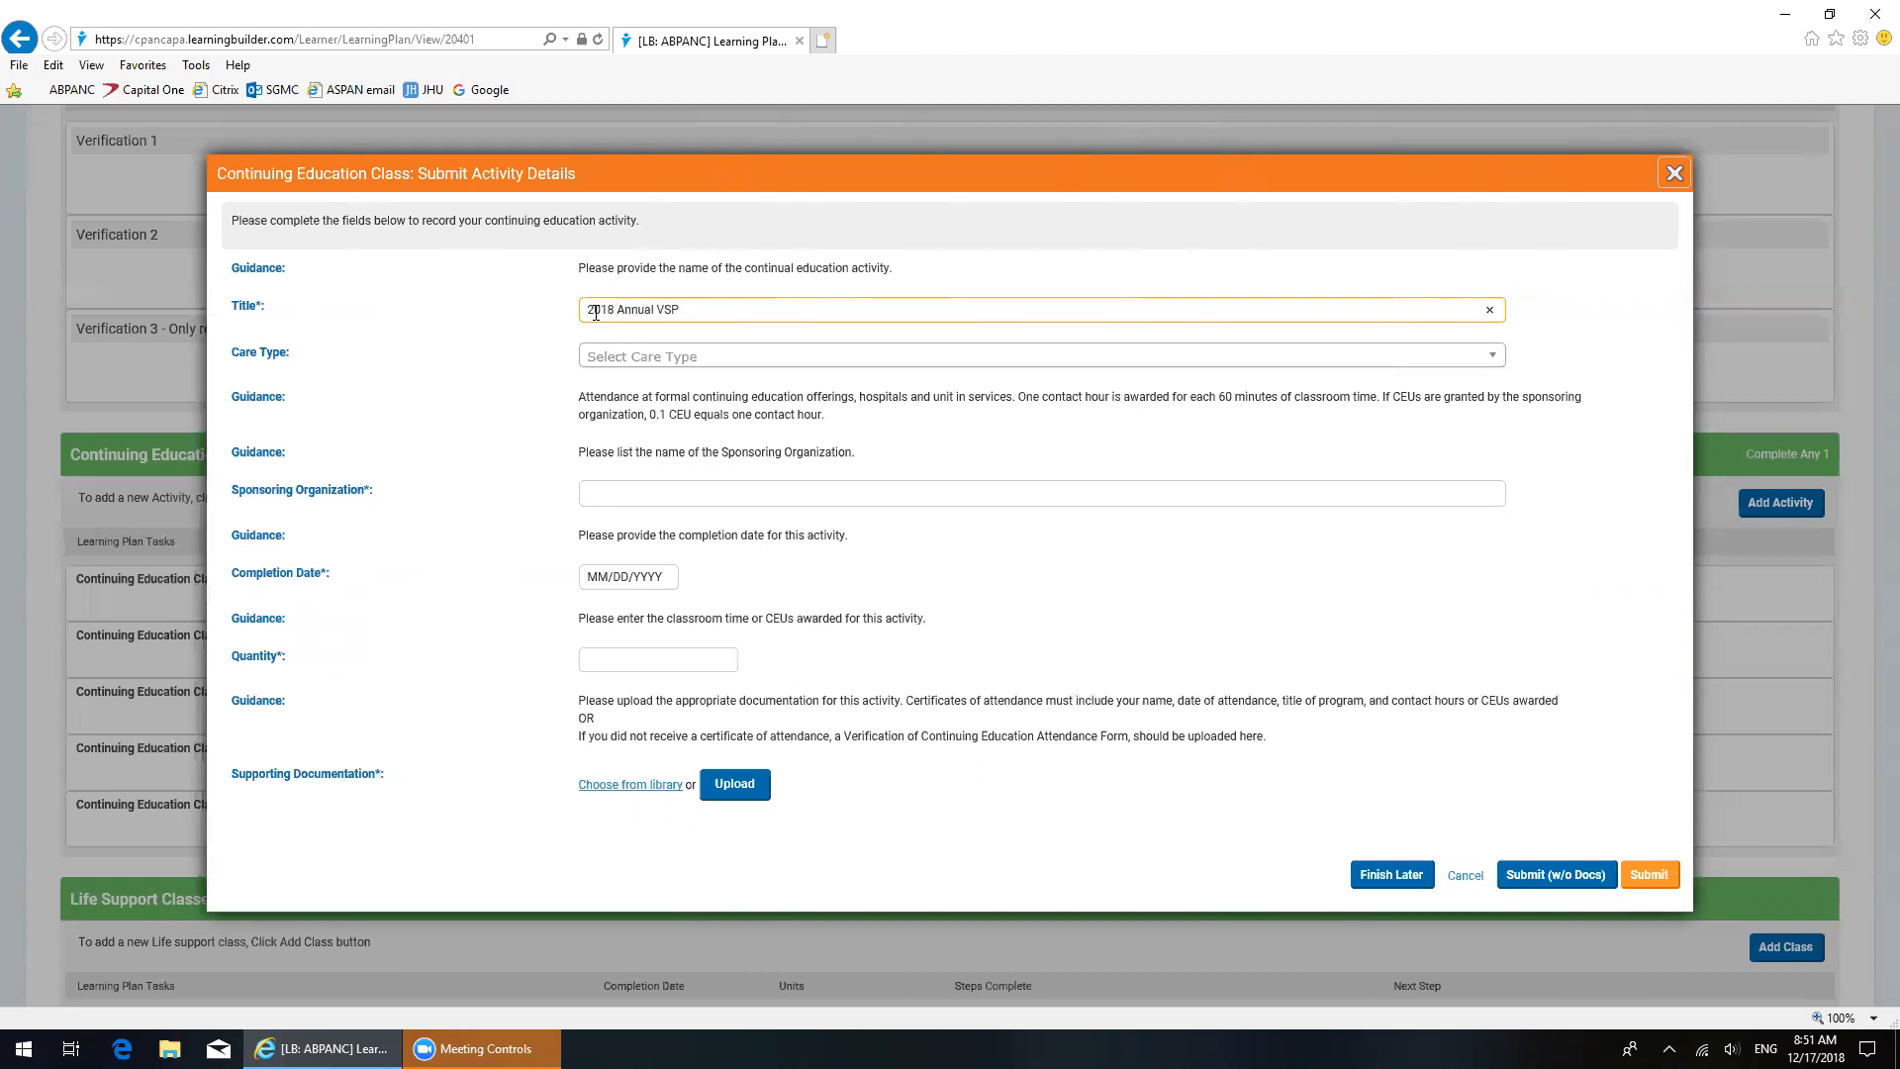
text(AN)
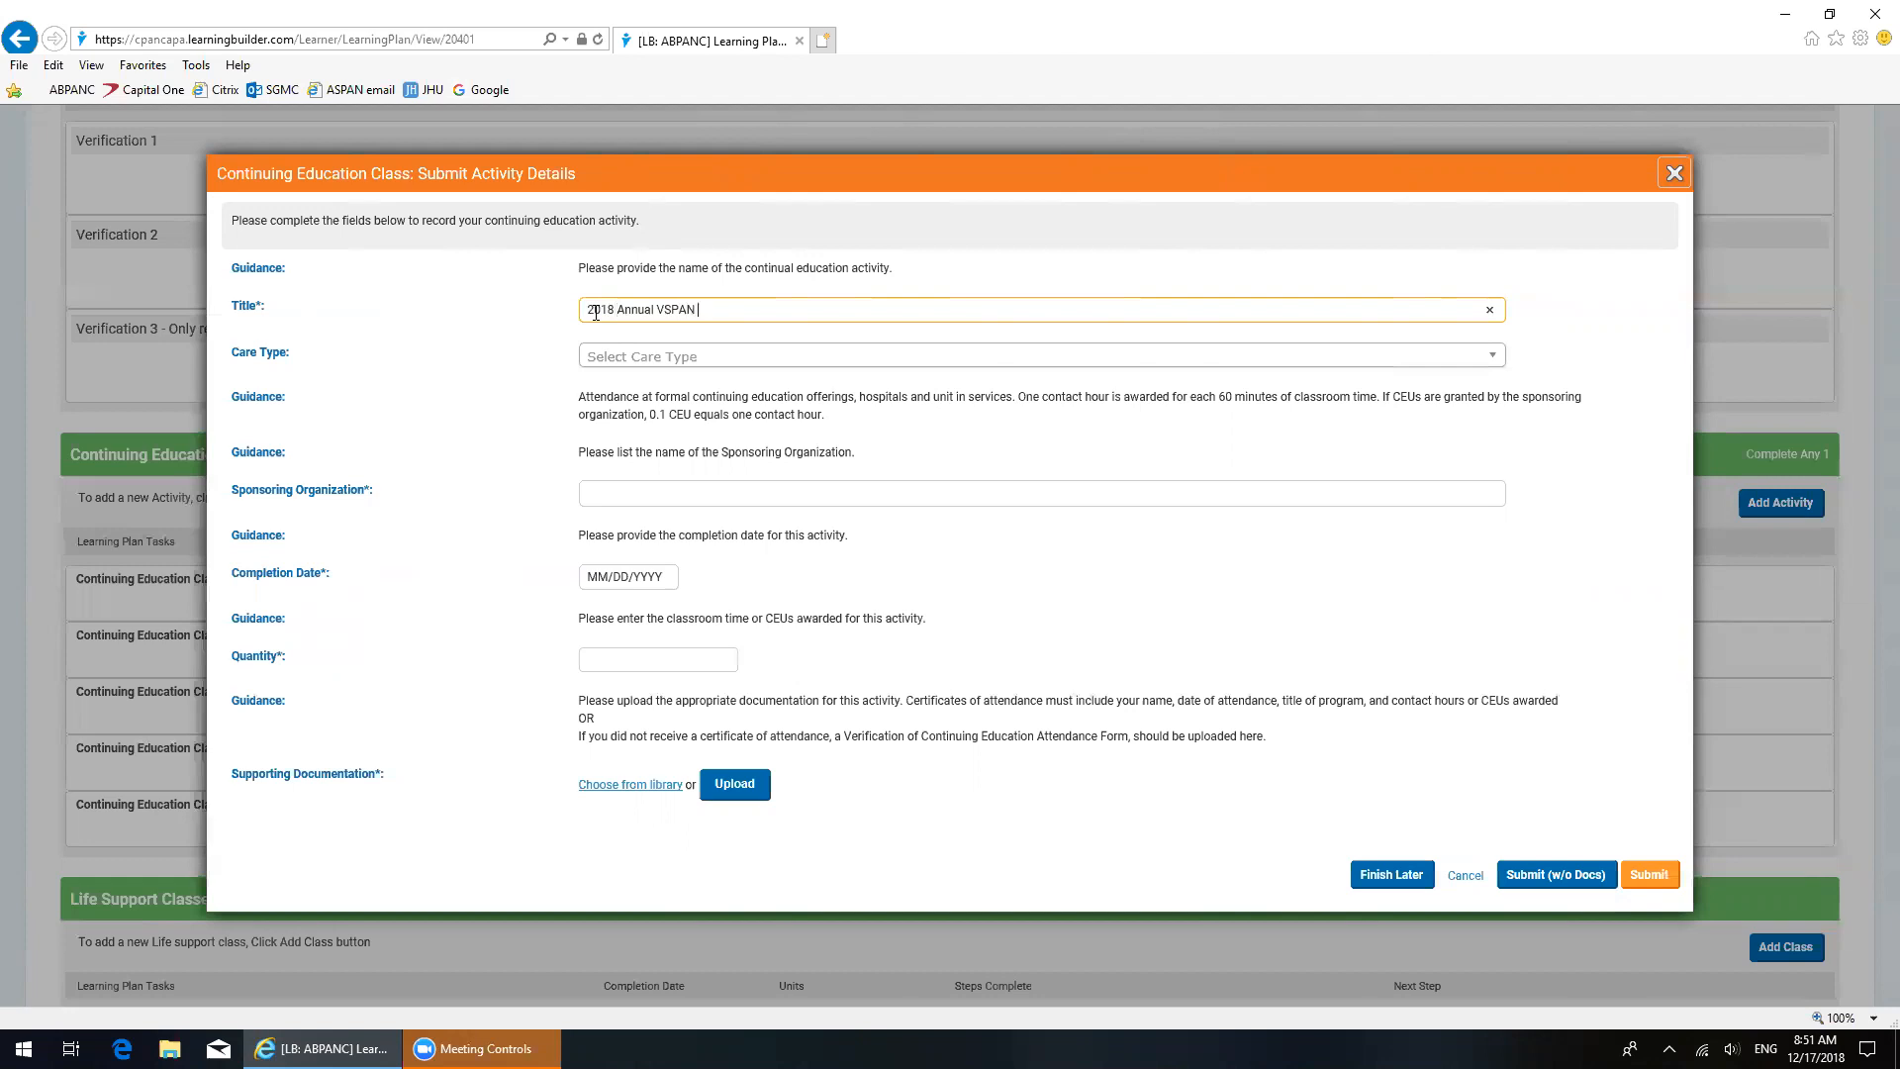
text(S)
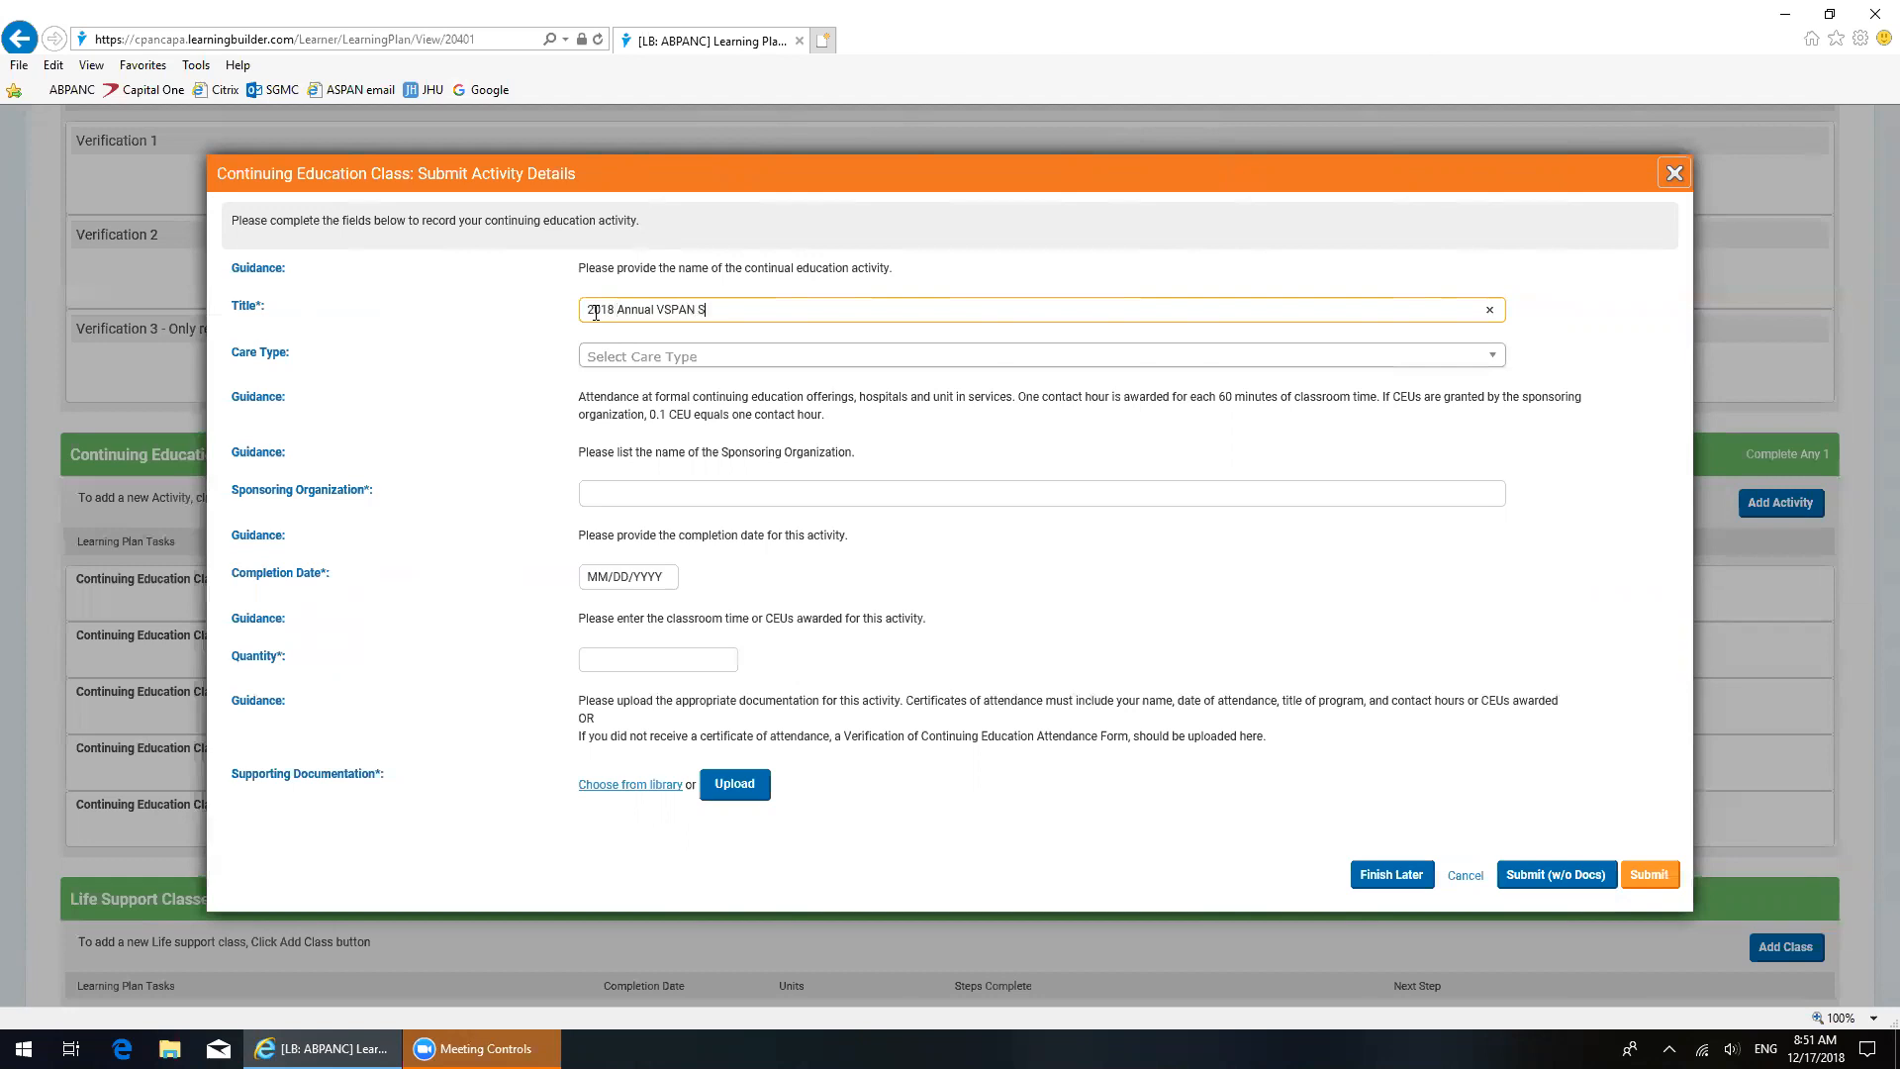
text(tate C)
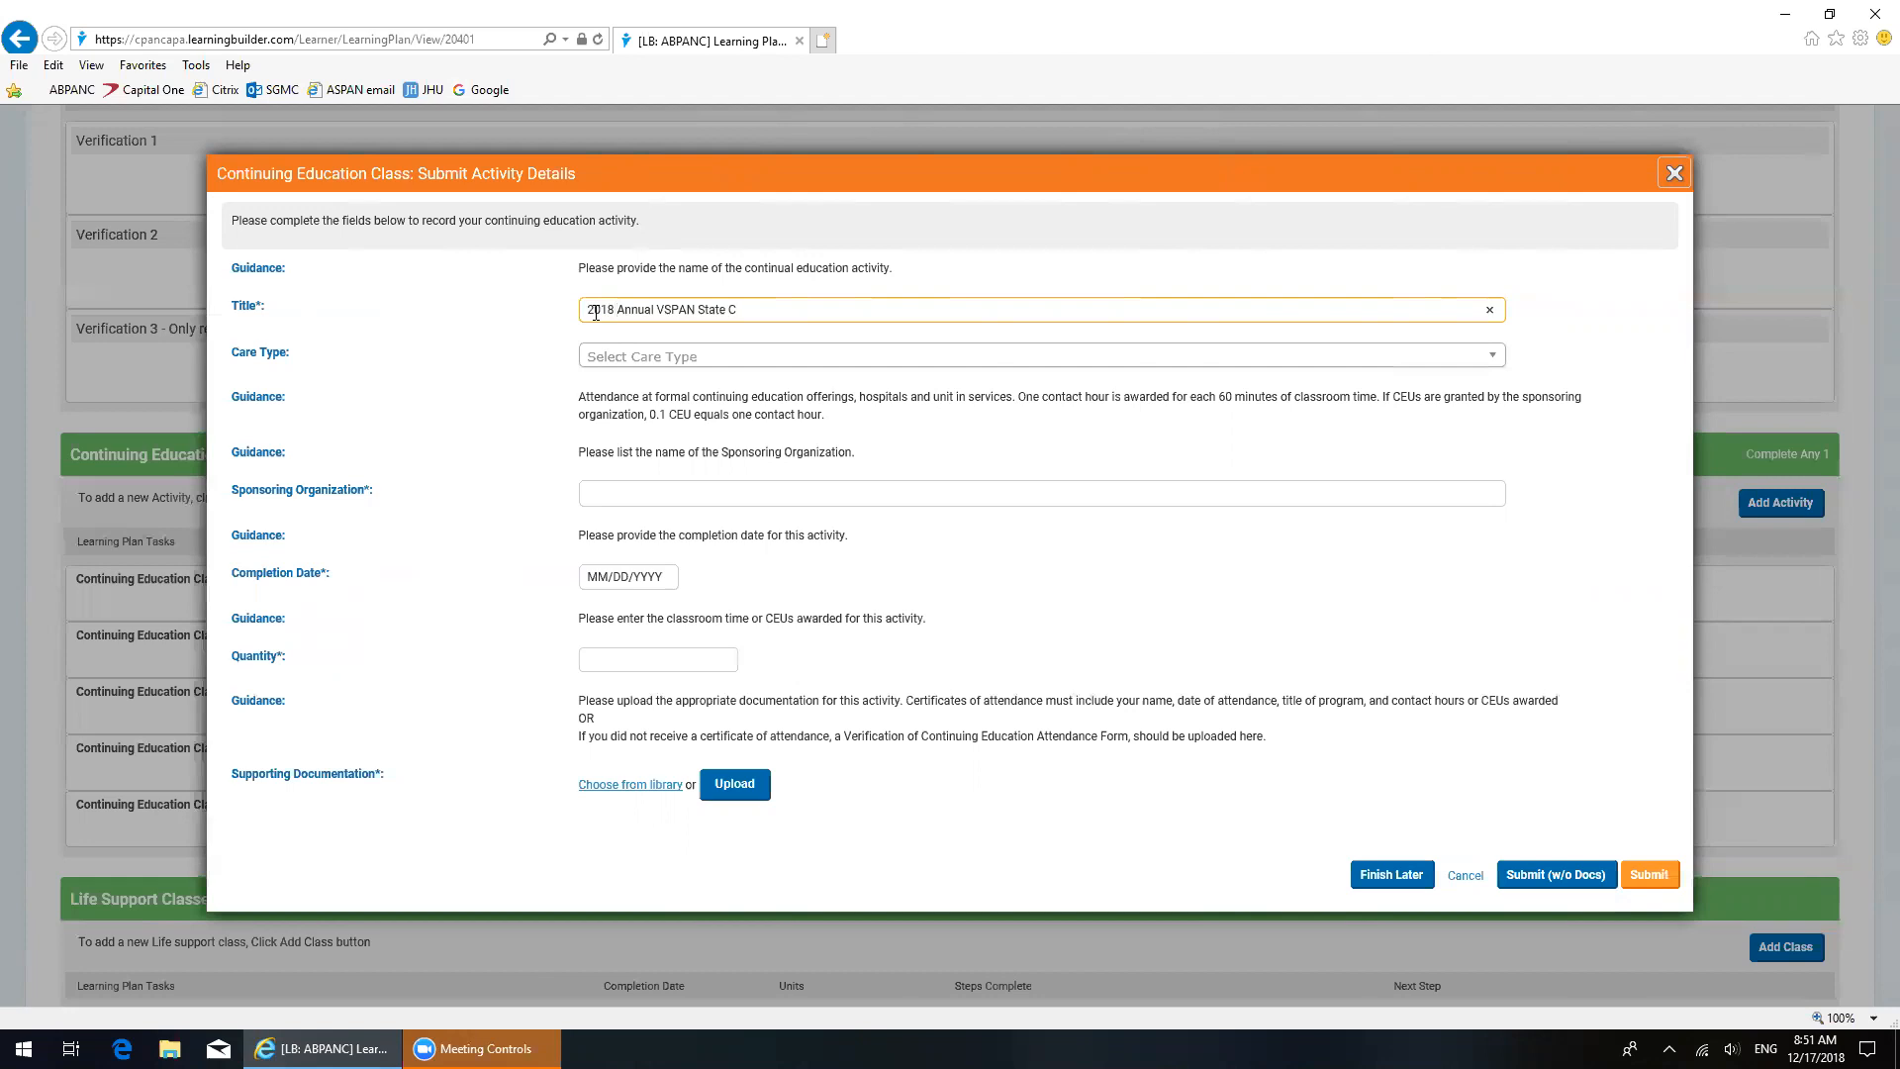
text(onference)
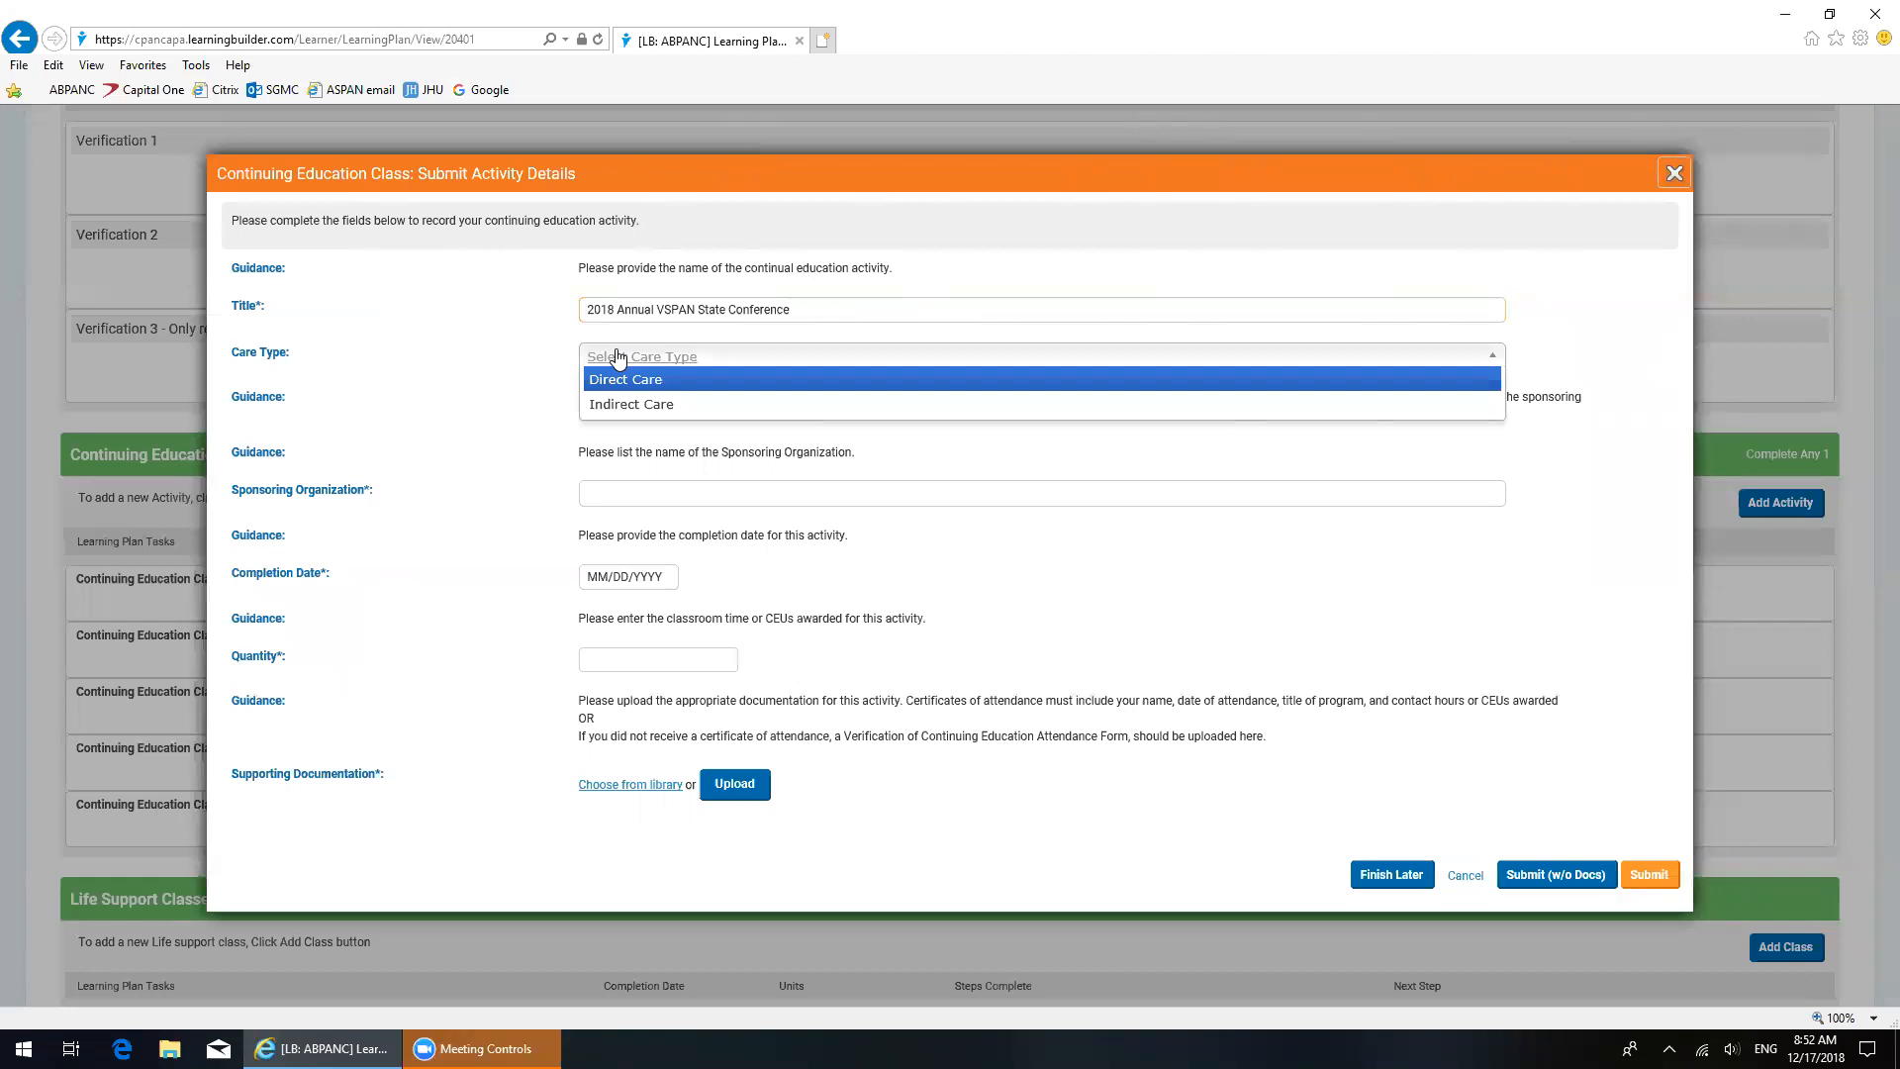
mouse_move(629, 404)
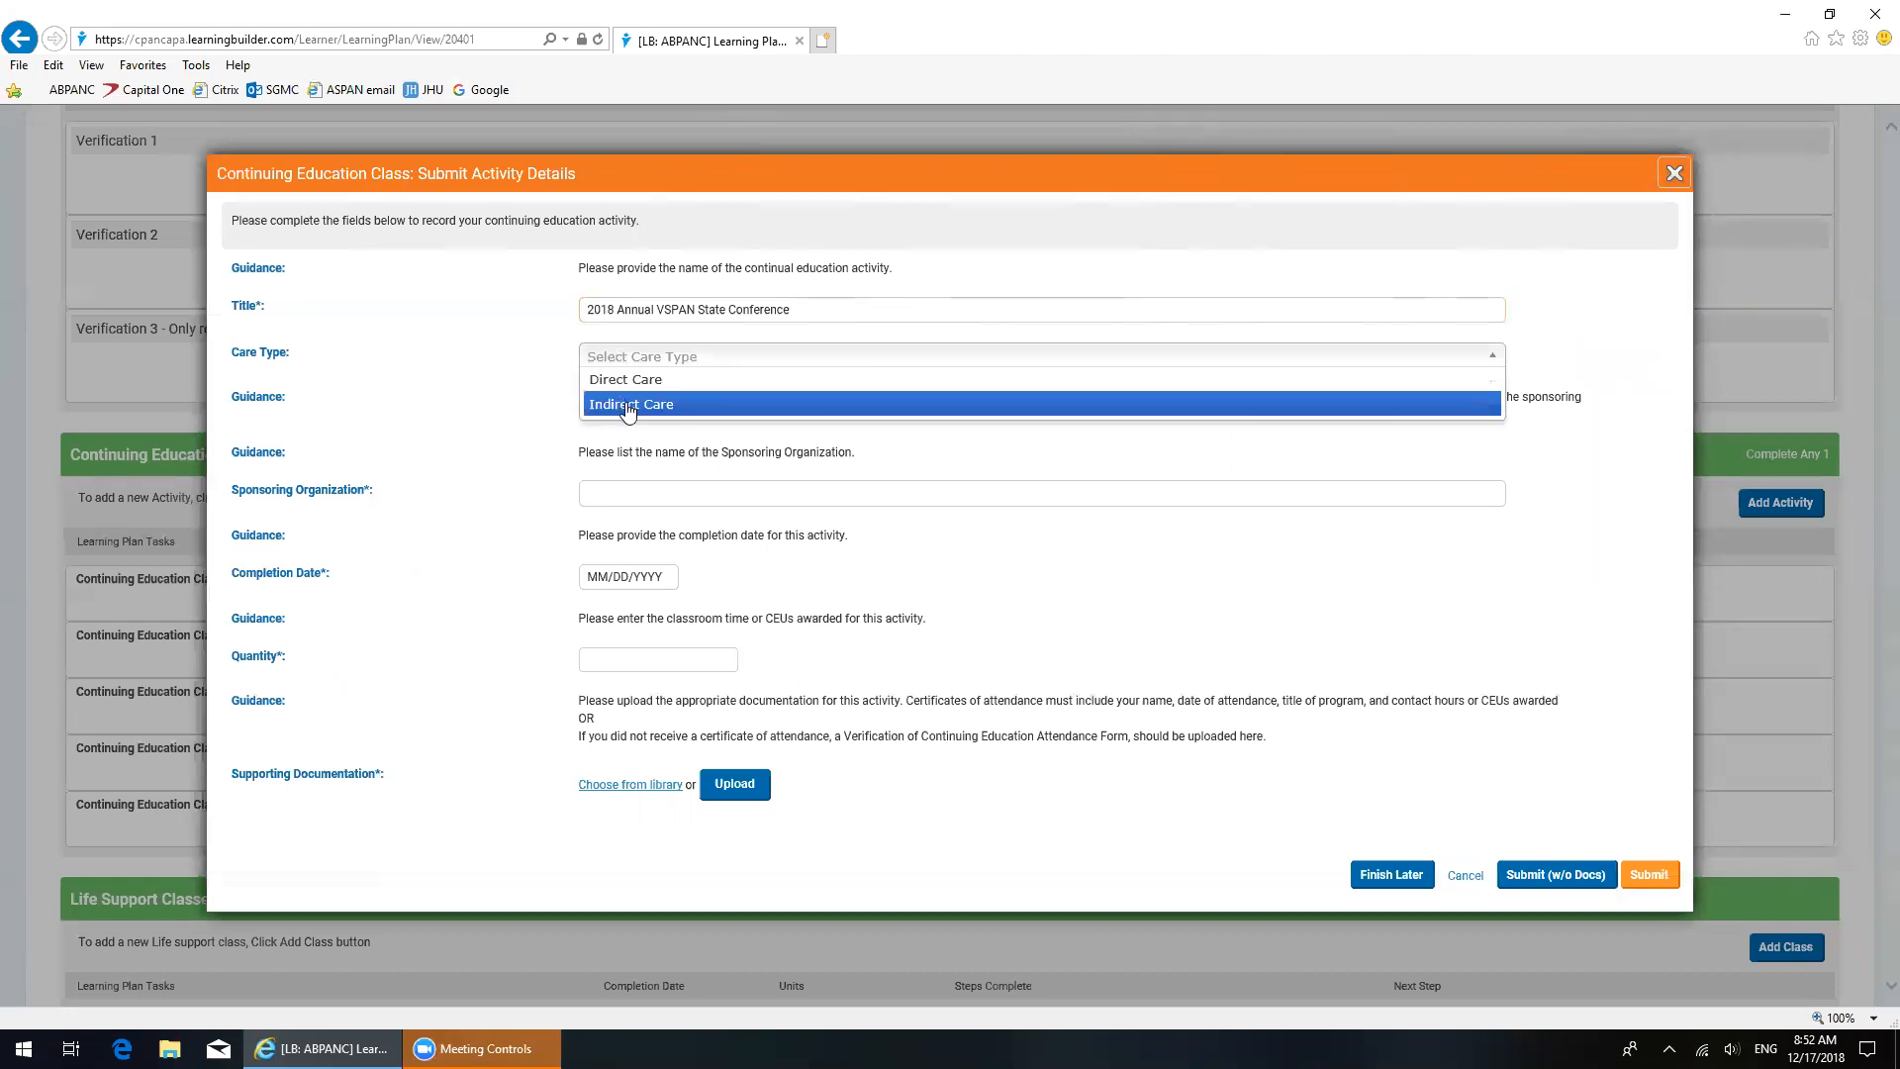
Step: Set Care Type to Indirect Care and Sponsoring Organization to VSPAN
click(630, 404)
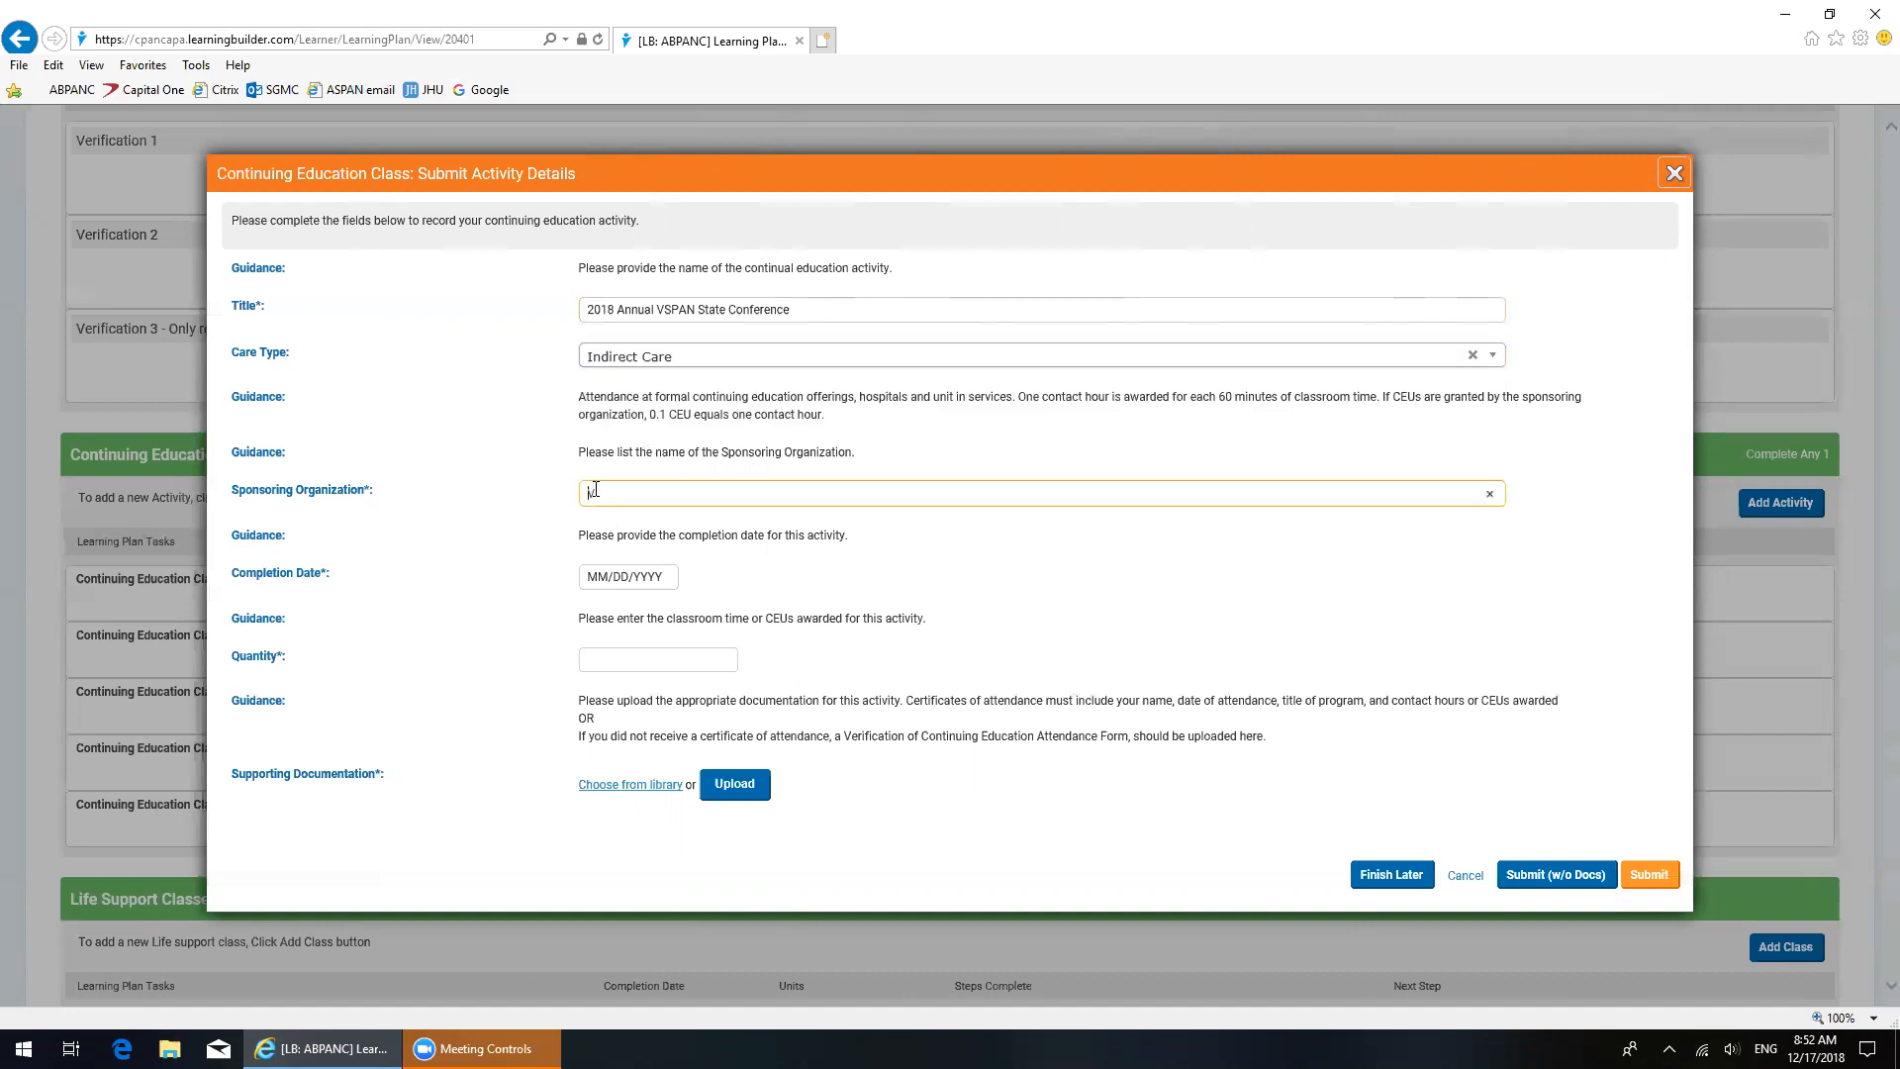
text(VSPAN)
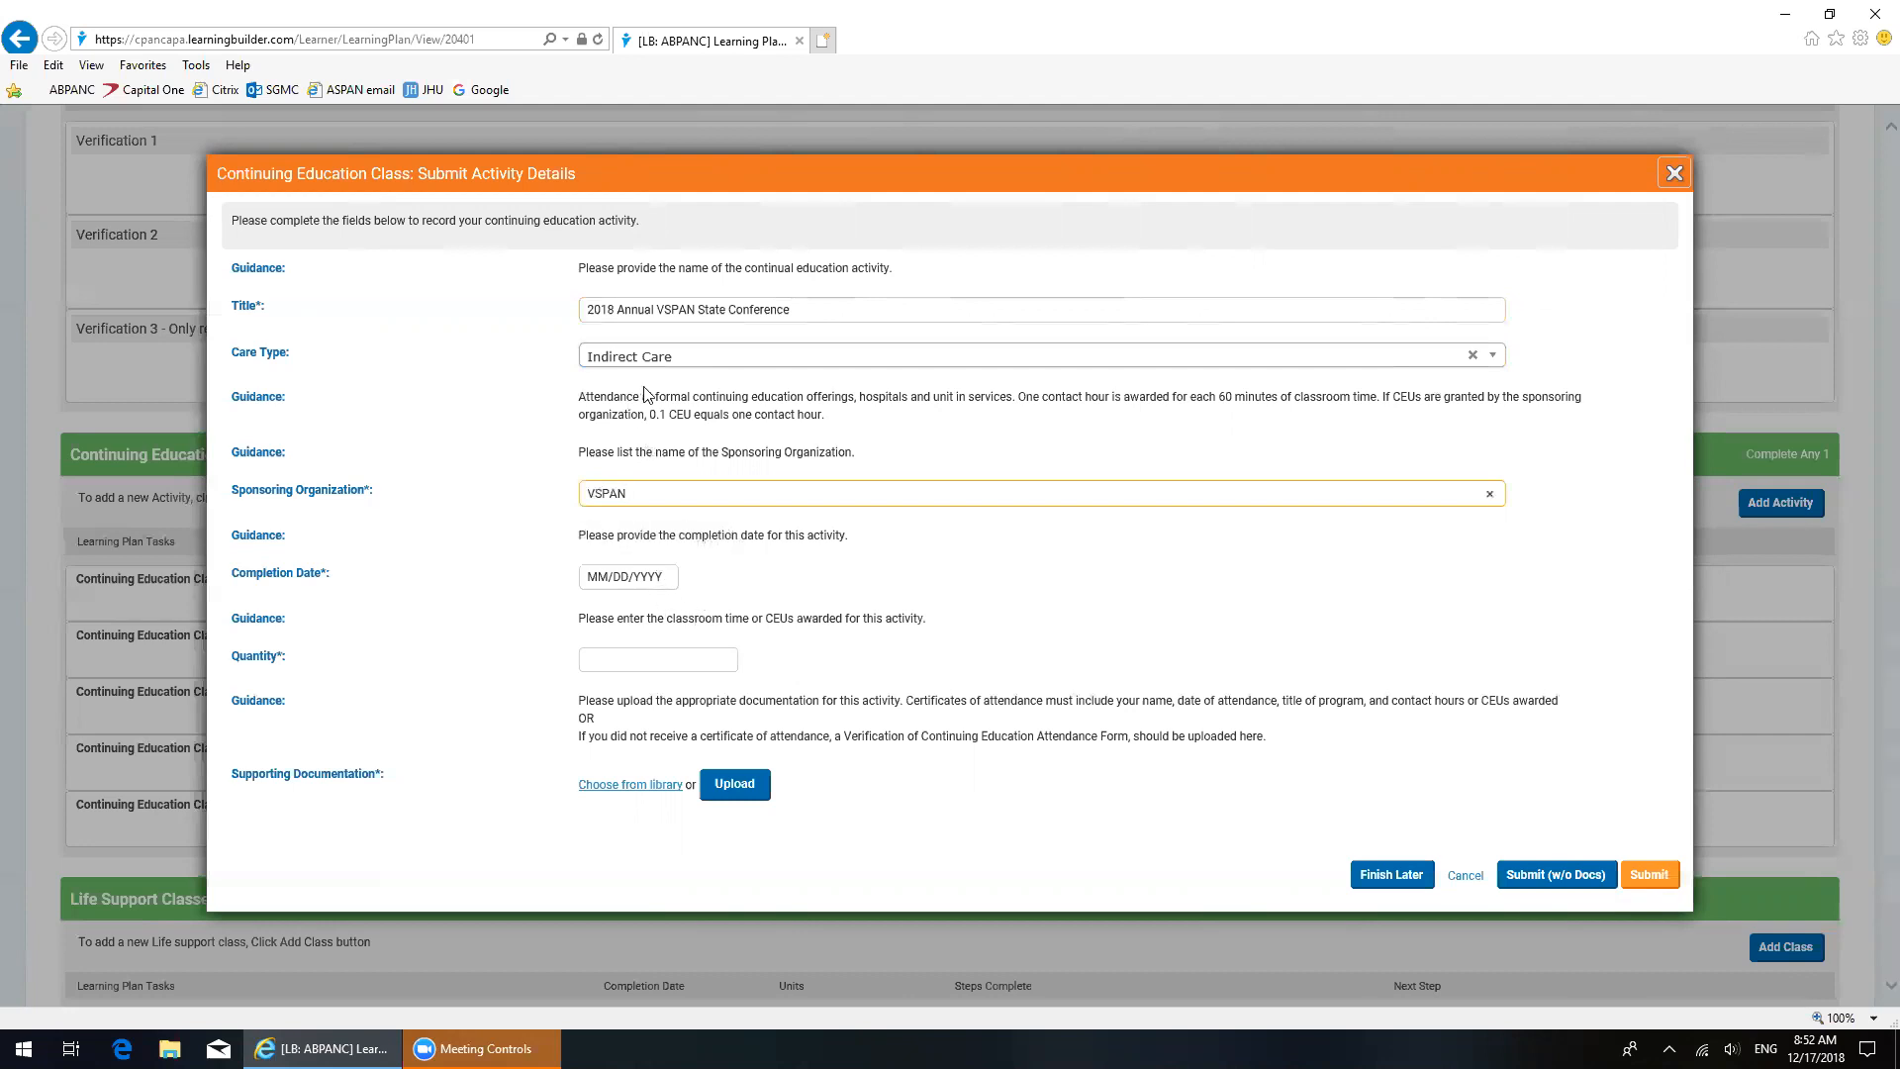
mouse_move(560, 386)
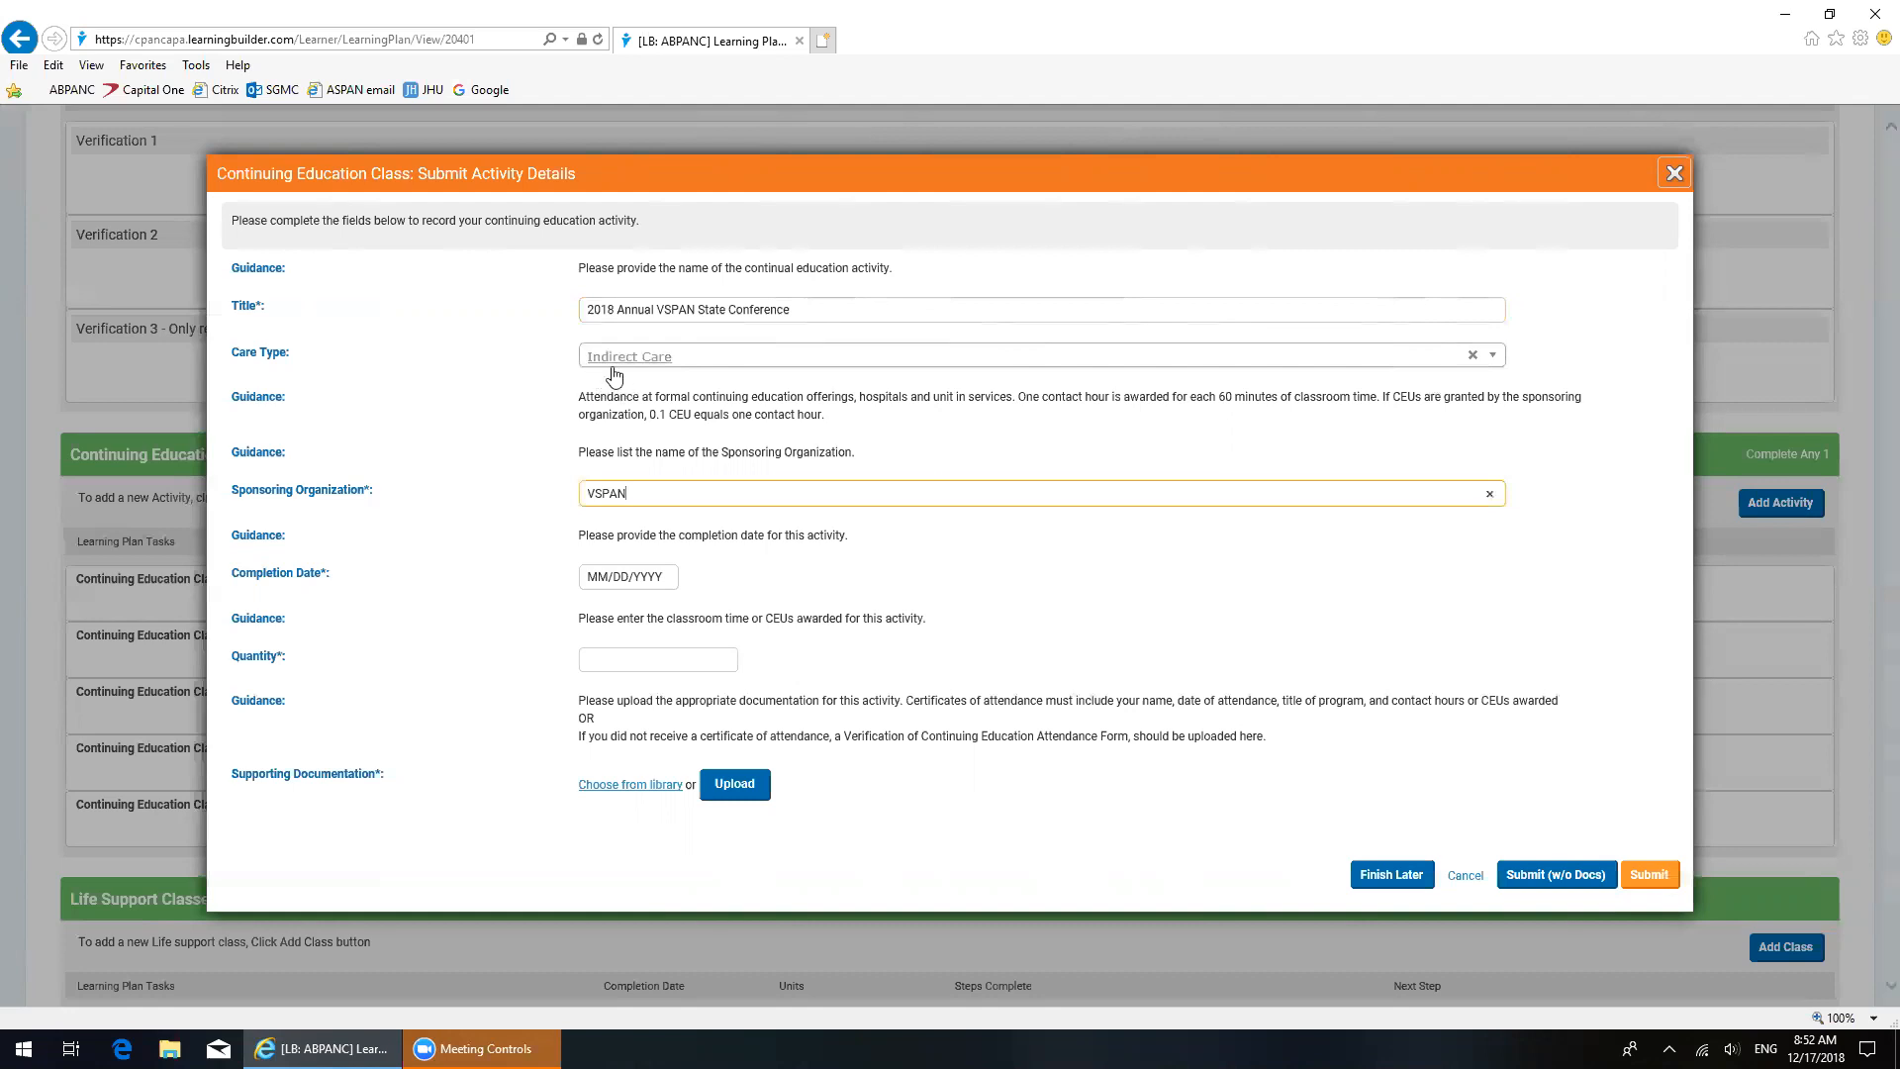
Step: Set the completion date to 09/29/2018 via the calendar and enter quantity 1
click(627, 576)
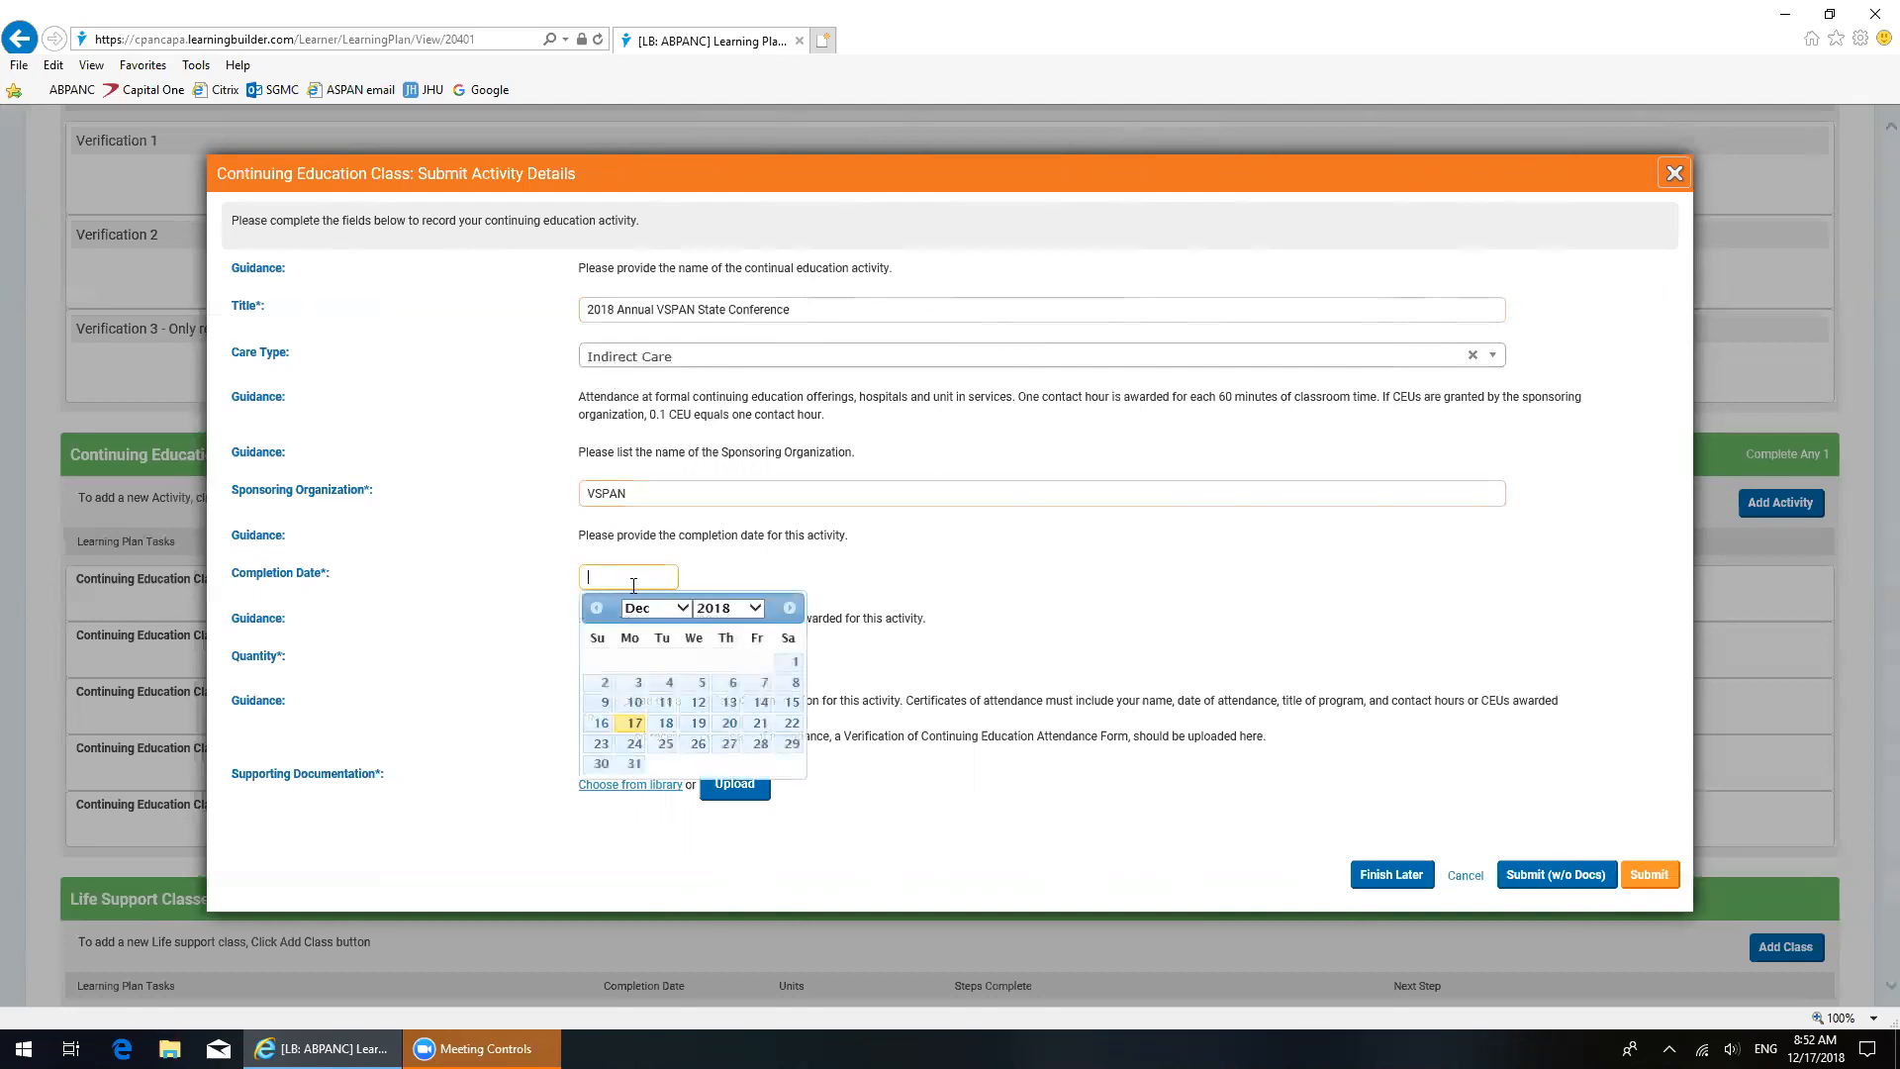
click(596, 607)
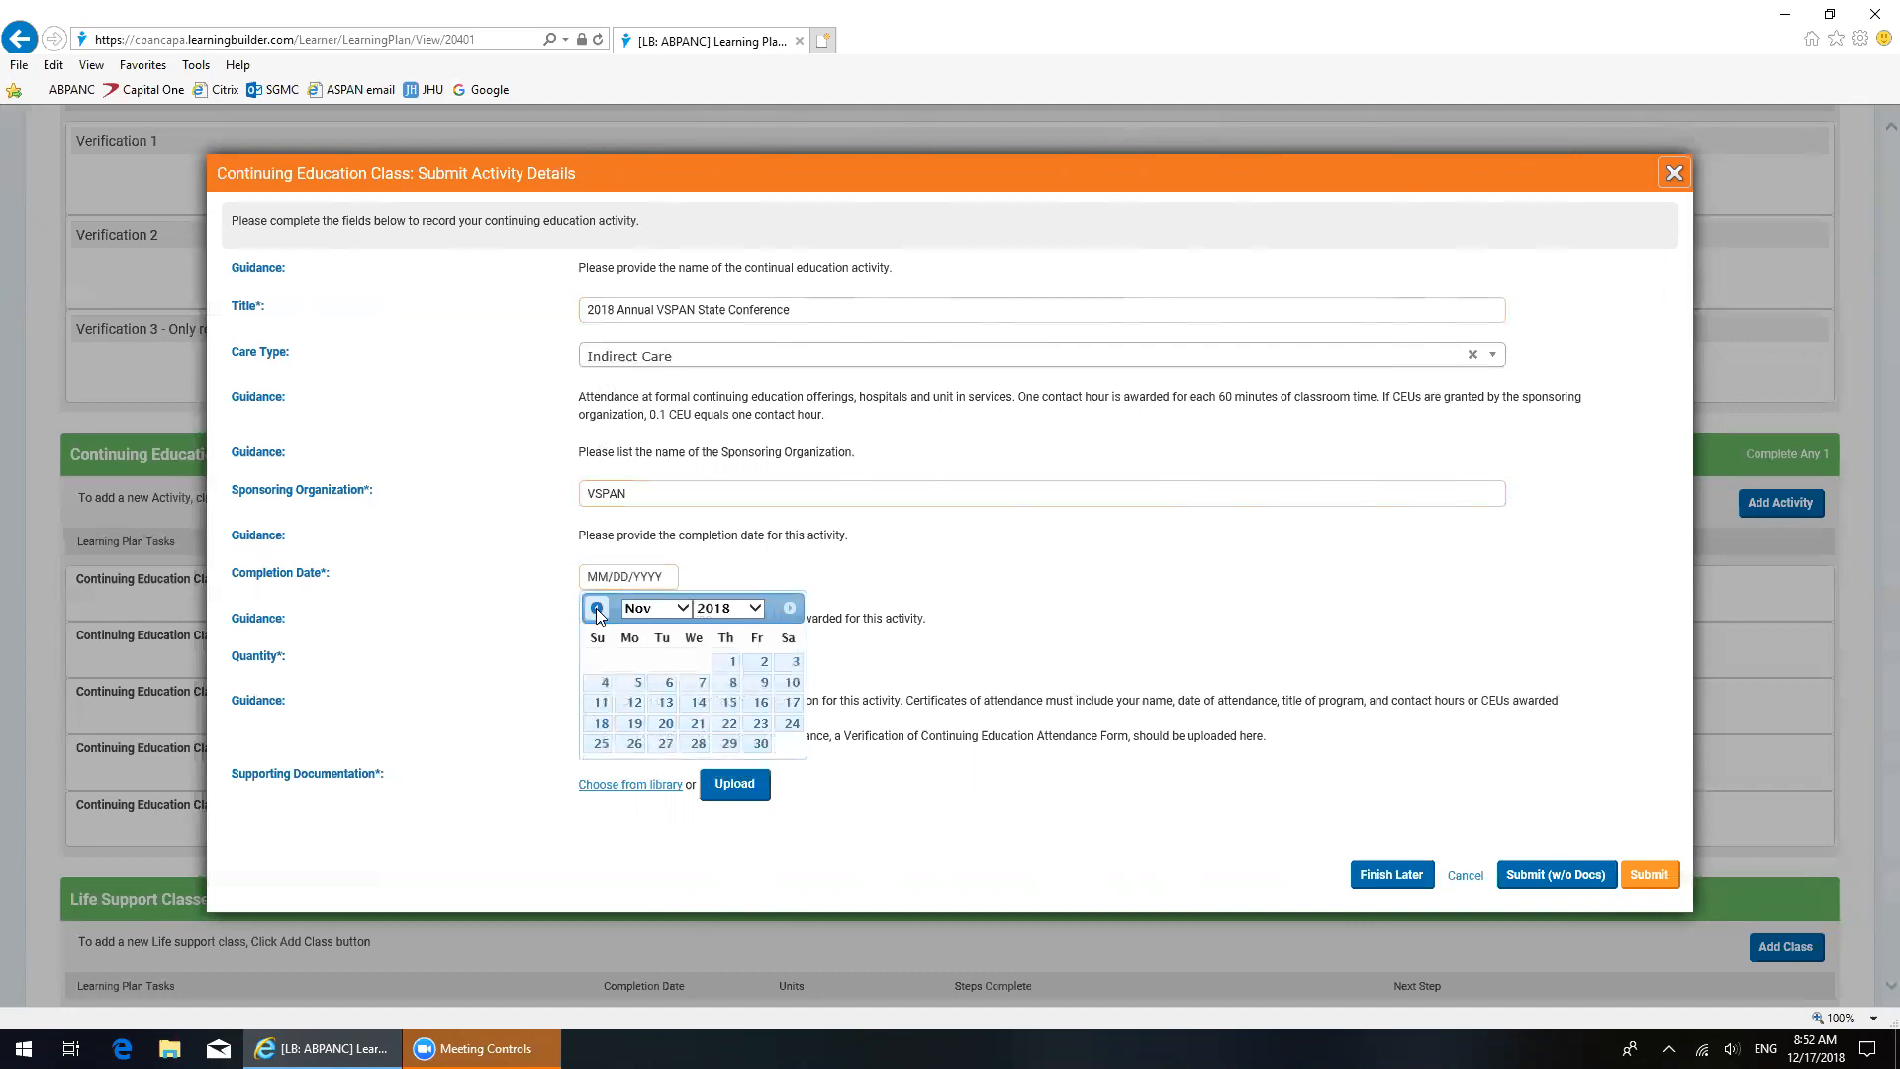
click(595, 607)
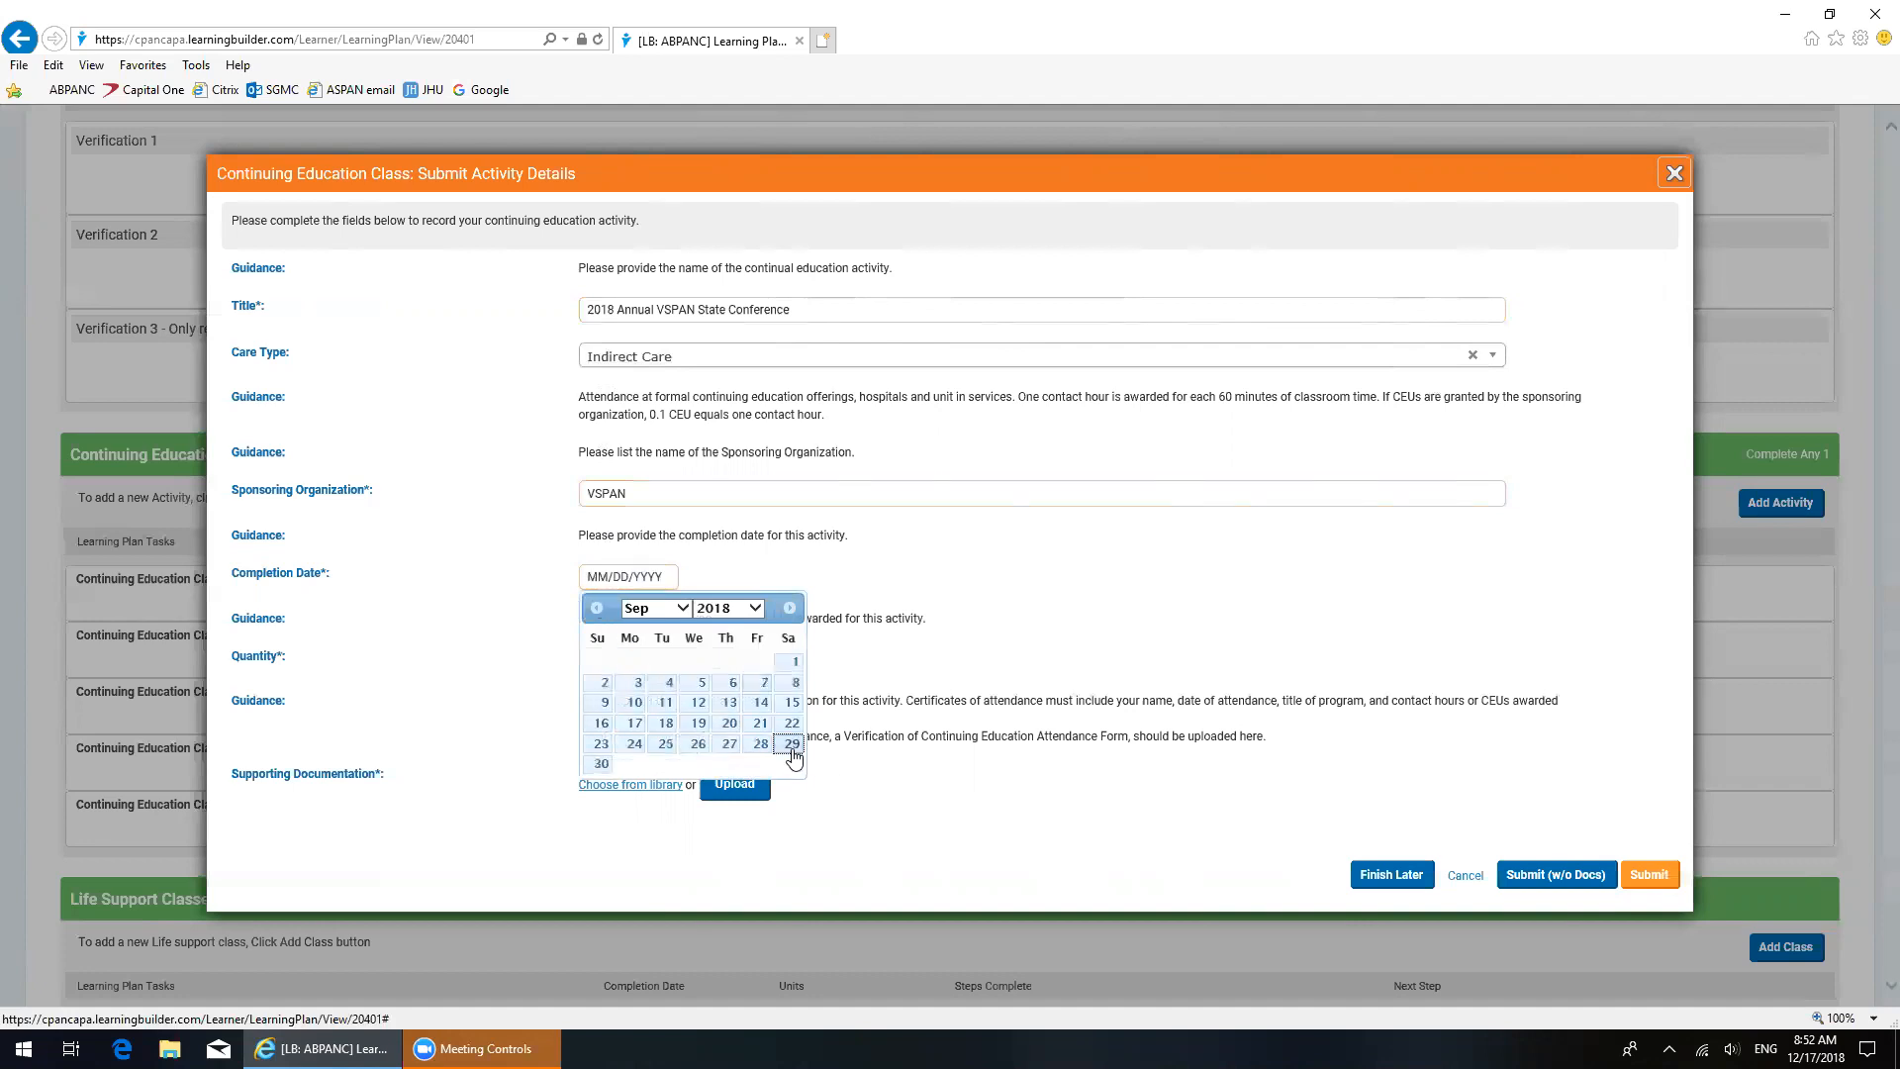
click(792, 742)
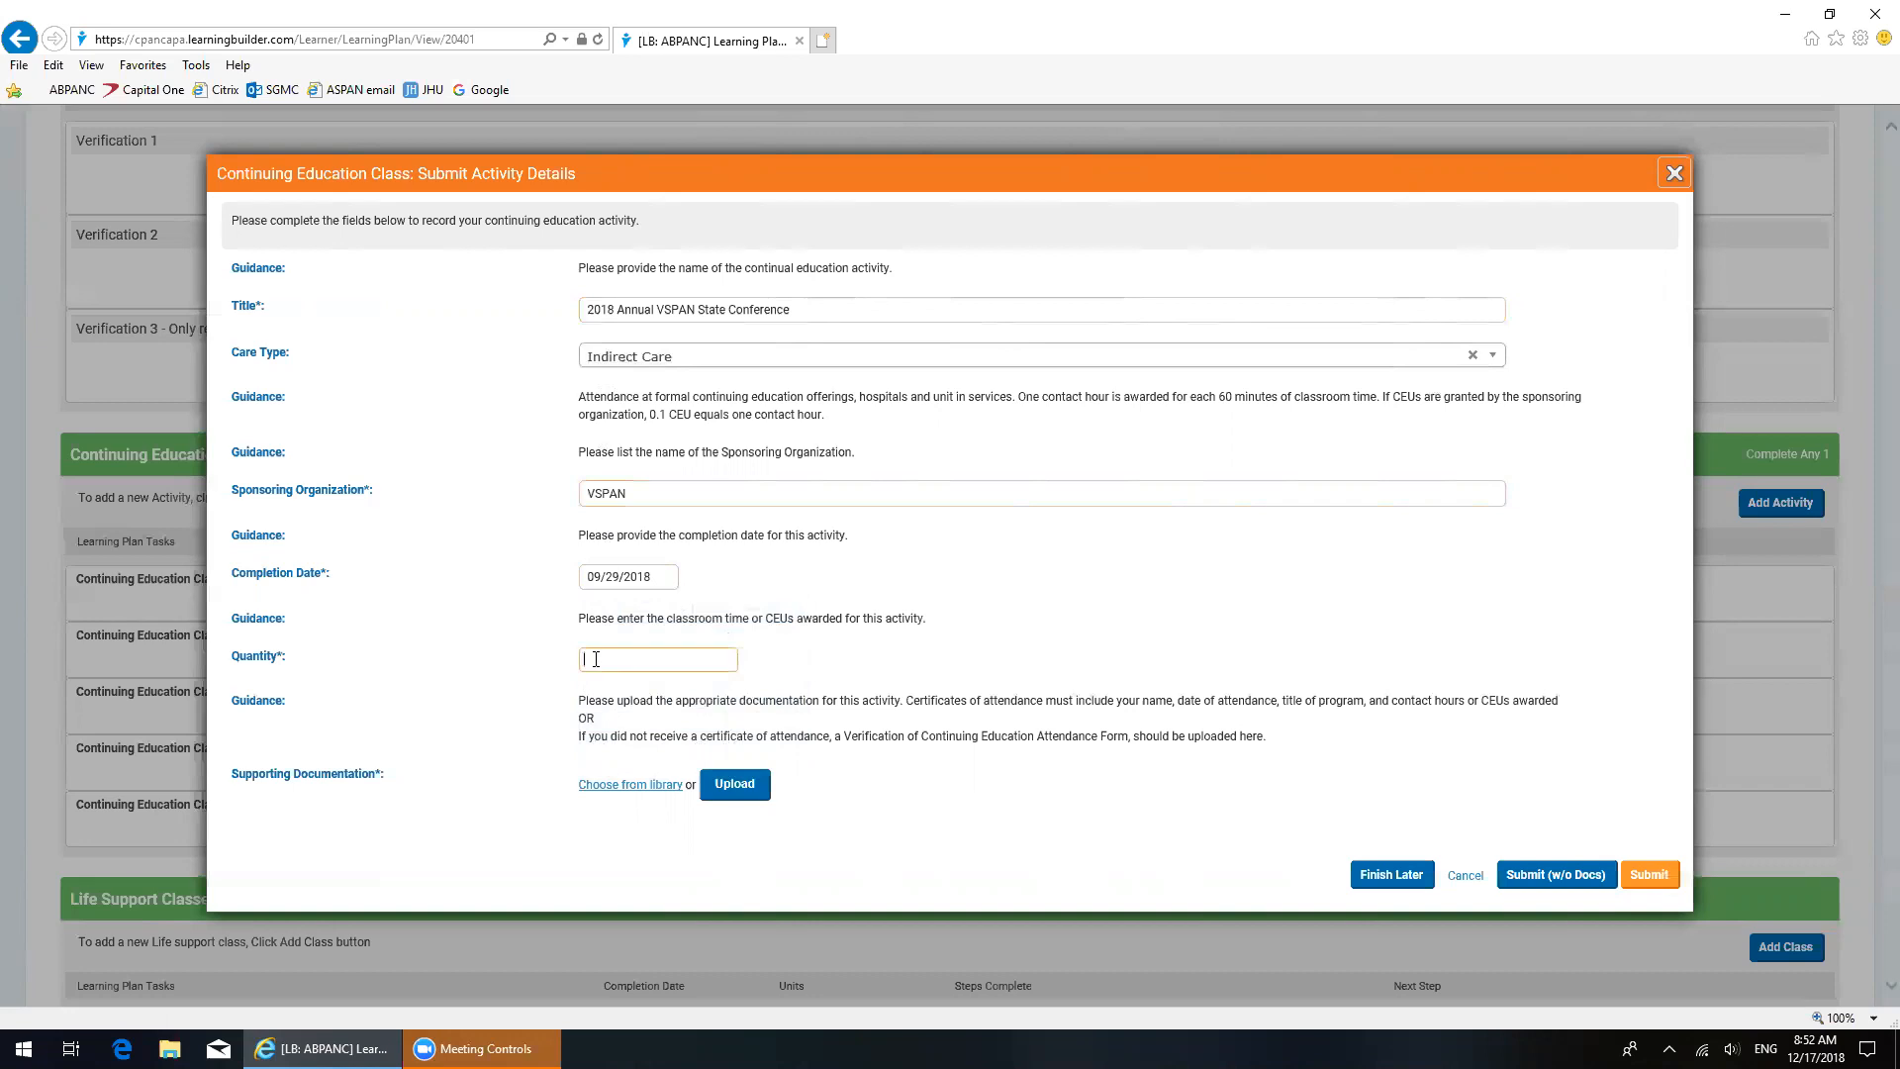
mouse_move(873, 651)
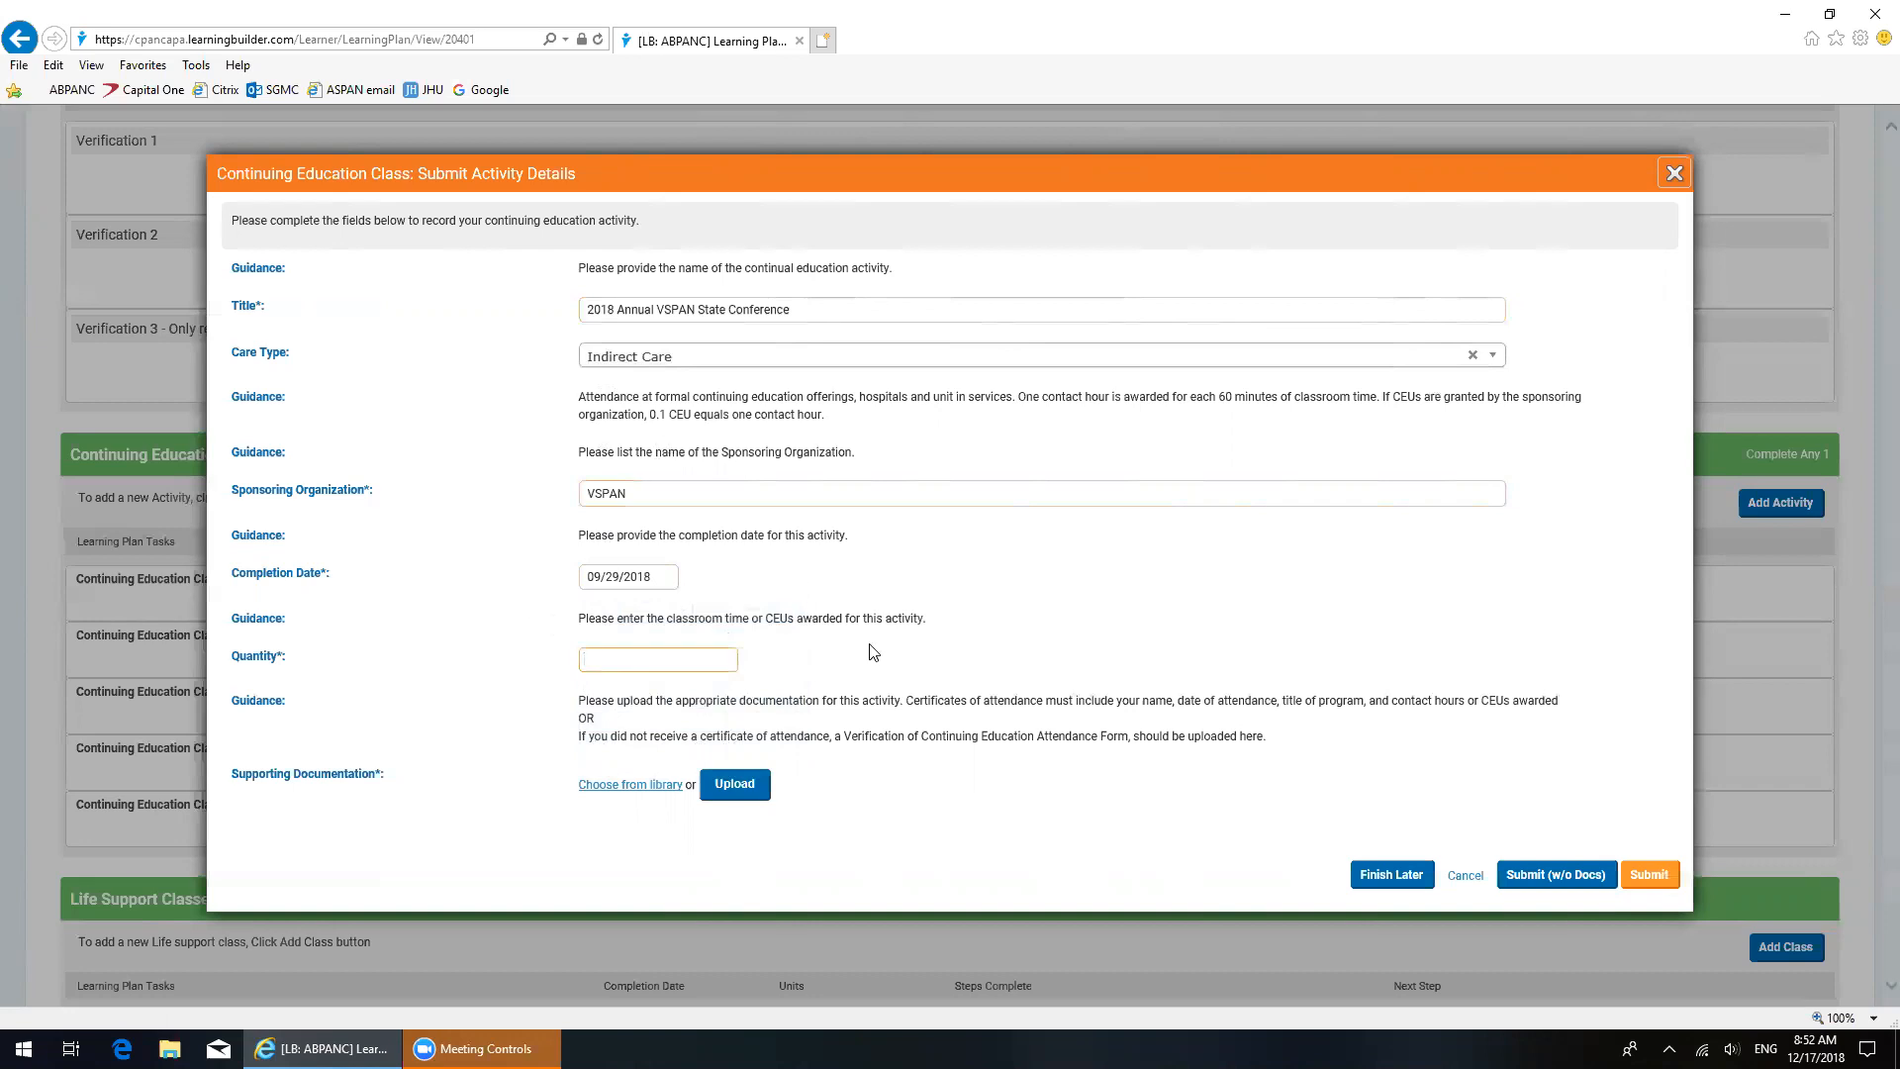
mouse_move(934, 659)
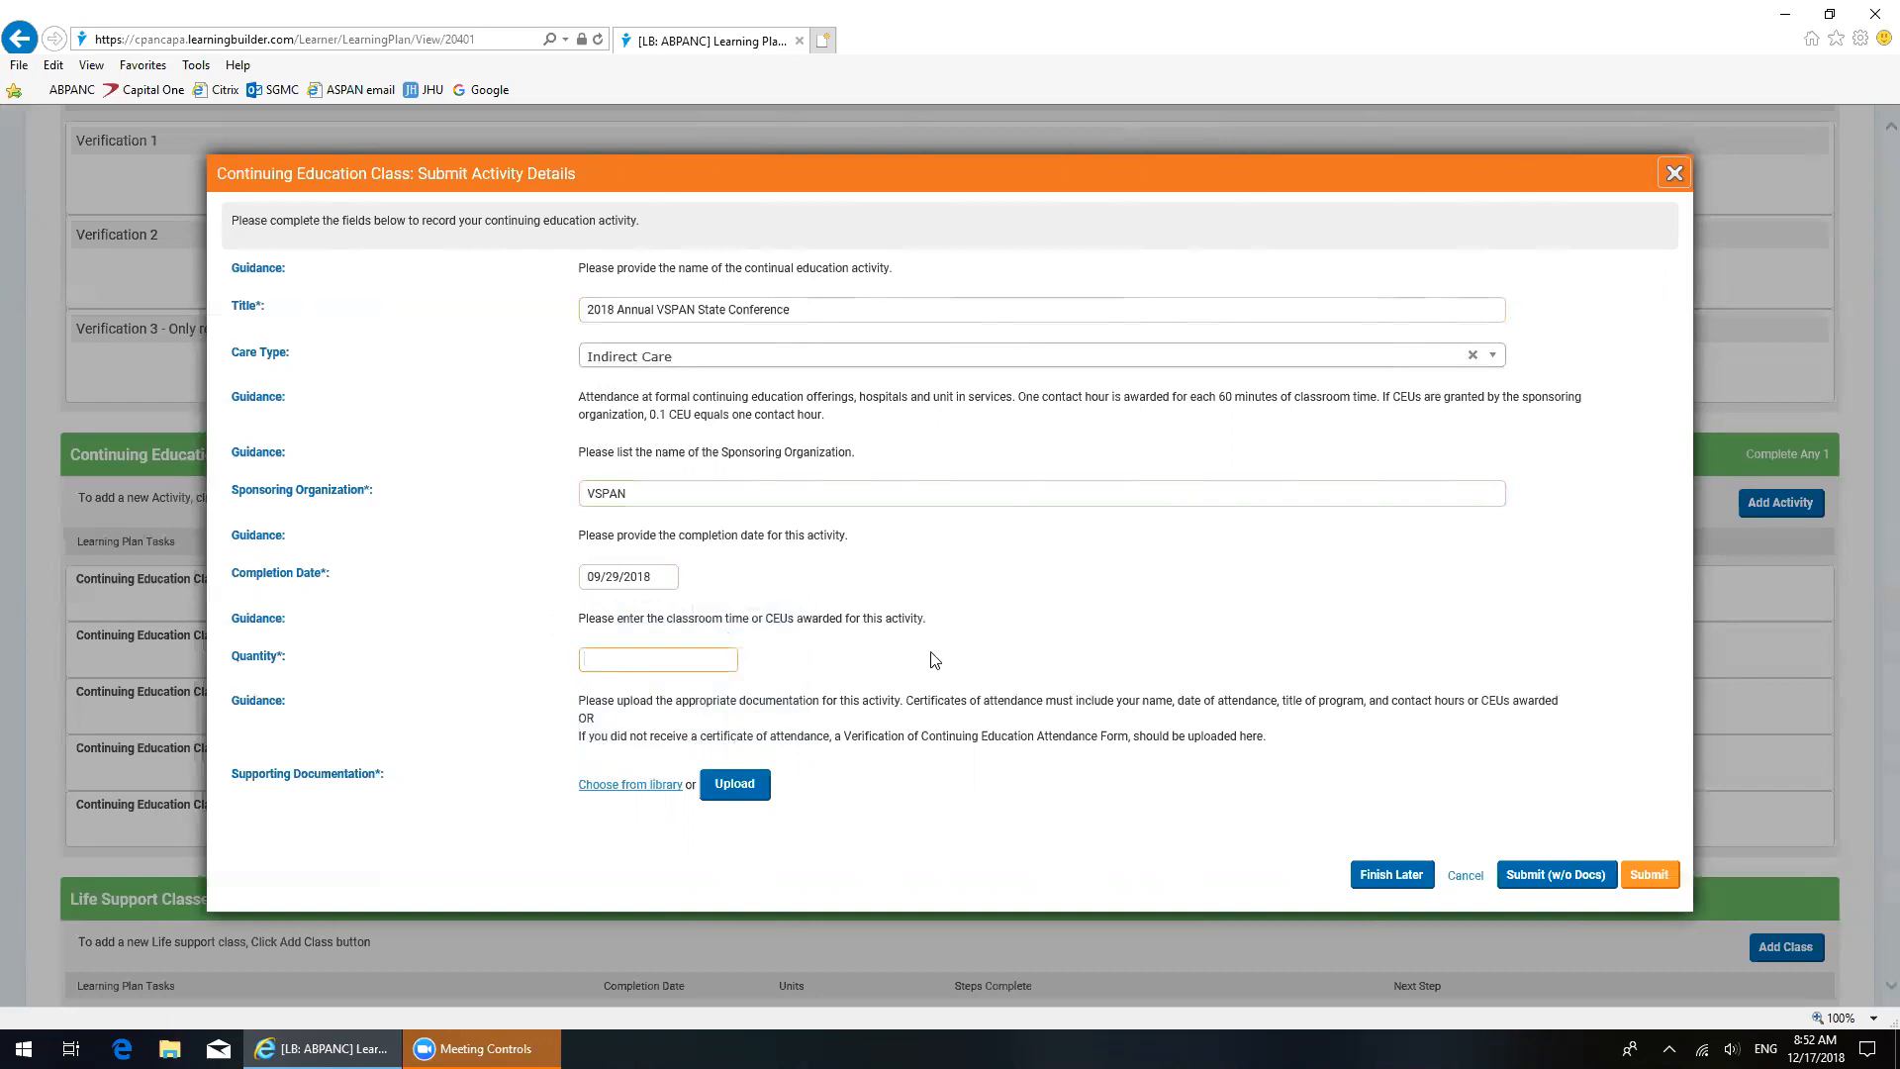
text(1)
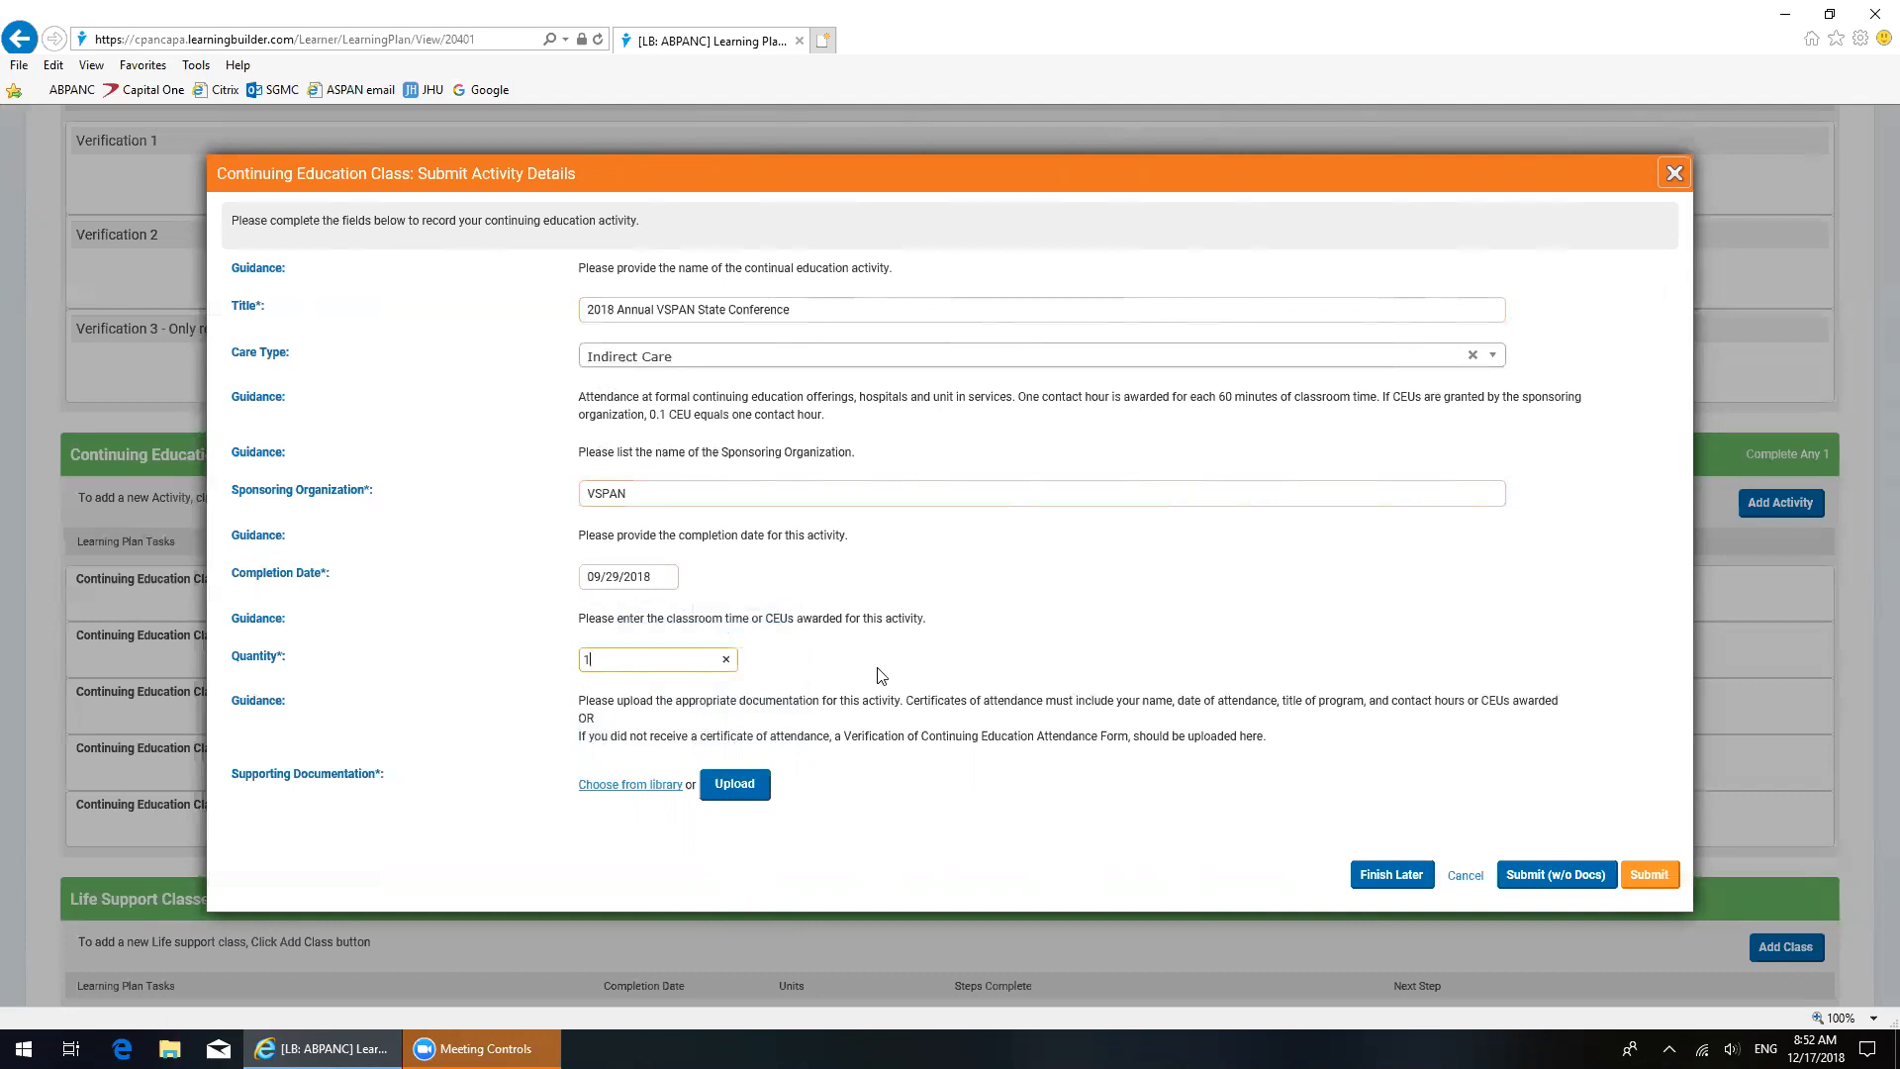
mouse_move(640, 732)
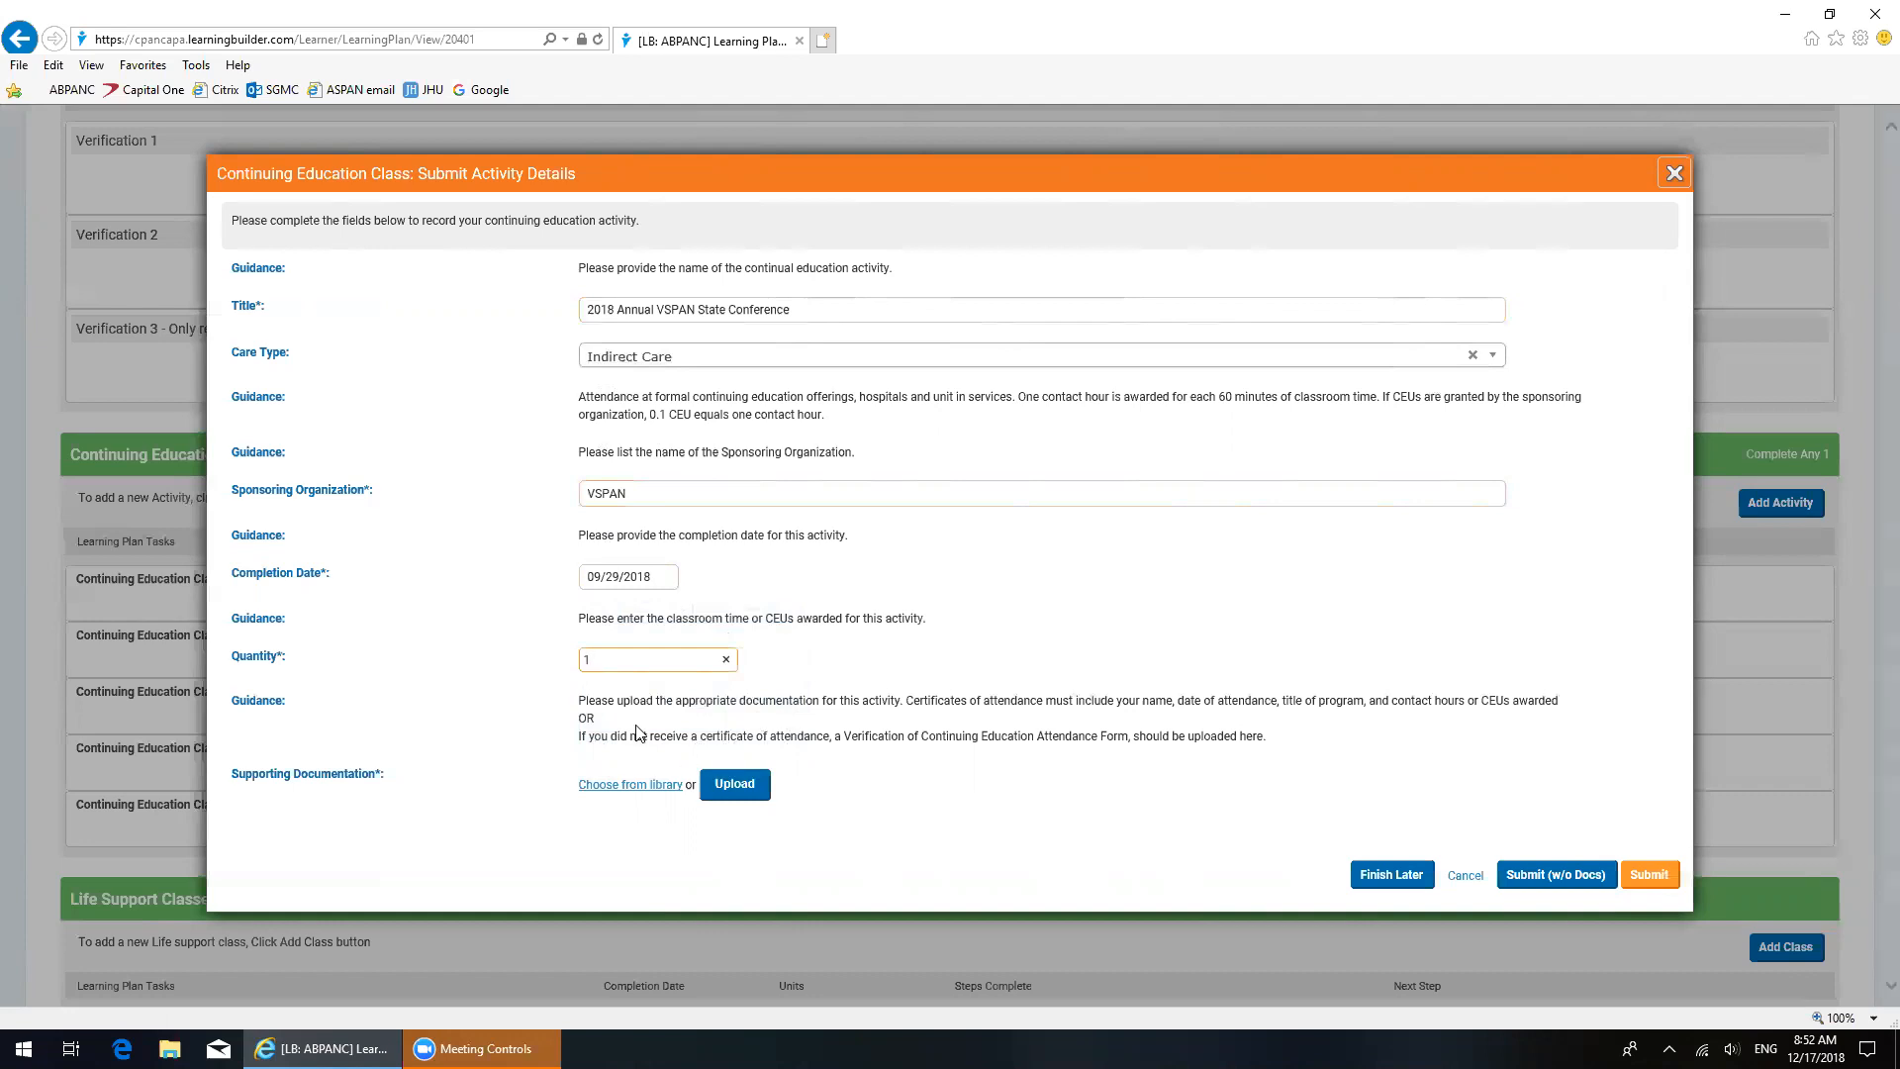
mouse_move(661, 752)
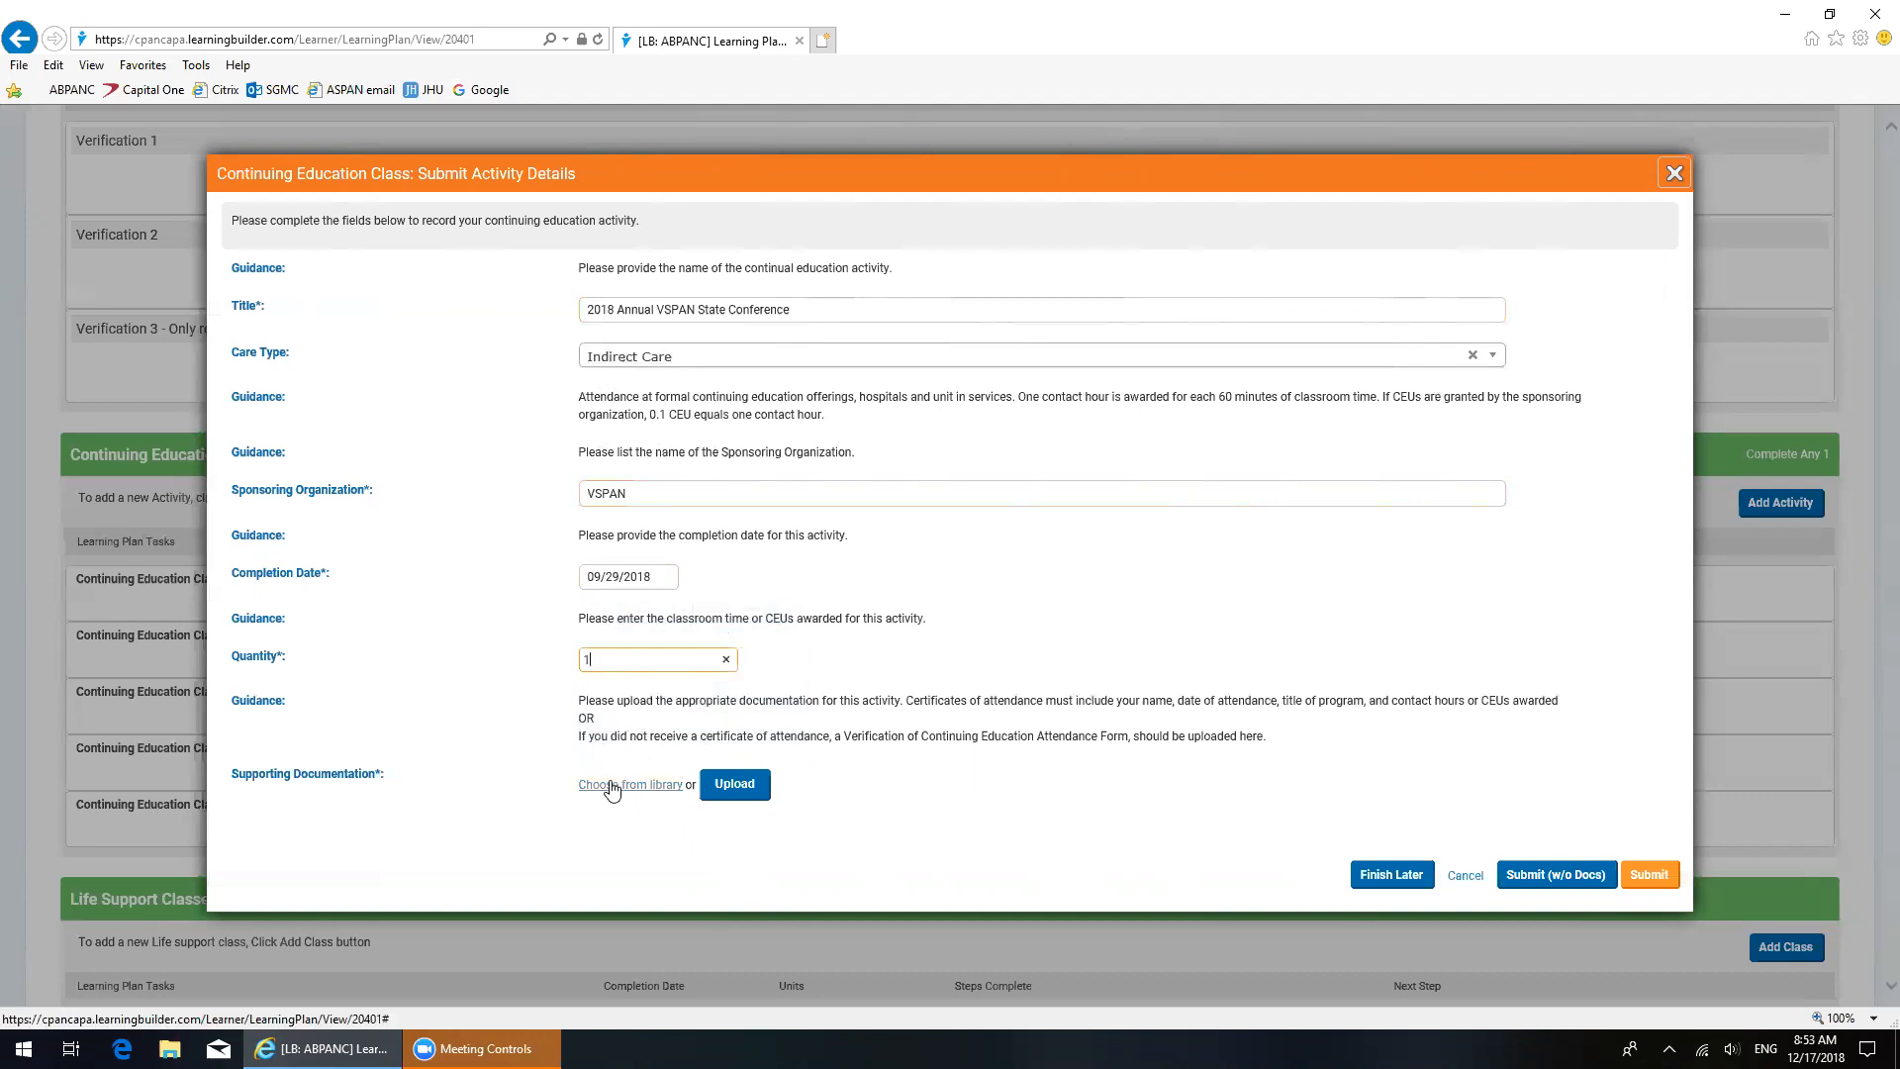
mouse_move(747, 727)
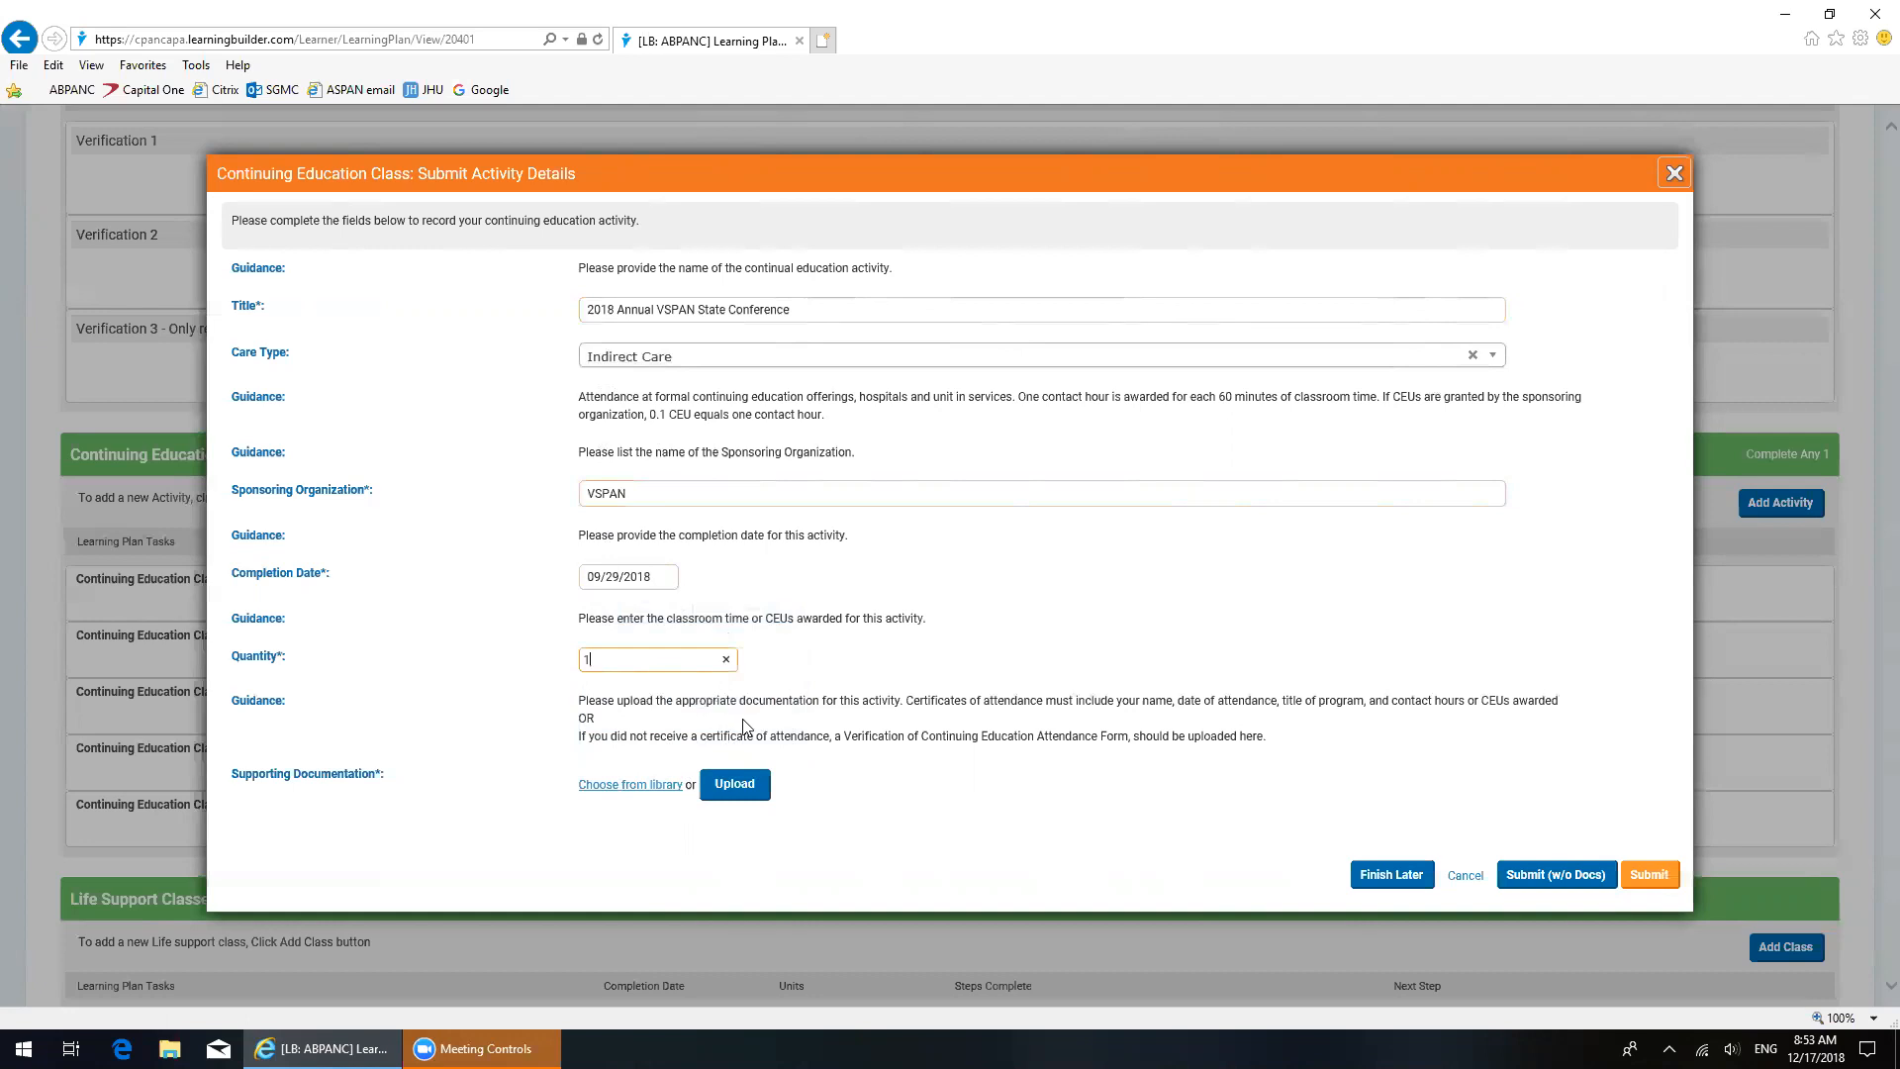
mouse_move(733, 783)
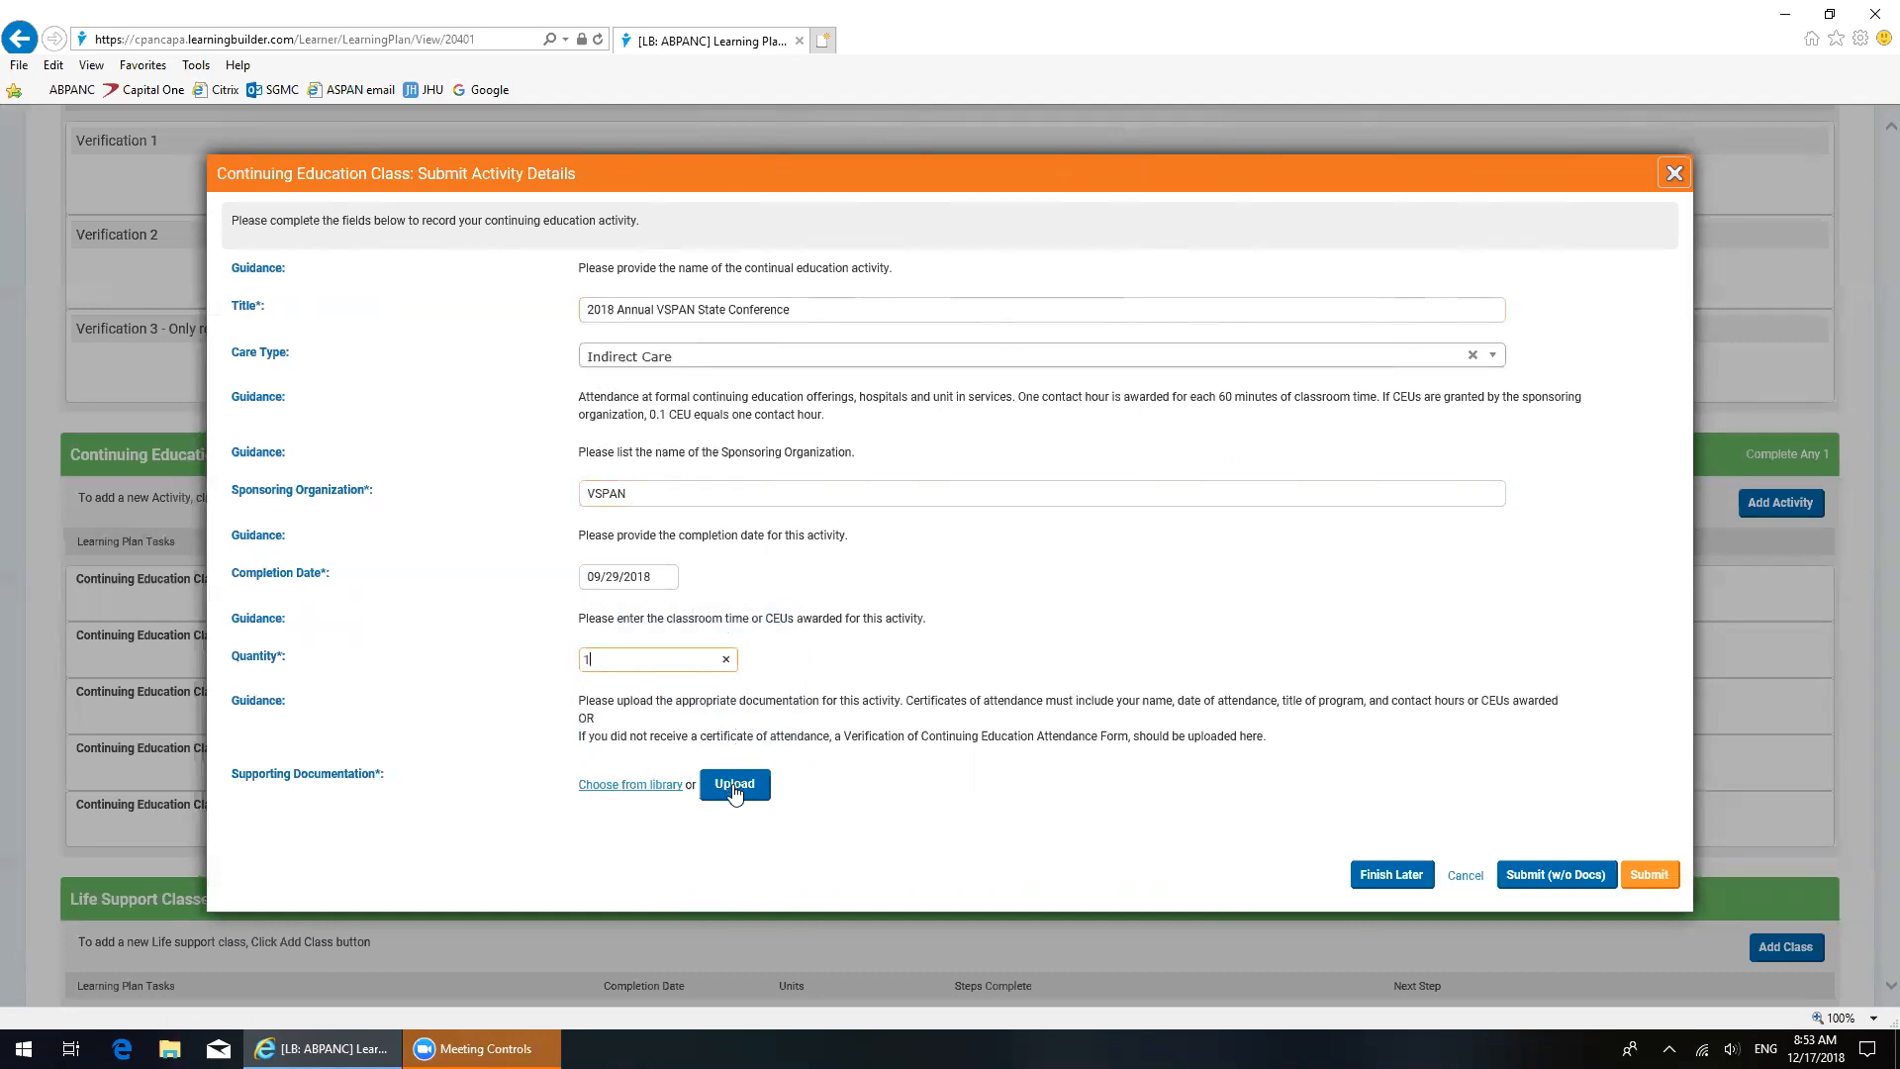
Step: Attach the VSPAN2018 image from the Desktop as the supporting documentation
click(733, 784)
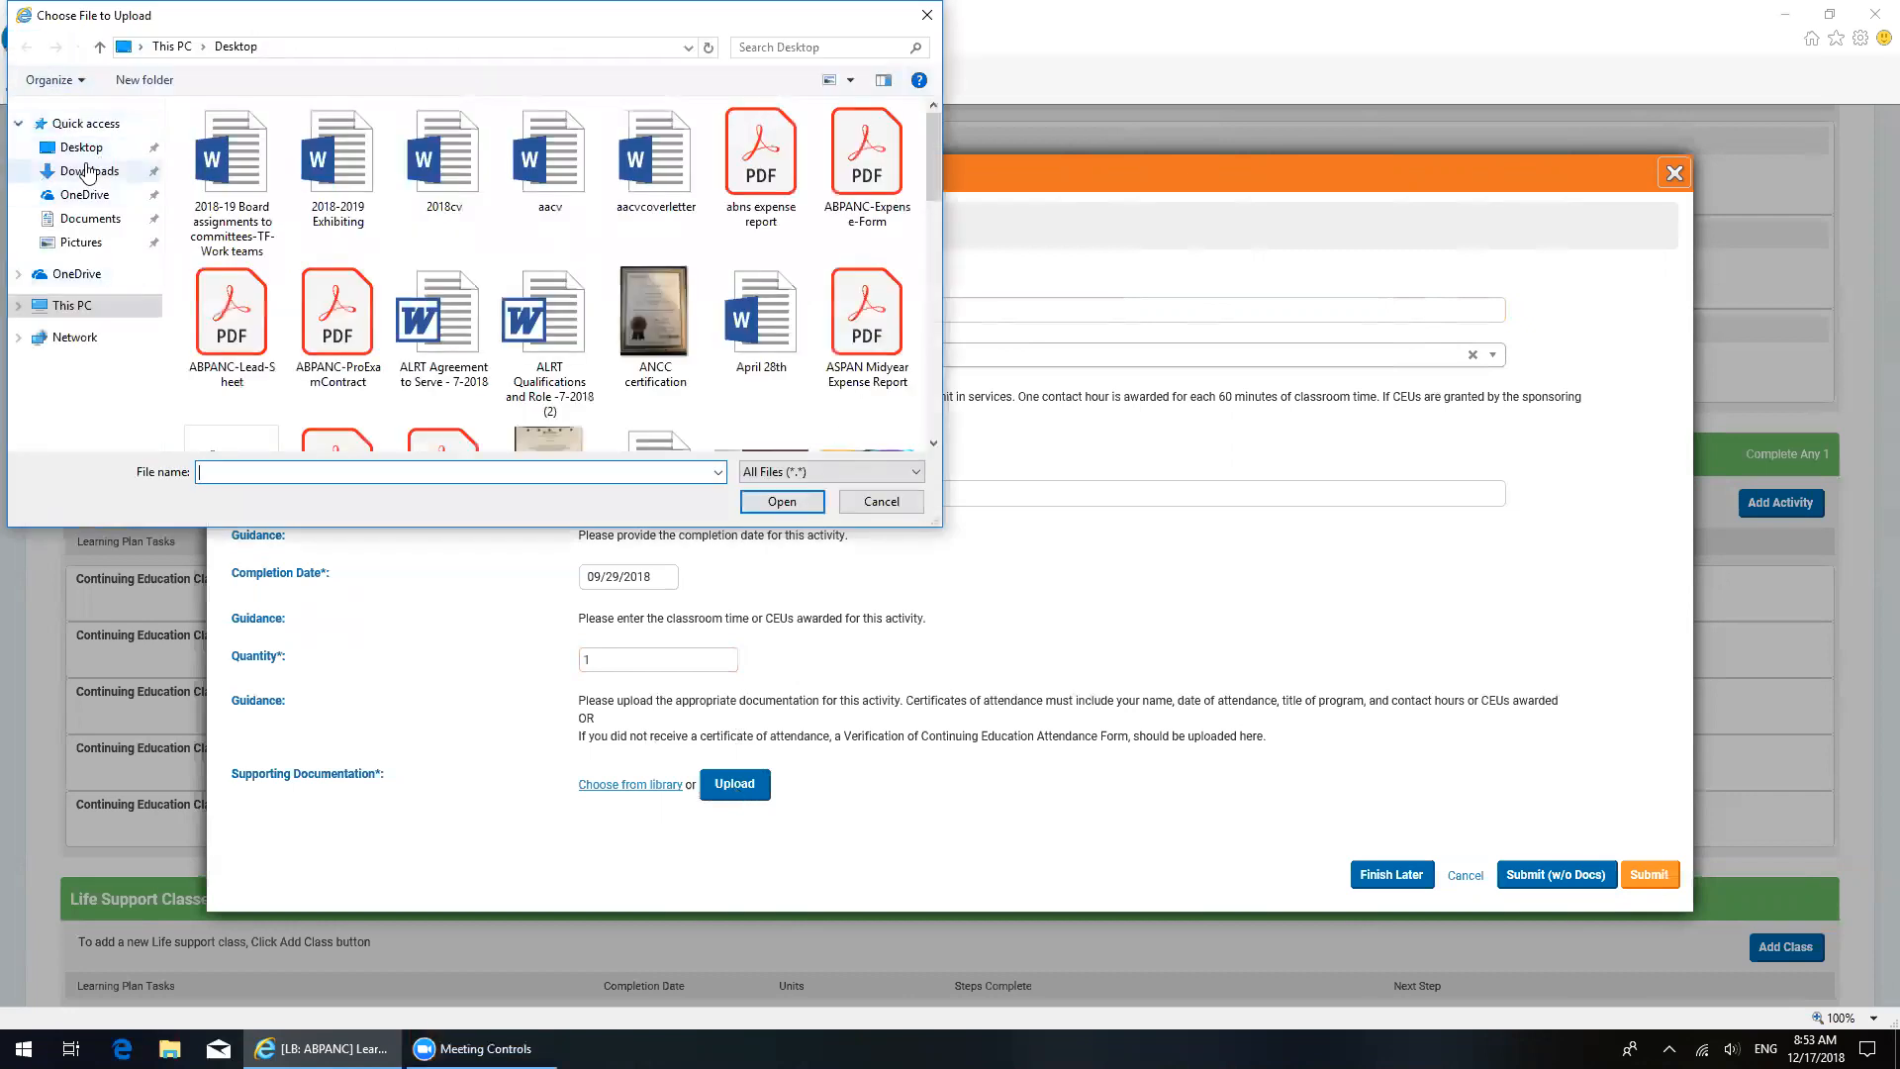
click(81, 146)
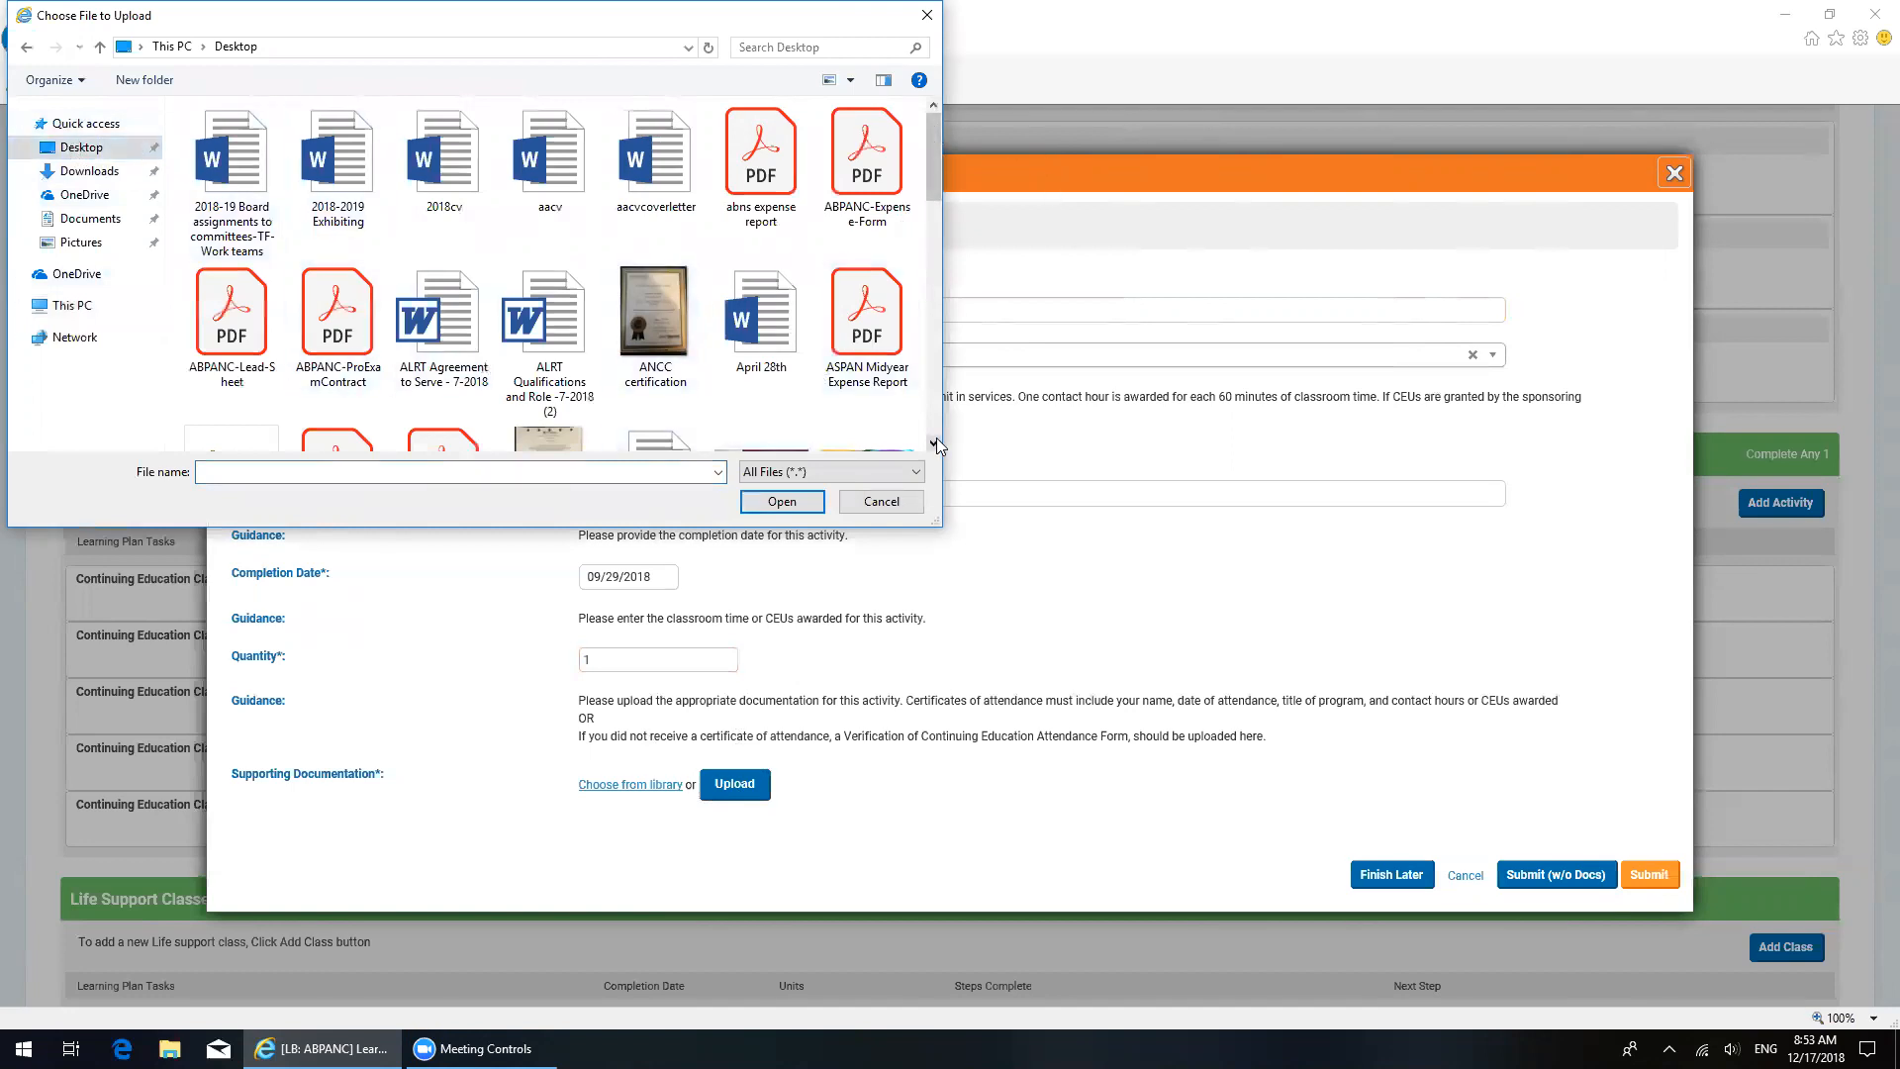
scroll(down, 3)
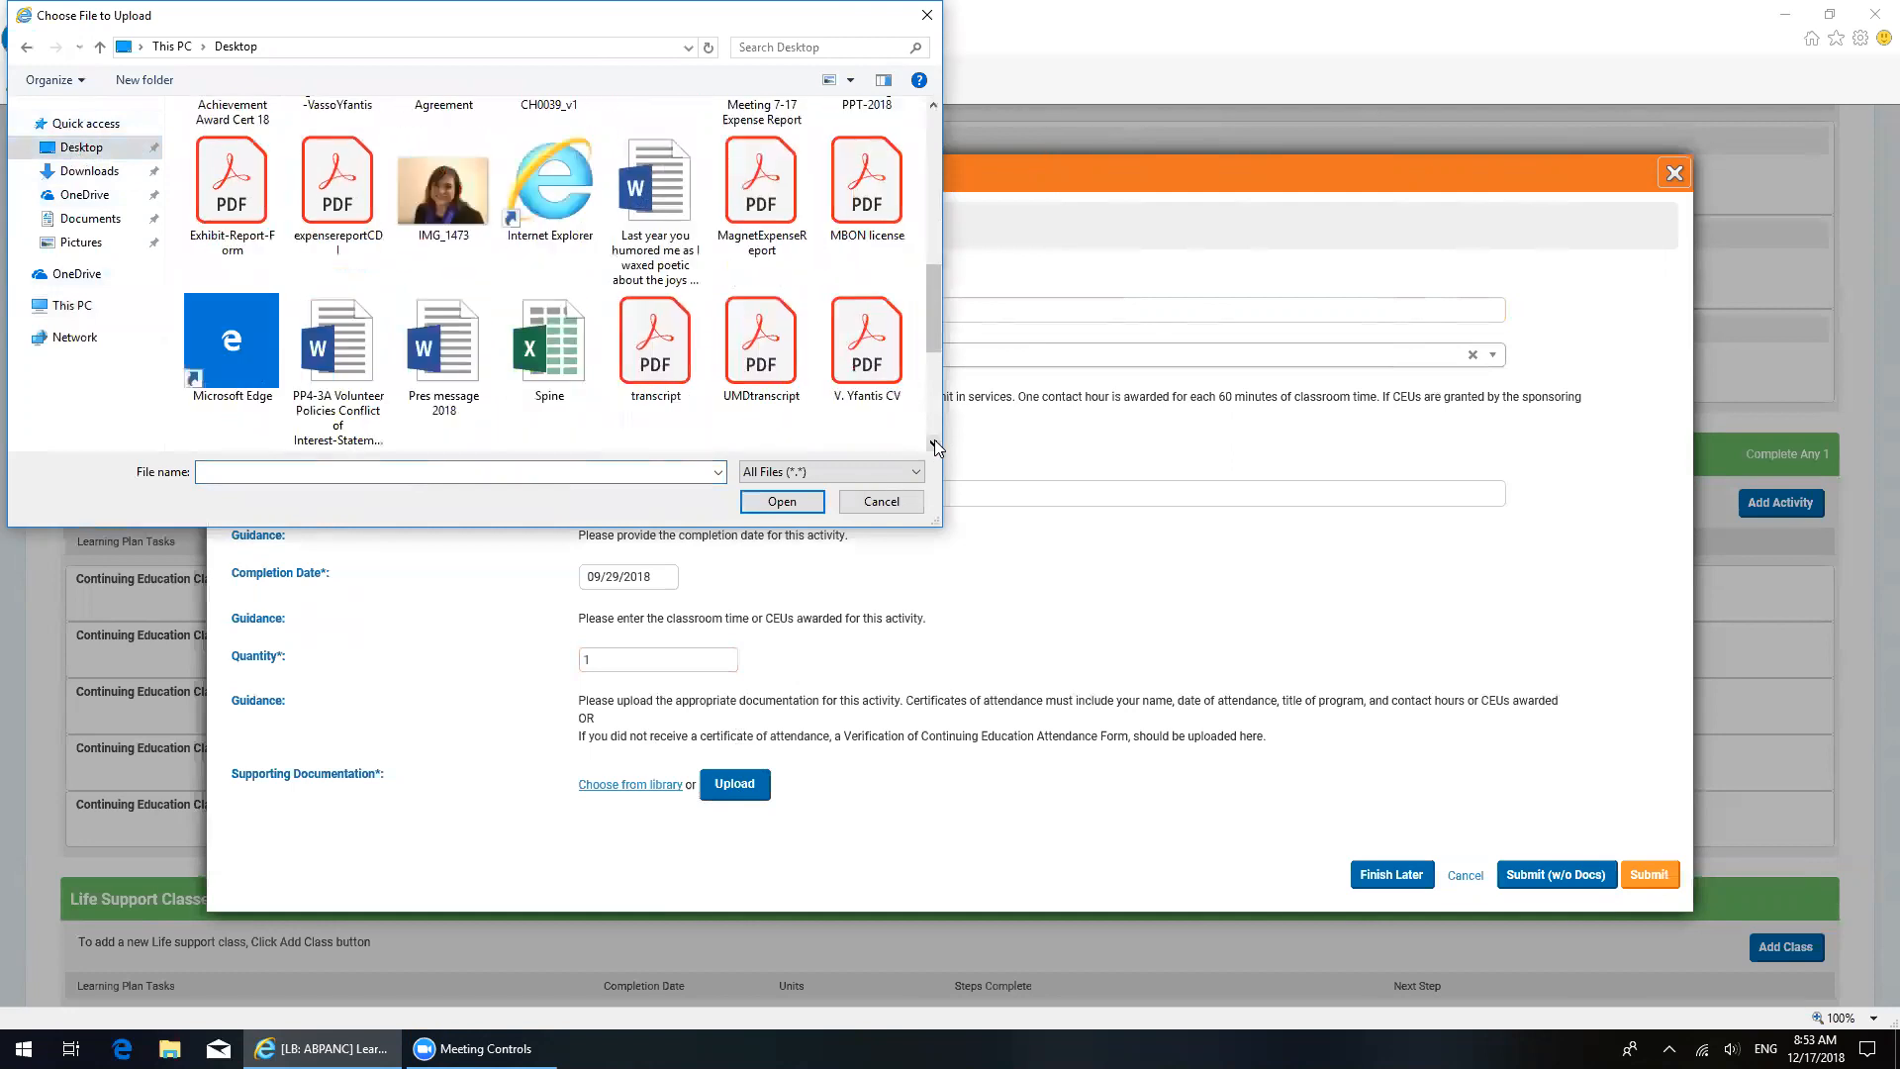
scroll(down, 3)
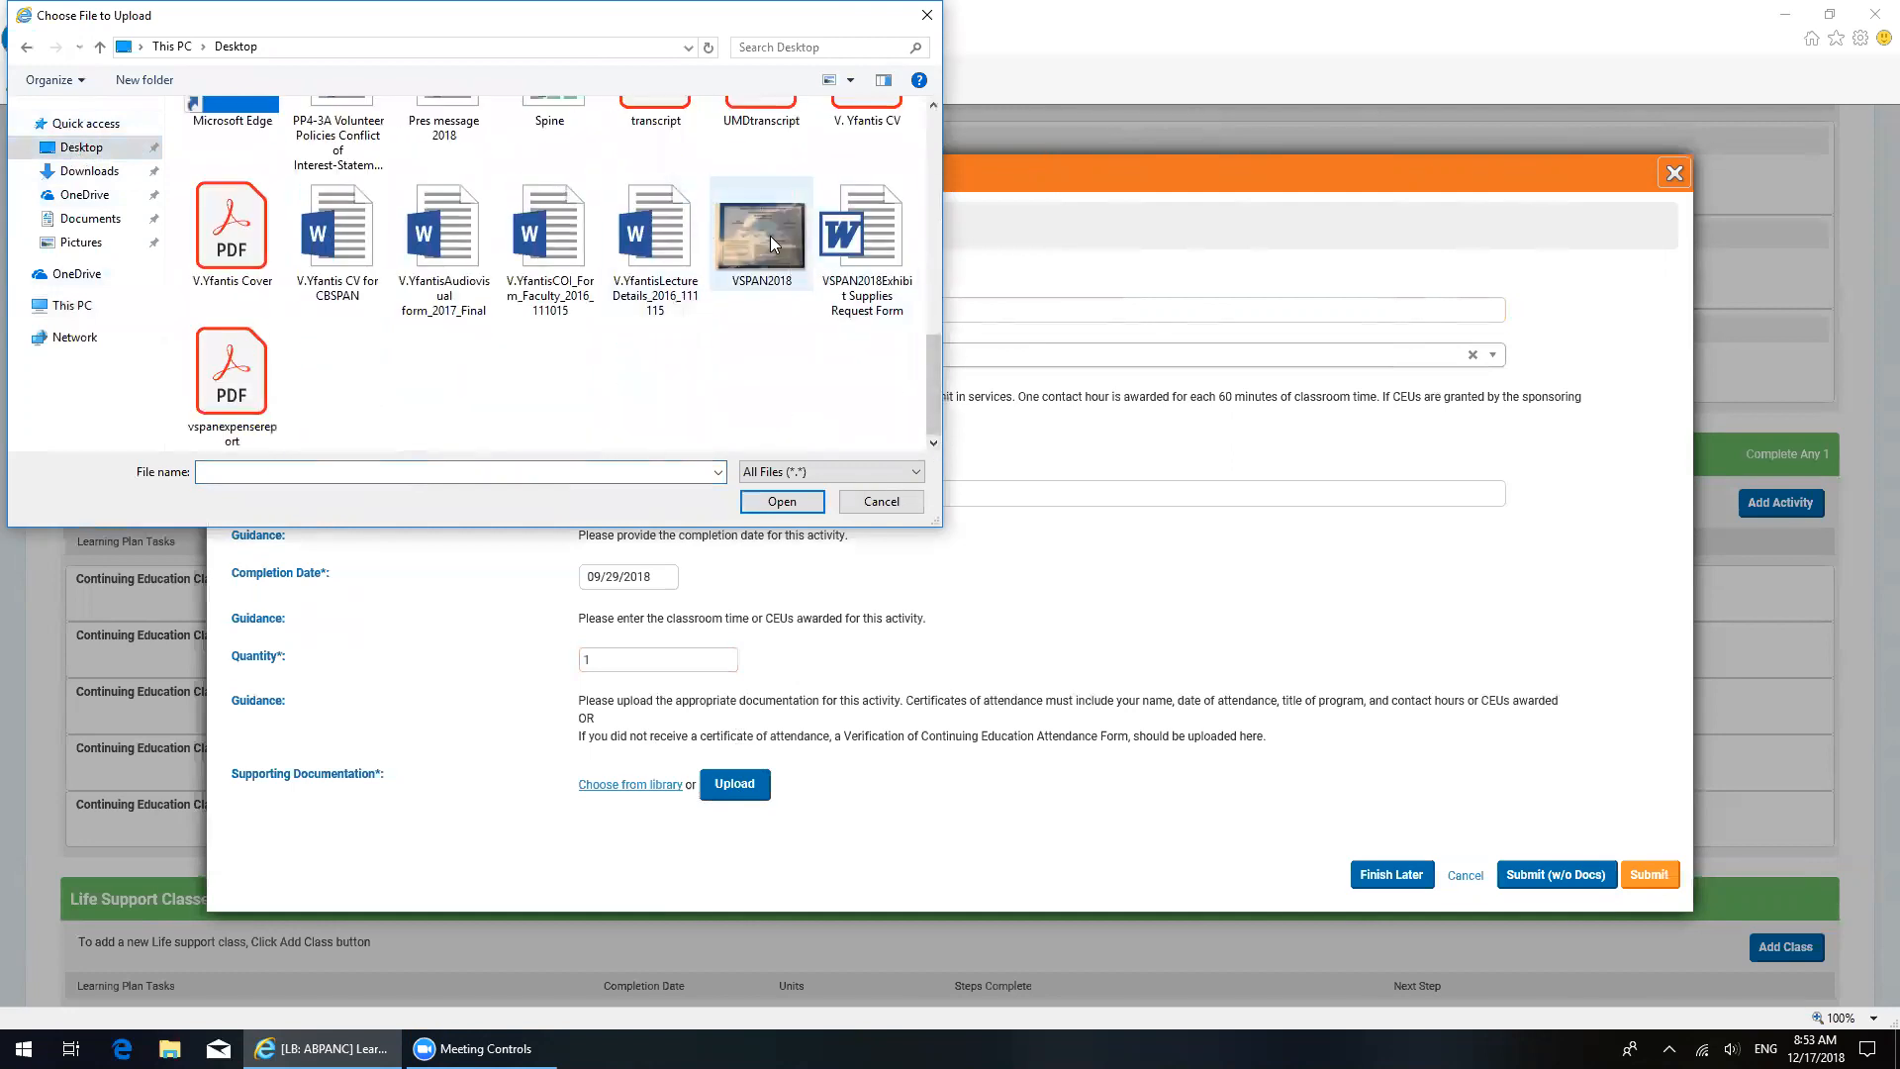
click(782, 500)
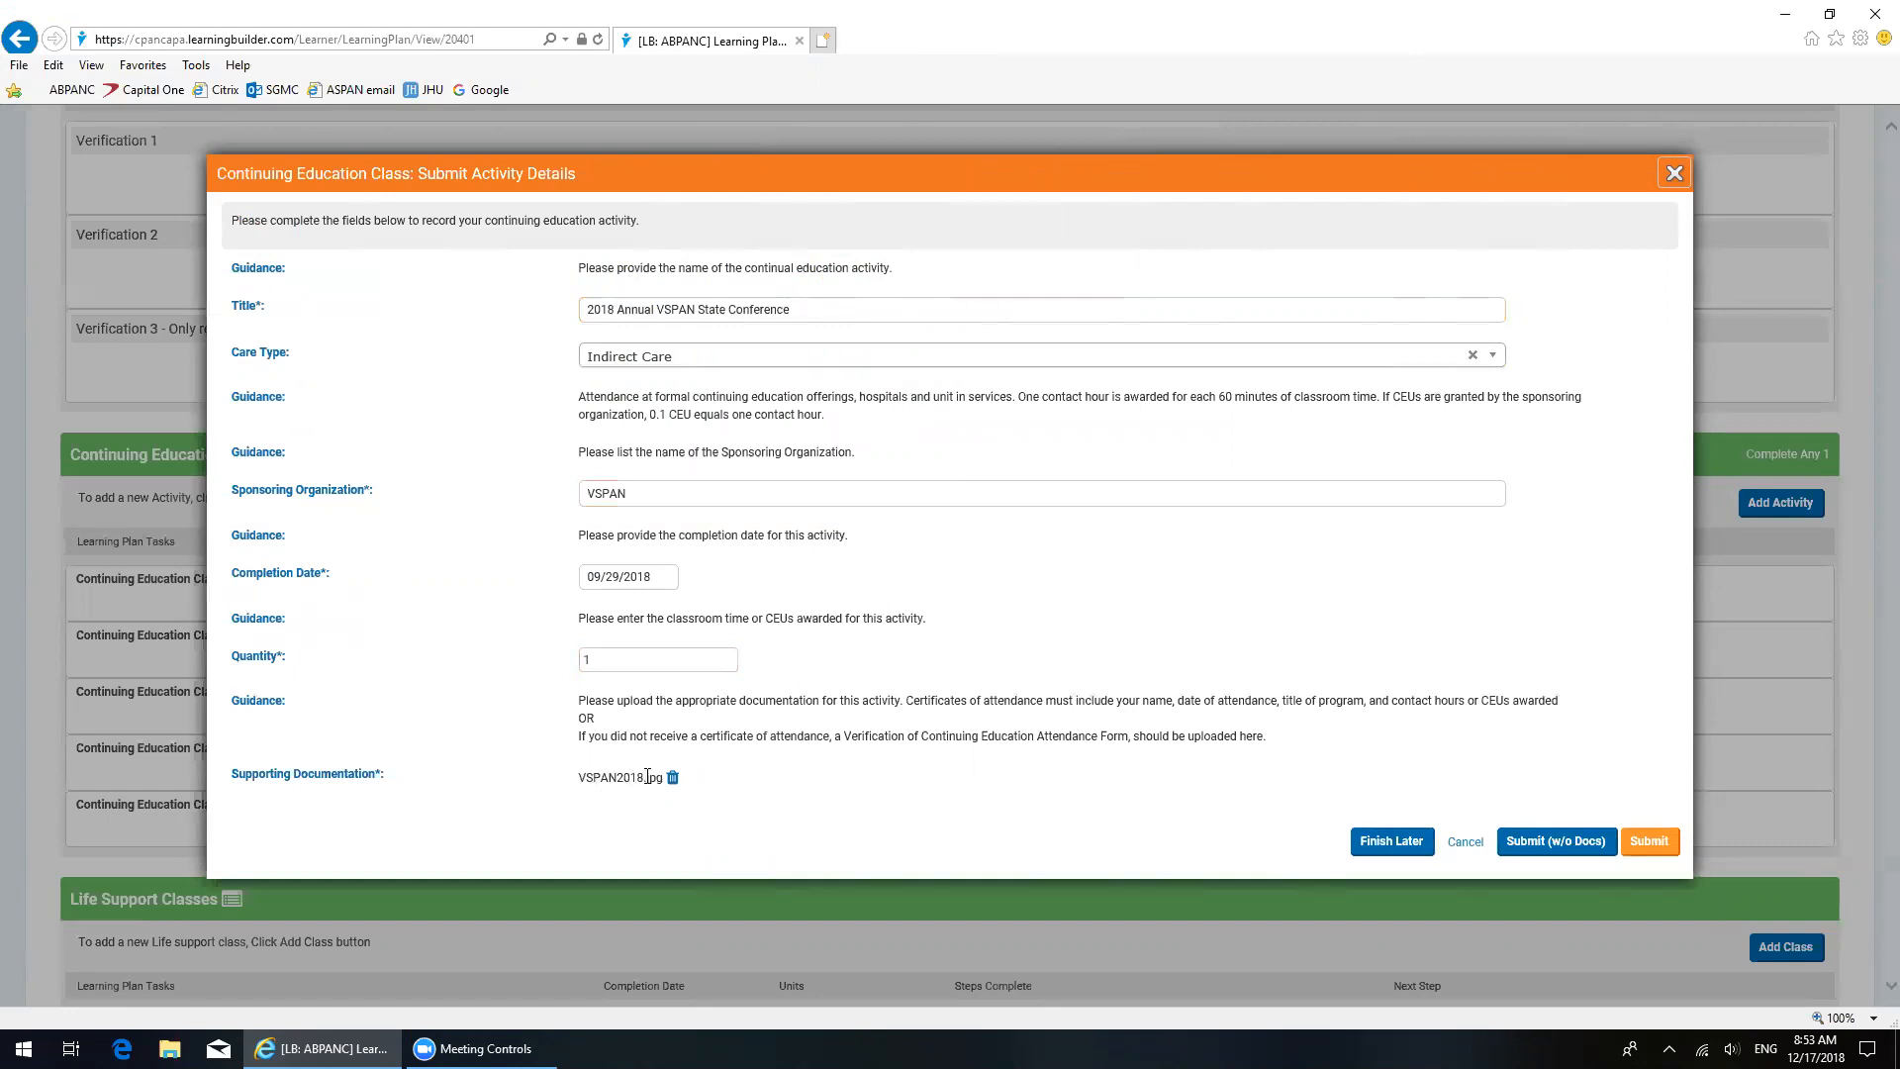
mouse_move(673, 776)
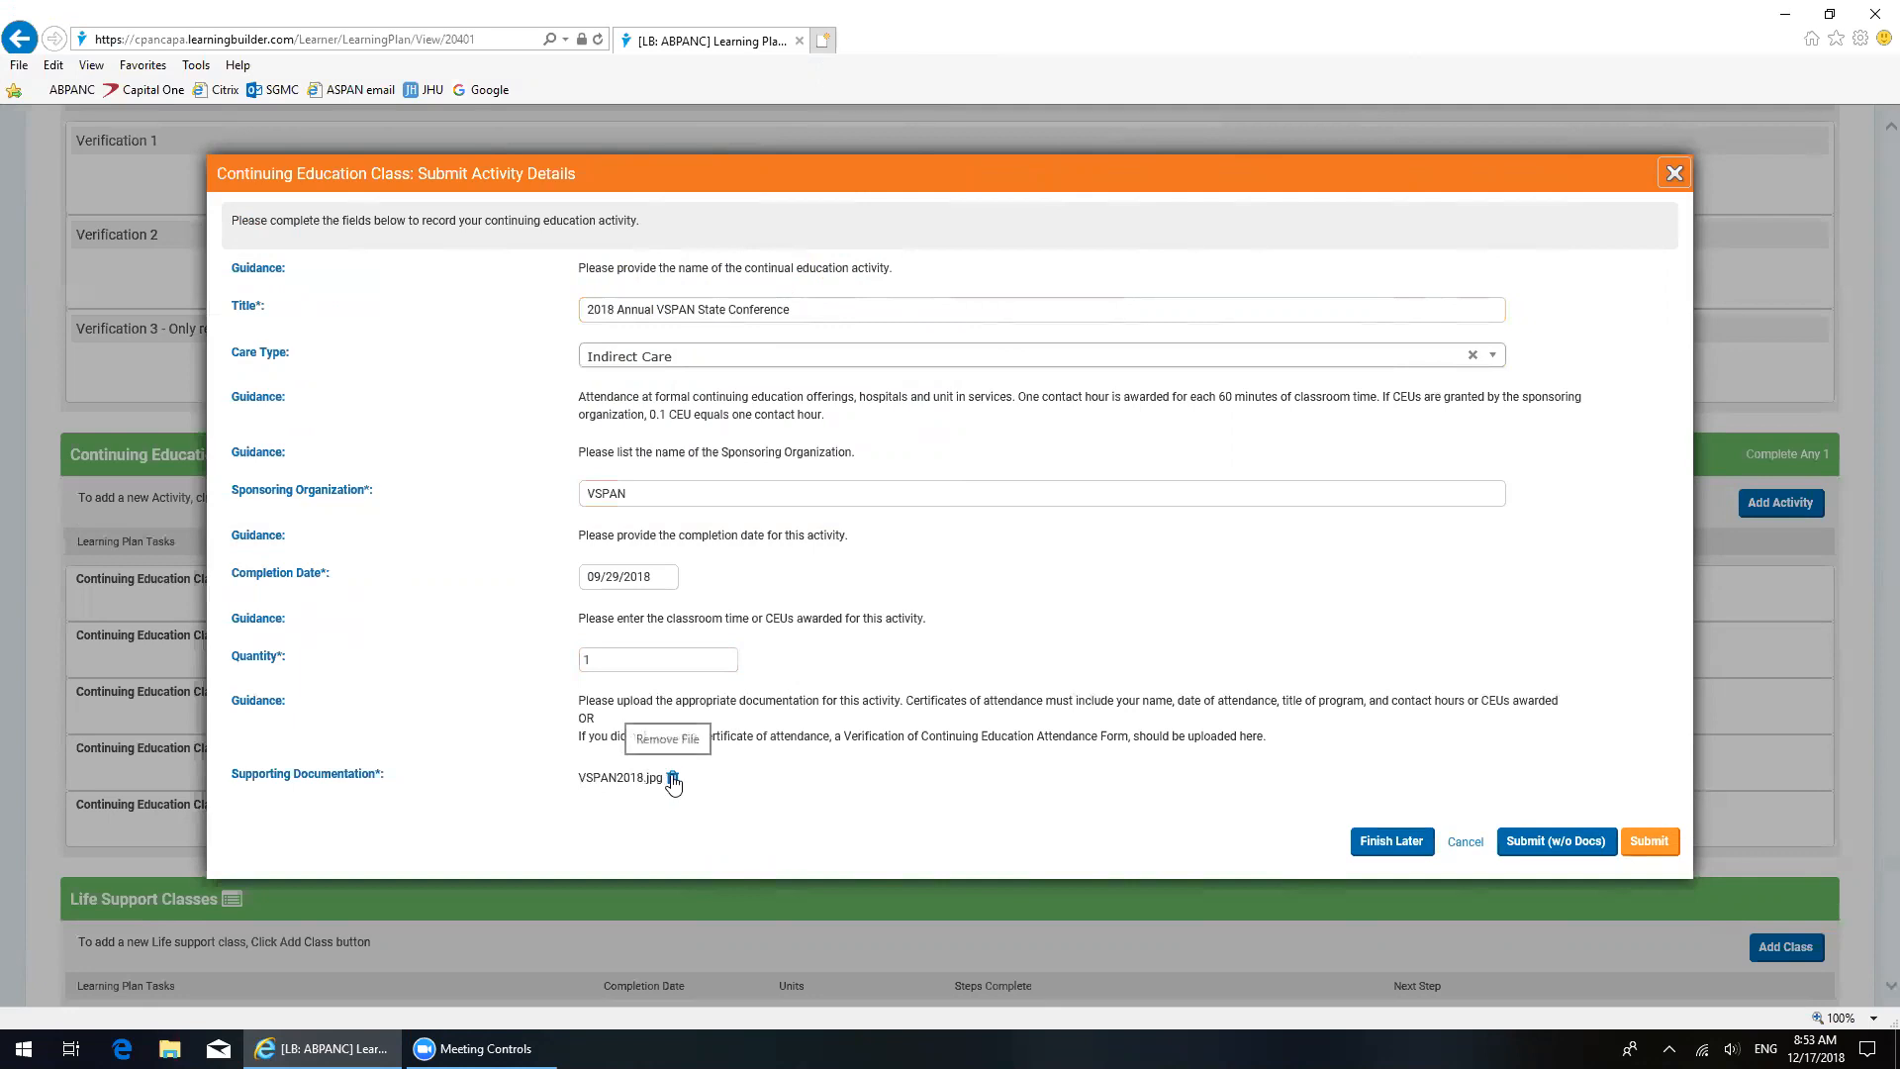
mouse_move(699, 788)
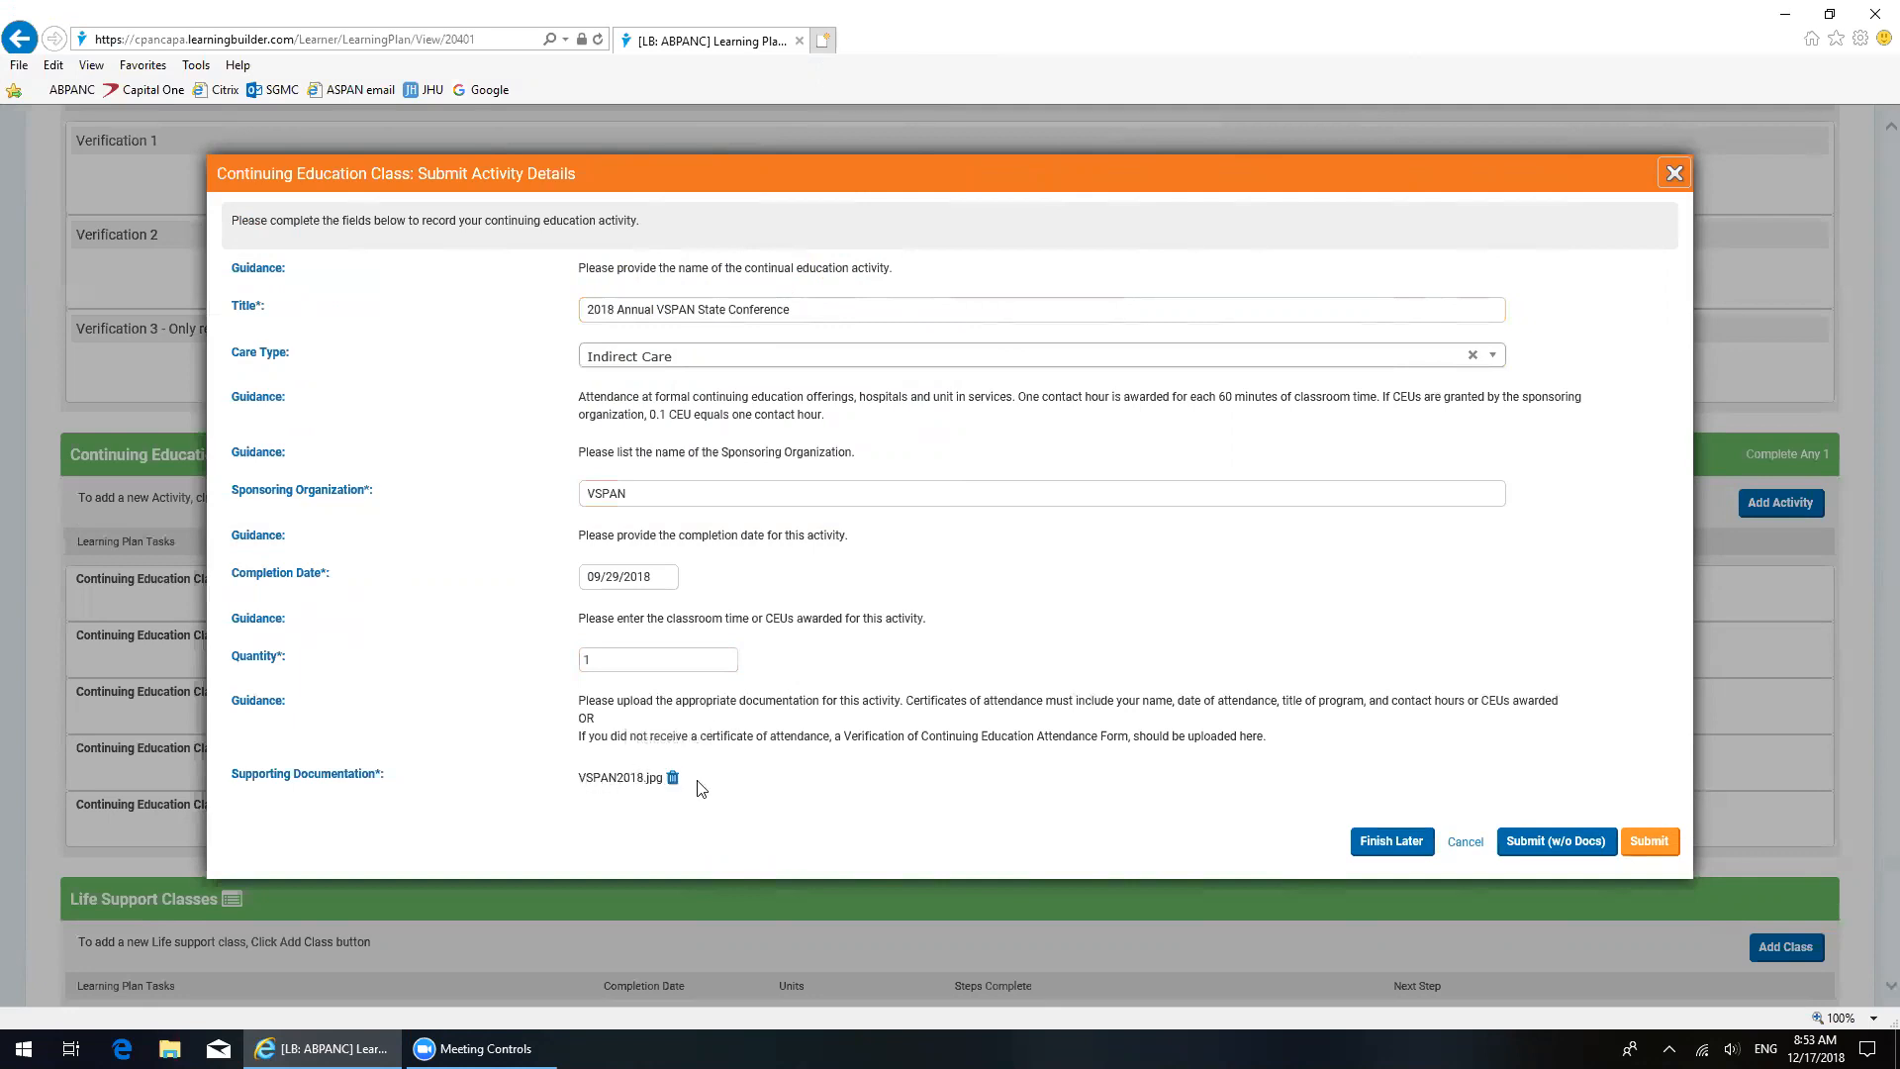
mouse_move(693, 784)
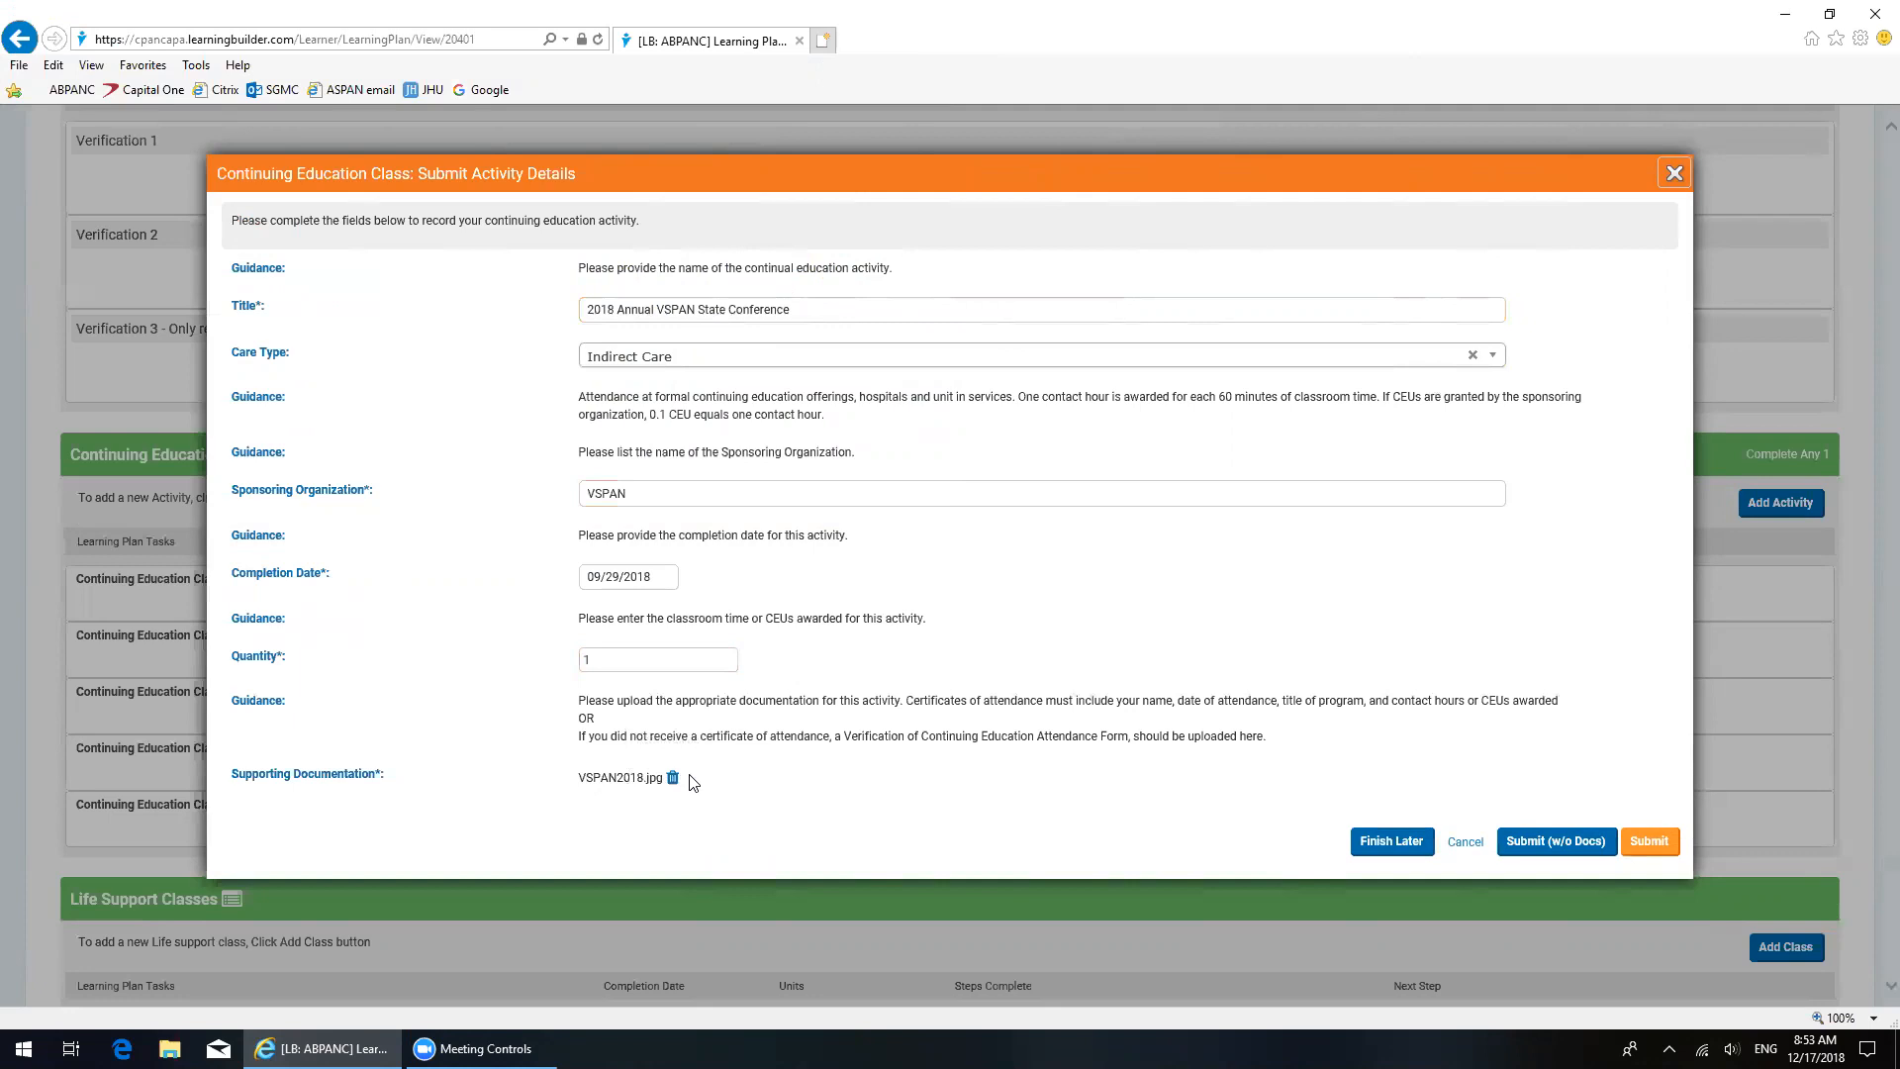
mouse_move(1556, 829)
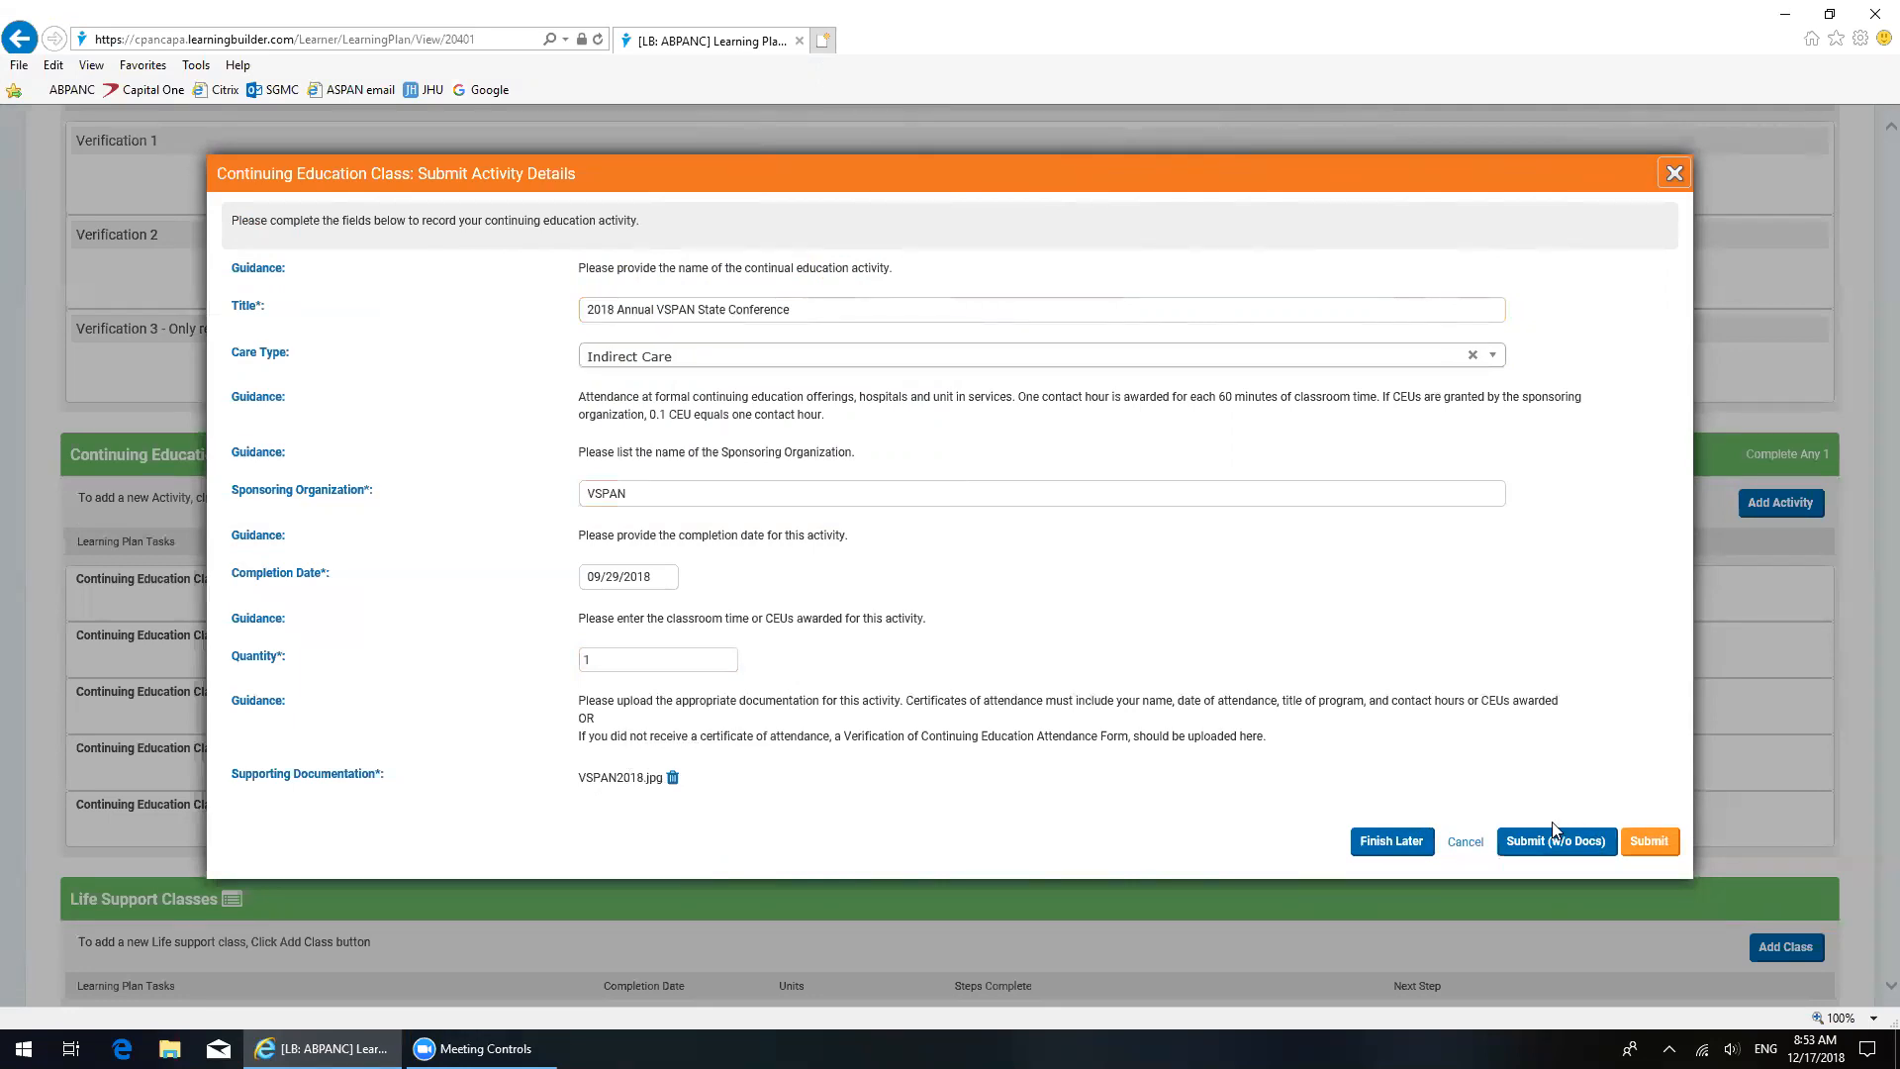
mouse_move(1649, 842)
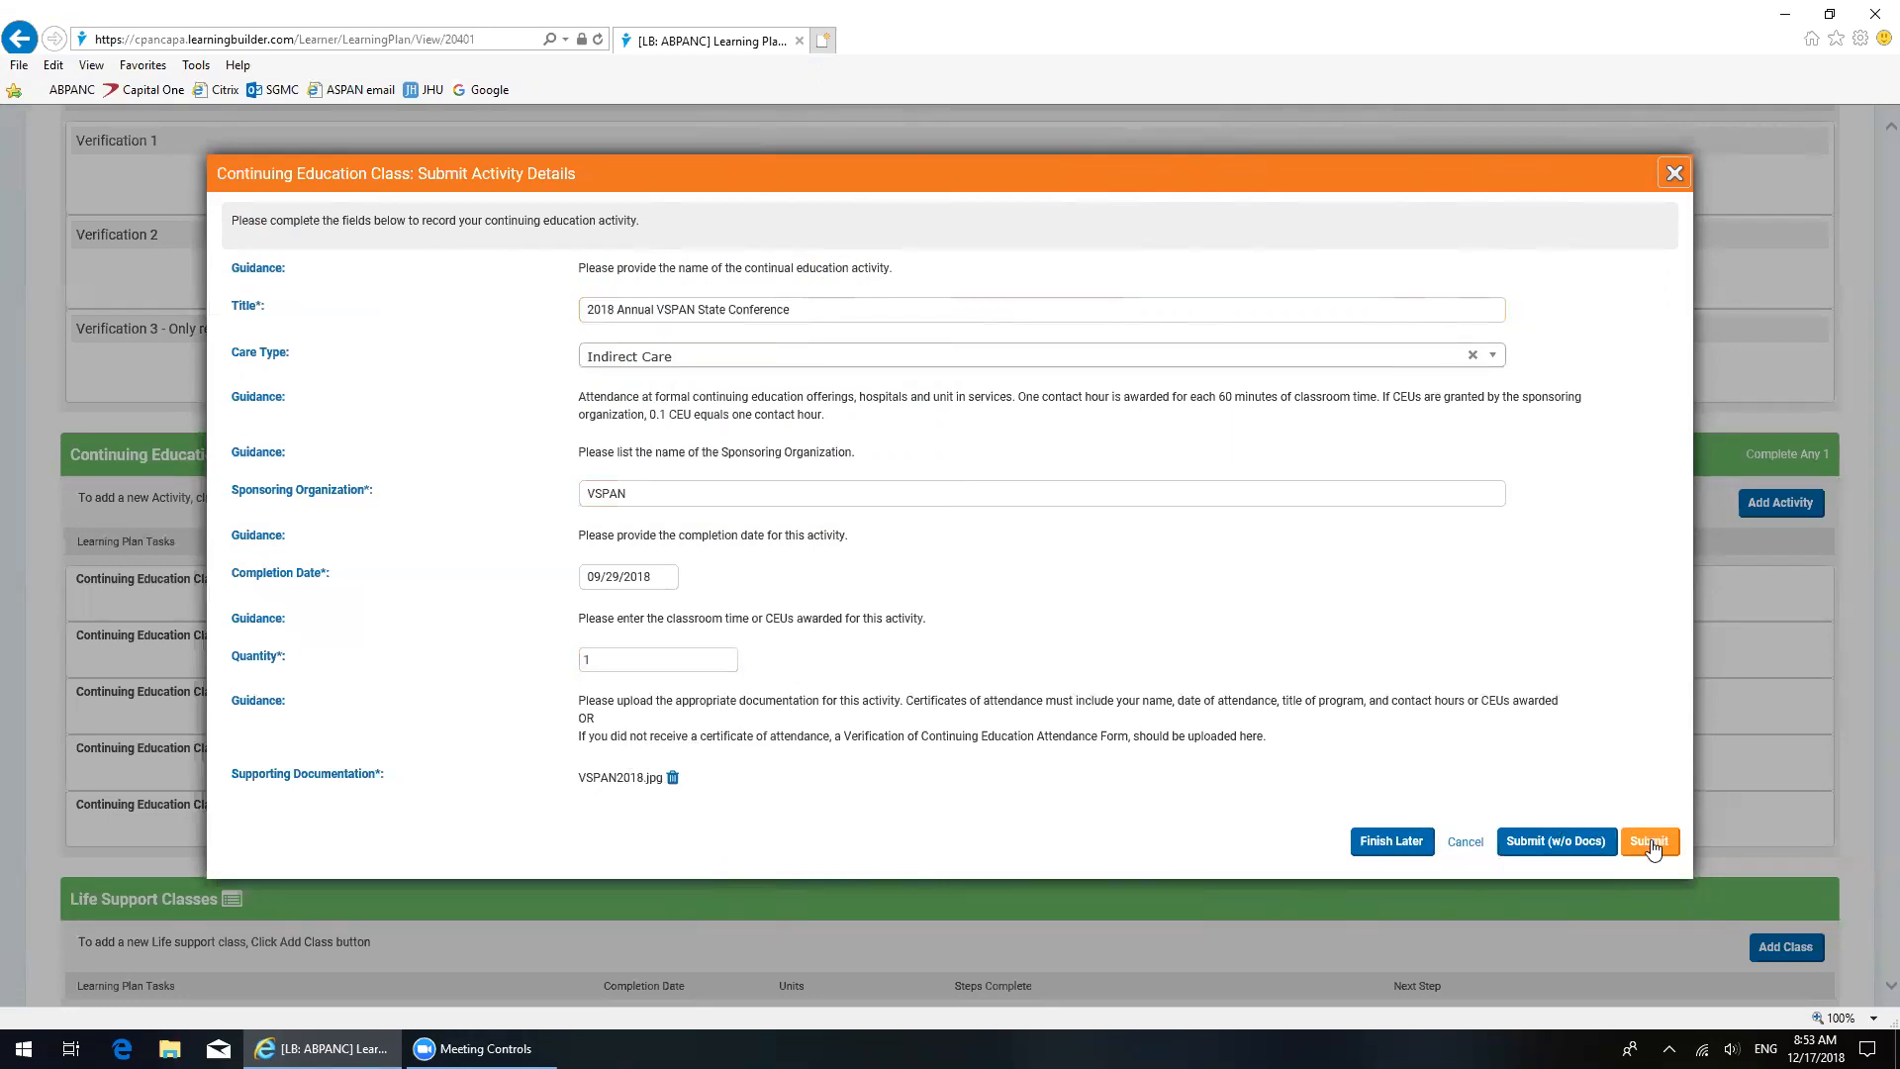
Step: Submit the 2018 Annual VSPAN State Conference activity with its certificate
click(1649, 842)
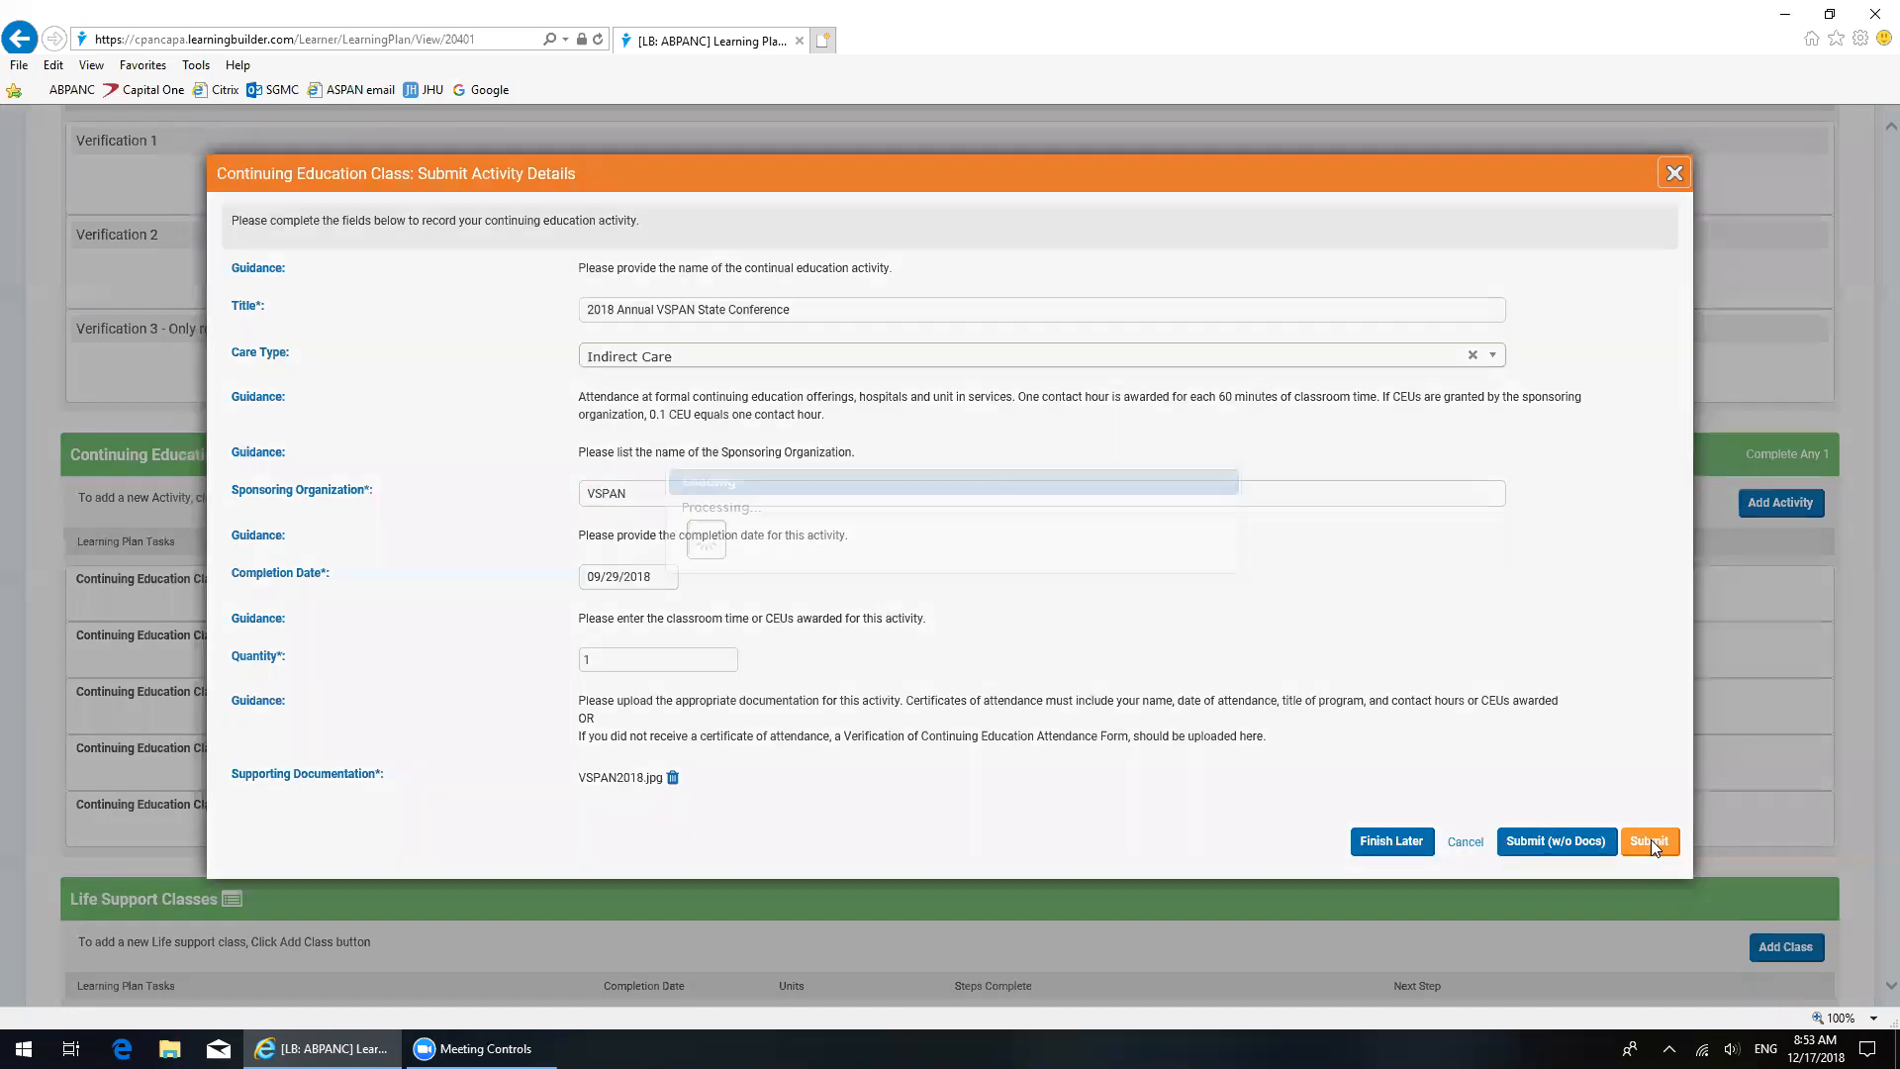
click(1649, 841)
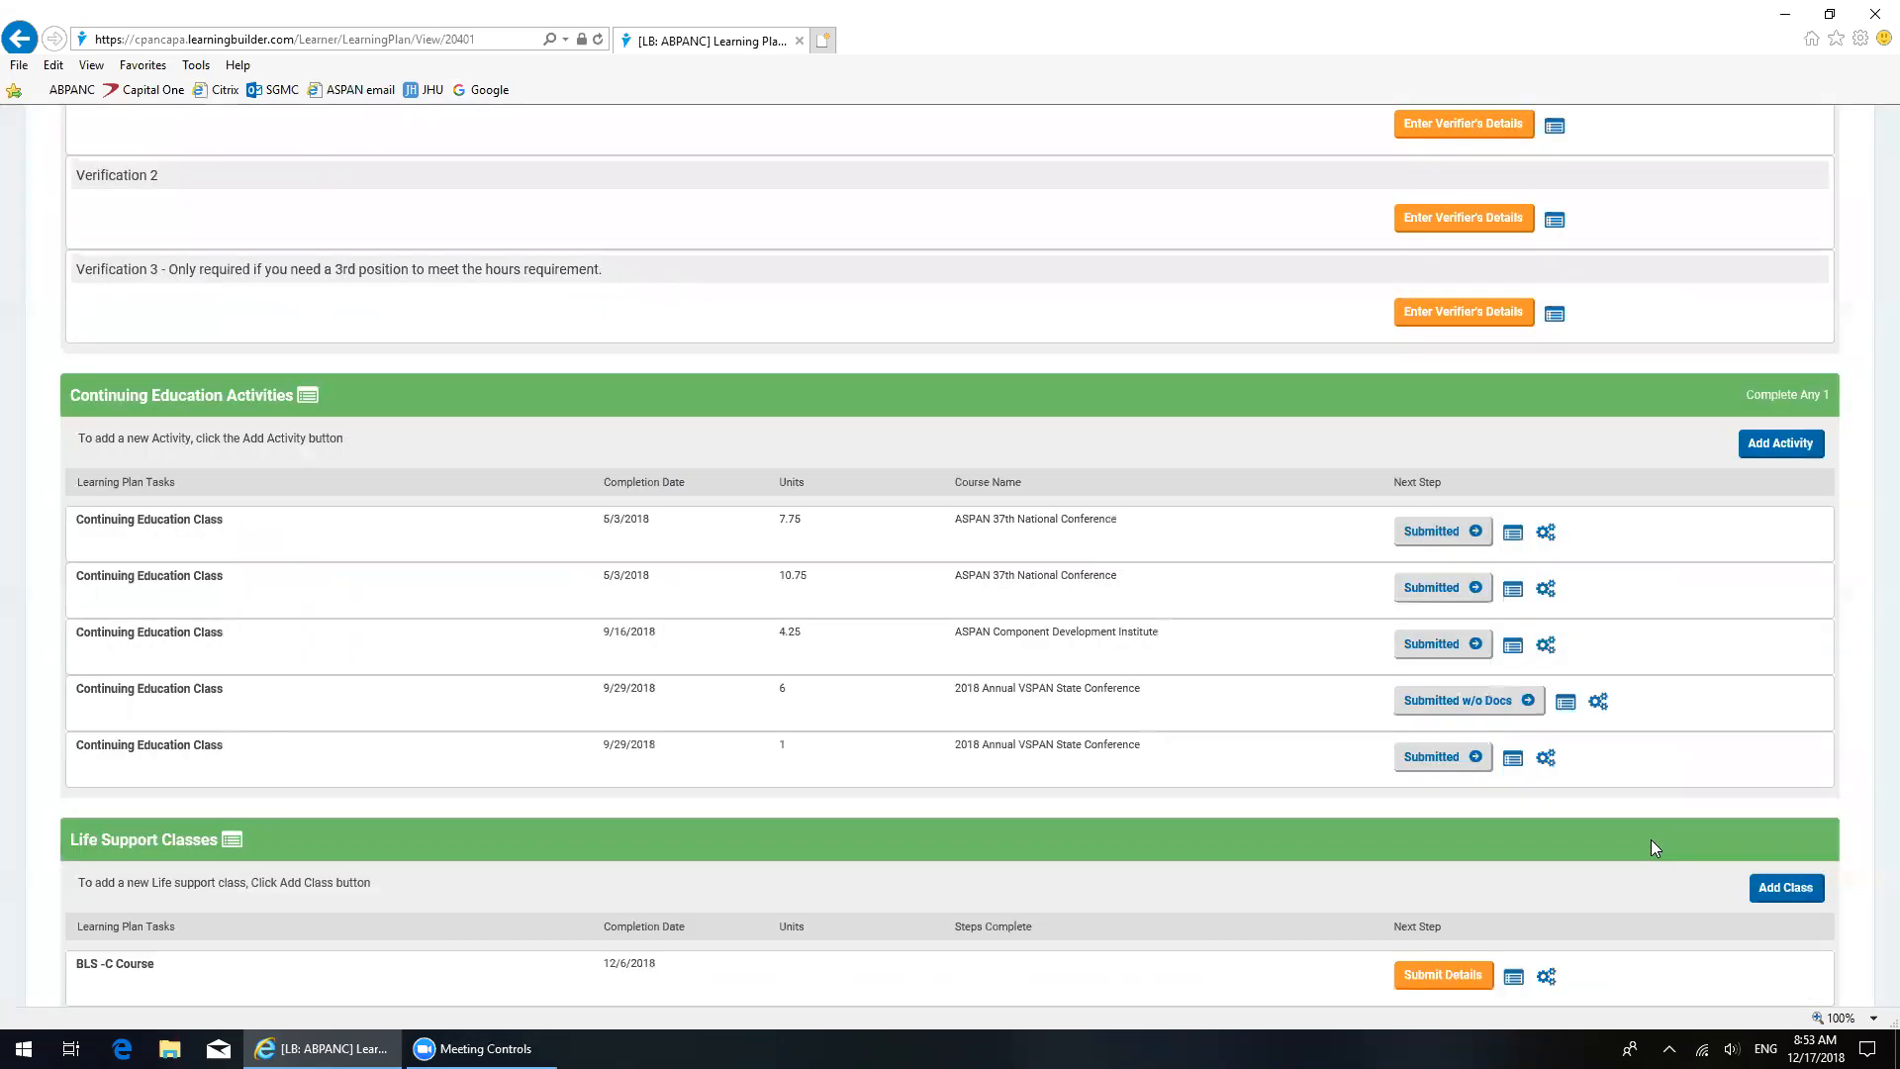
mouse_move(154, 768)
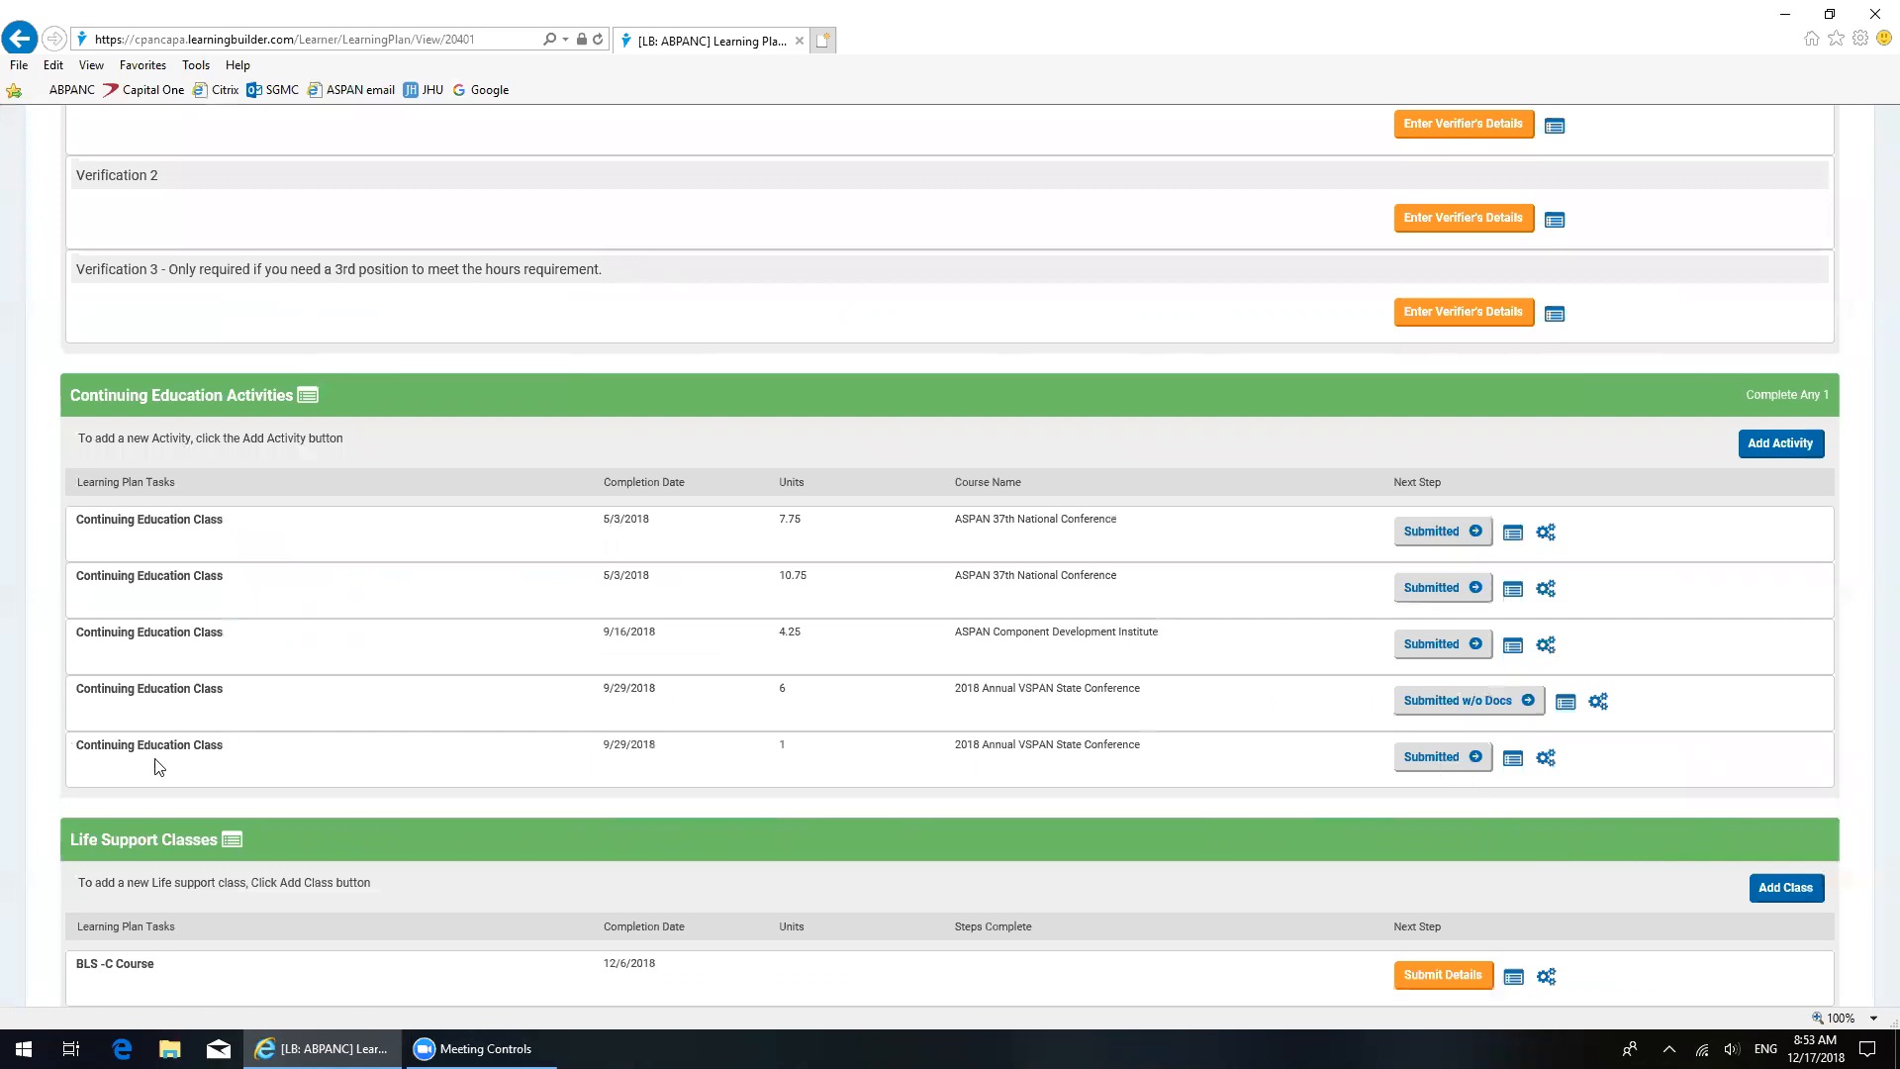
mouse_move(764, 762)
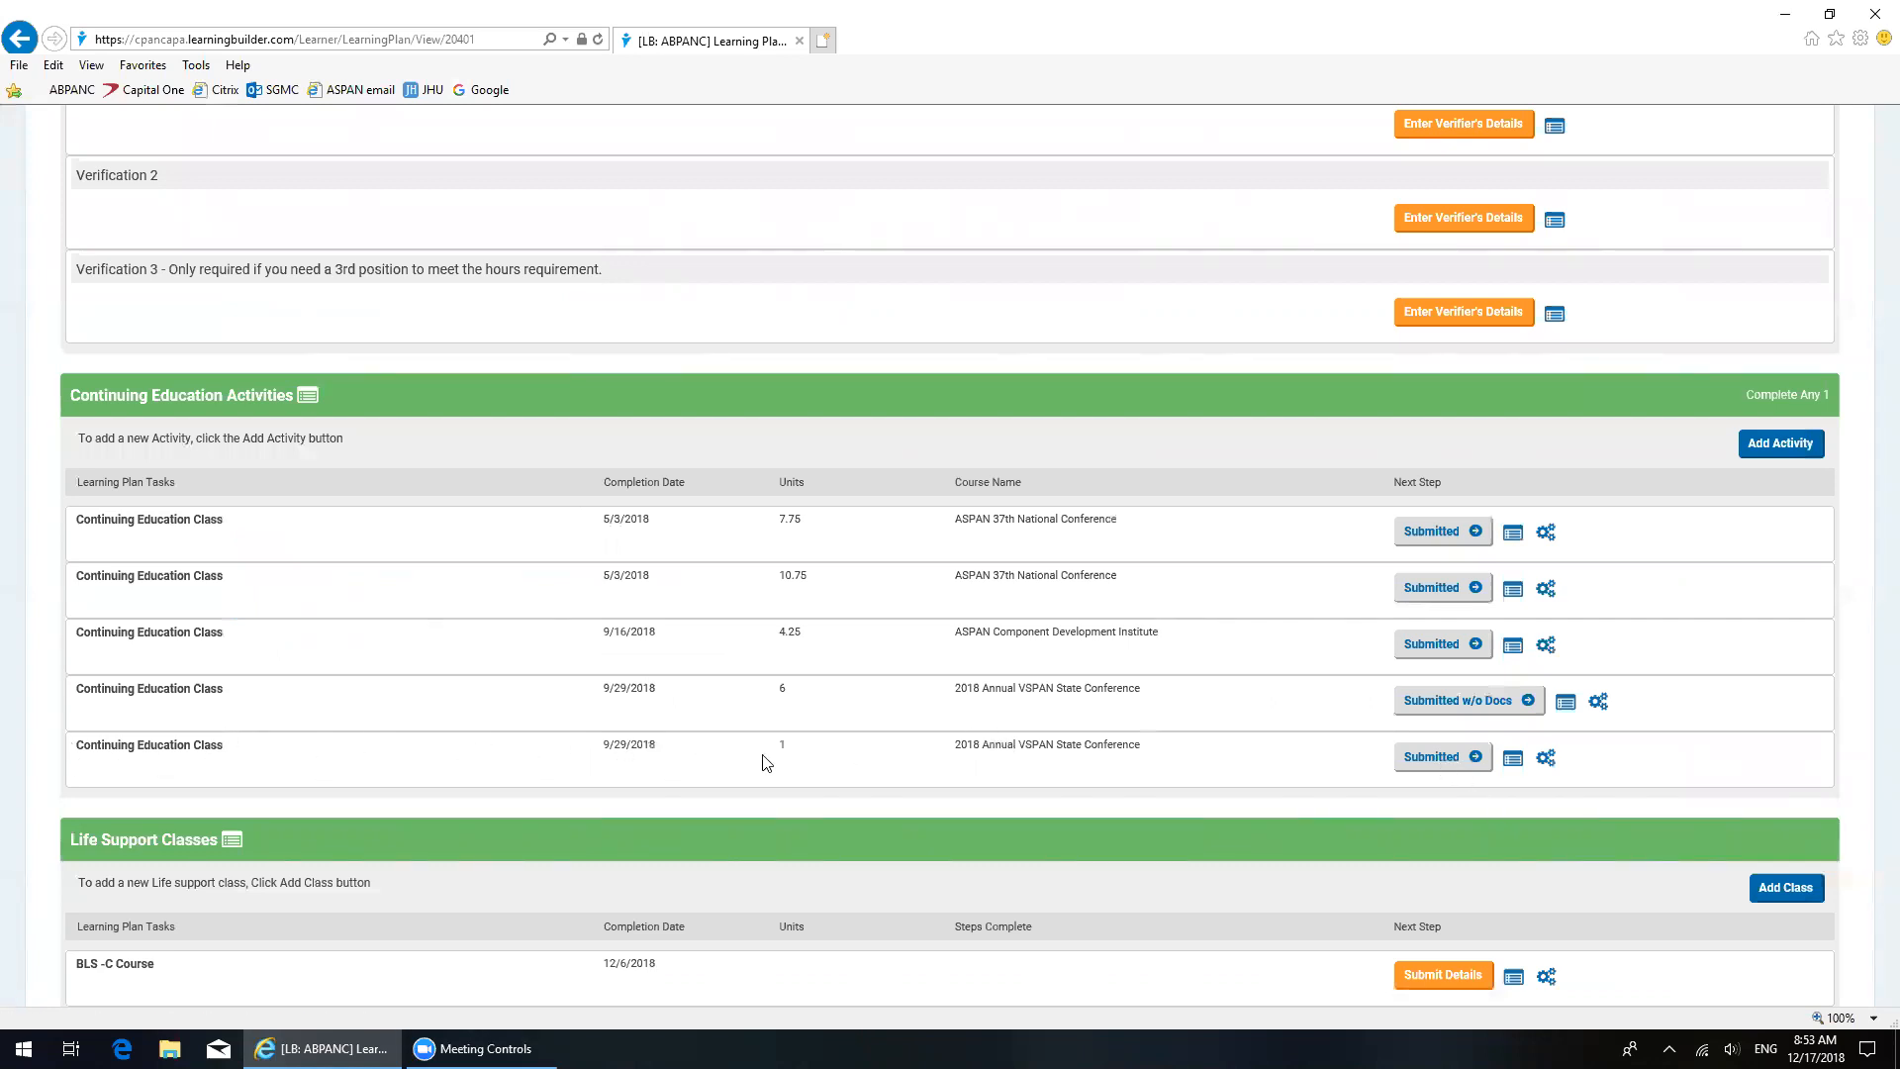
mouse_move(1085, 745)
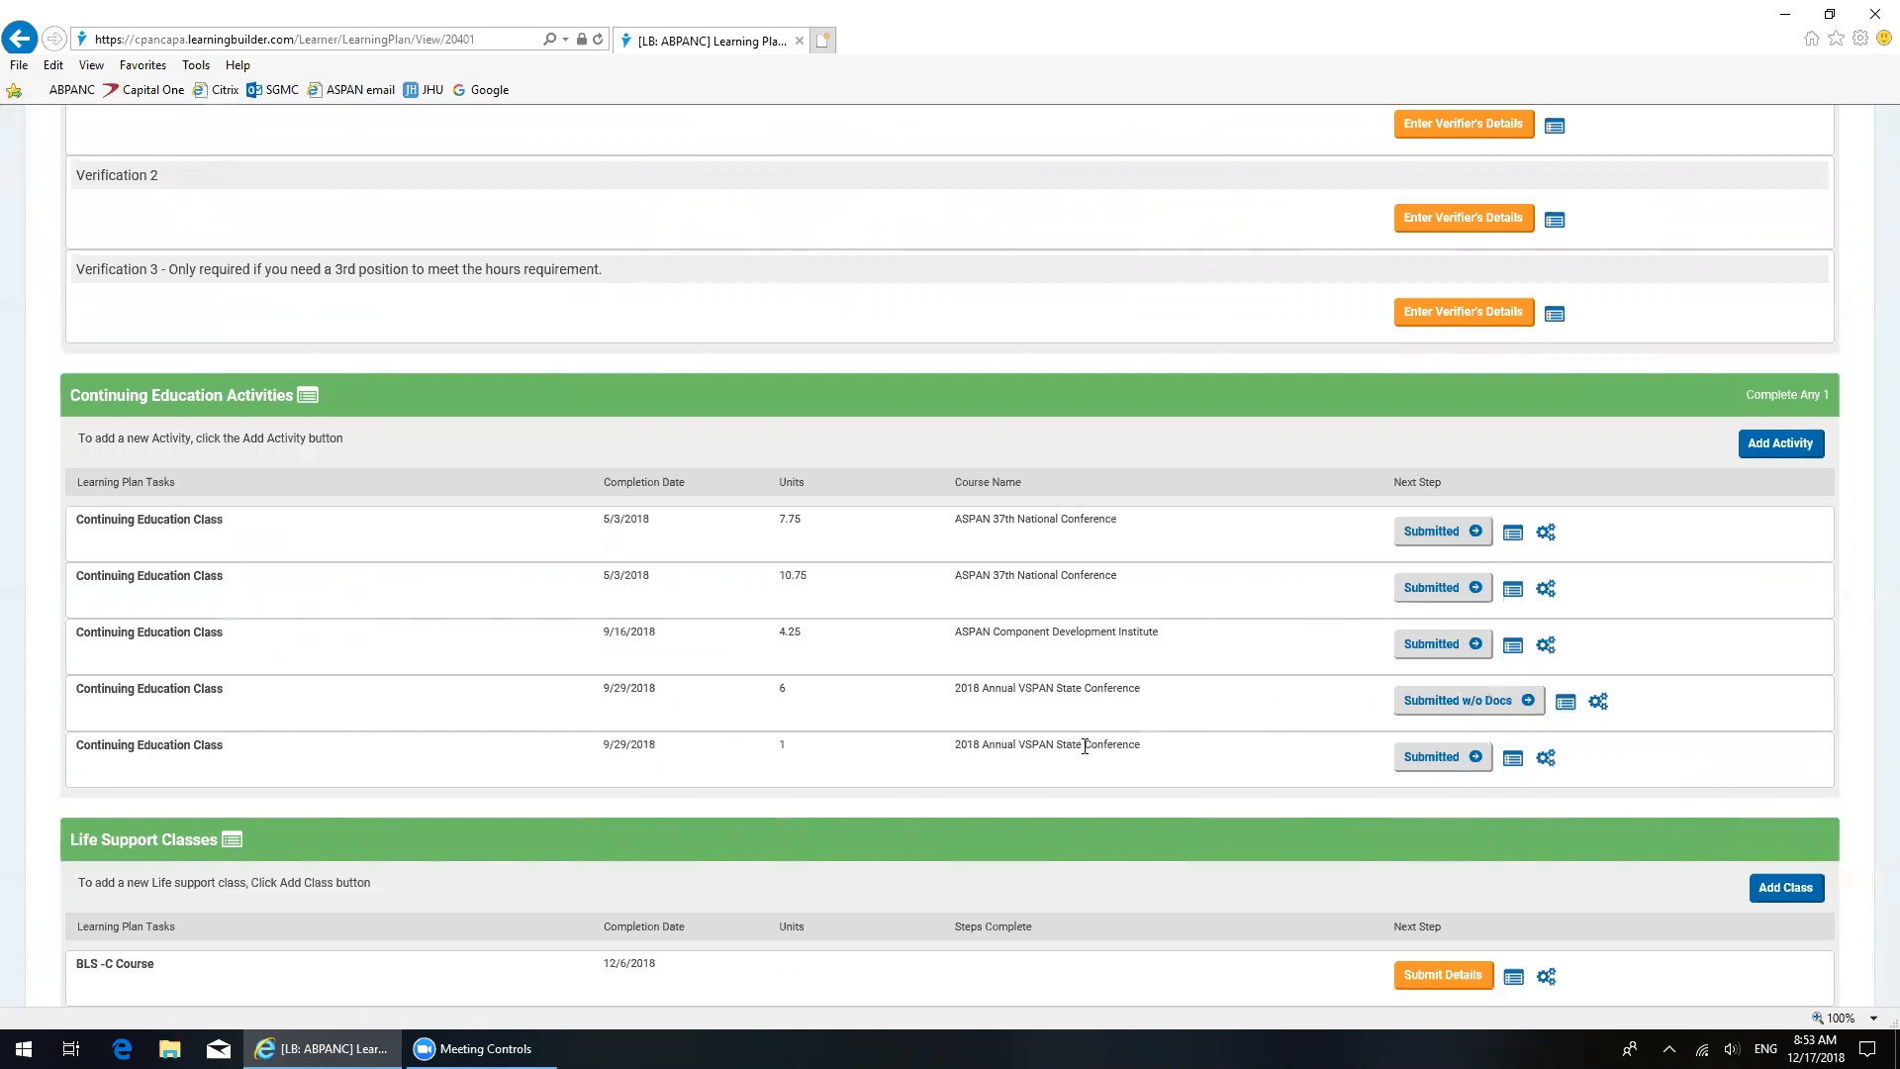
mouse_move(1556, 760)
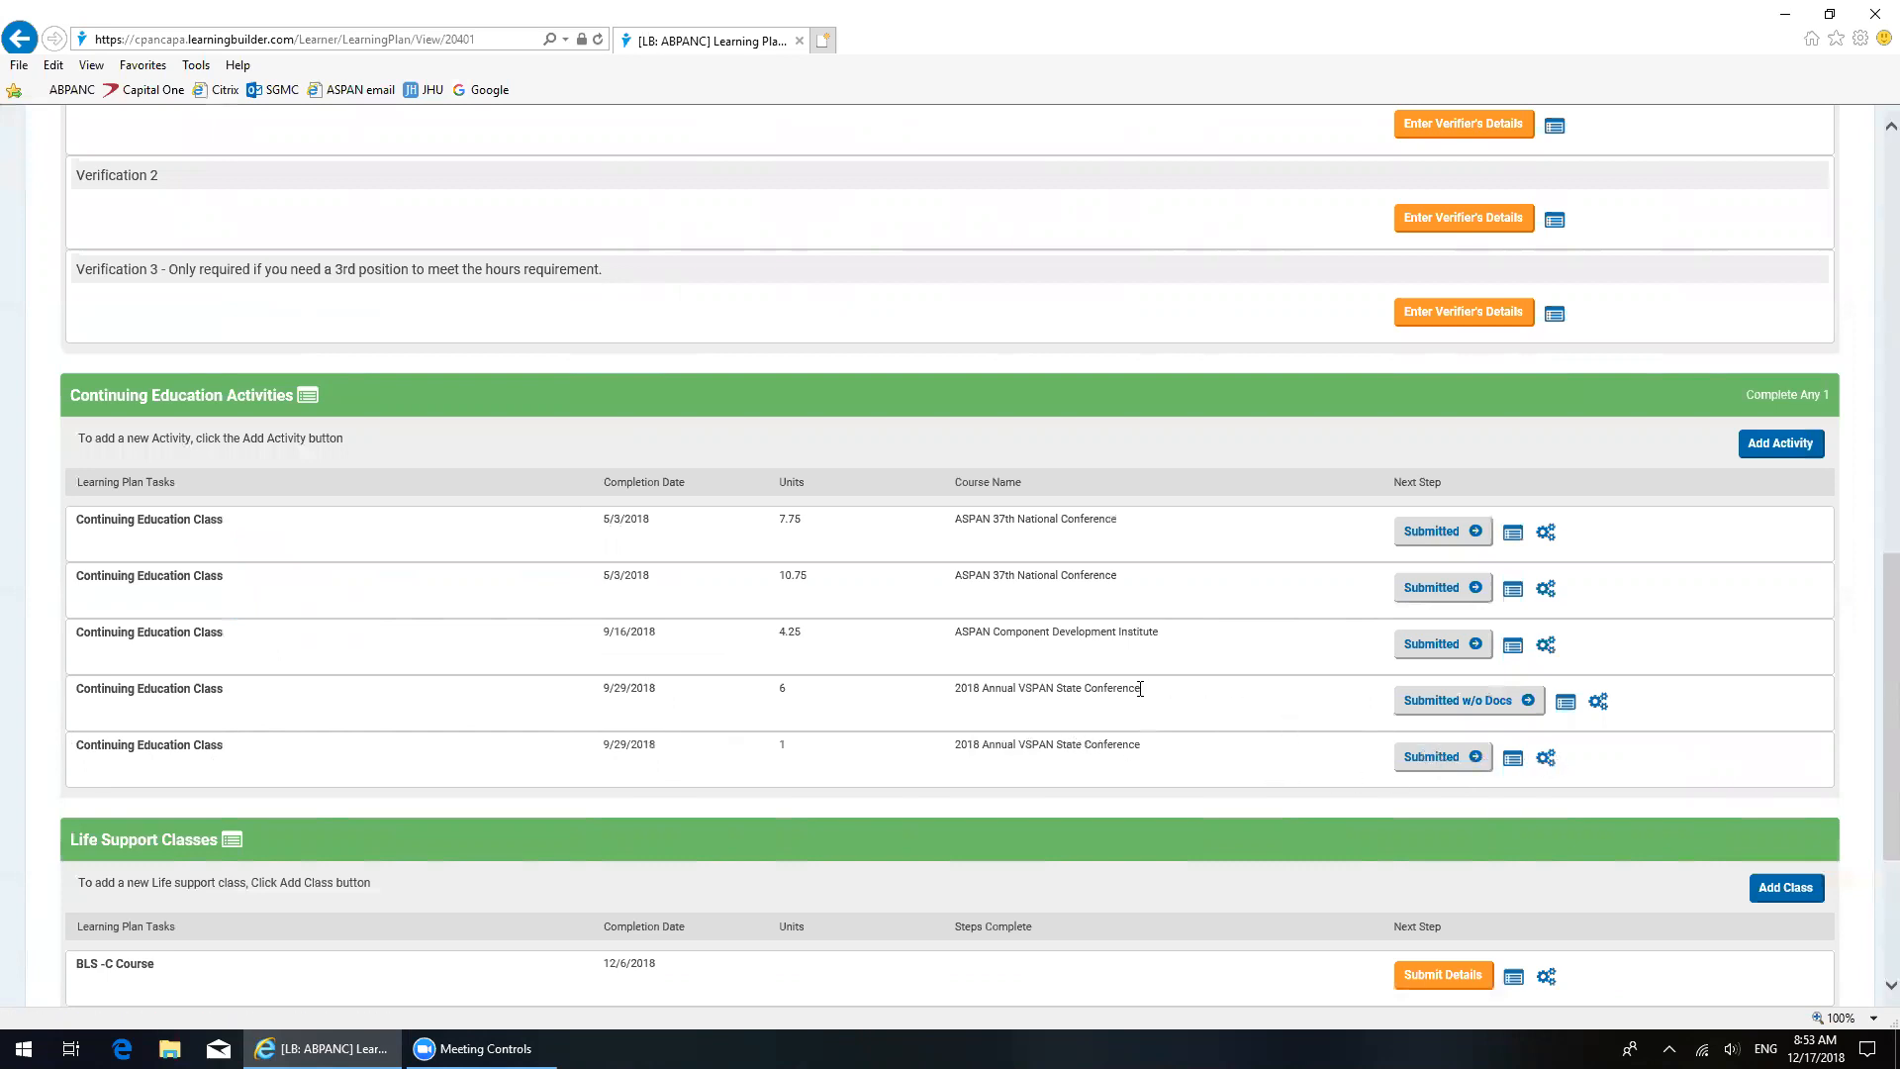
mouse_move(1055, 689)
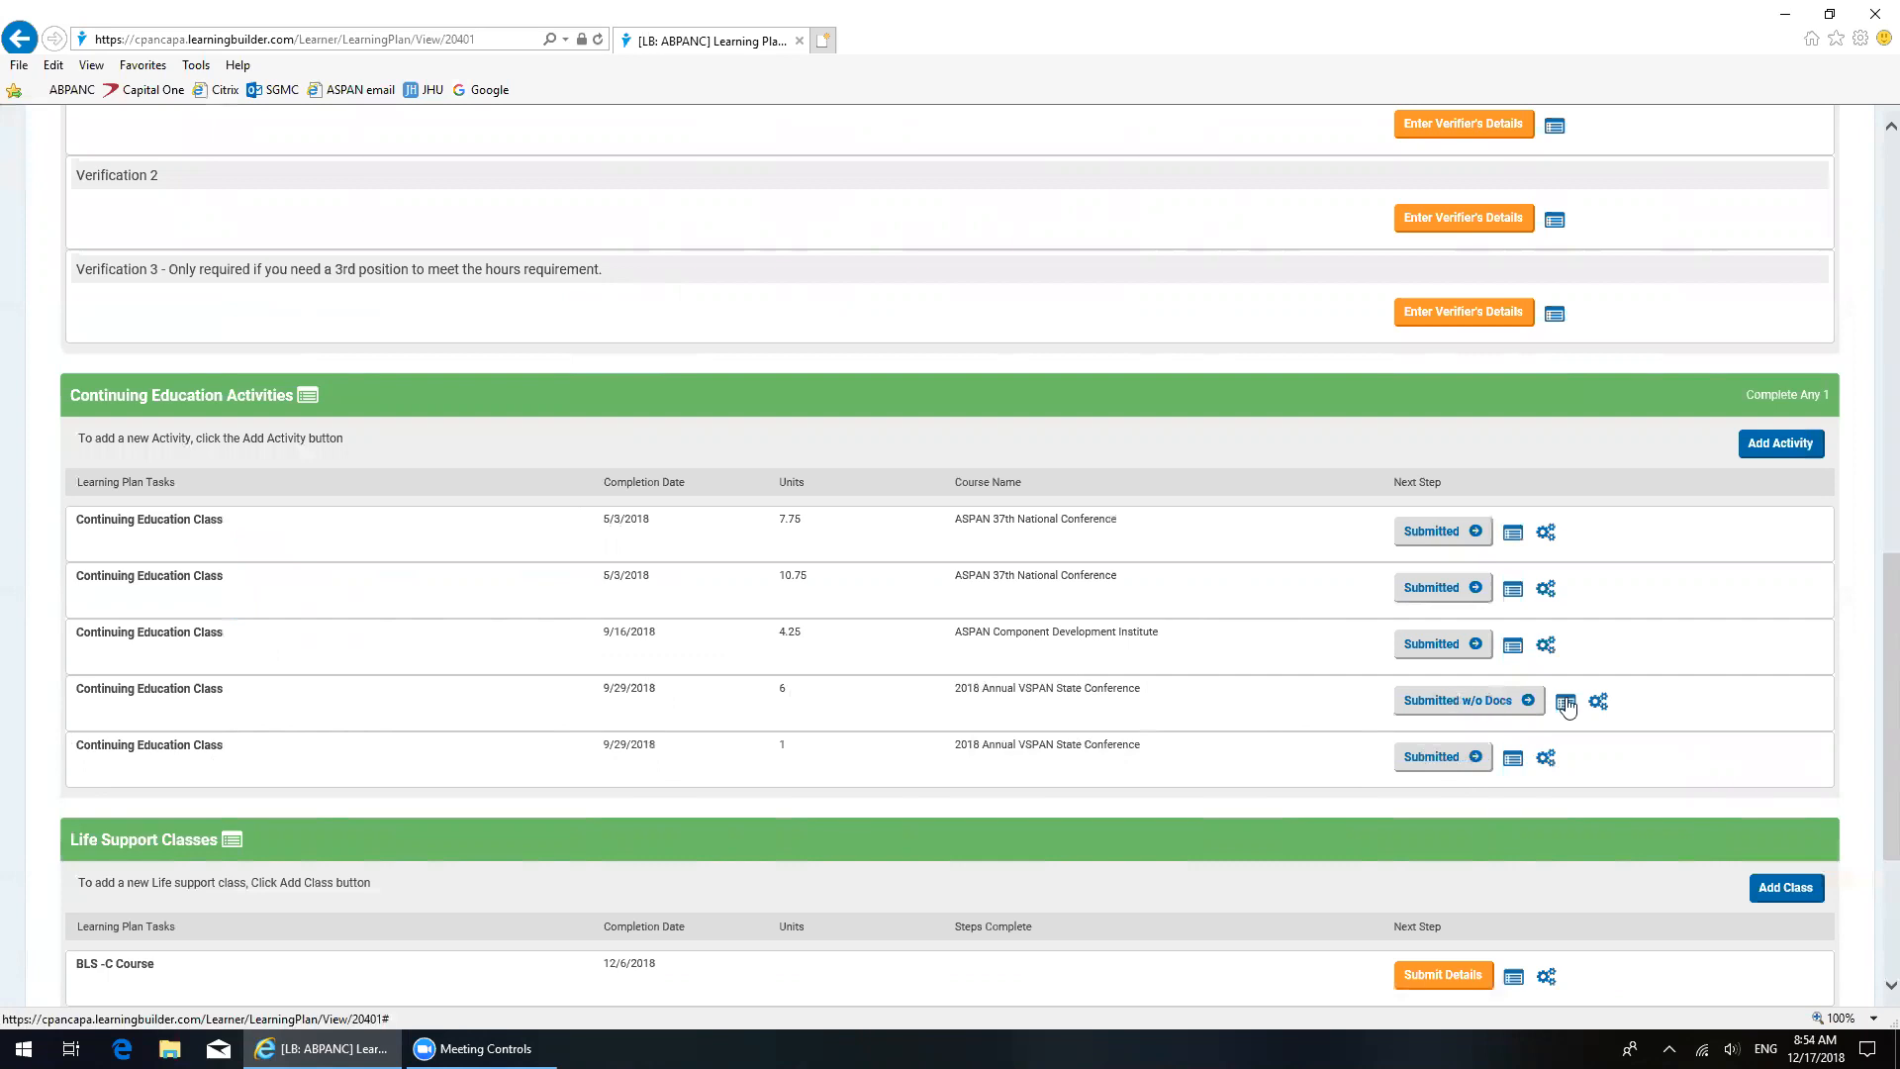
mouse_move(1597, 703)
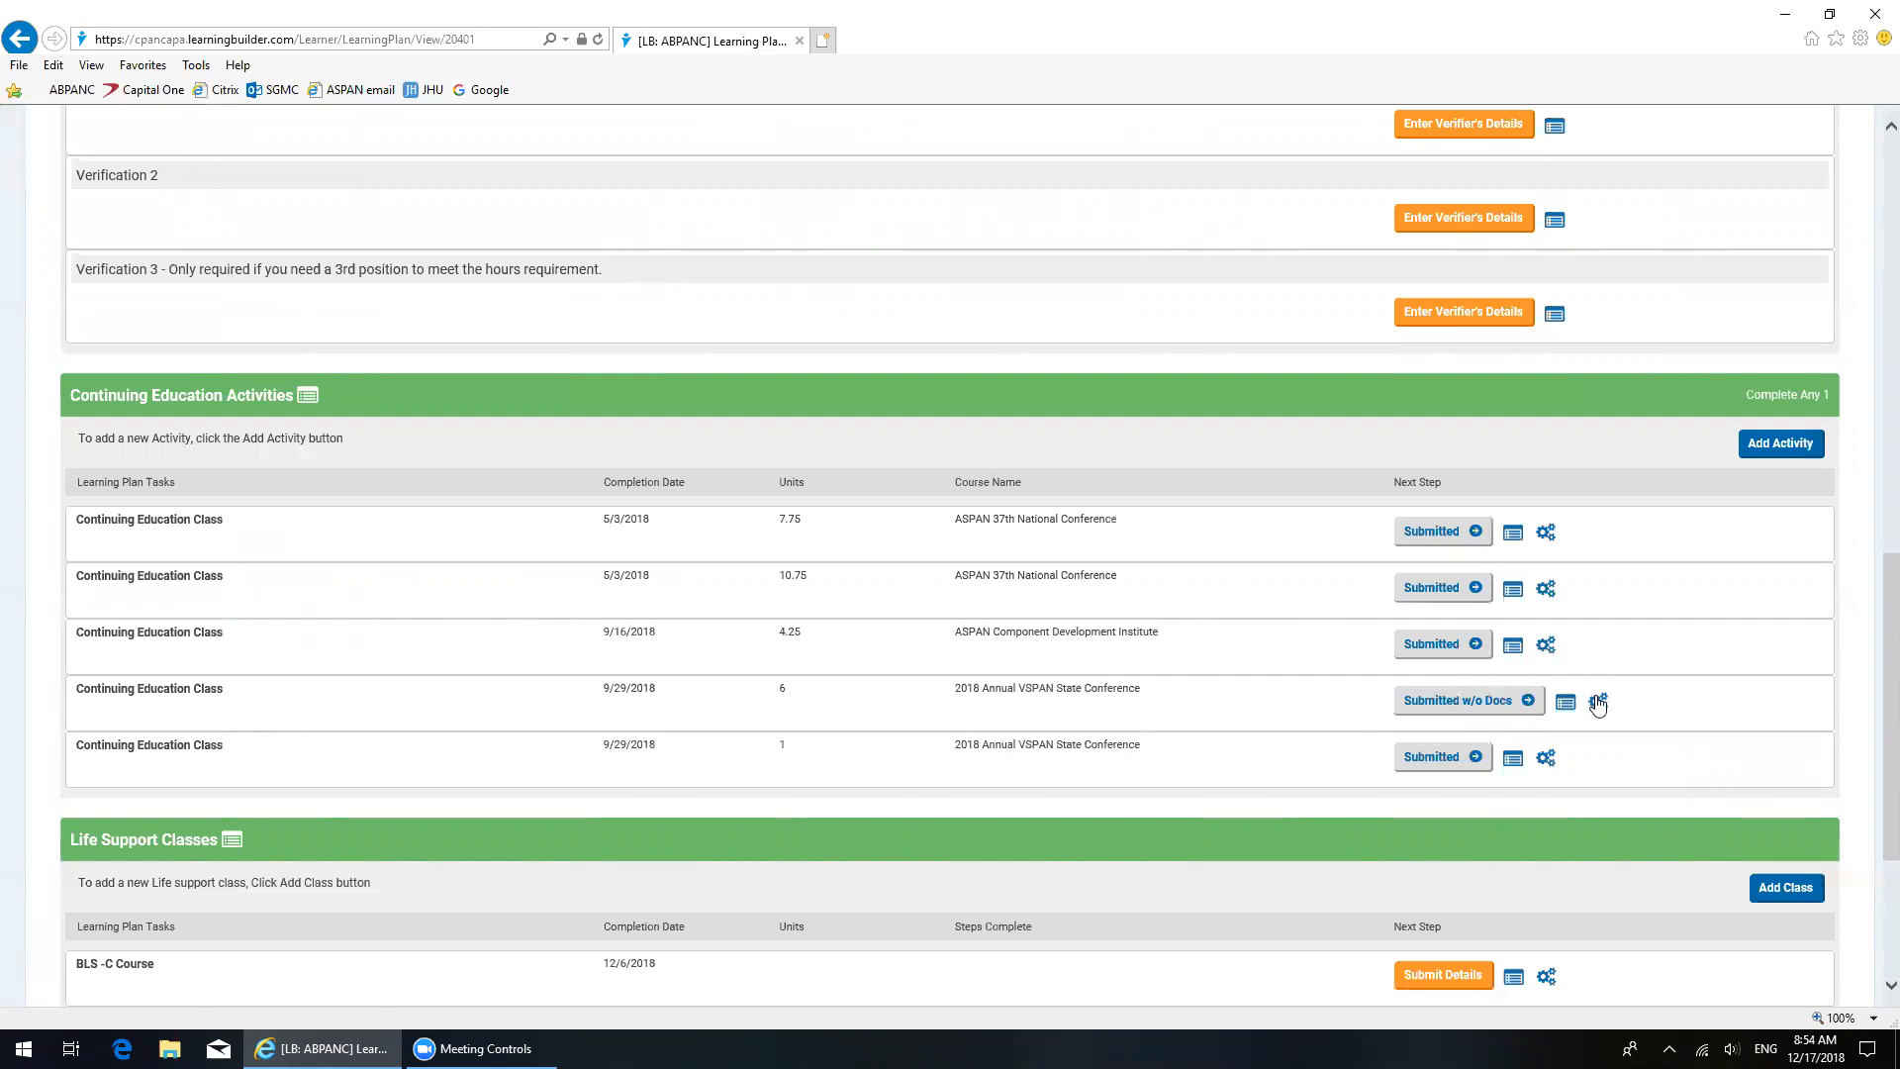
mouse_move(1597, 703)
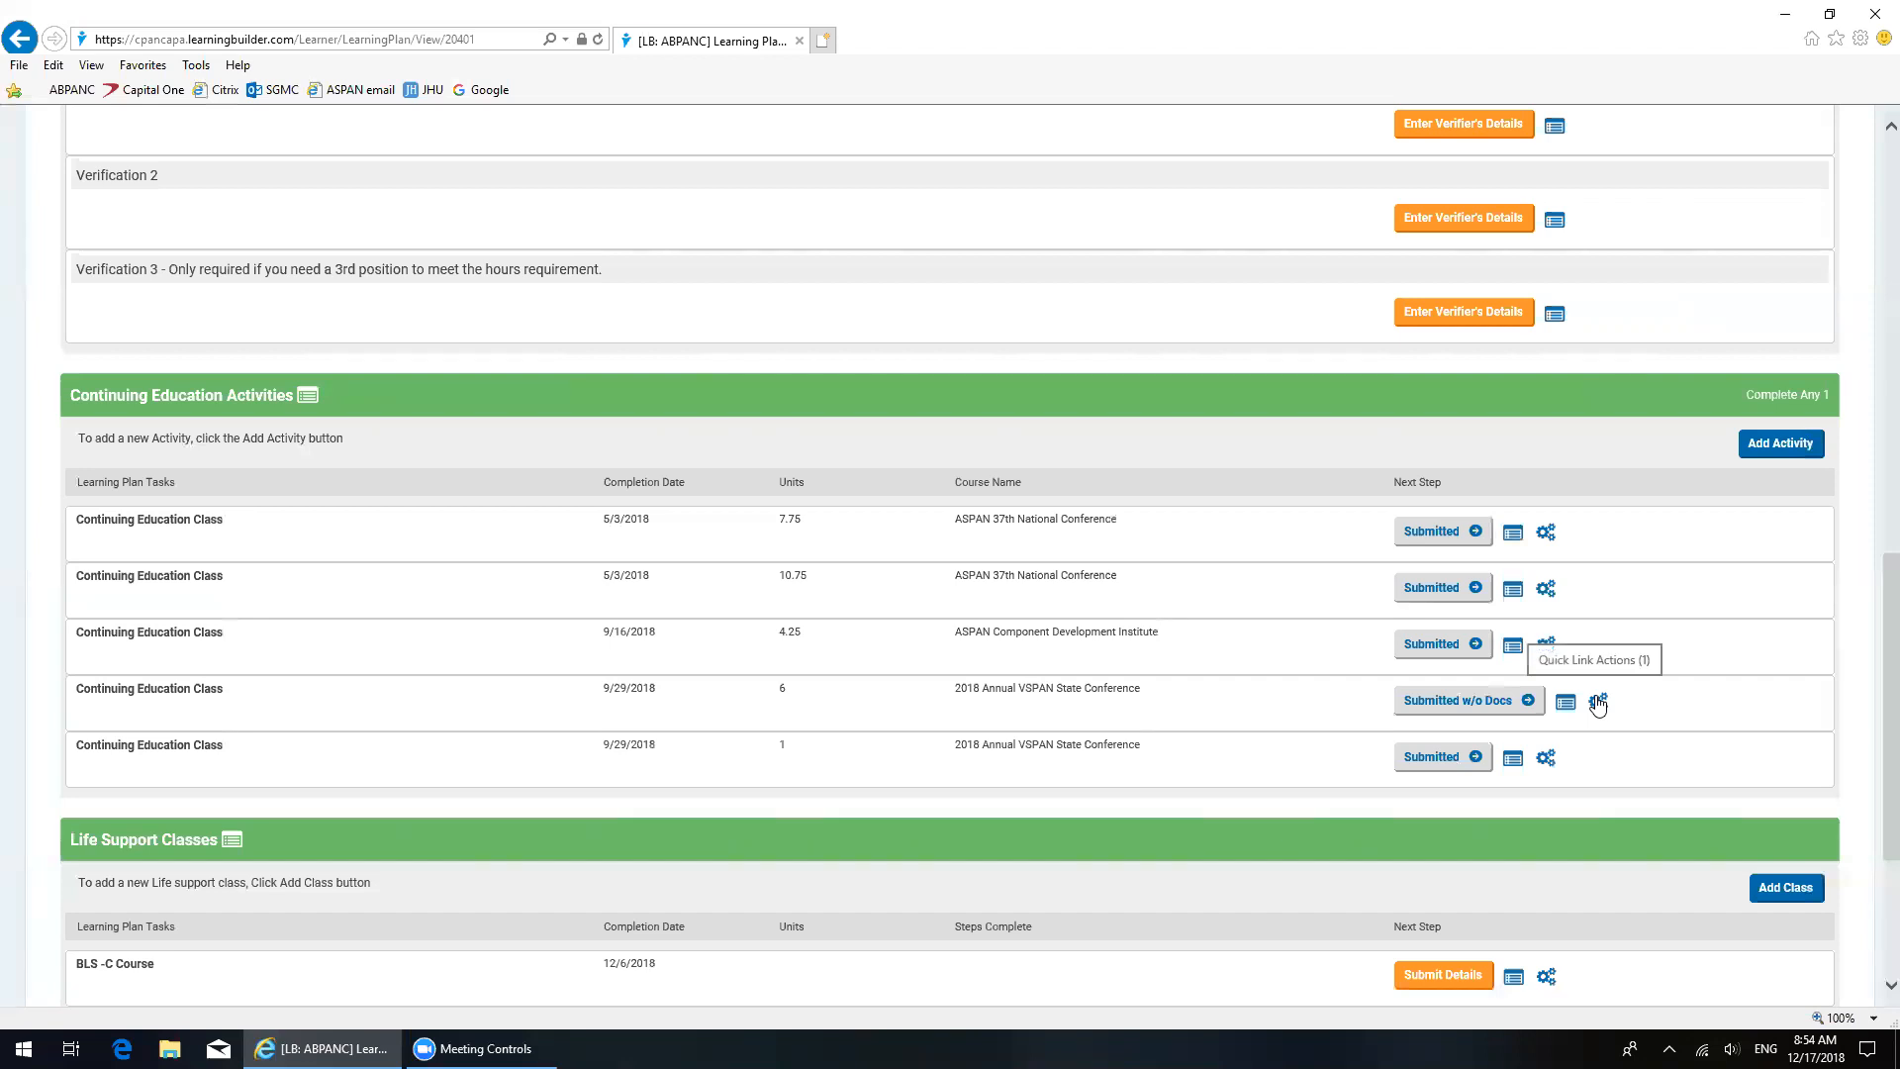
click(1564, 701)
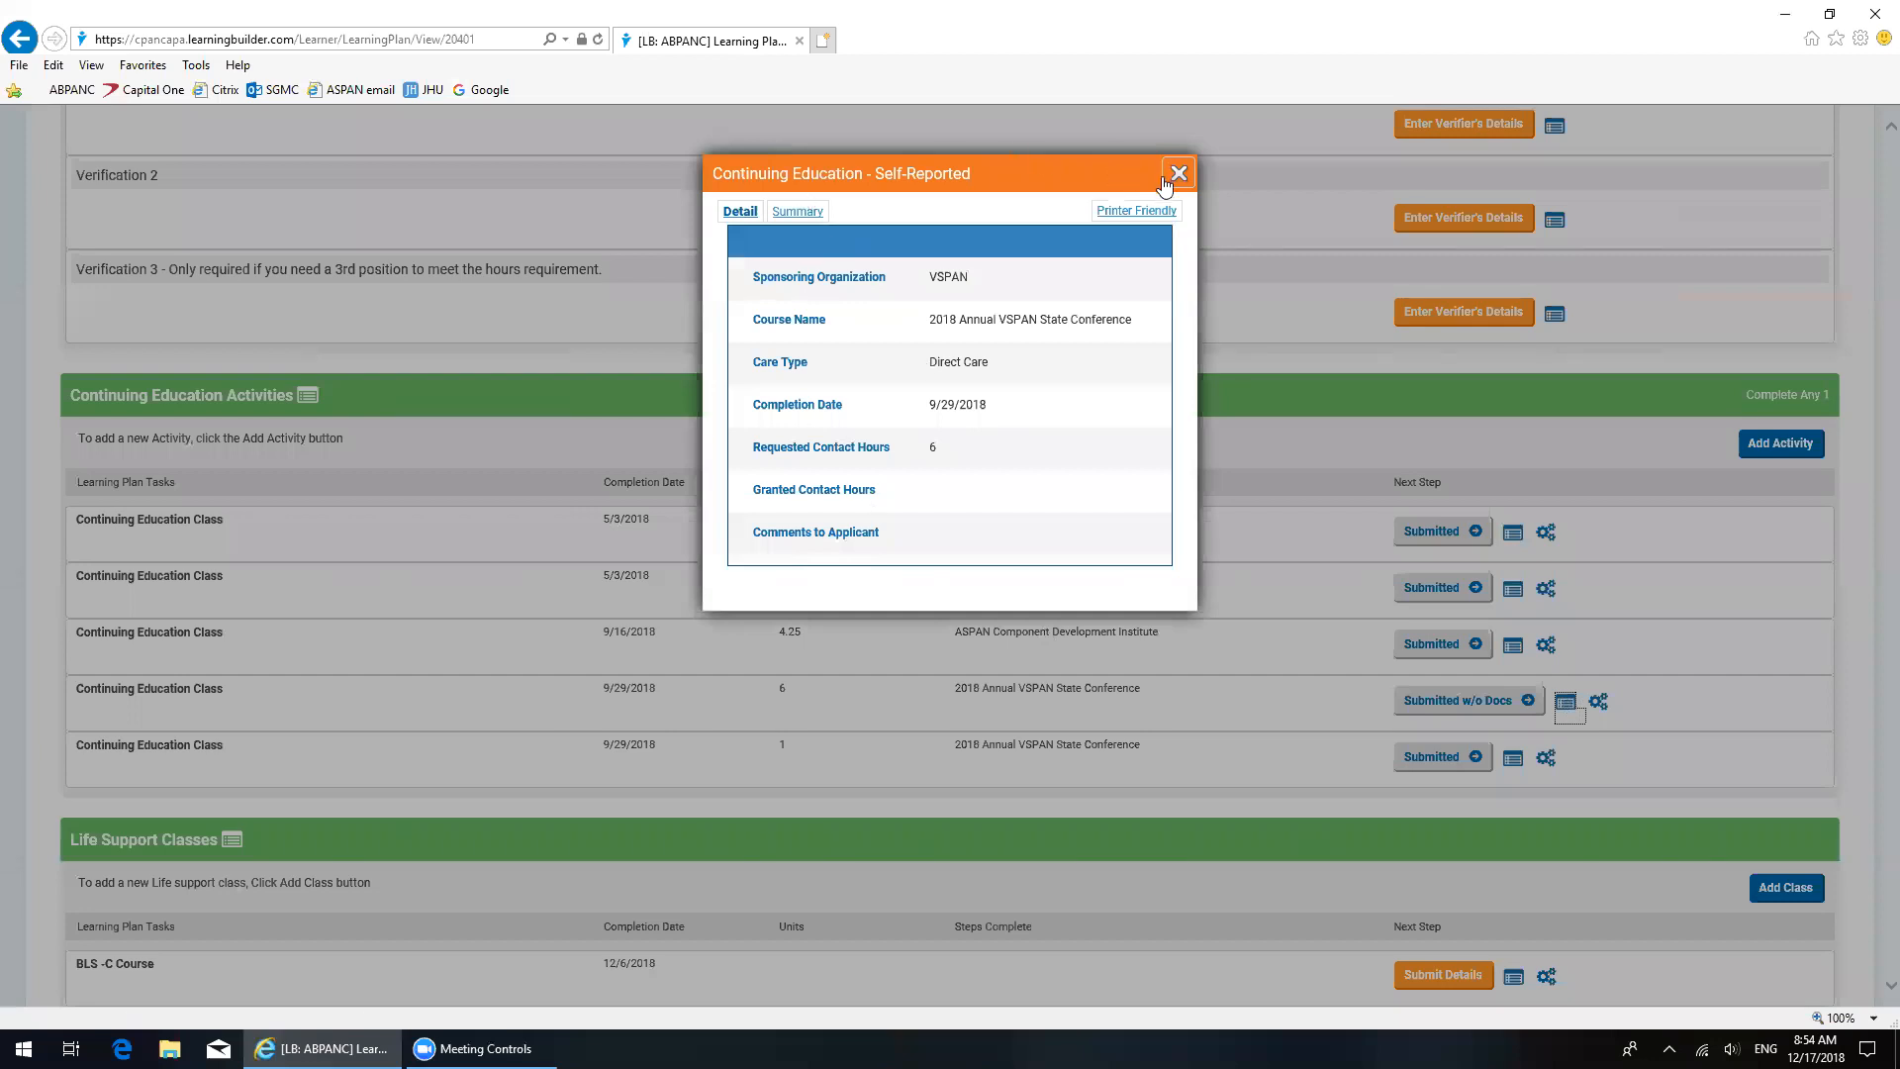
mouse_move(942, 333)
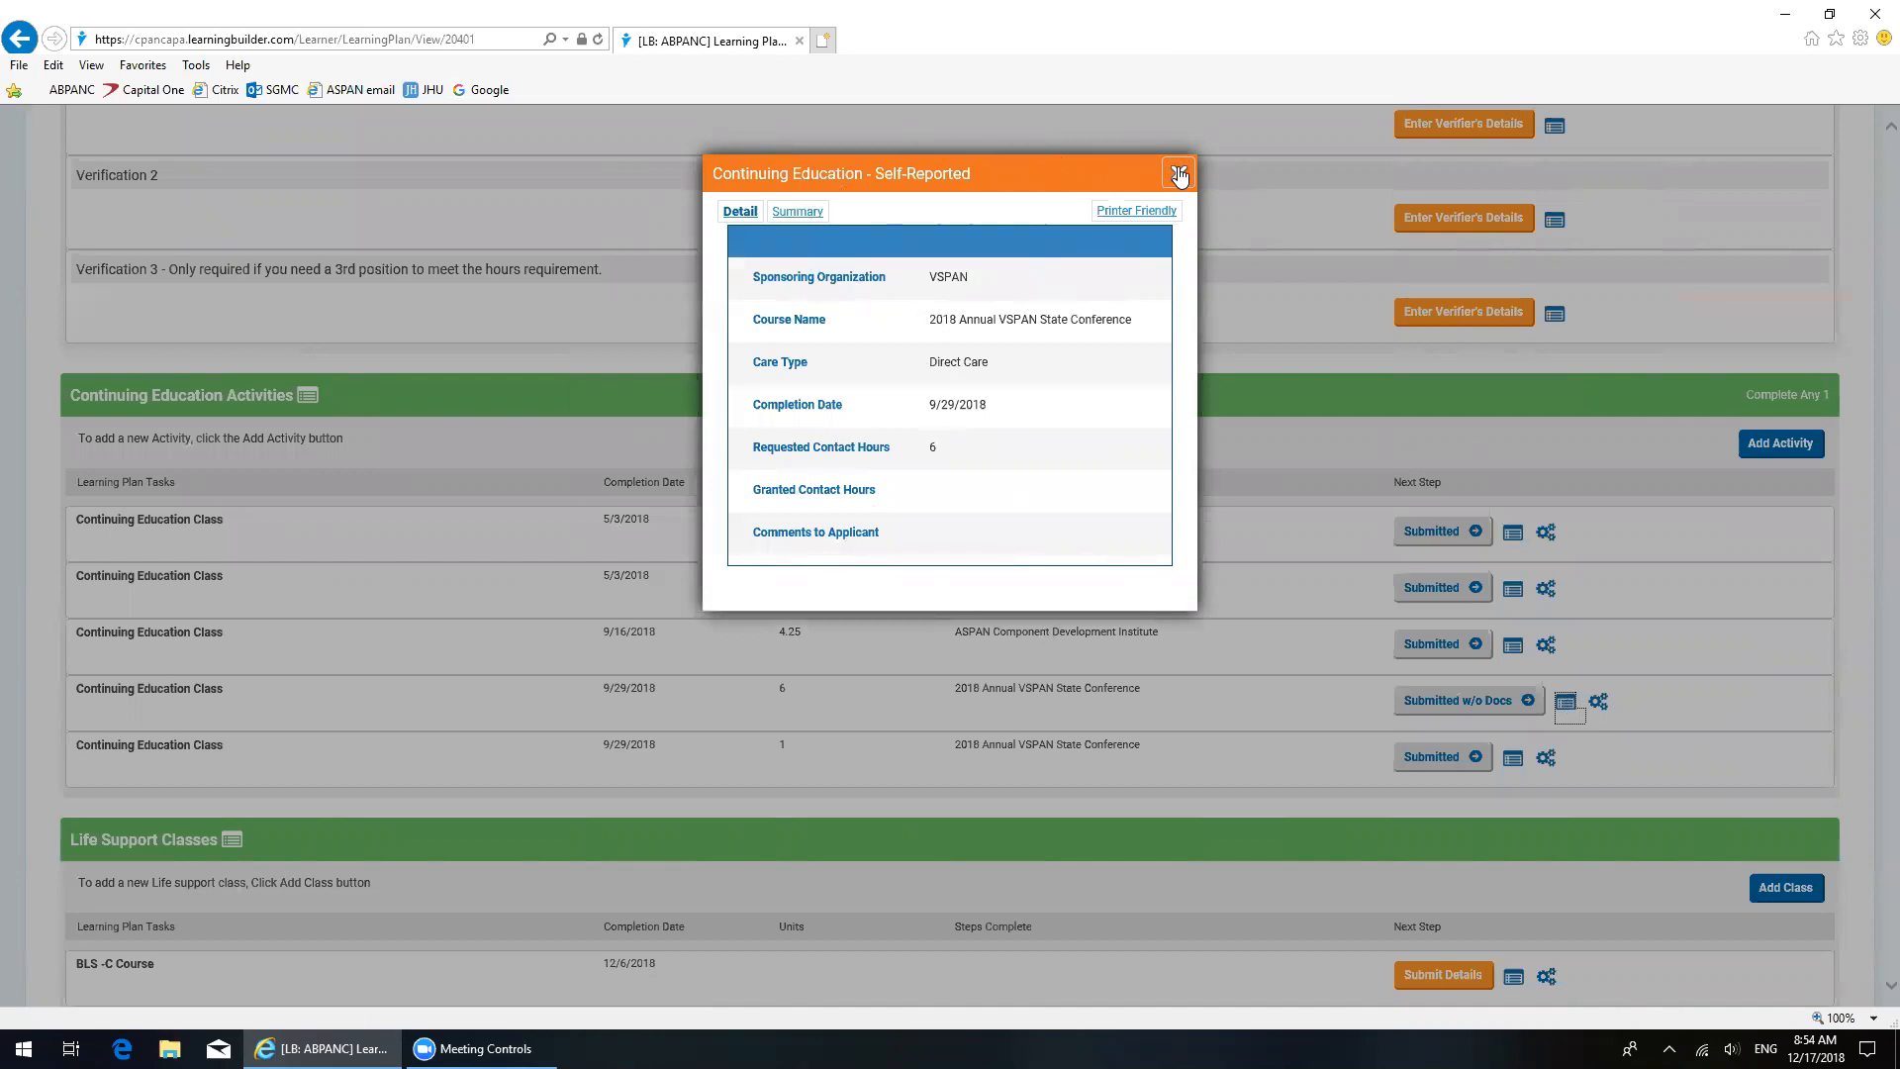
click(1176, 174)
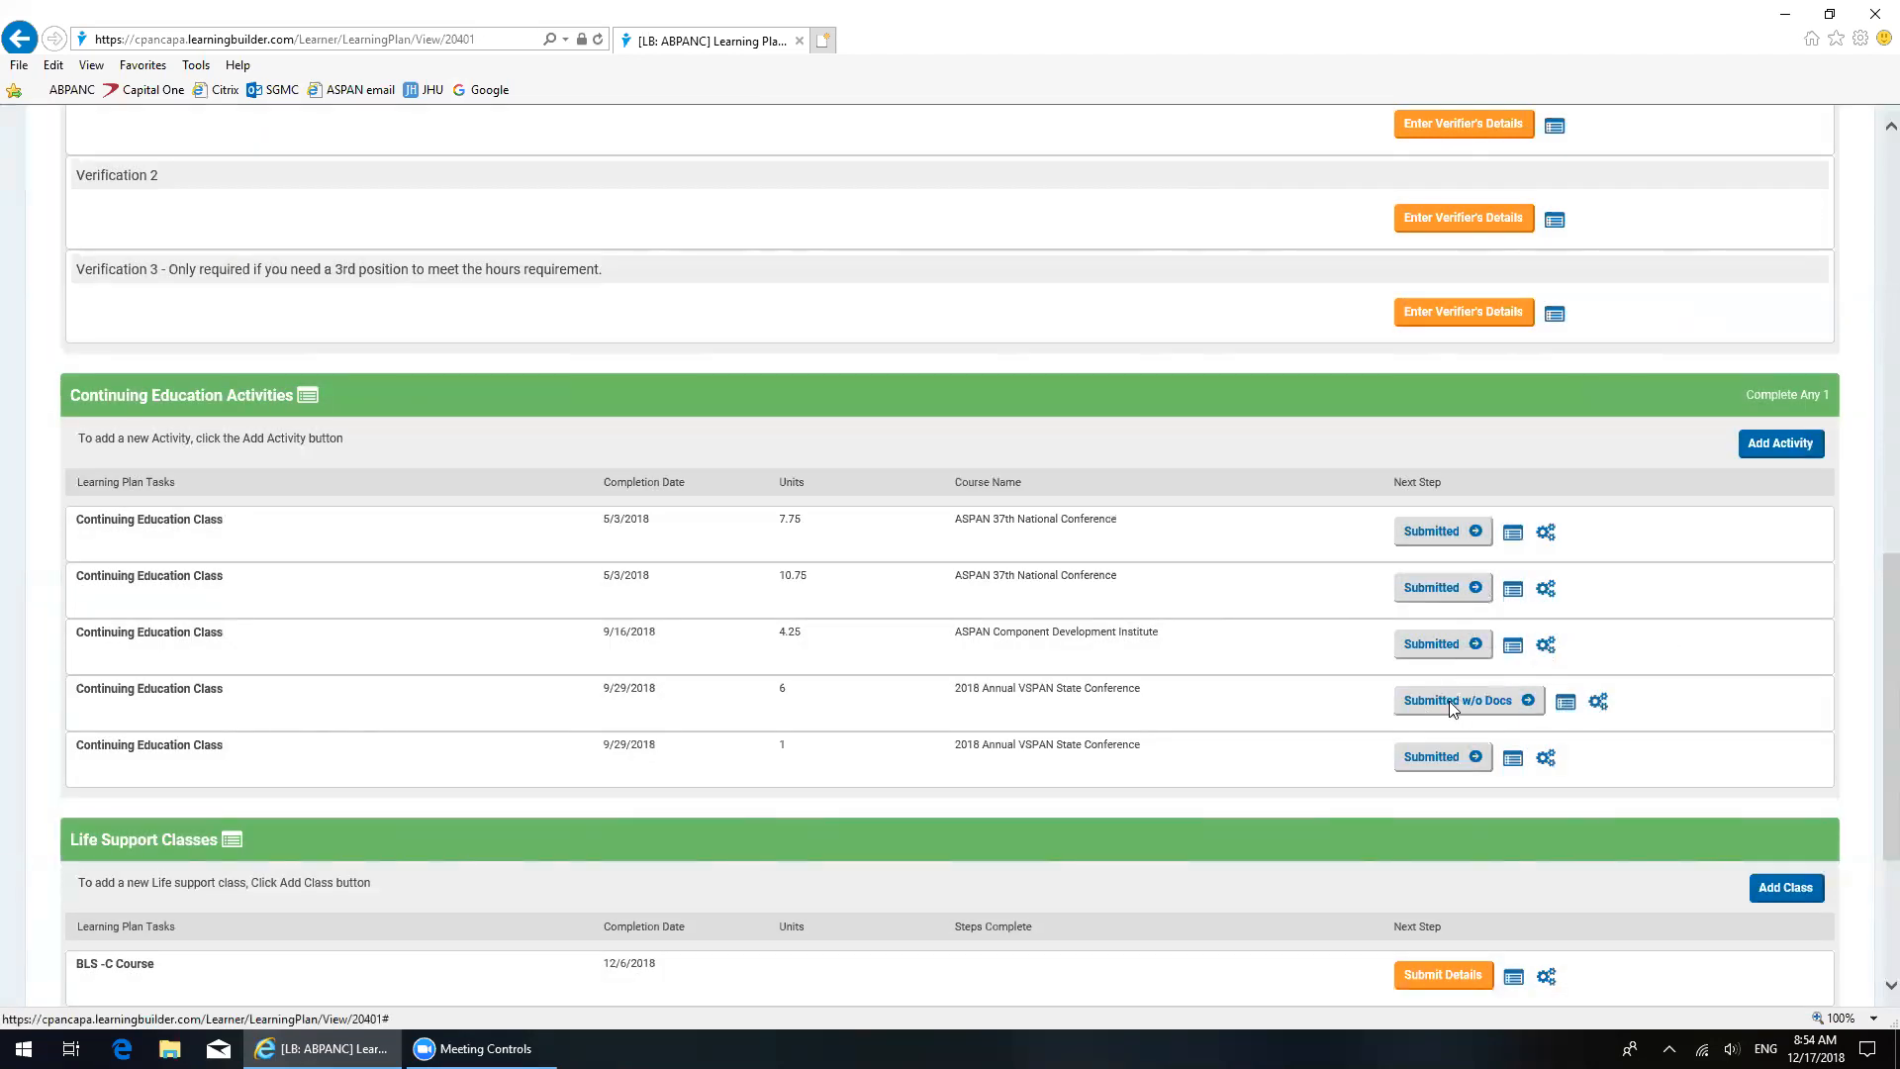
mouse_move(586, 728)
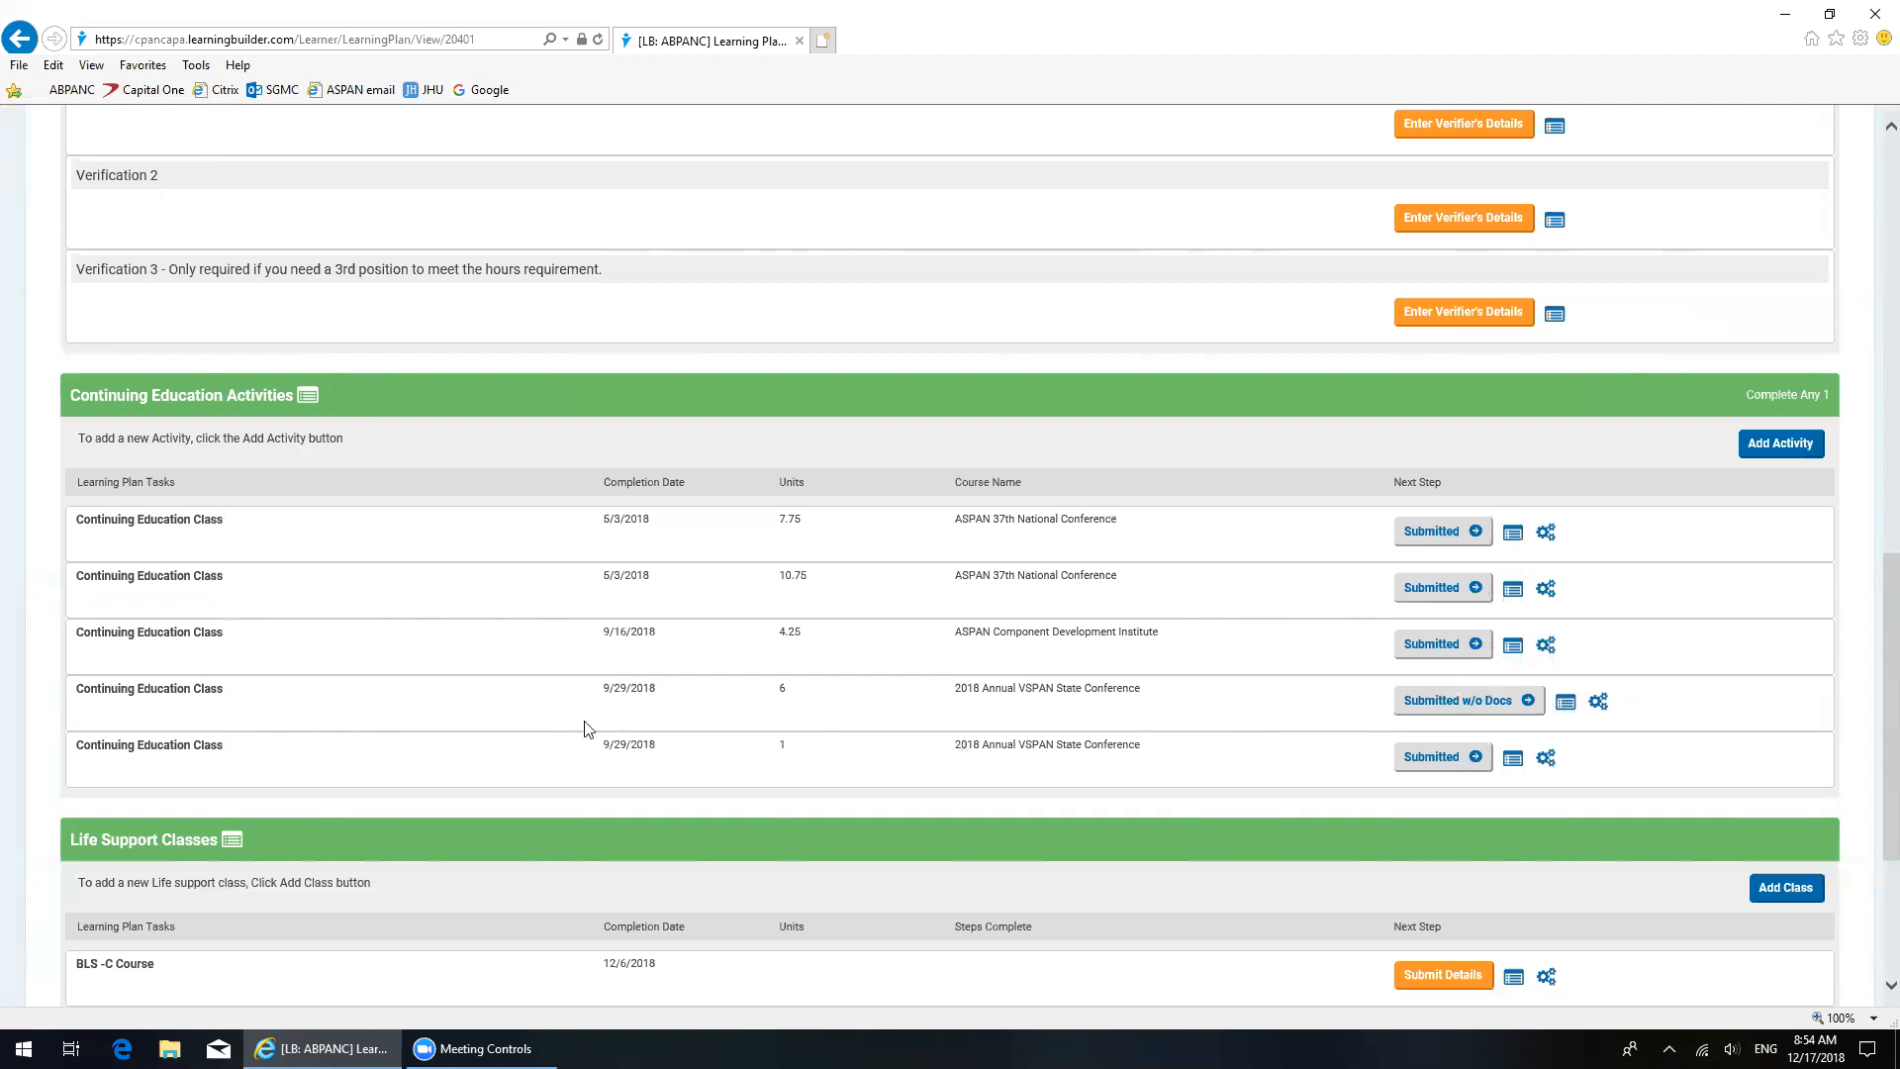
mouse_move(1566, 701)
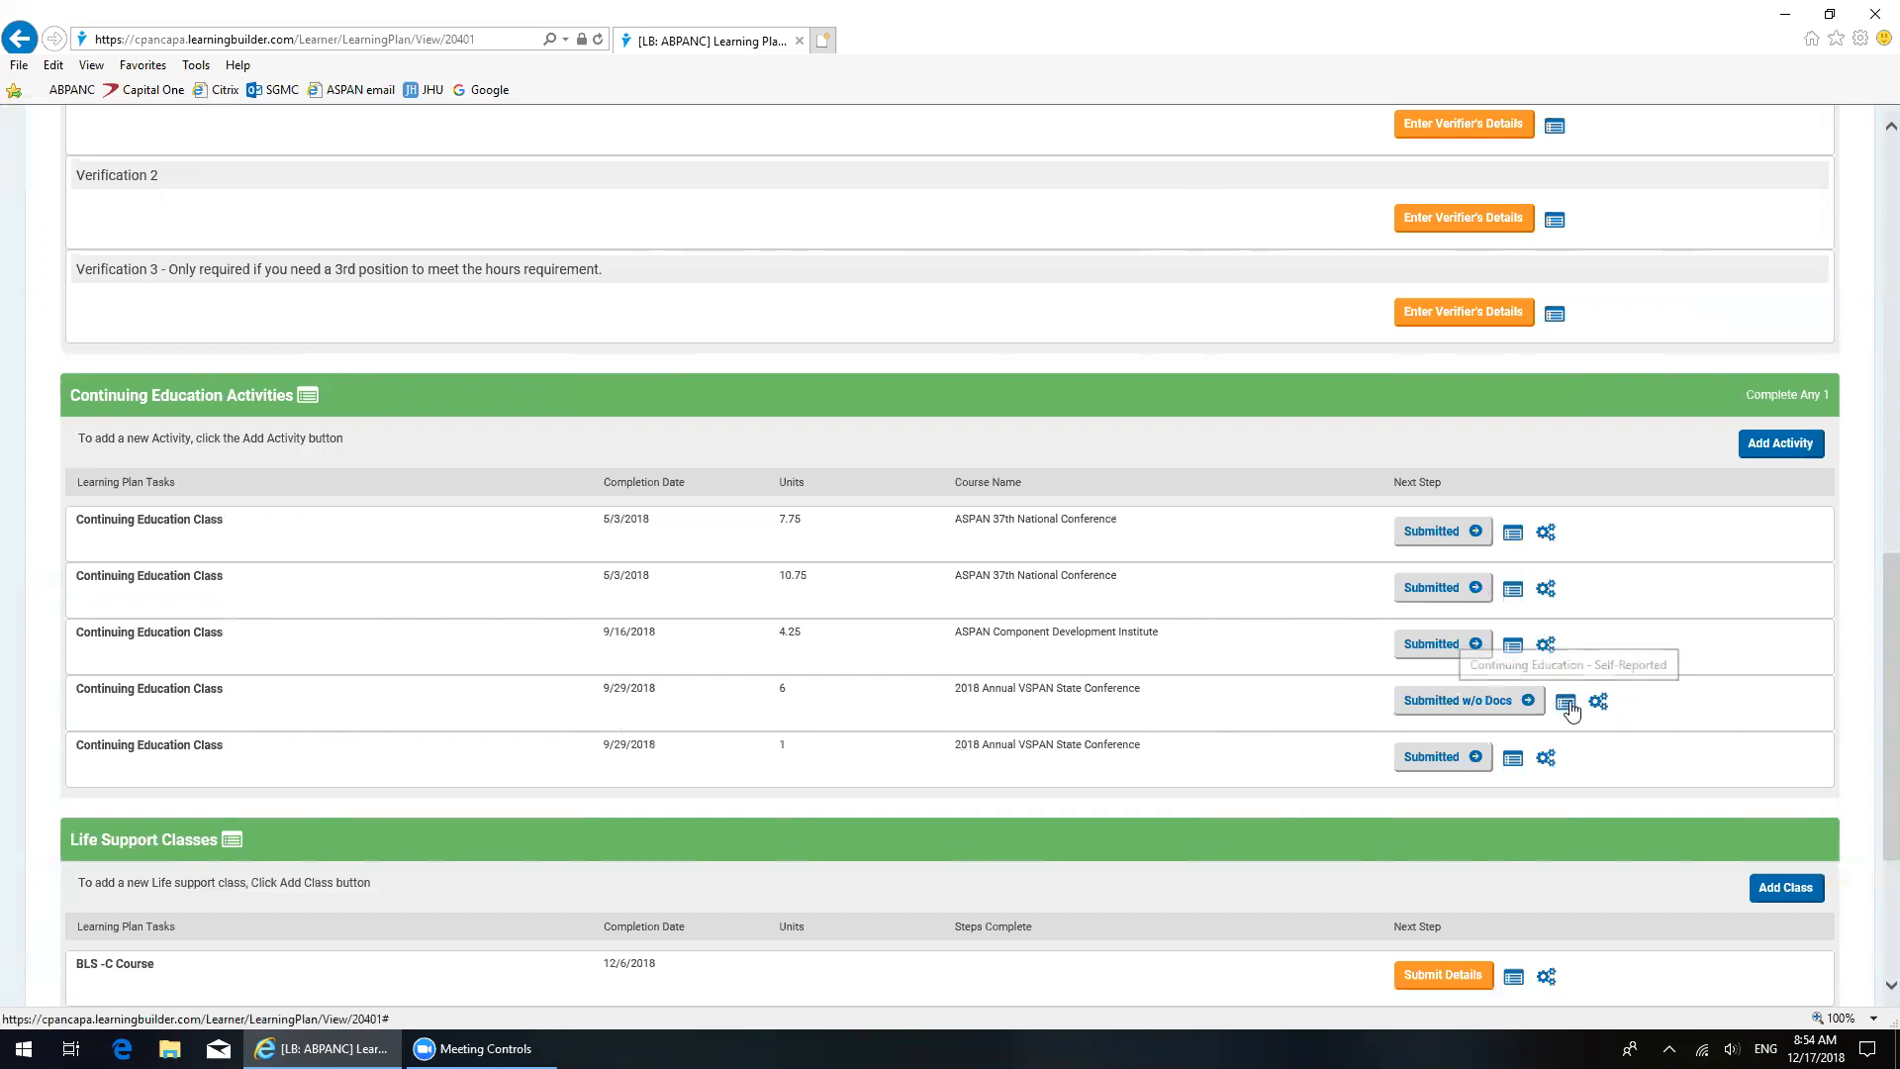
Step: Reopen the 6-unit VSPAN conference entry for editing from its actions menu
click(1600, 701)
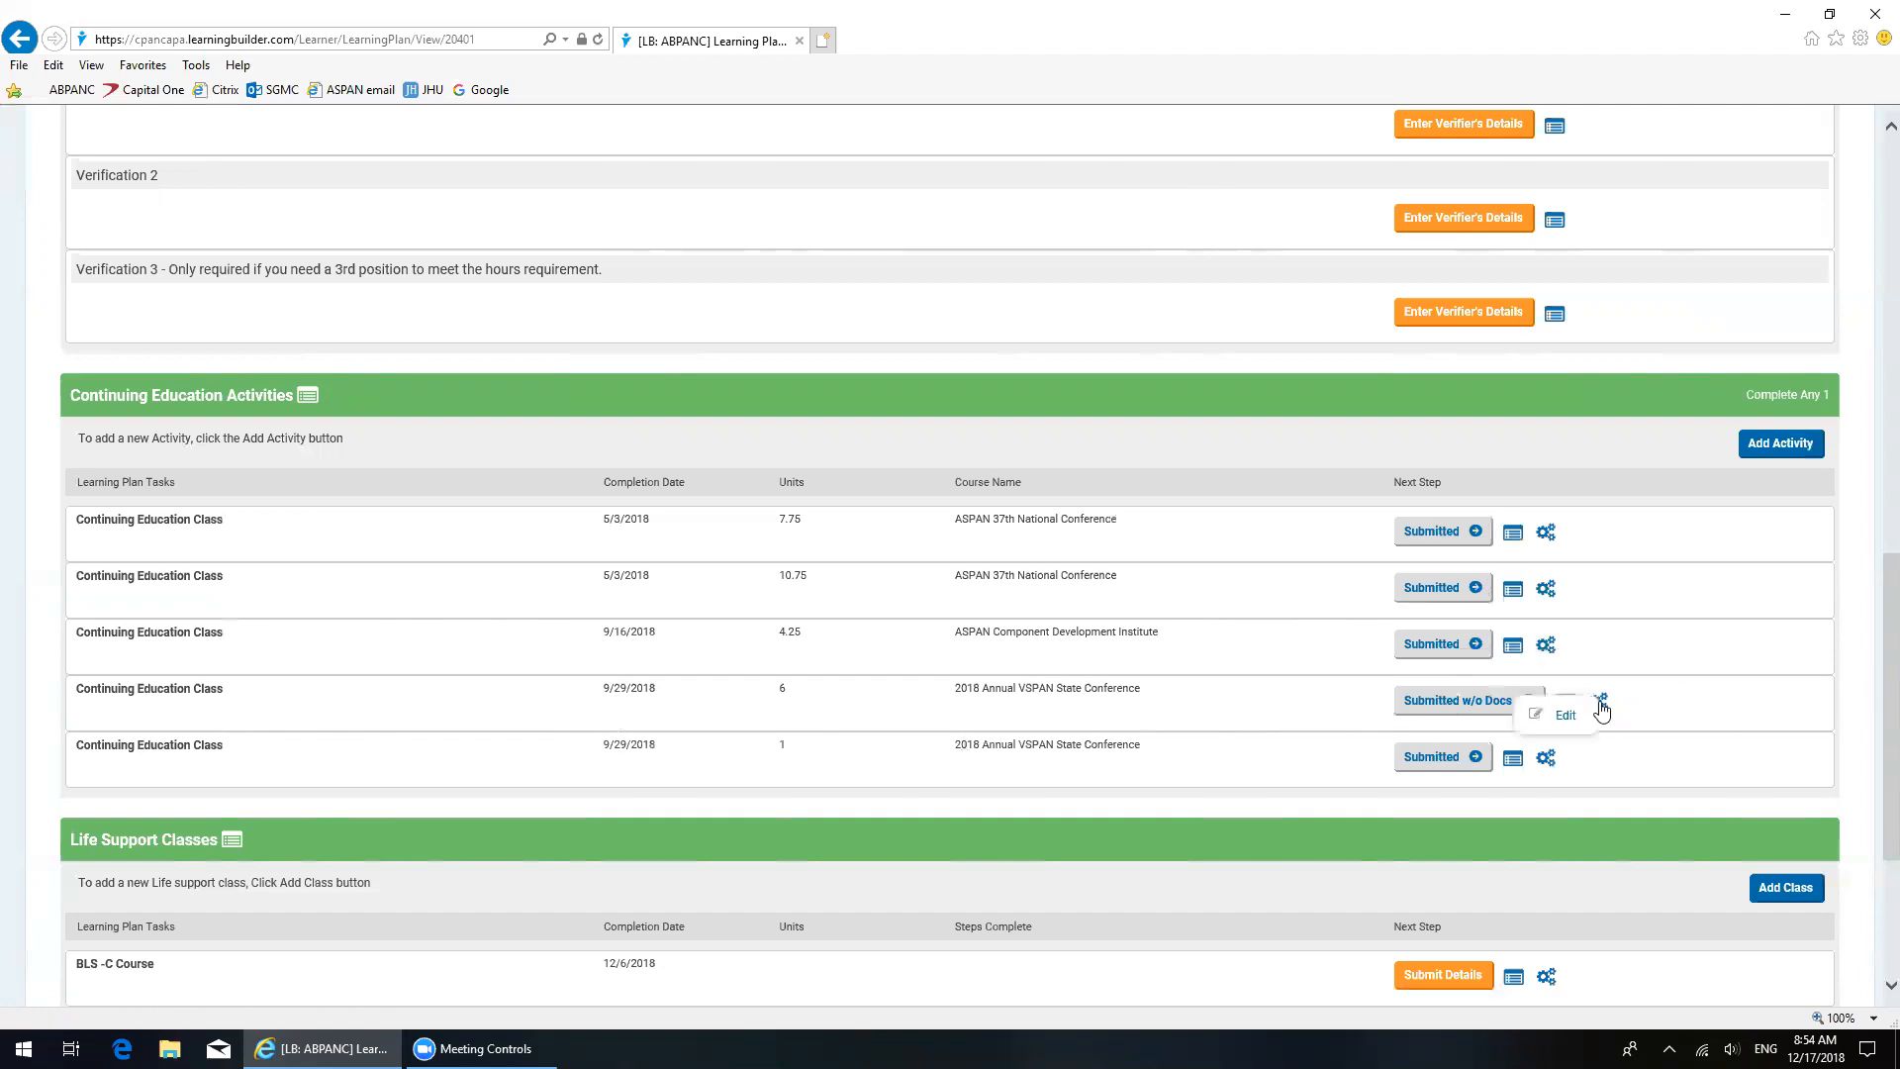
mouse_move(1564, 715)
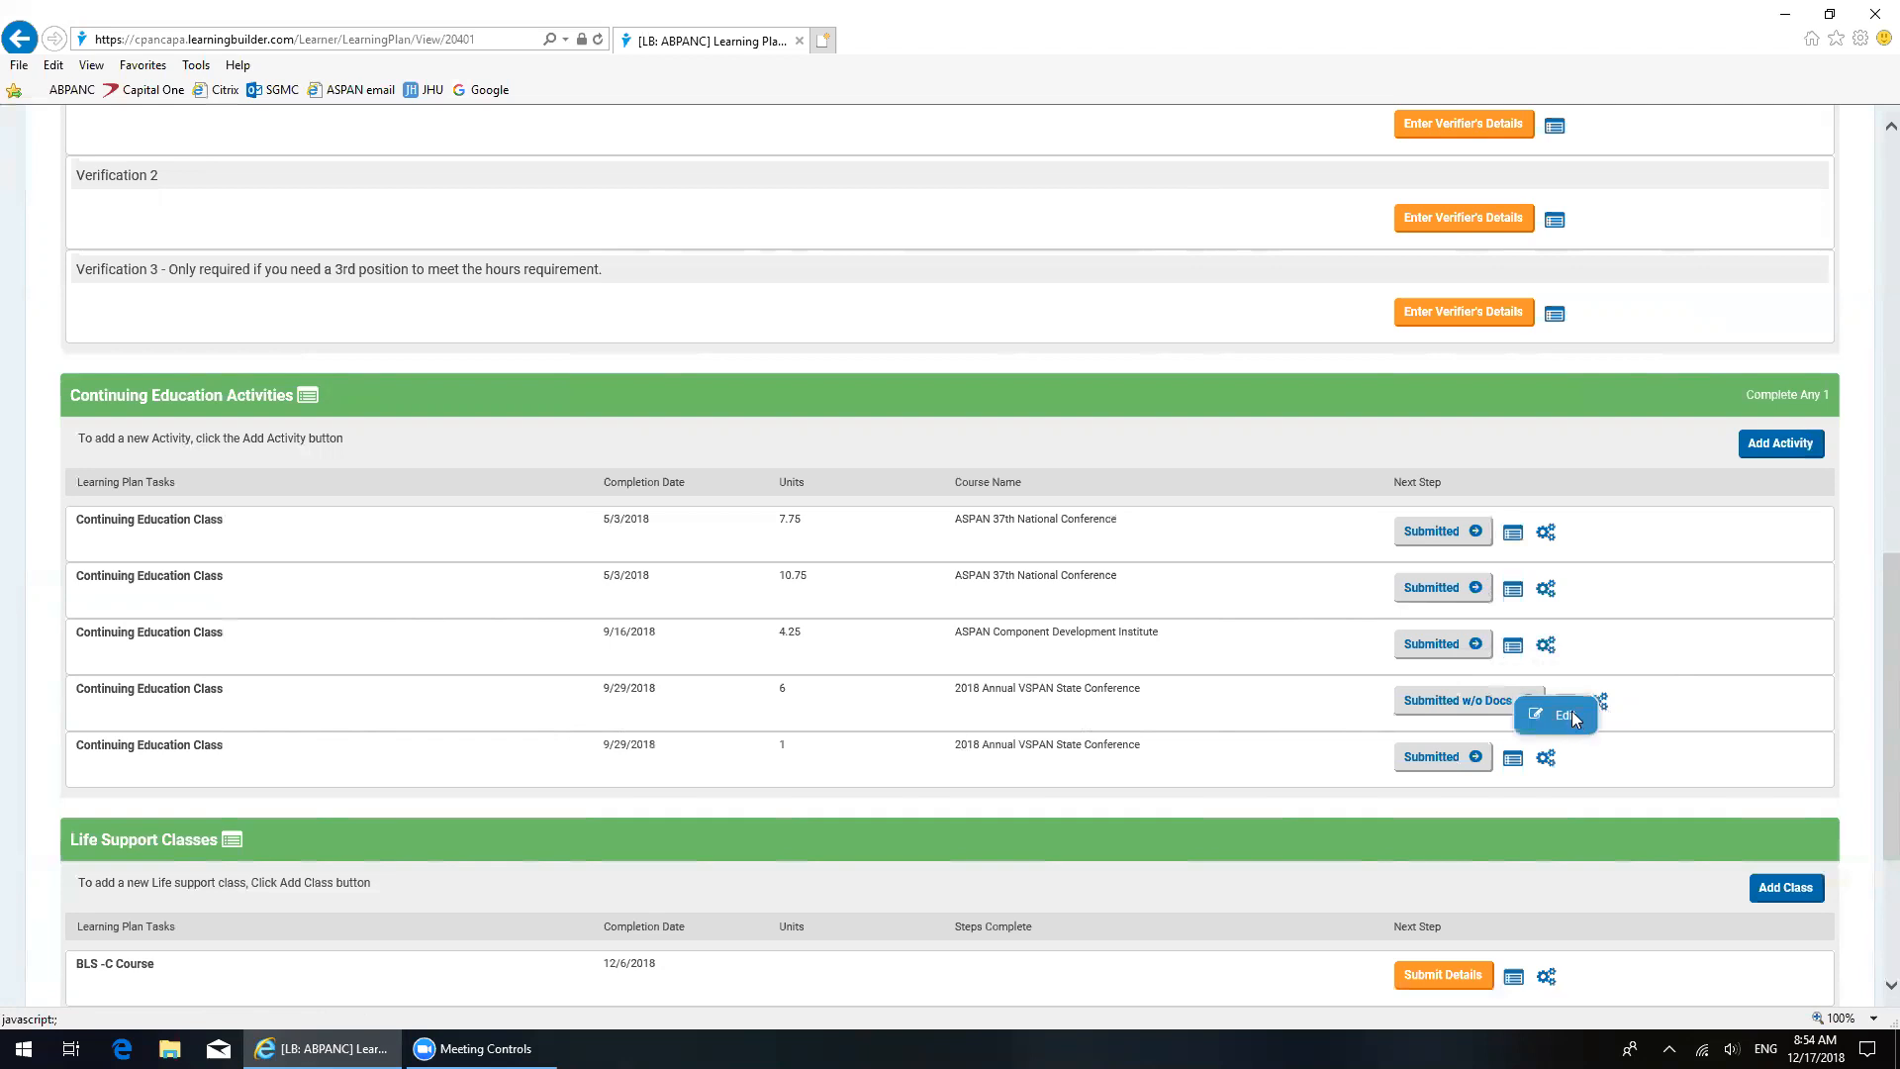
click(1562, 715)
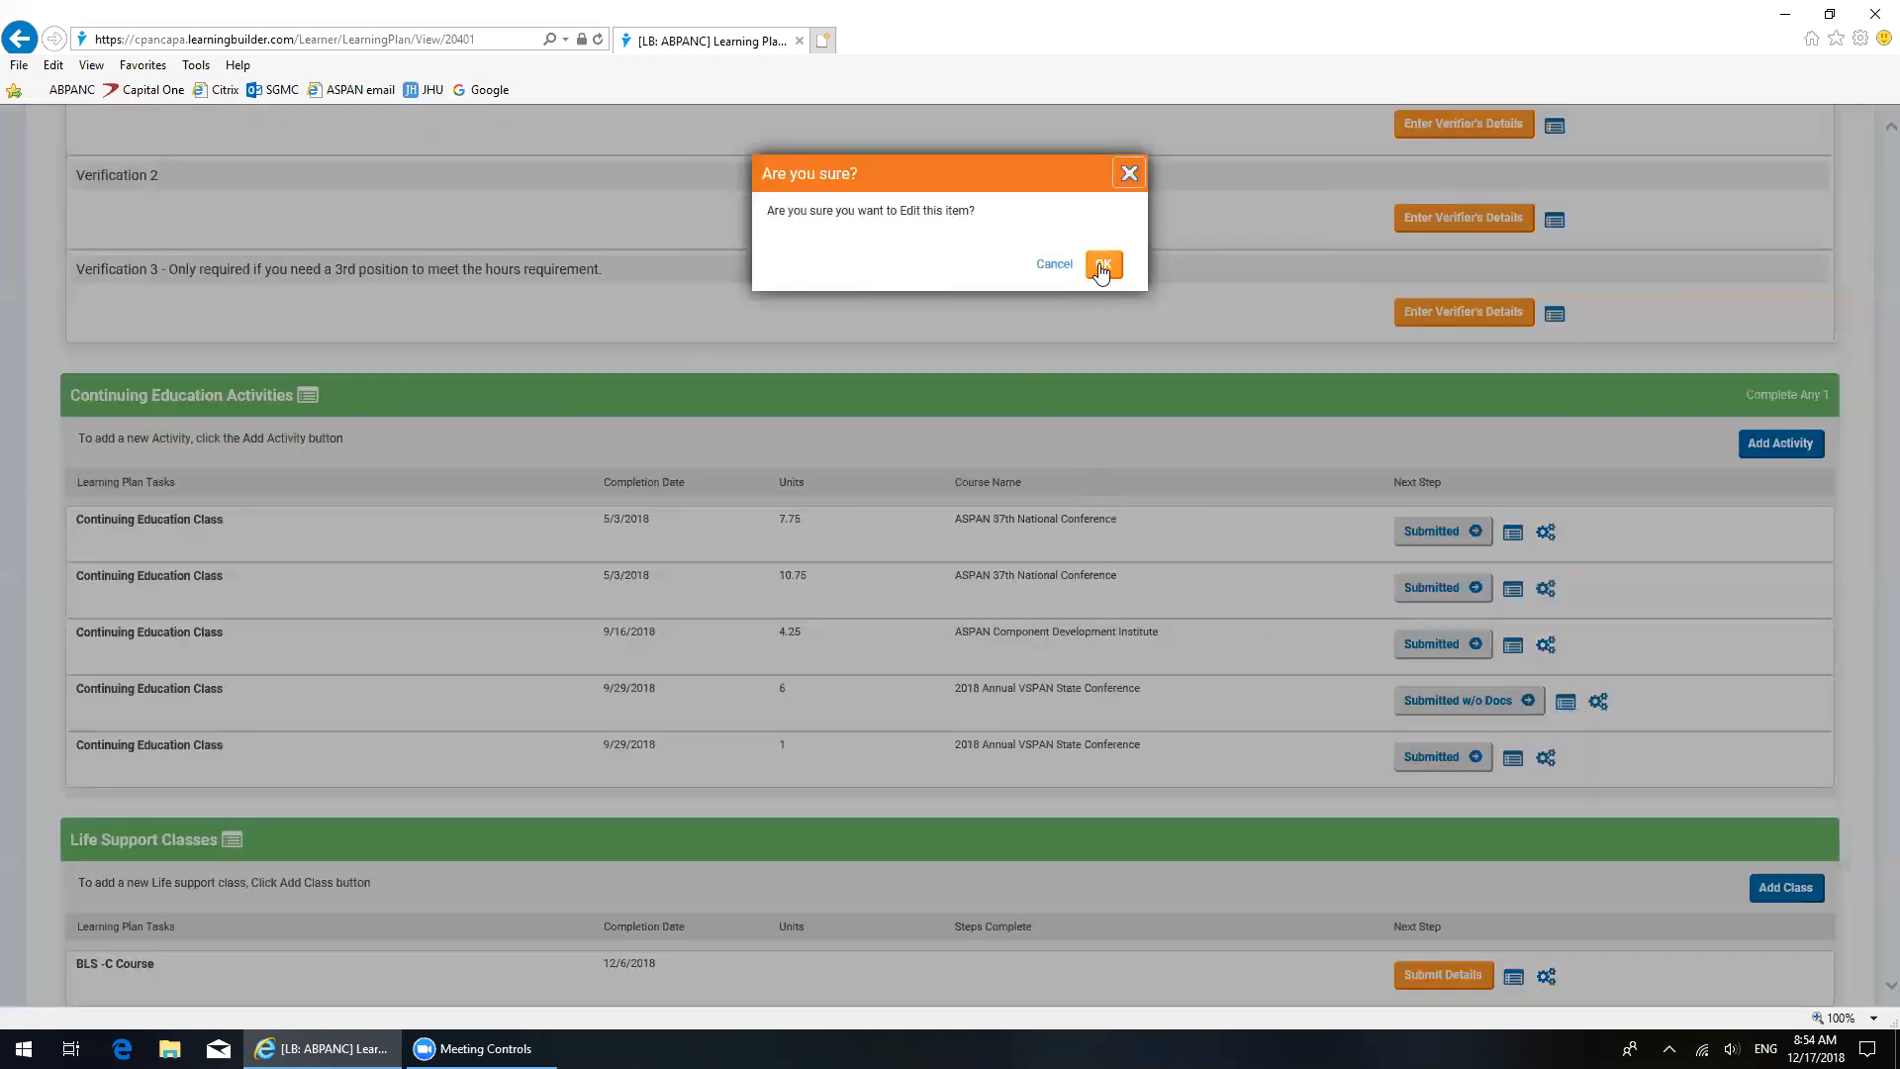
click(1103, 263)
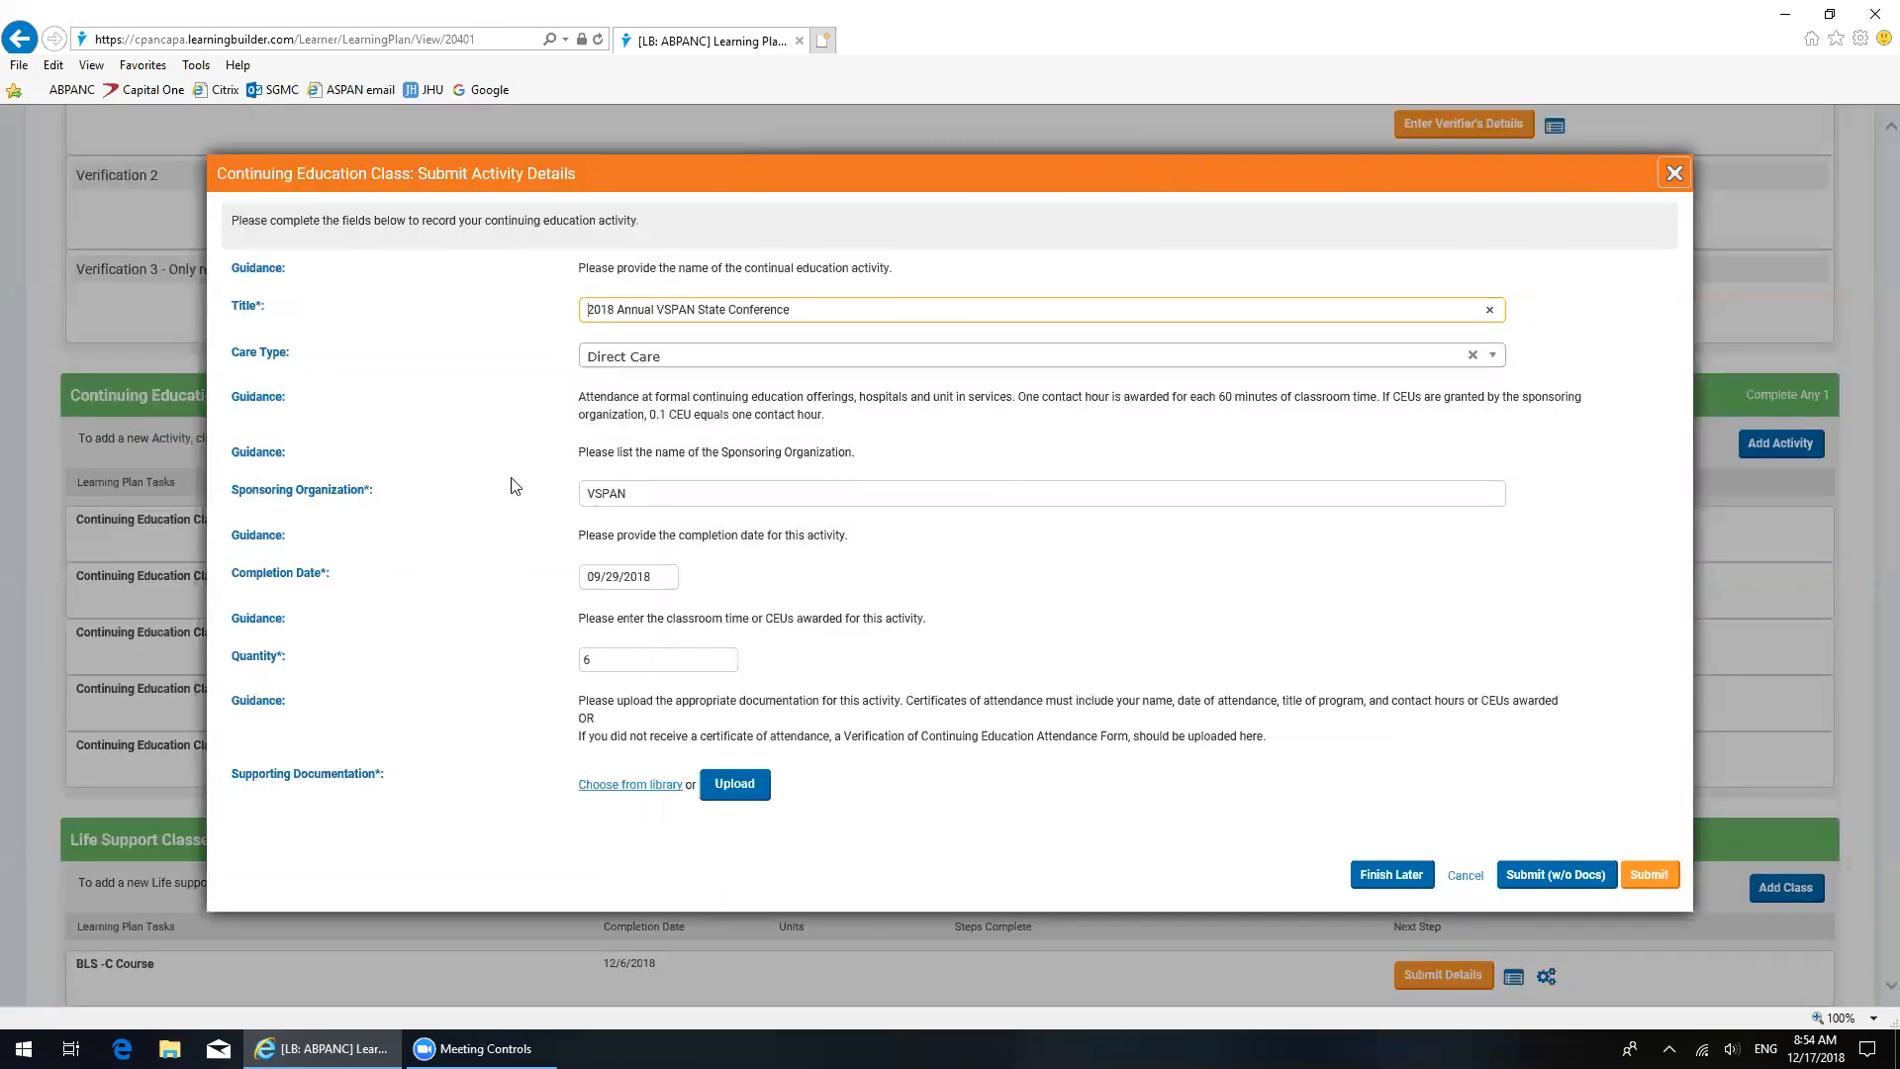
mouse_move(760, 675)
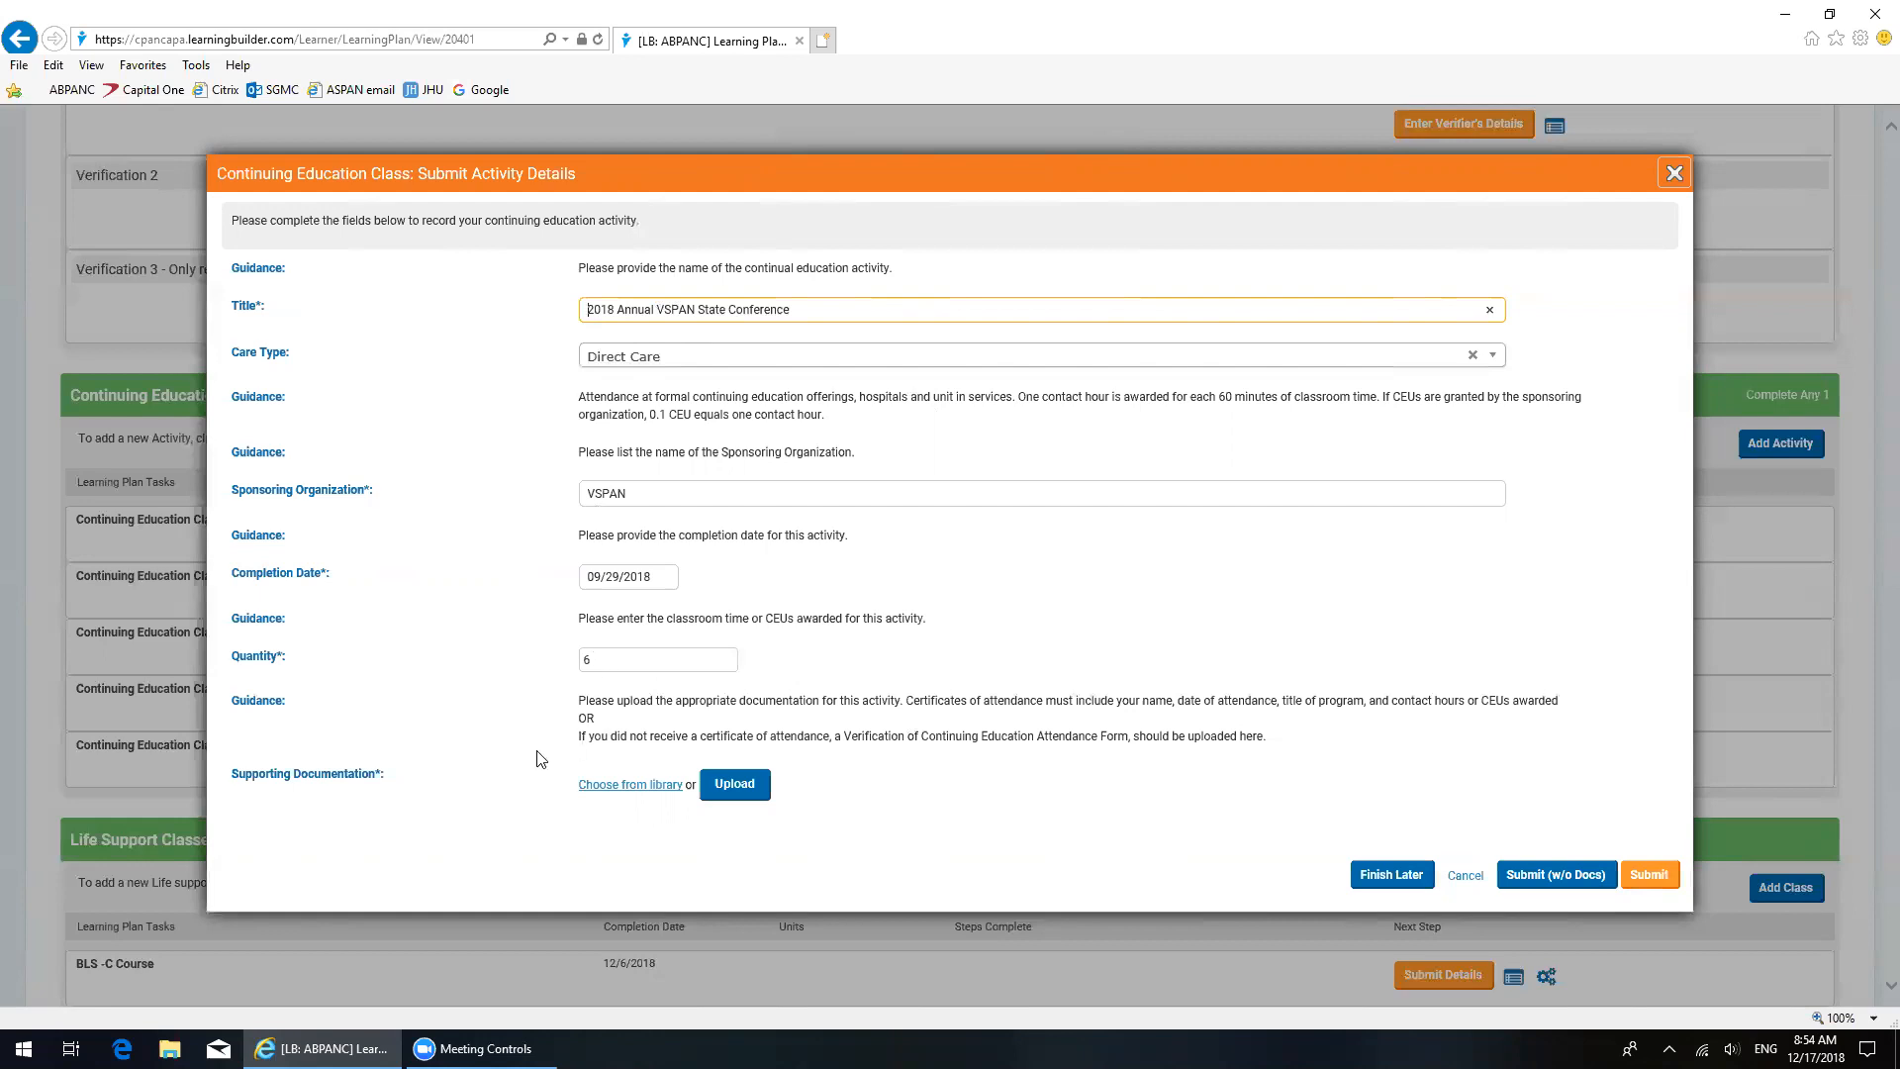
mouse_move(370, 780)
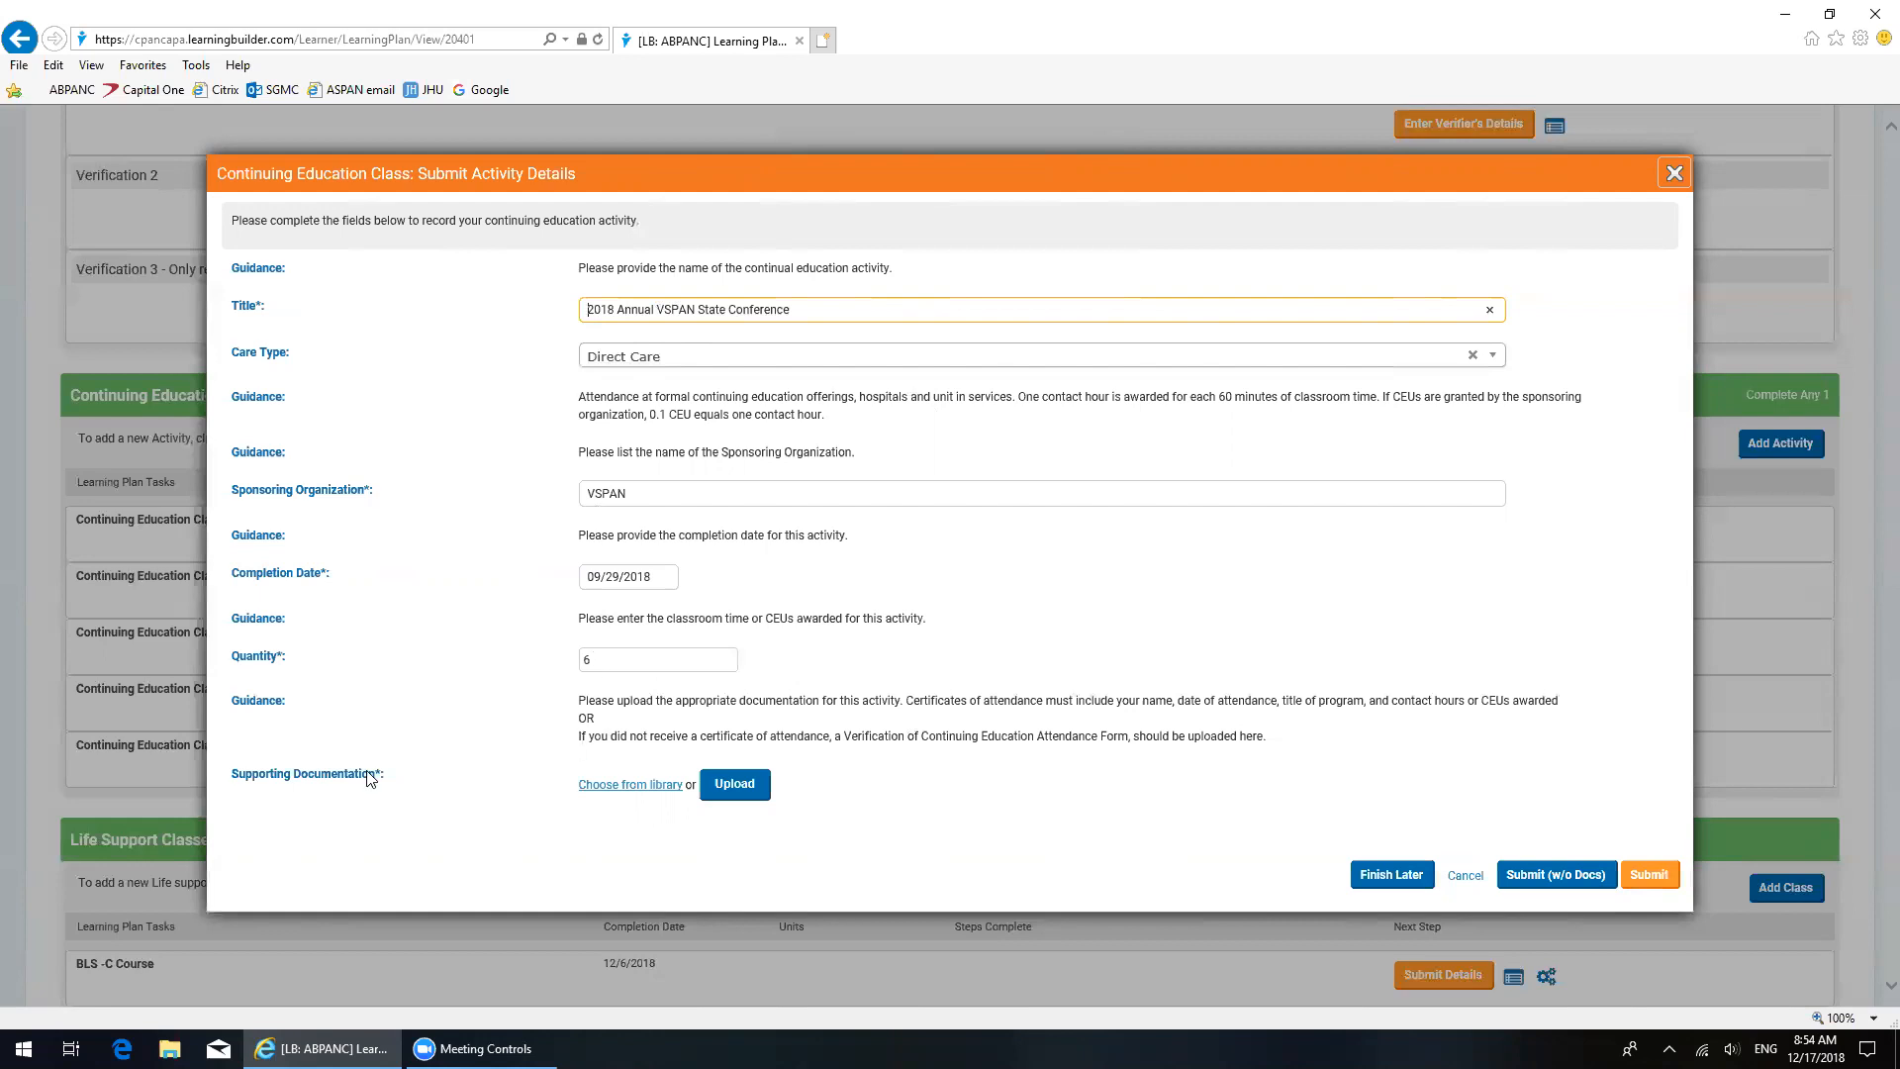
mouse_move(492, 764)
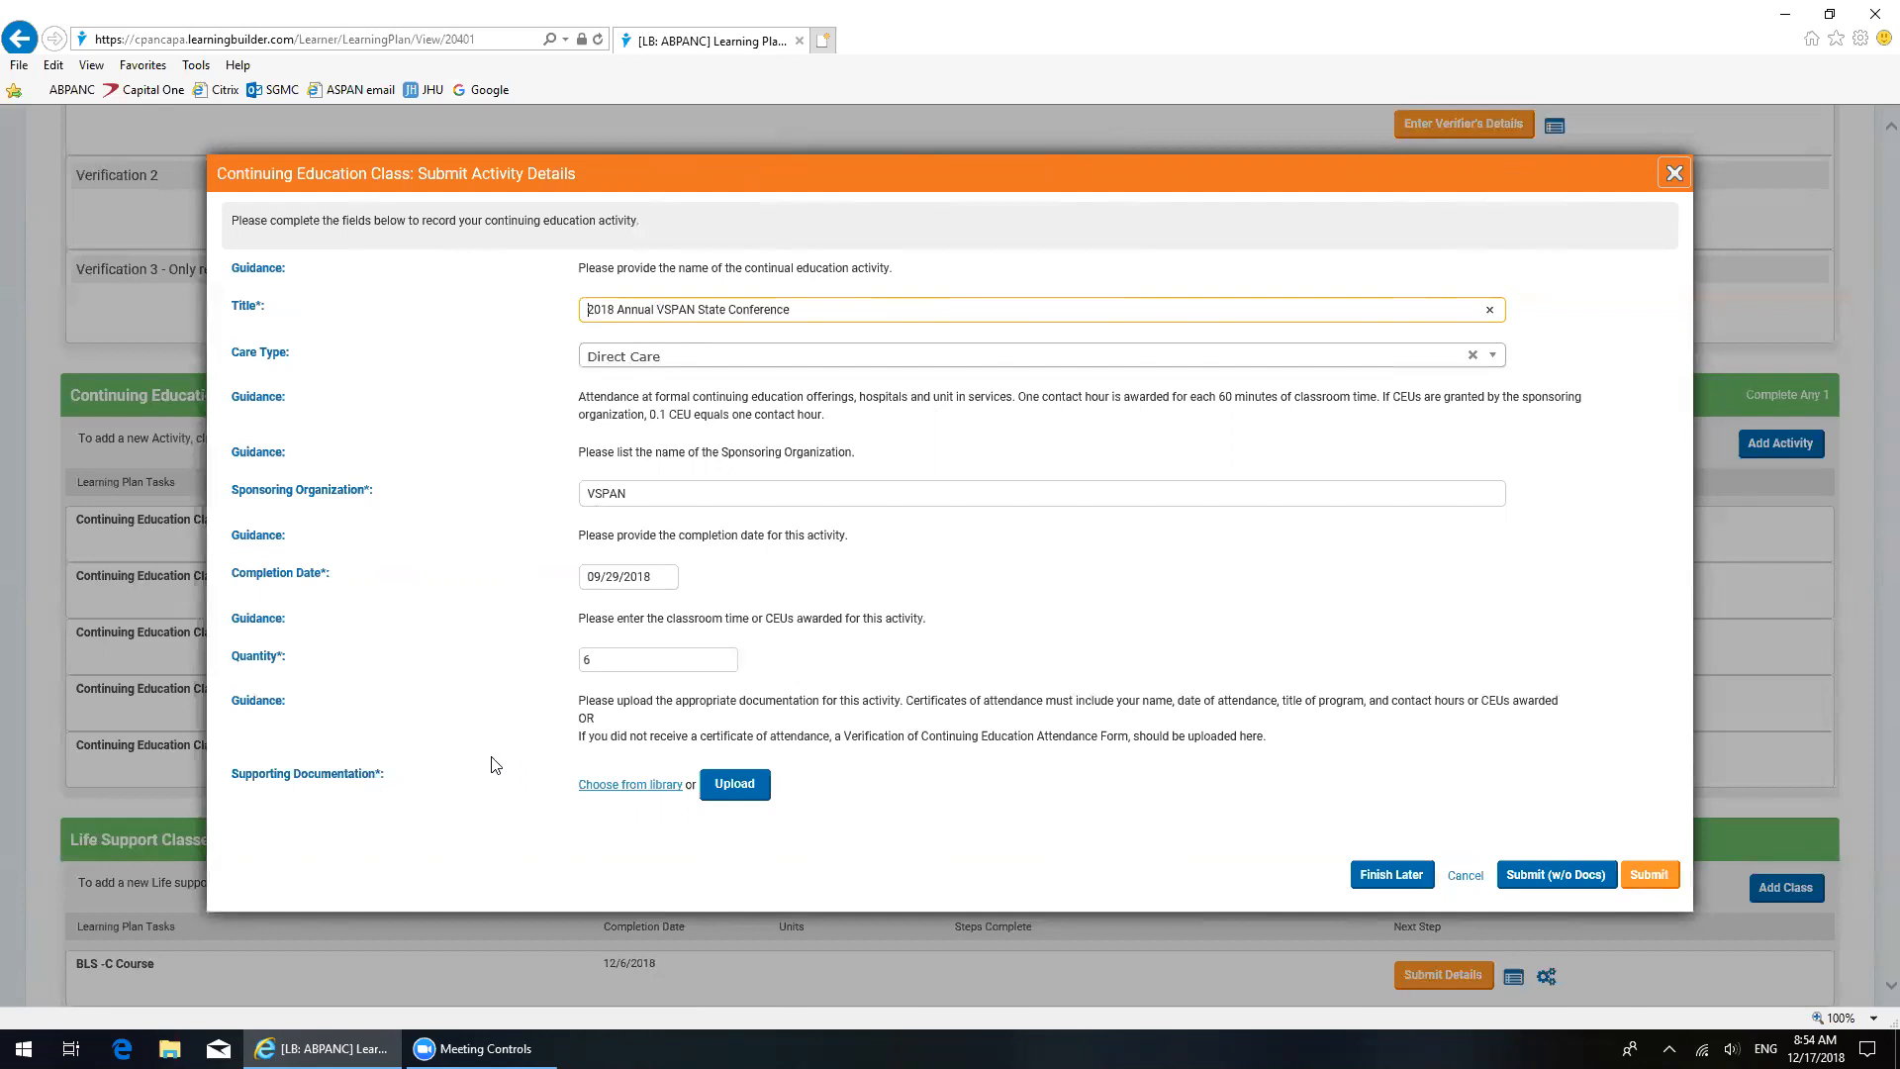
mouse_move(629, 784)
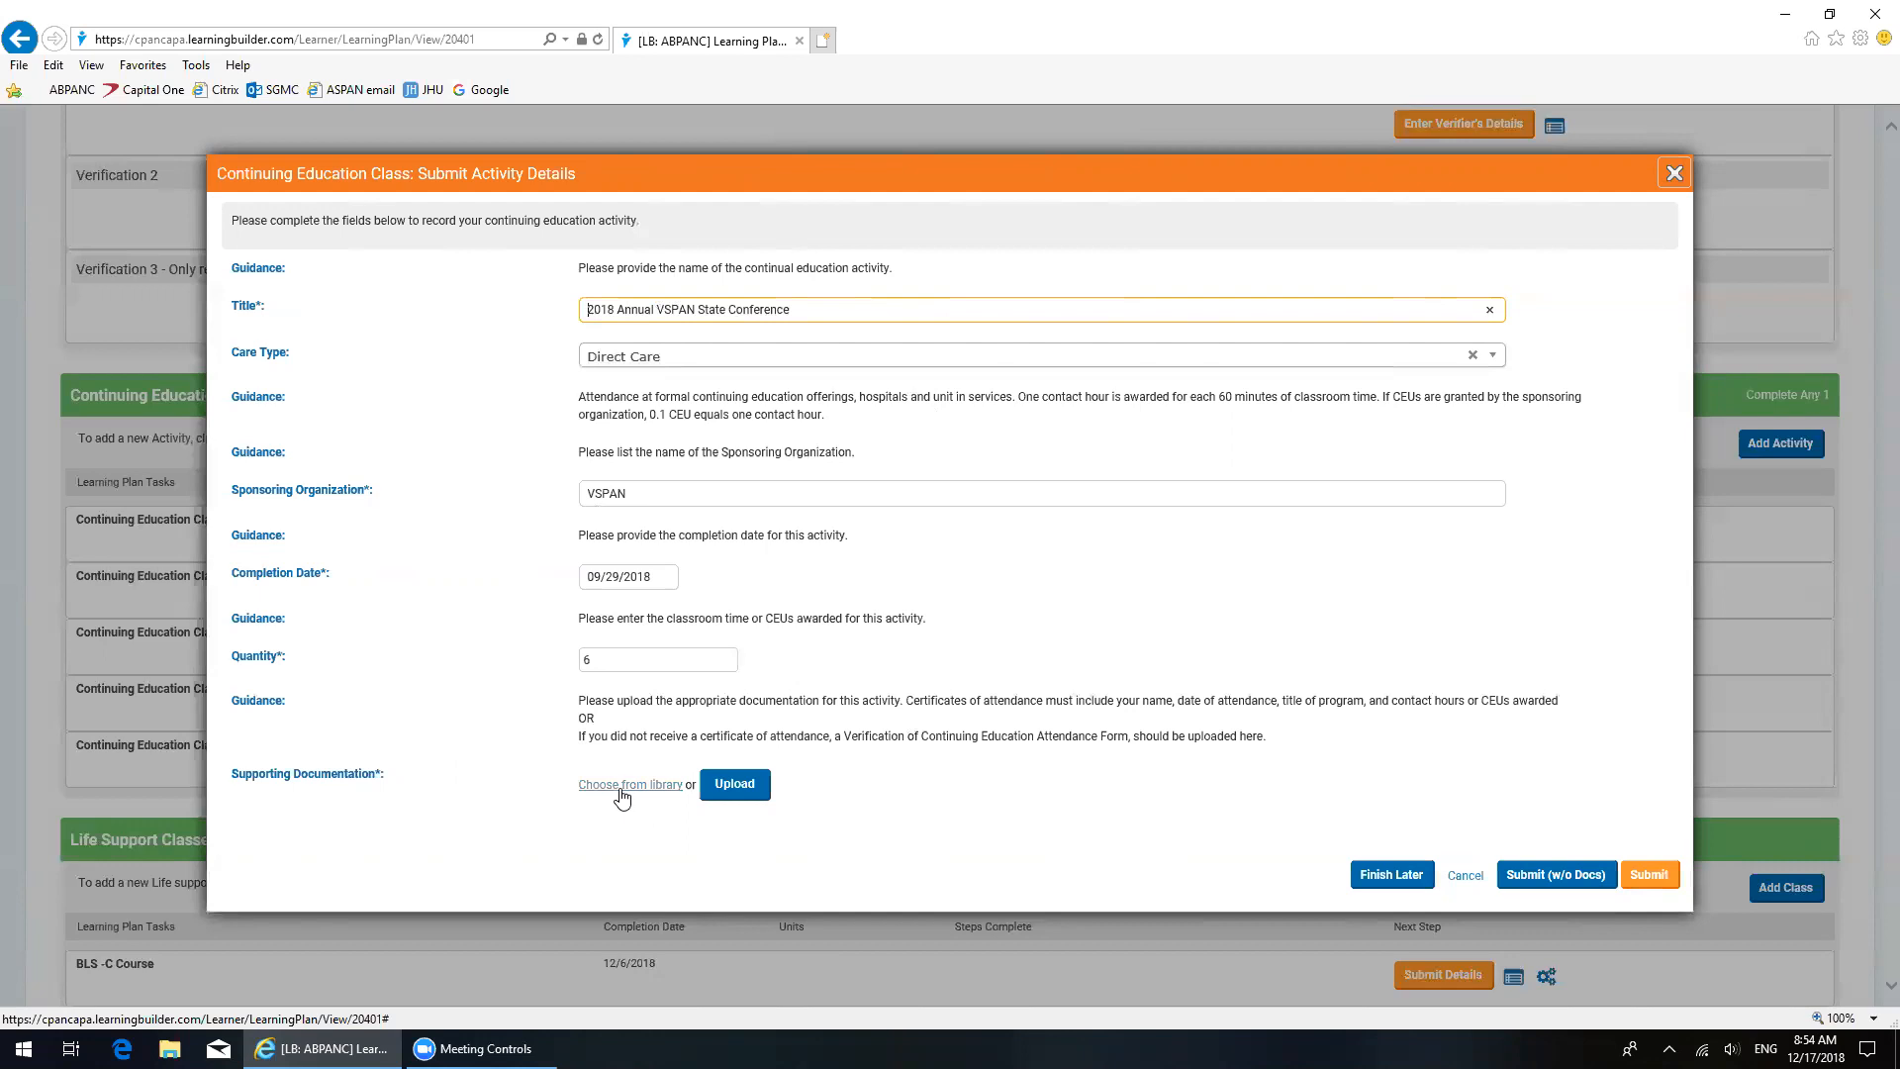
Step: Select VSPAN2018.jpg from the file library and submit the 6-unit conference activity
click(629, 784)
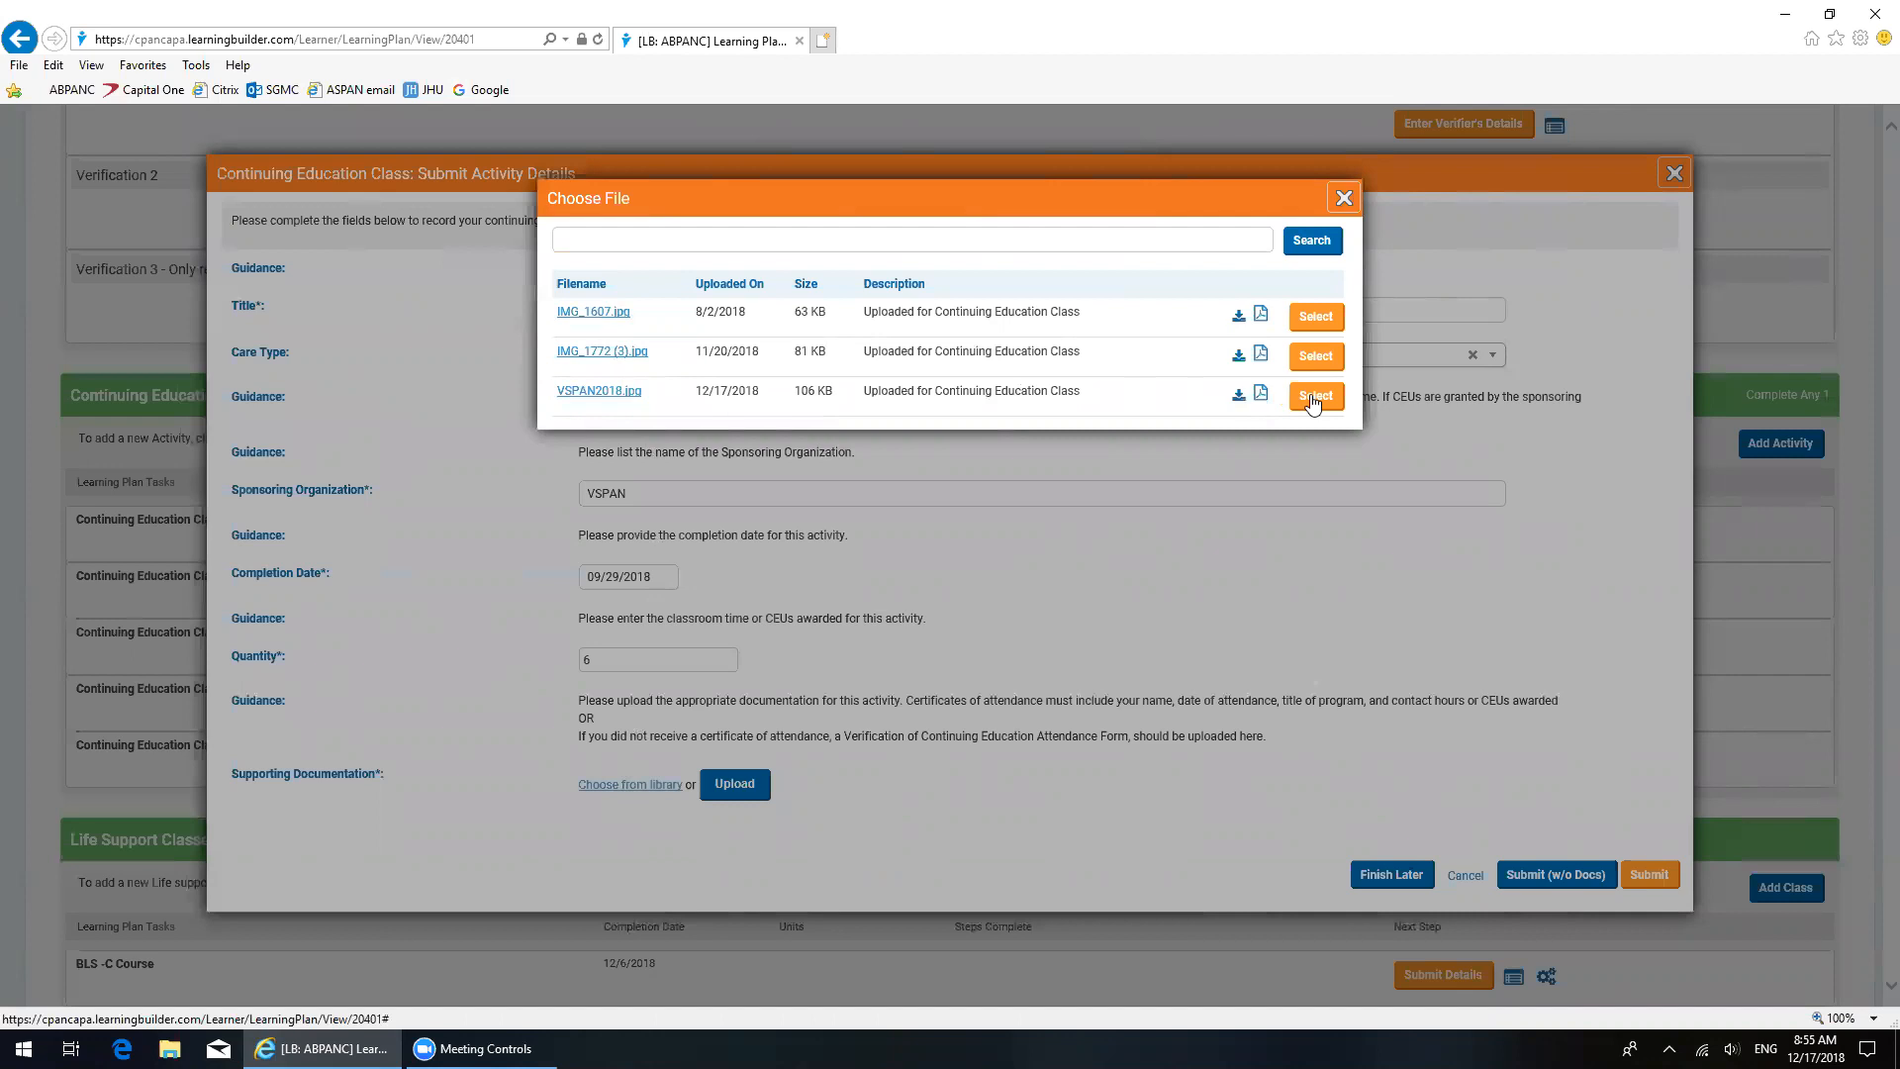
click(1314, 398)
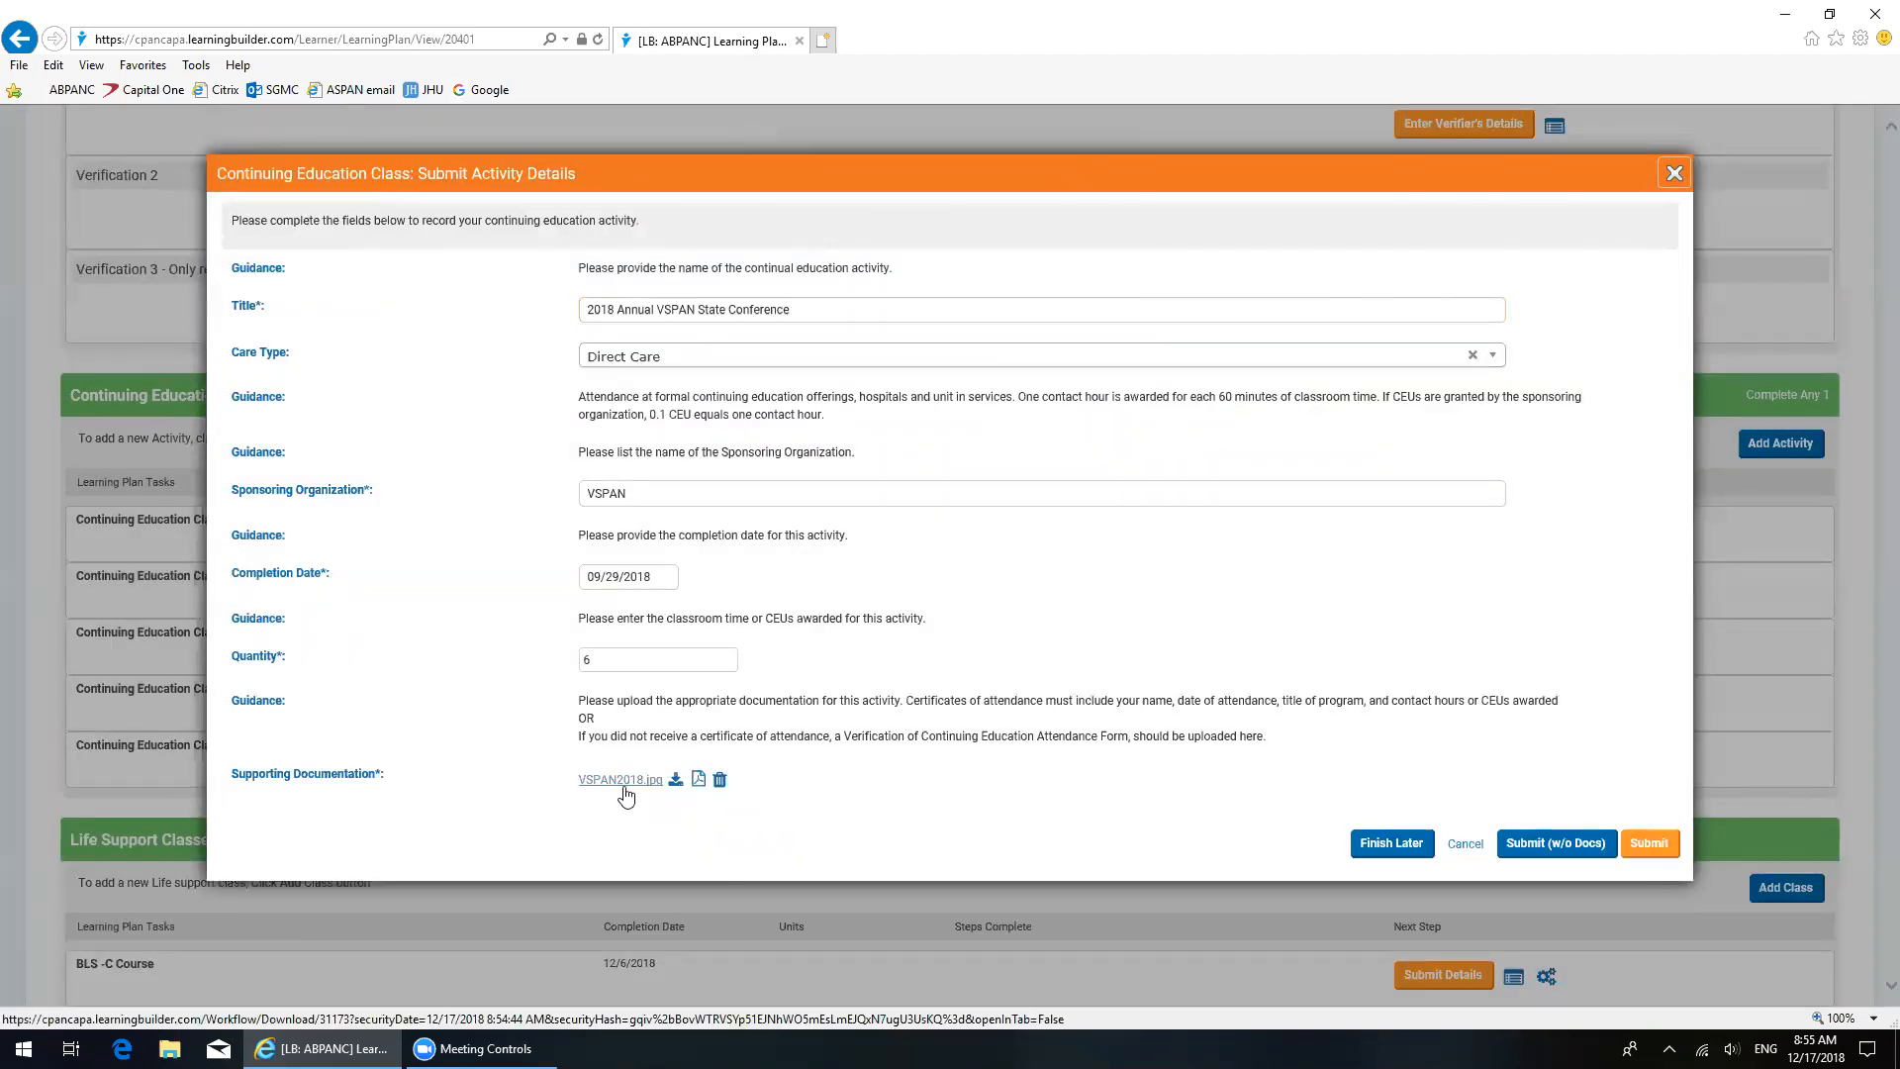
mouse_move(1530, 807)
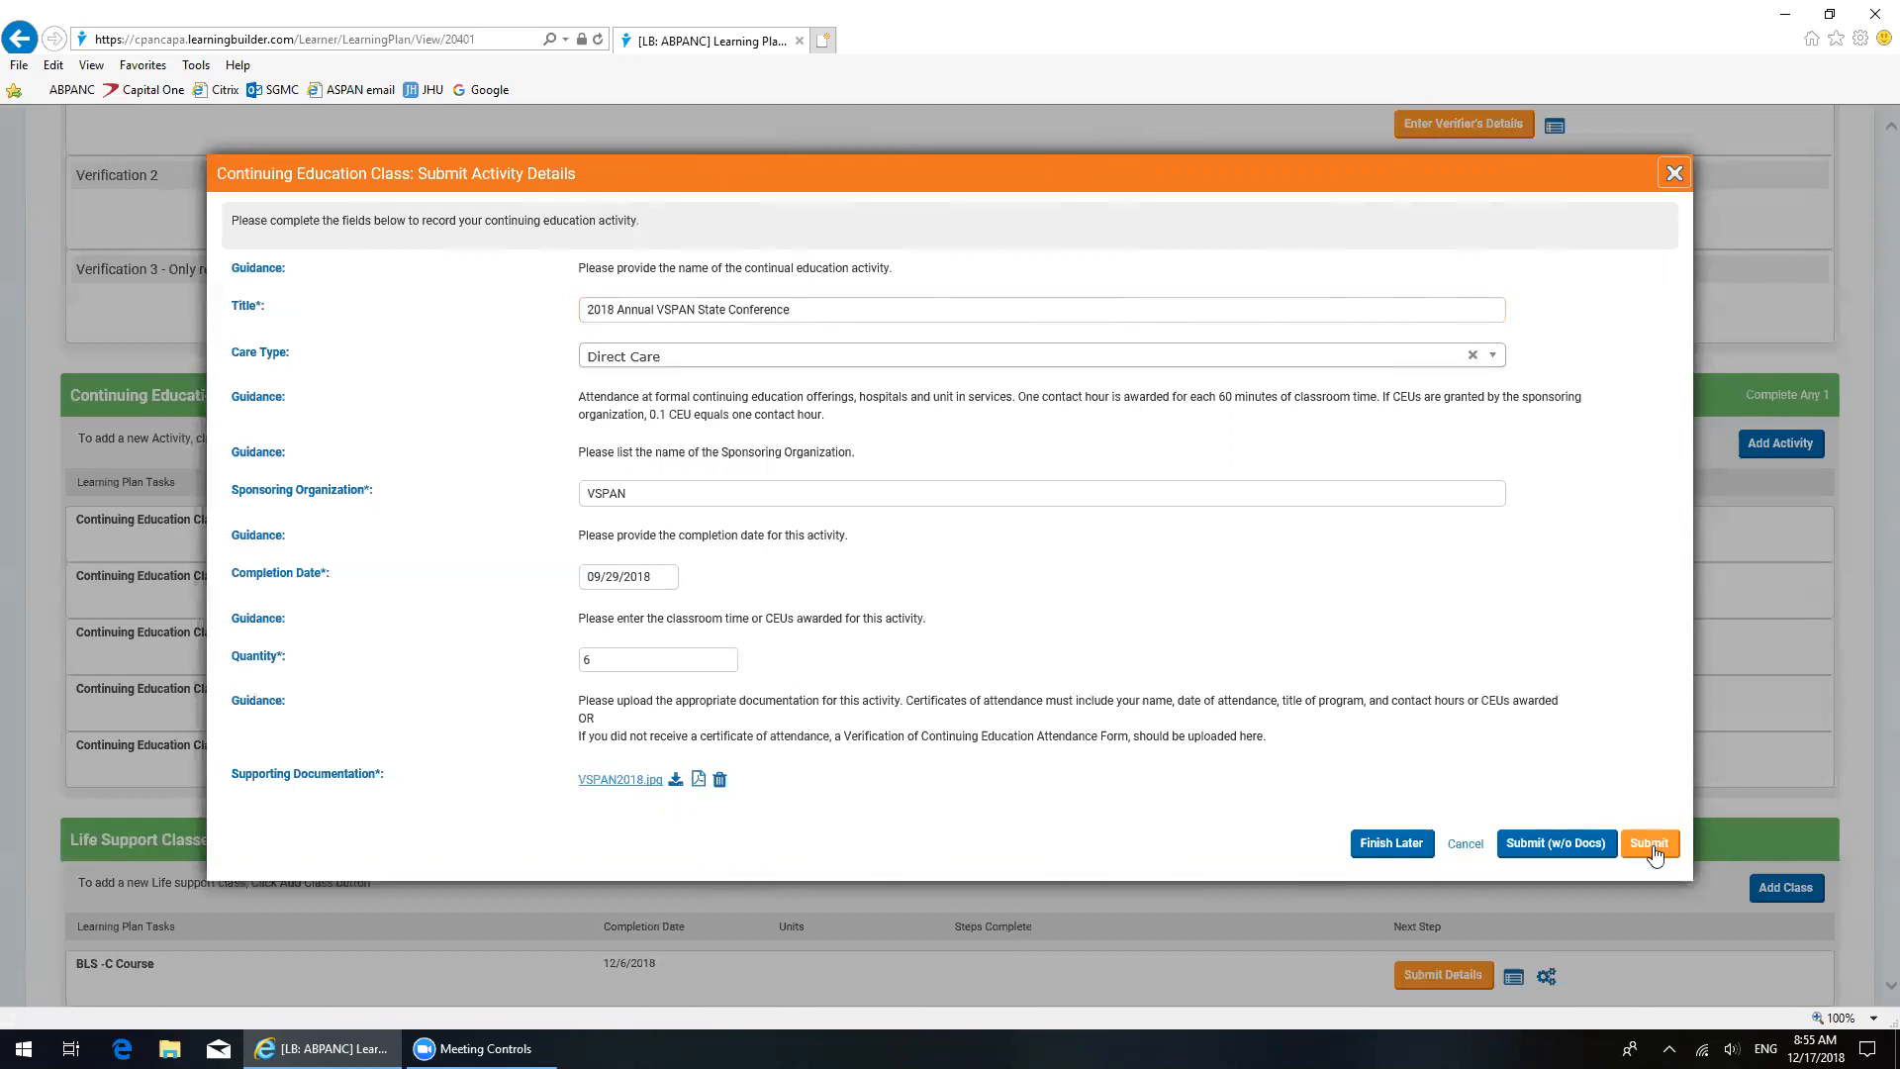
click(1649, 844)
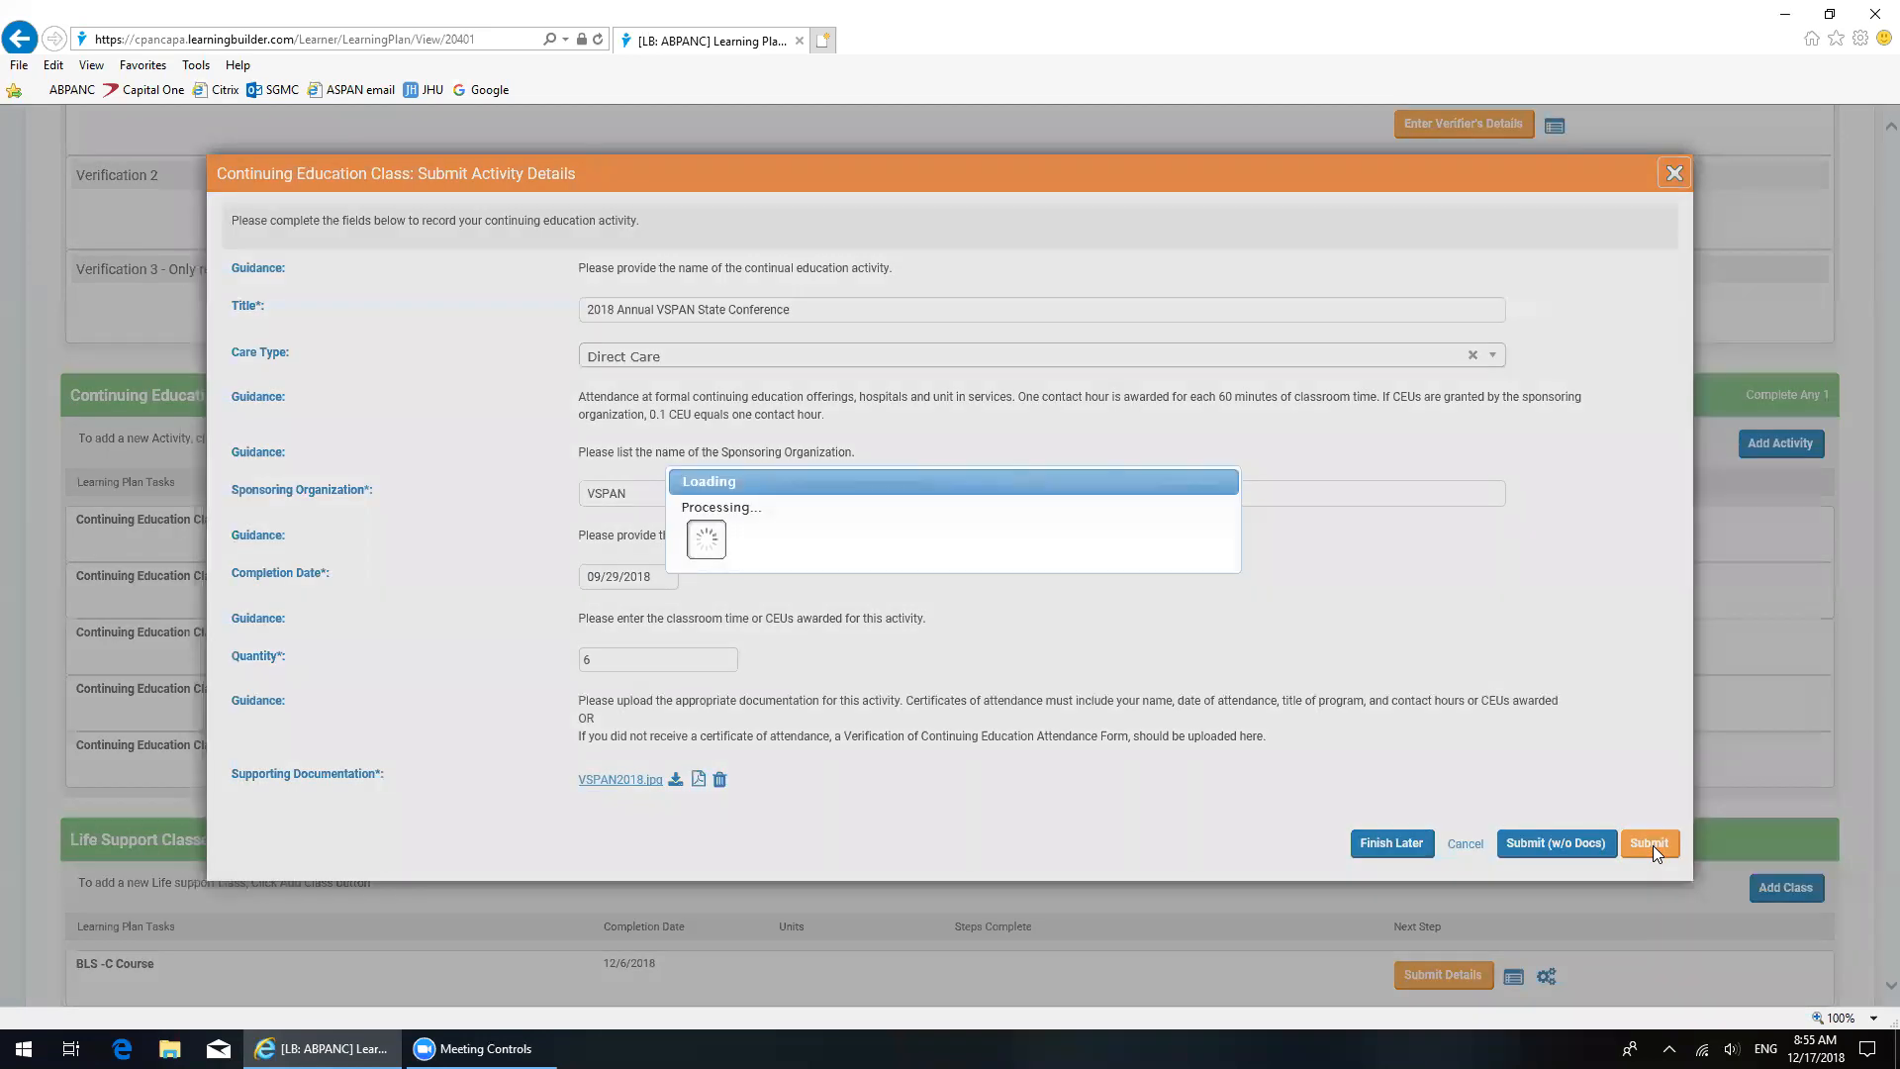
click(1649, 843)
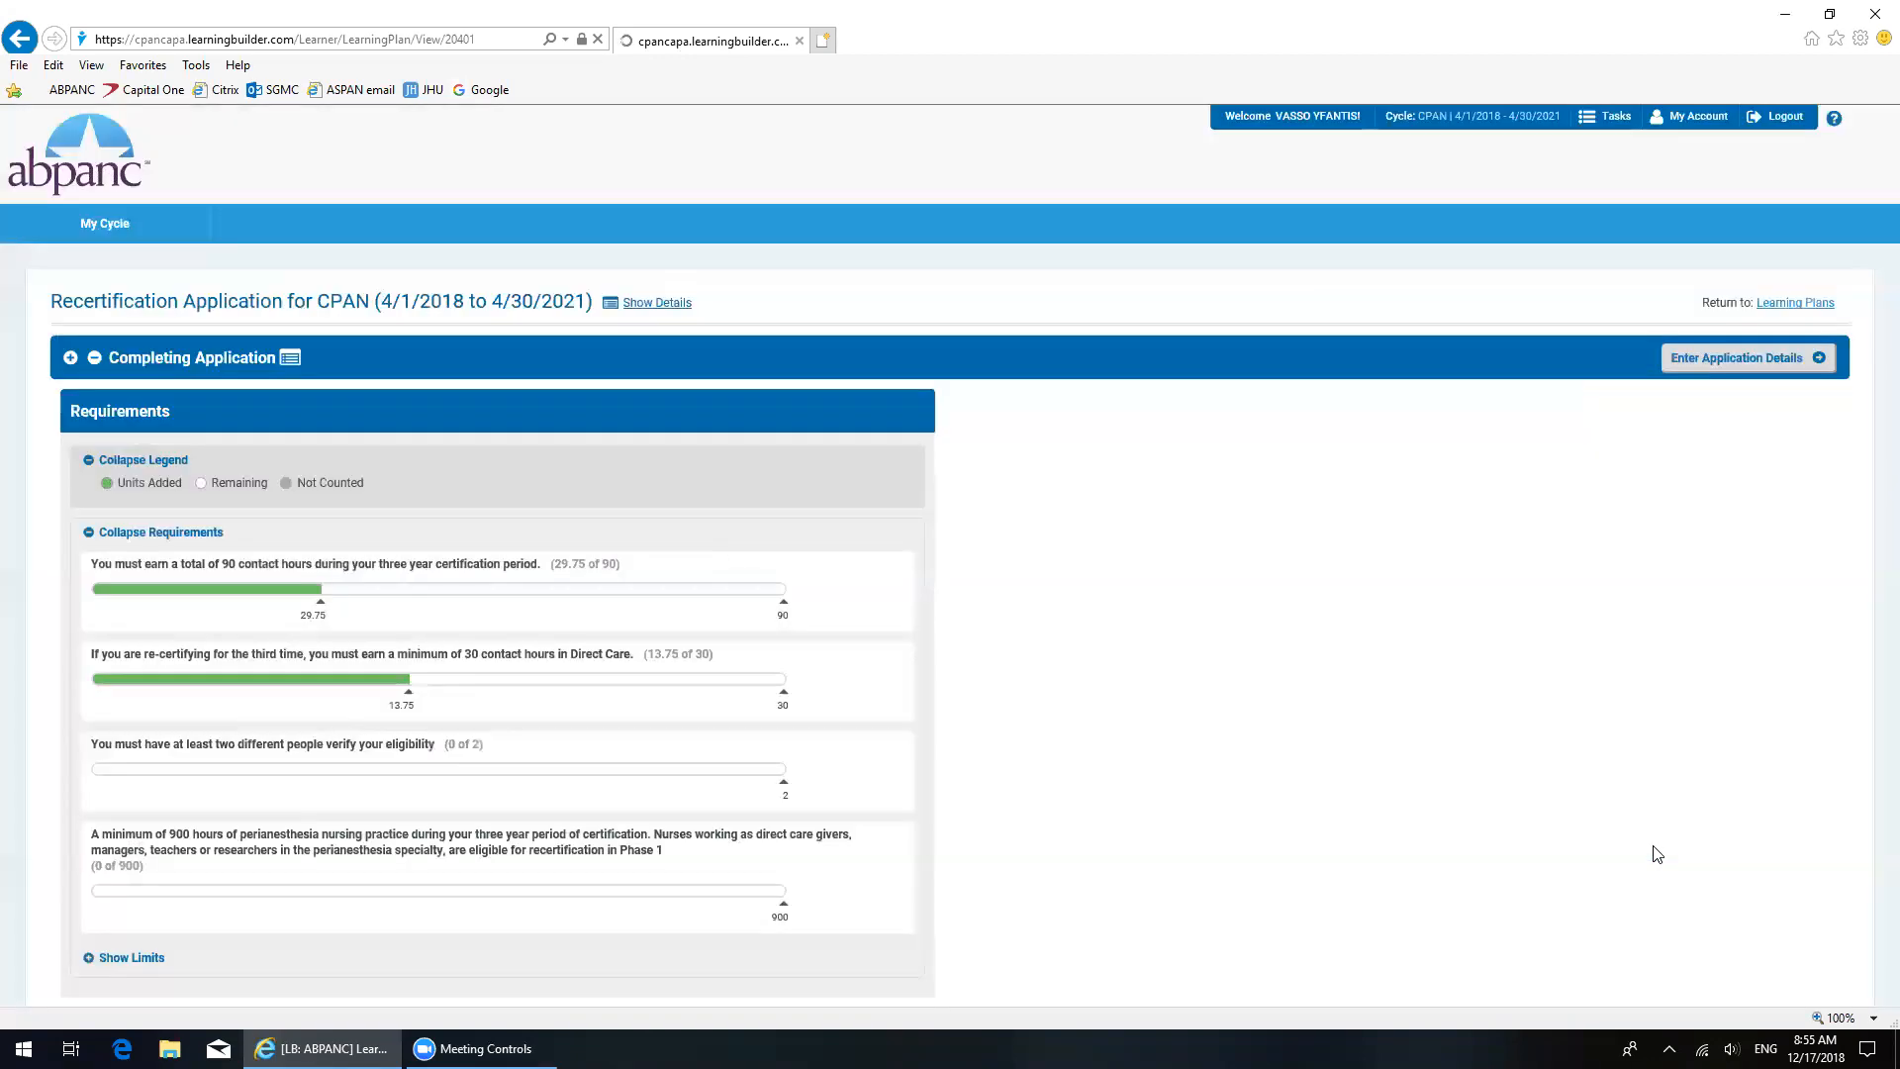
Step: Scroll the learning plan to check all five continuing education classes read Submitted
scroll(down, 3)
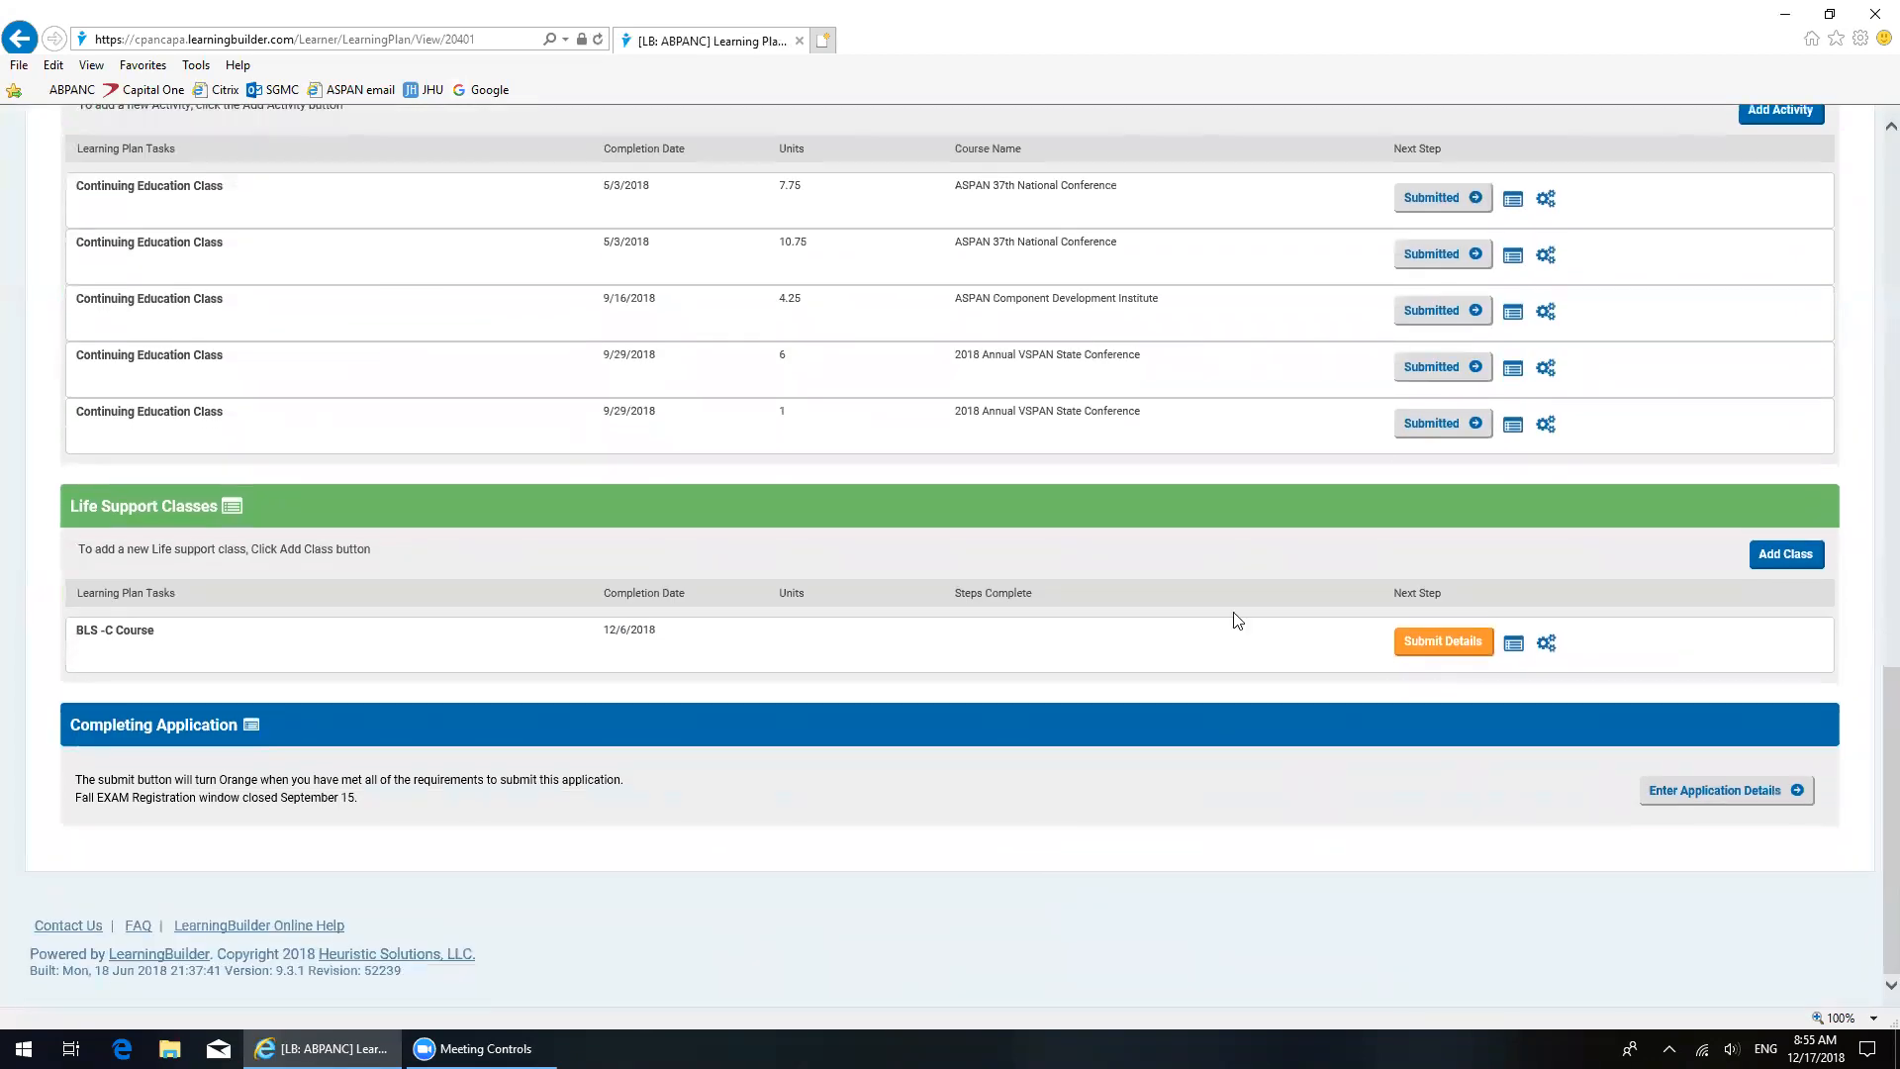
mouse_move(410, 430)
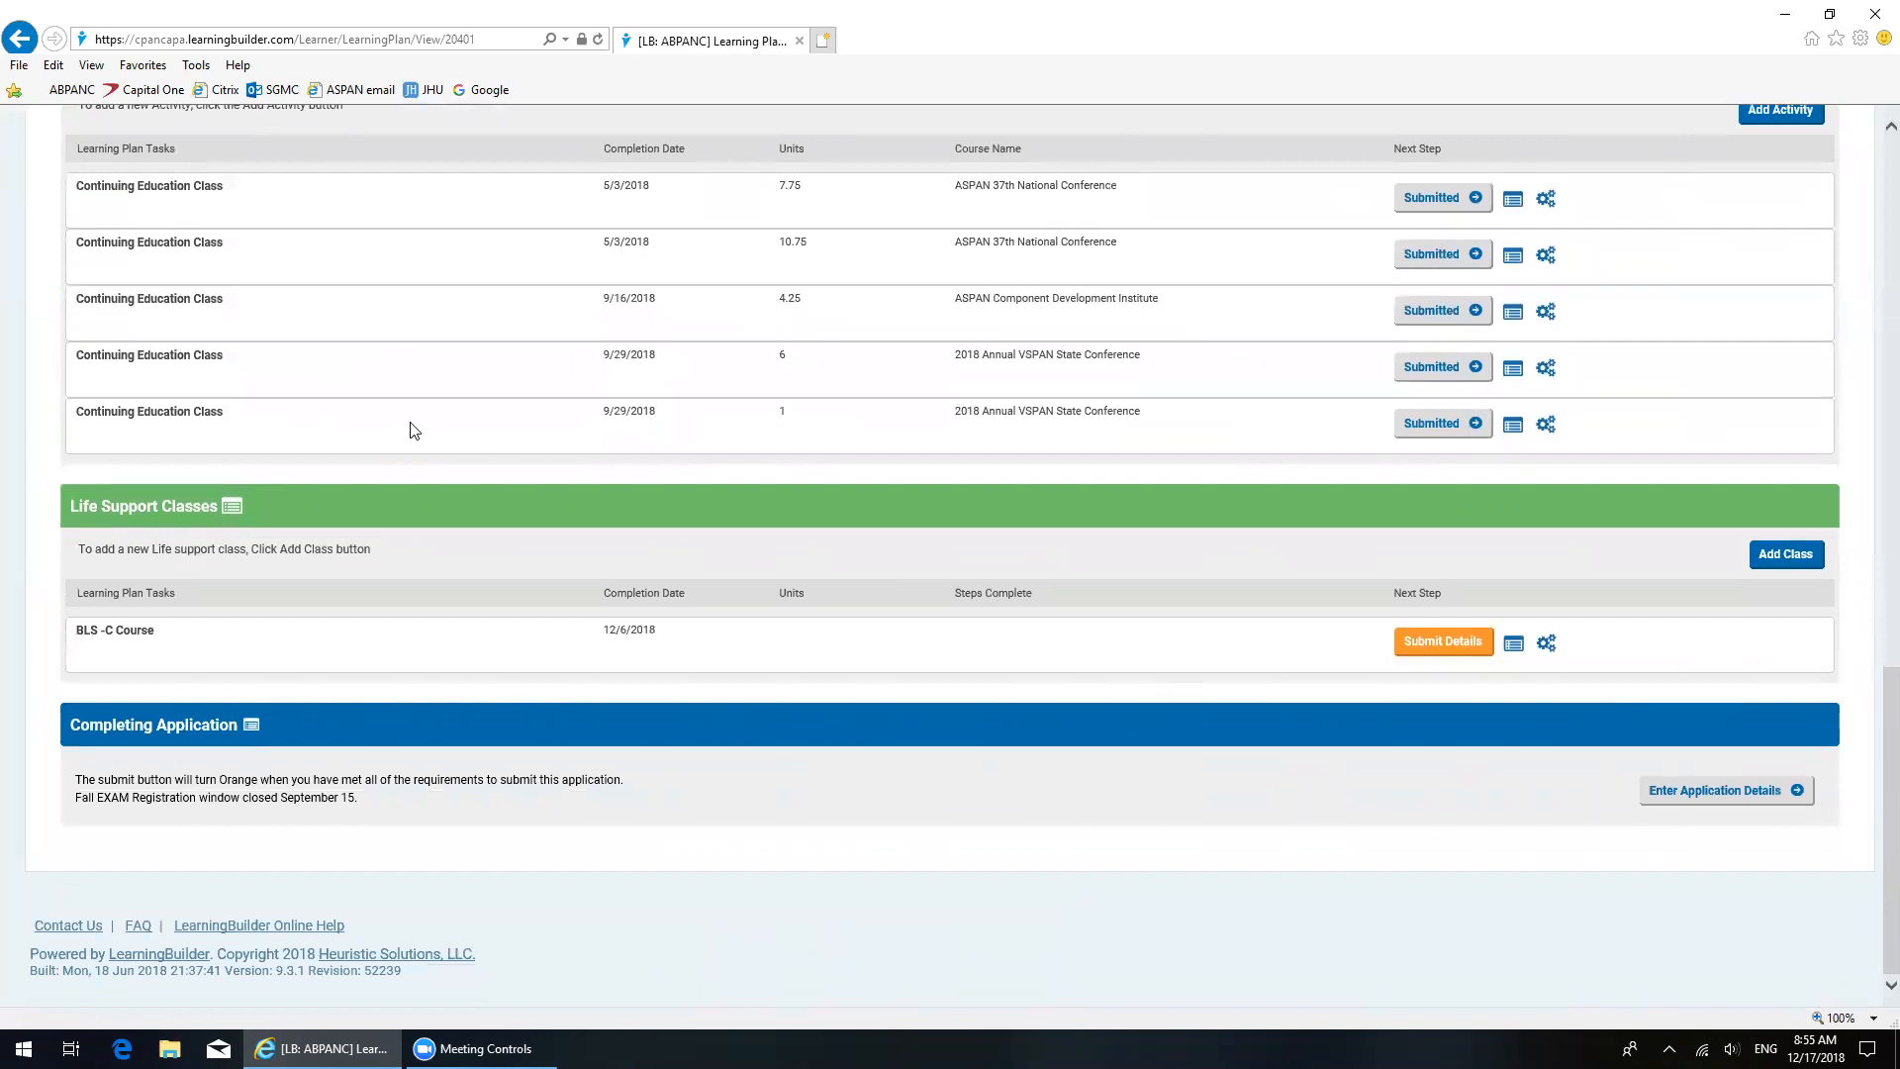
scroll(up, 3)
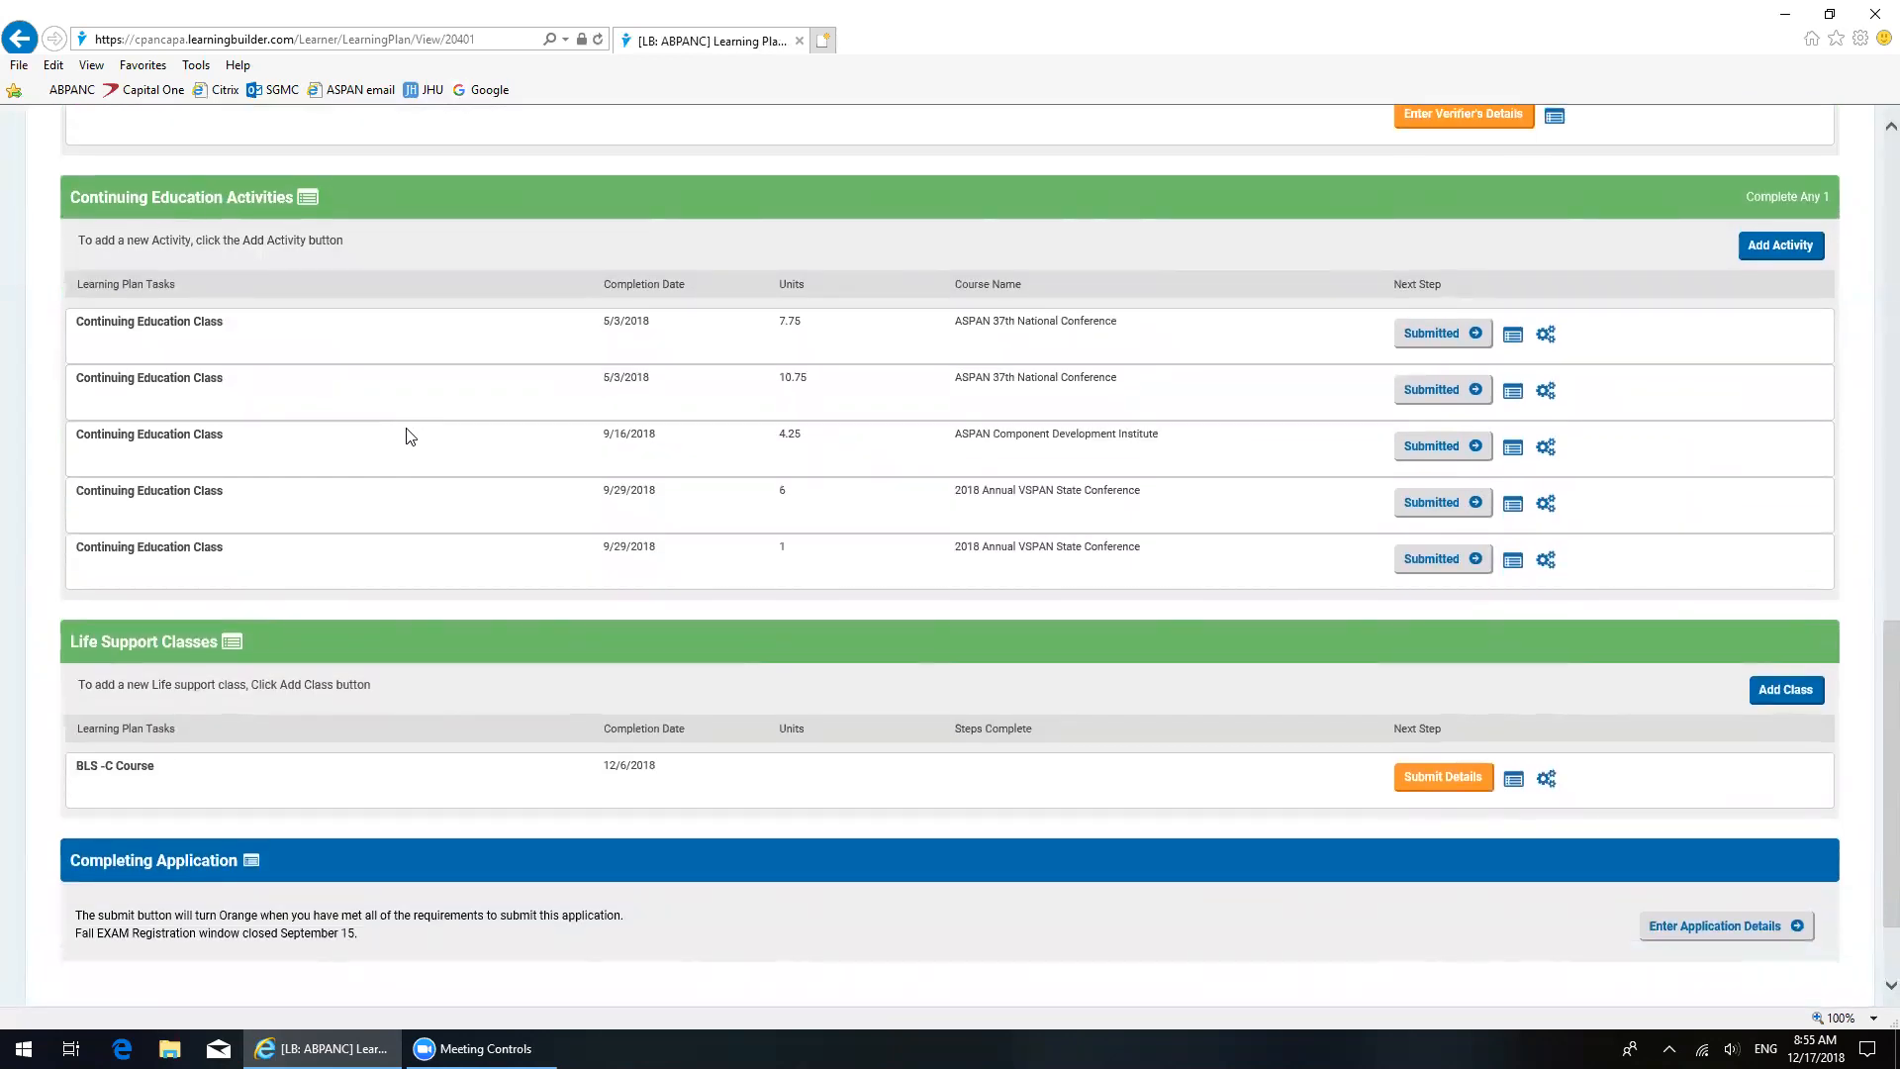
scroll(up, 3)
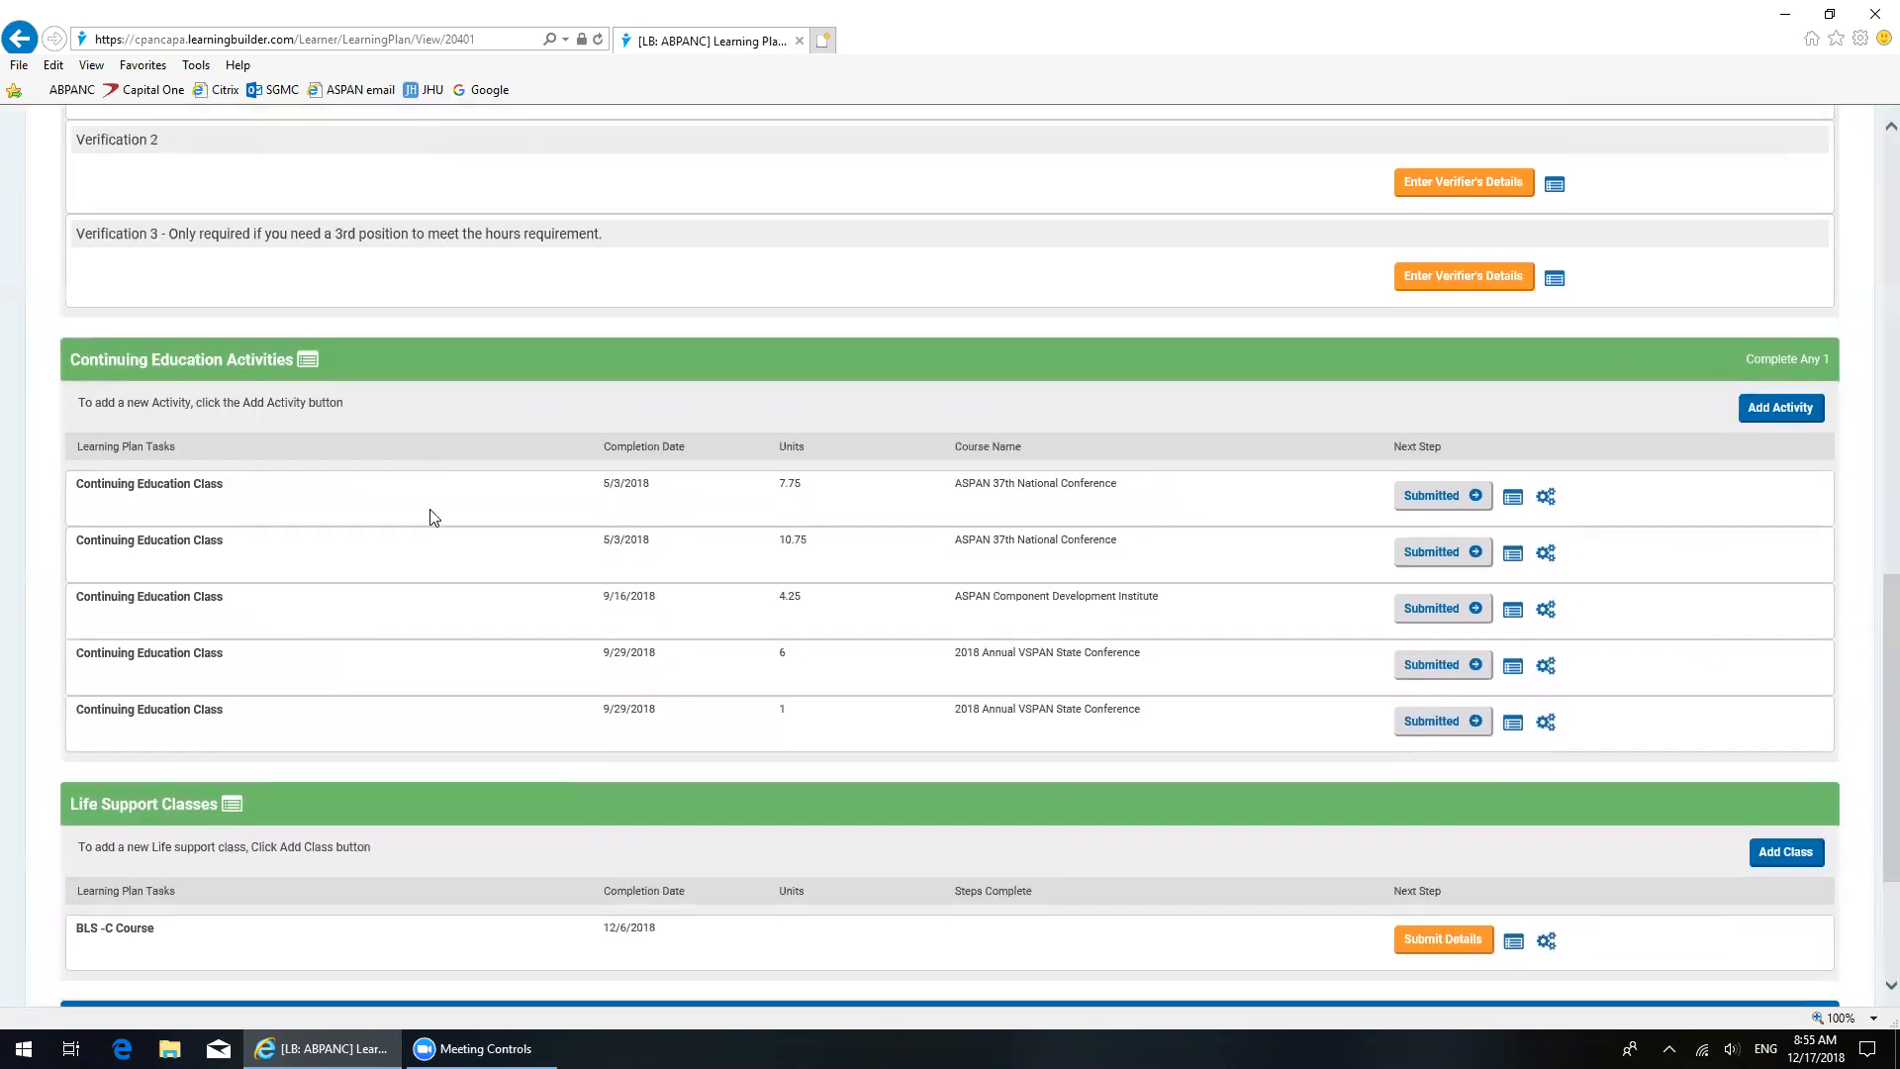
Step: Scroll up to the Requirements panel showing 29.75 of 90 and 13.75 of 30 contact hours
scroll(up, 3)
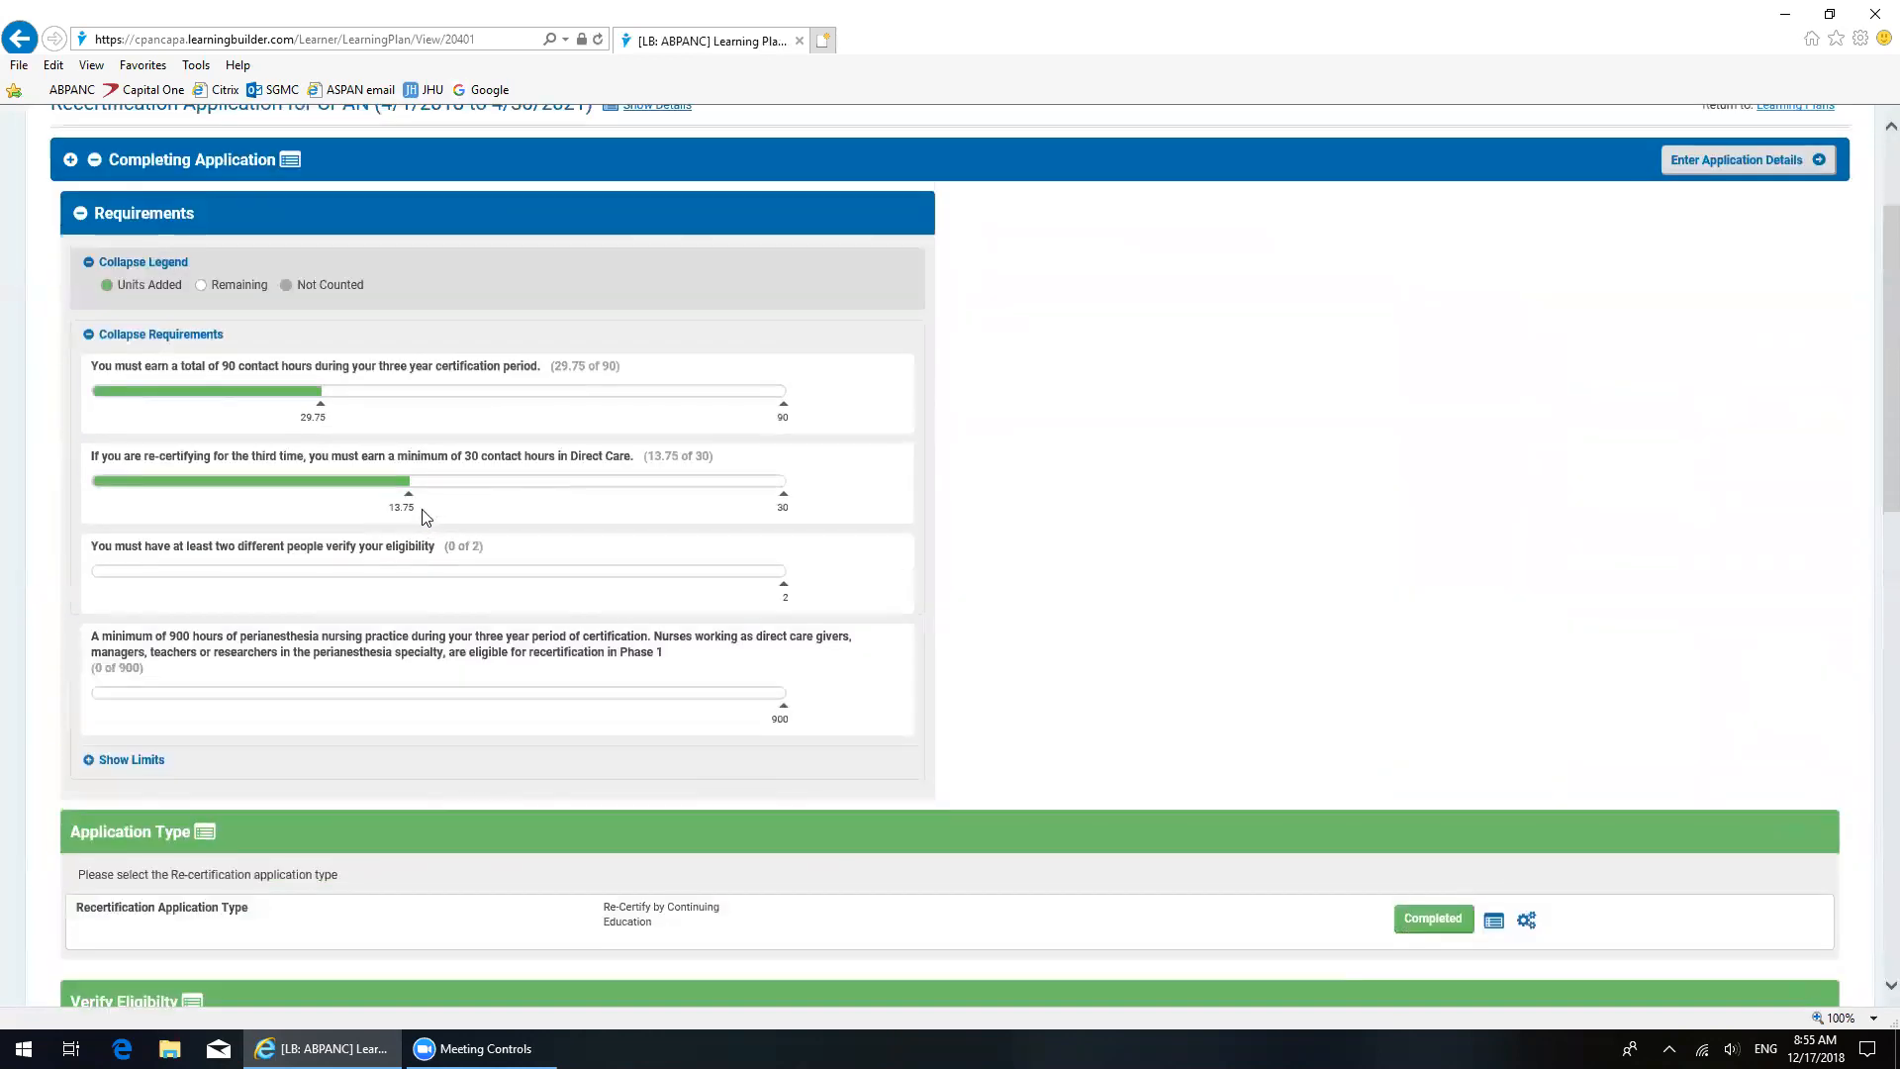
scroll(up, 3)
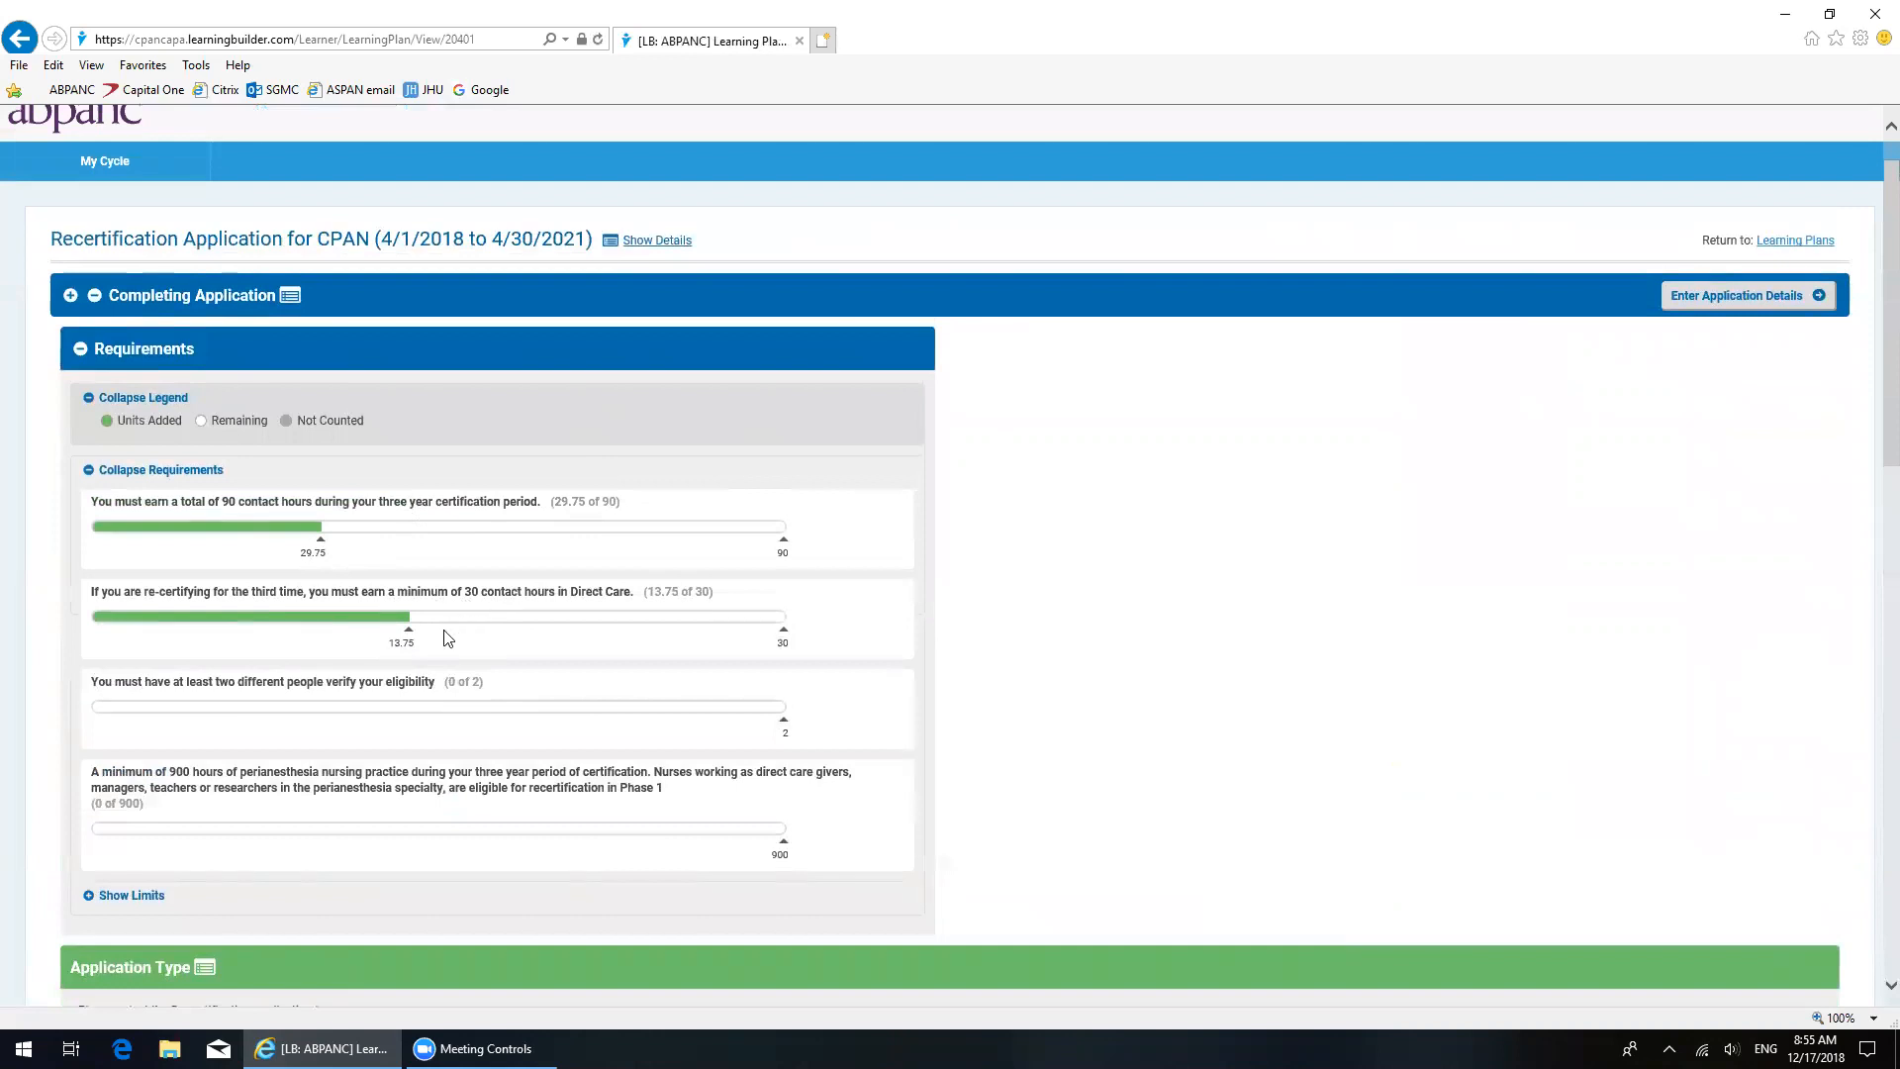
mouse_move(1140, 624)
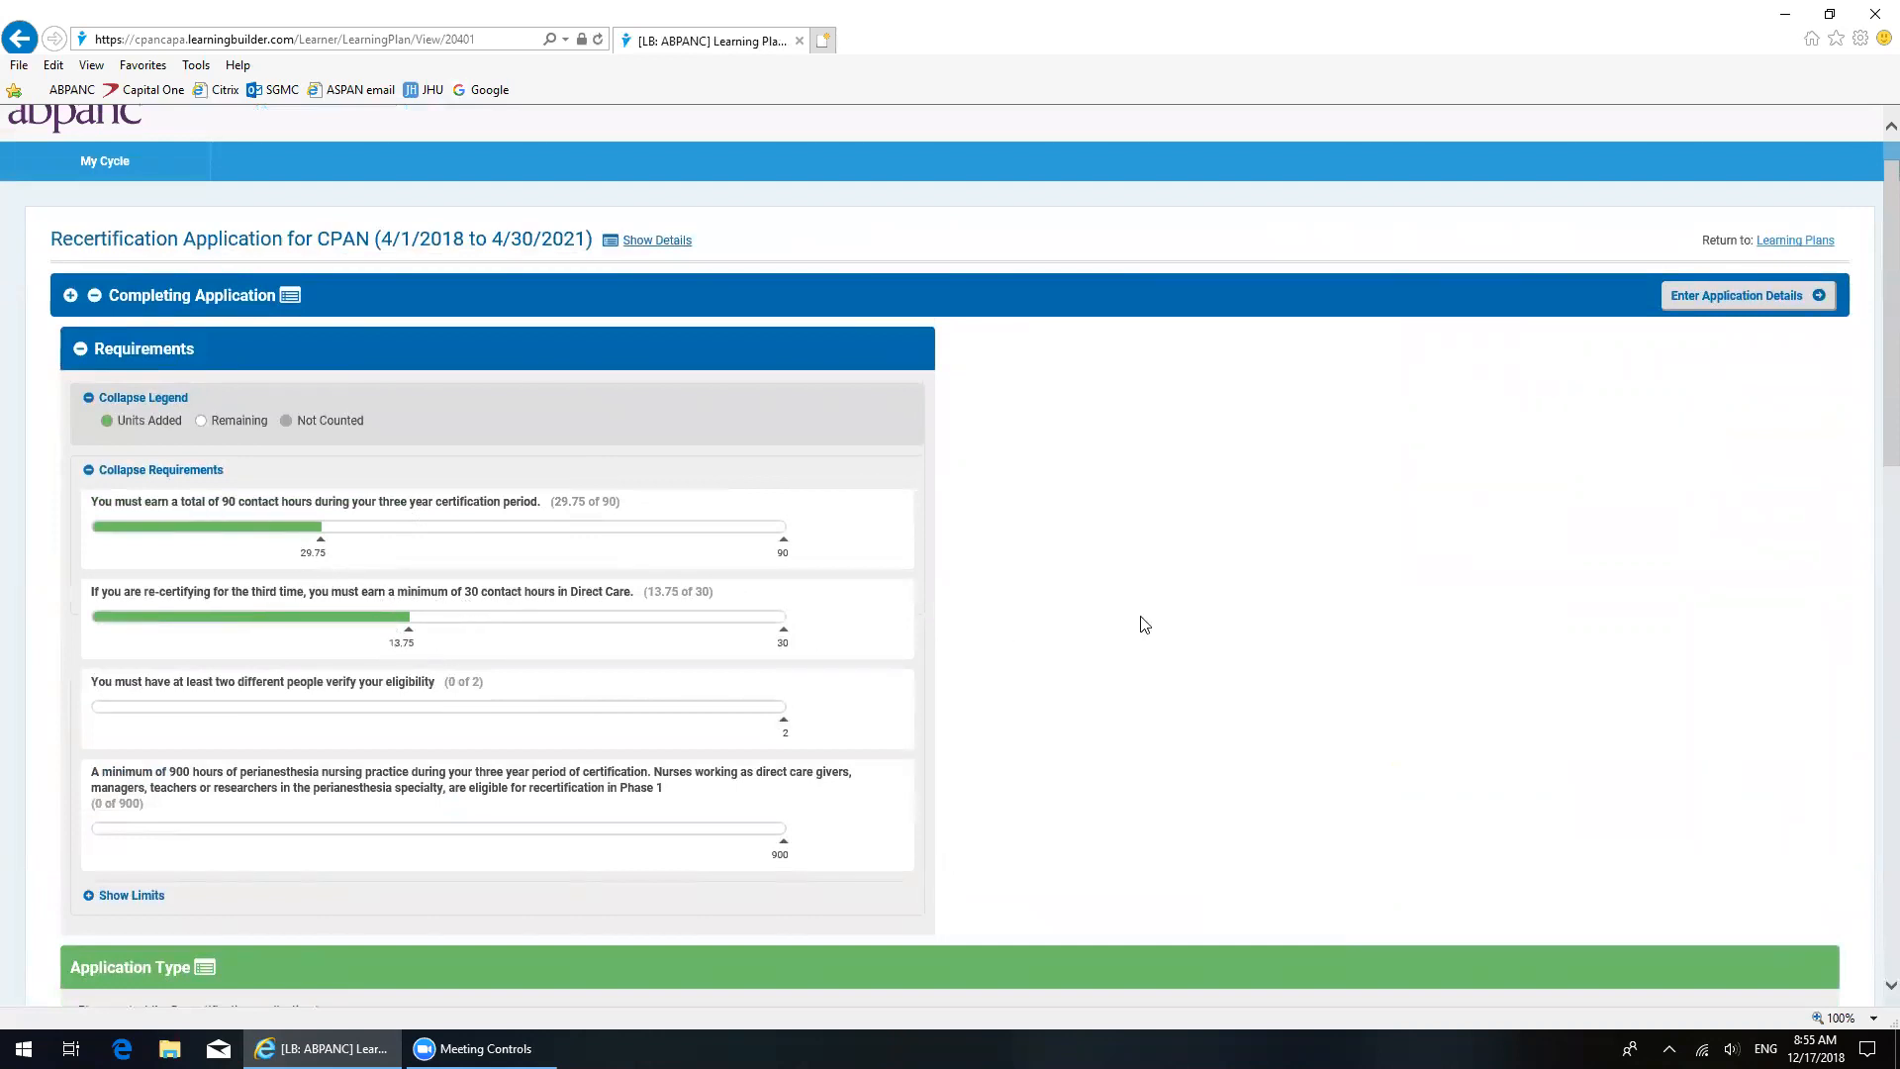
mouse_move(1055, 451)
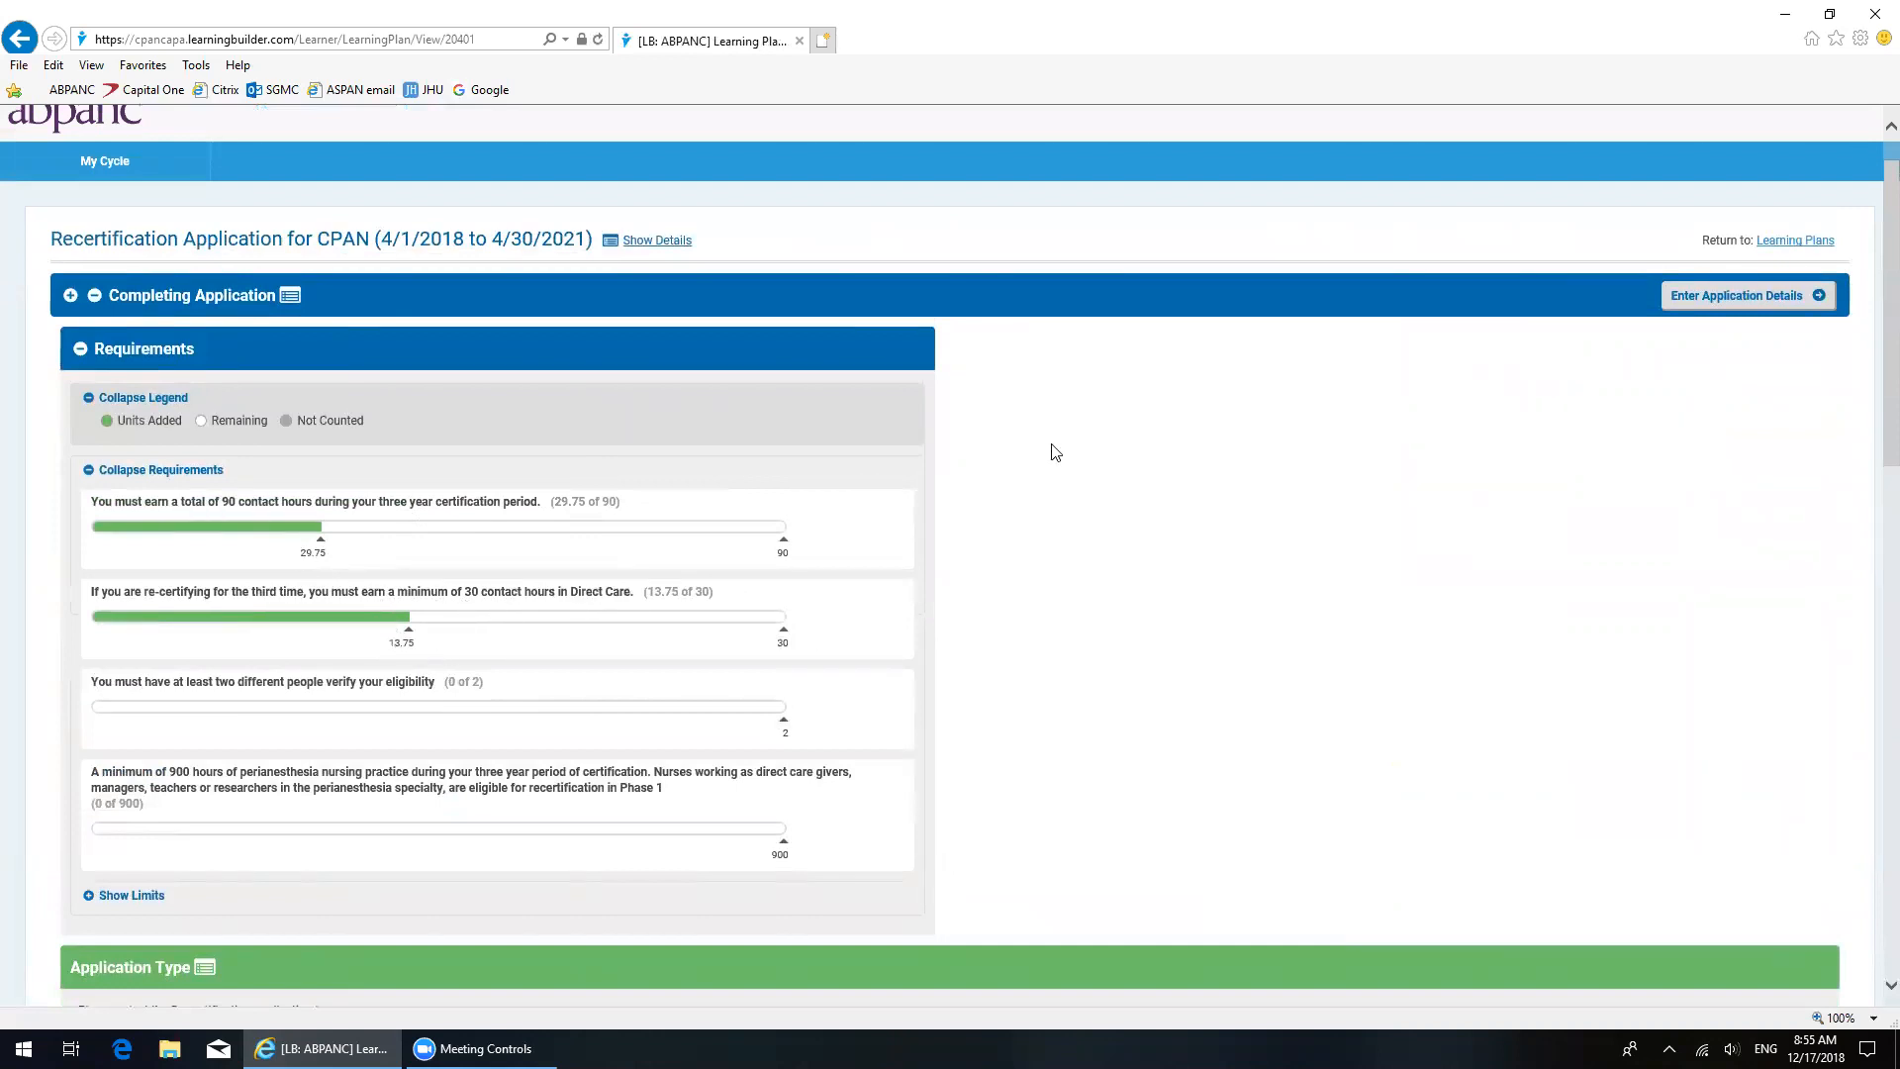
mouse_move(1140, 437)
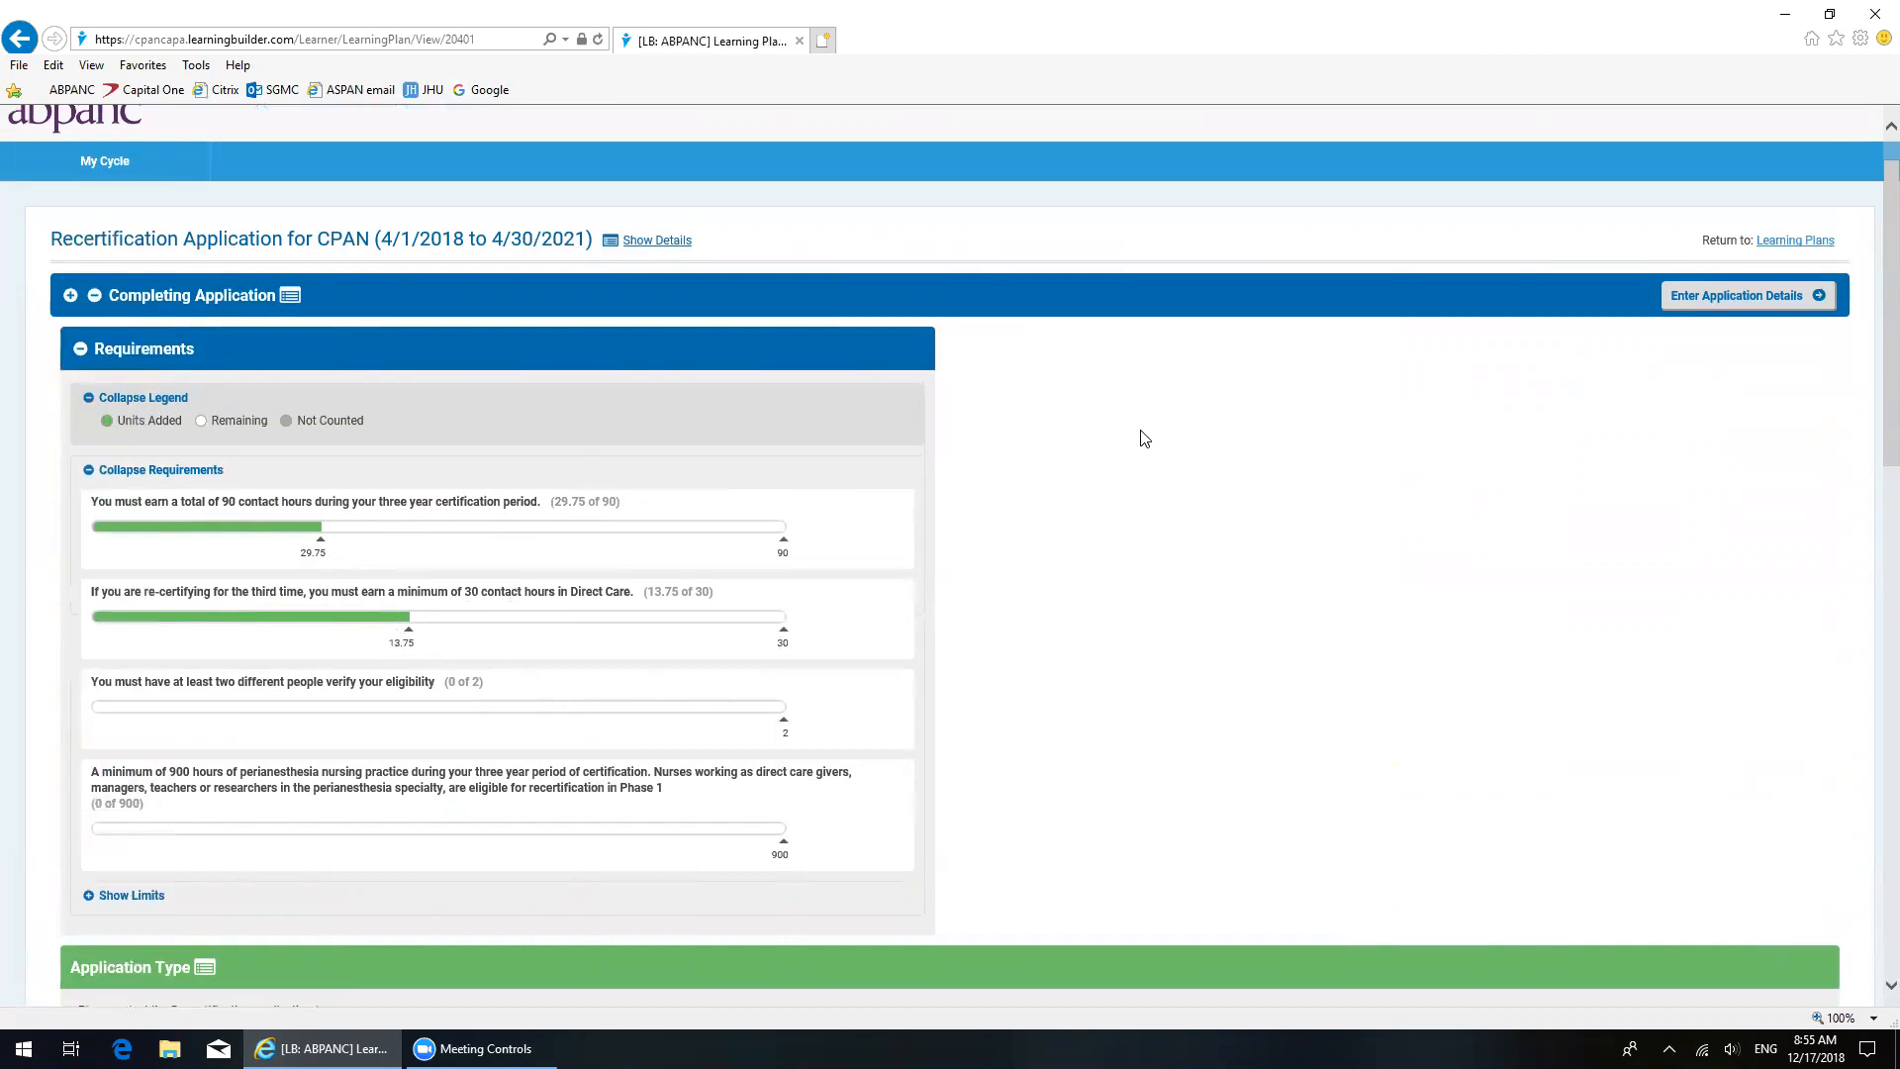
mouse_move(1518, 505)
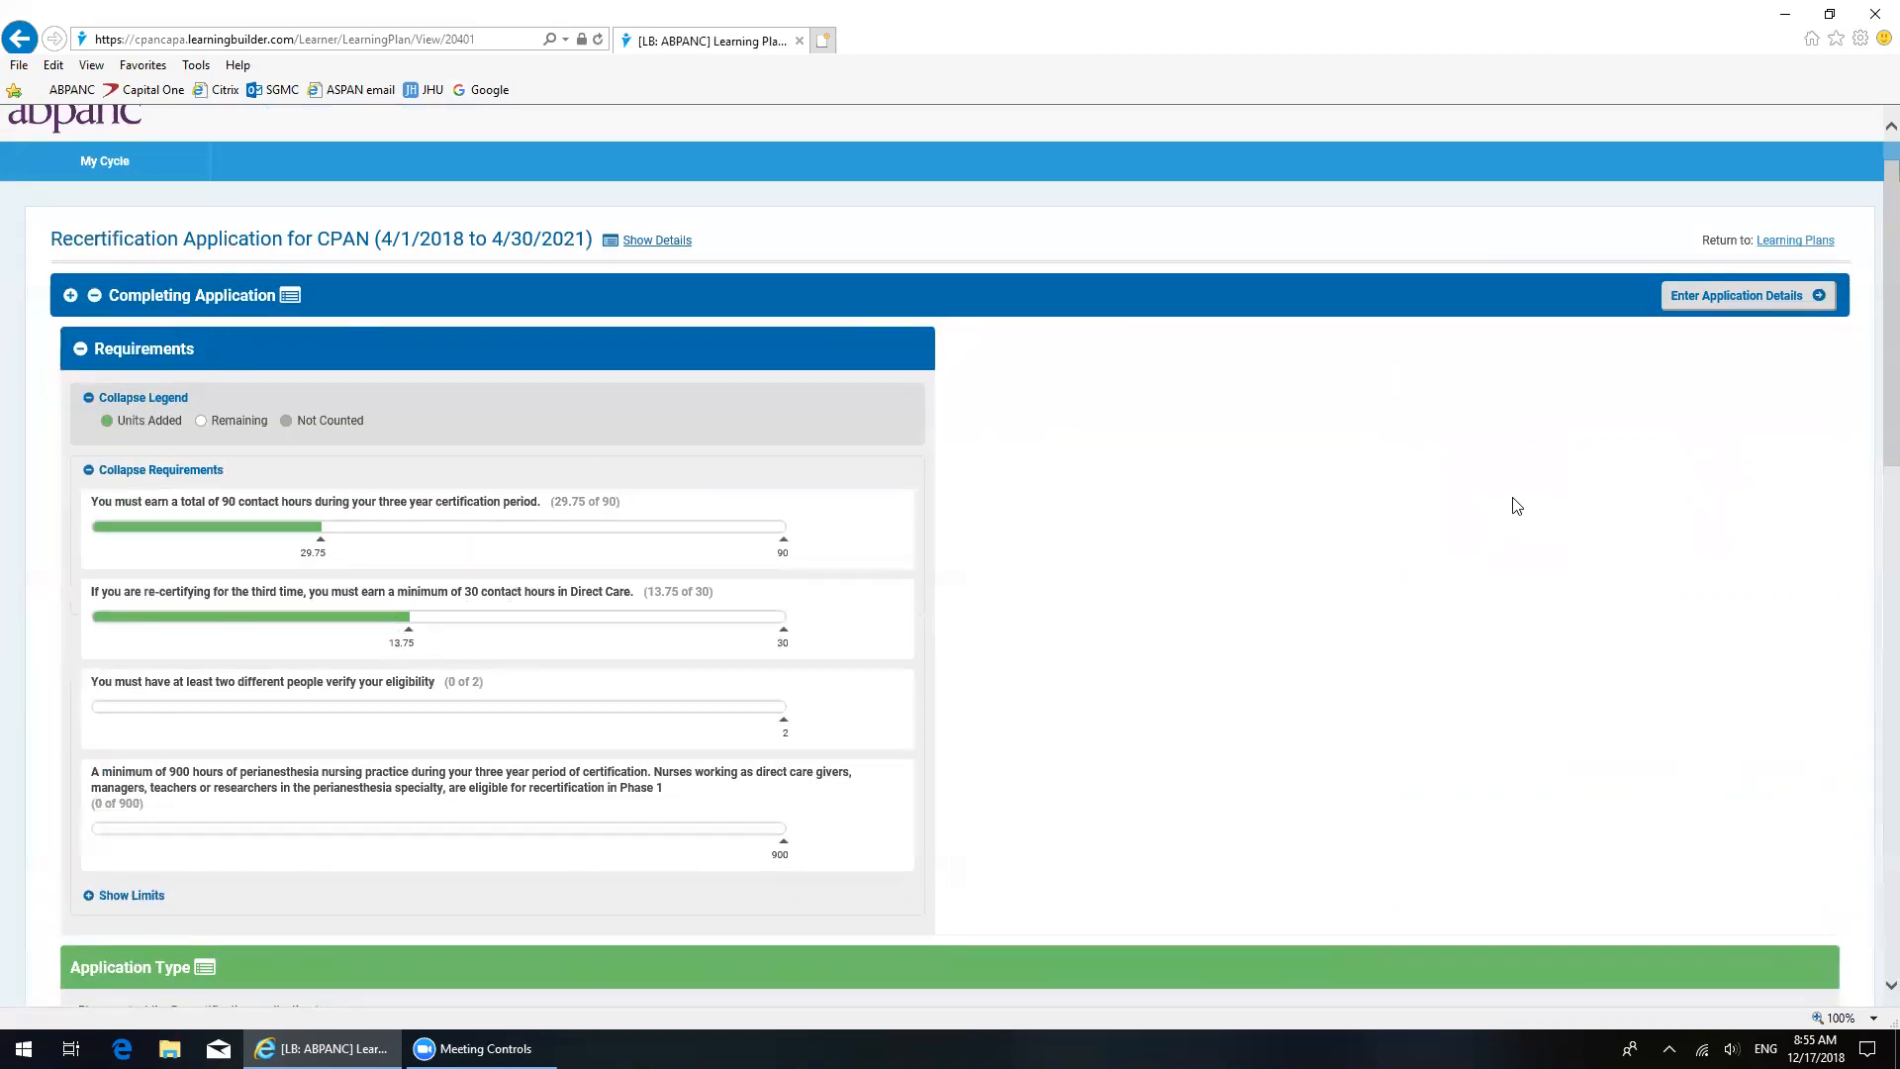
mouse_move(1628, 438)
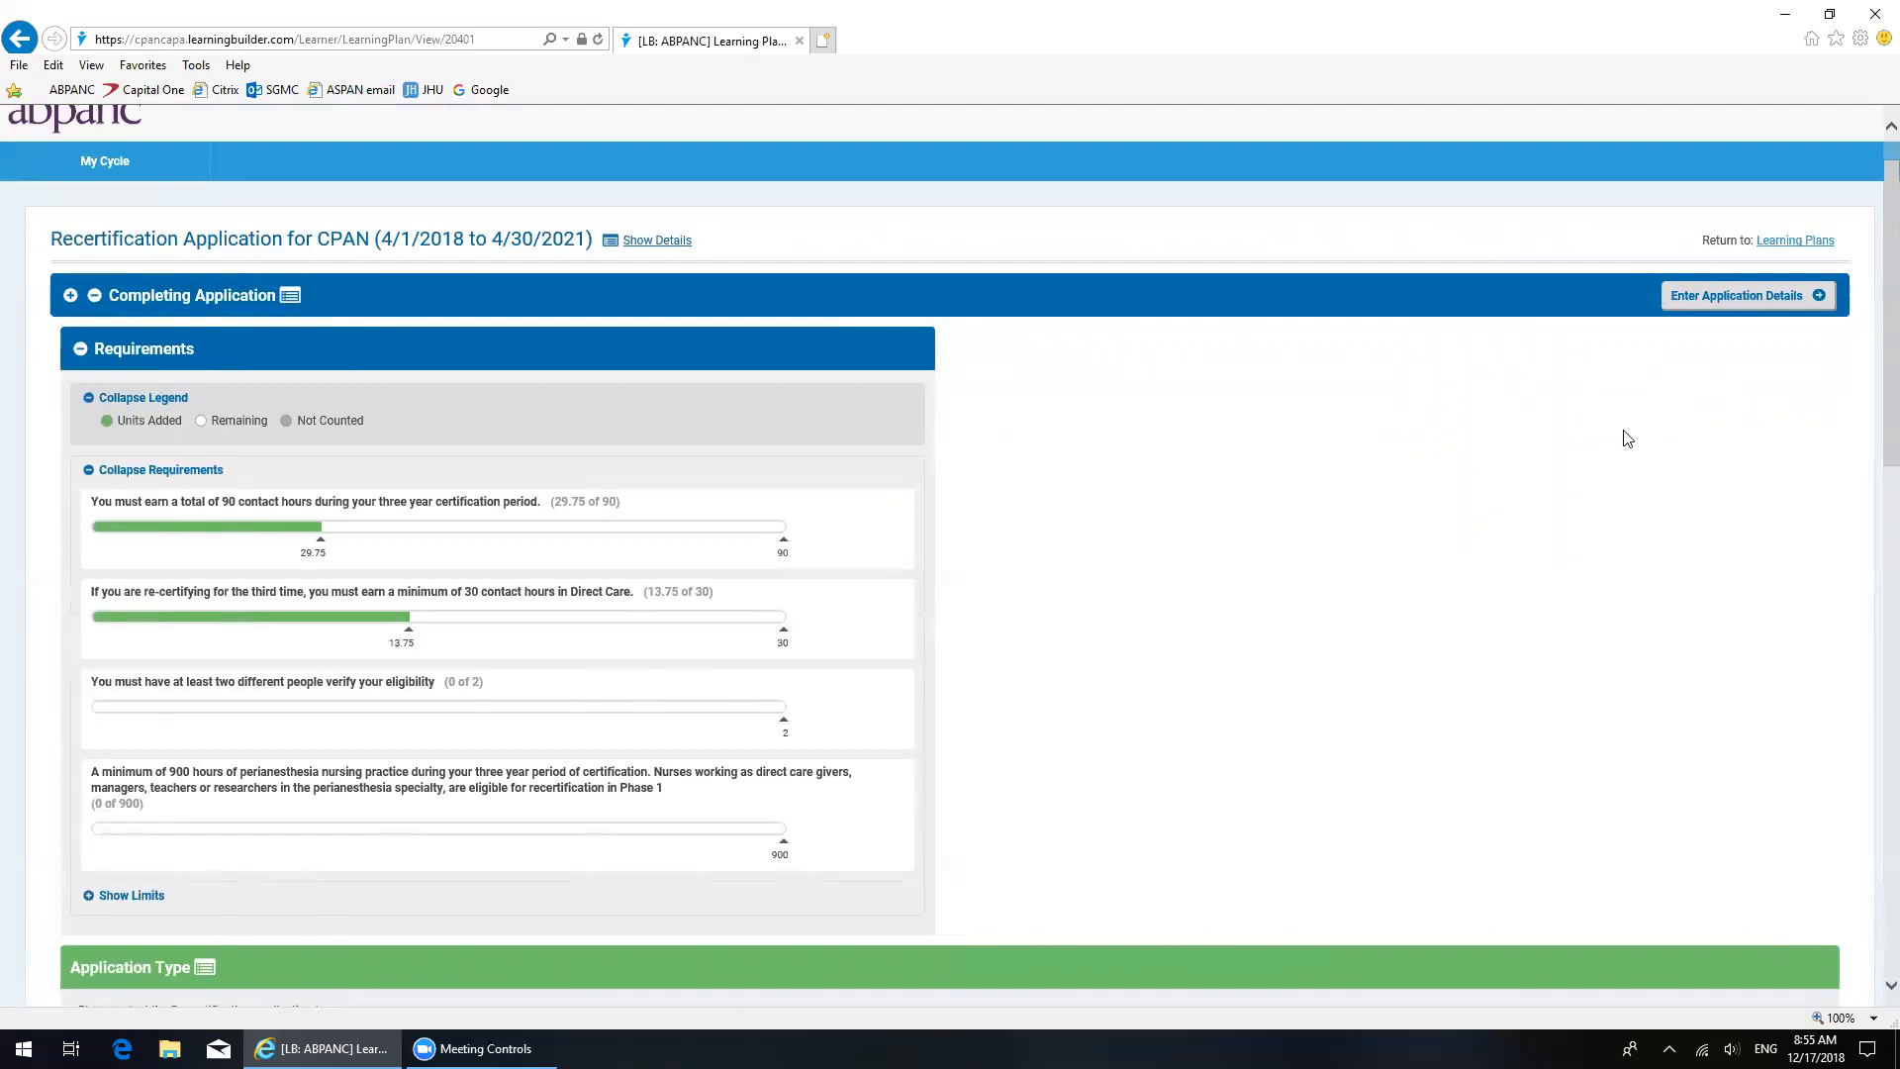
mouse_move(1053, 74)
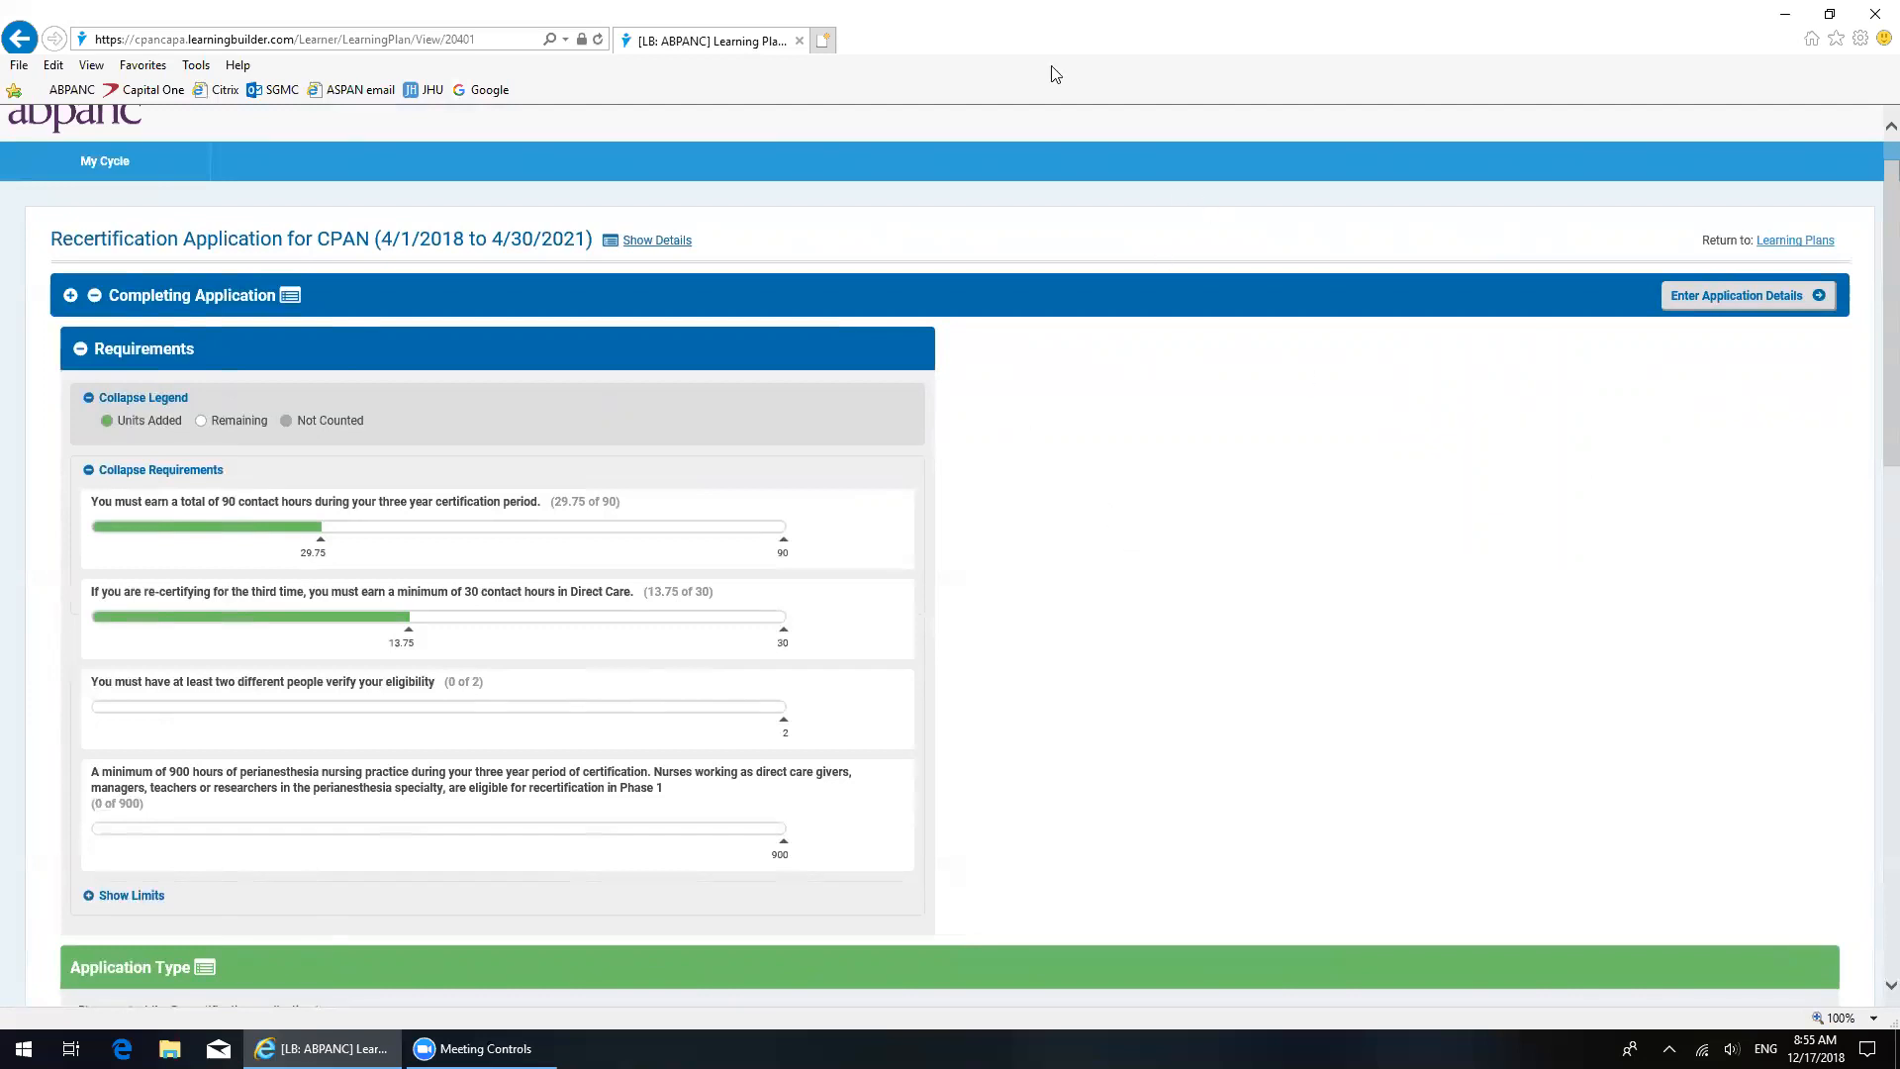